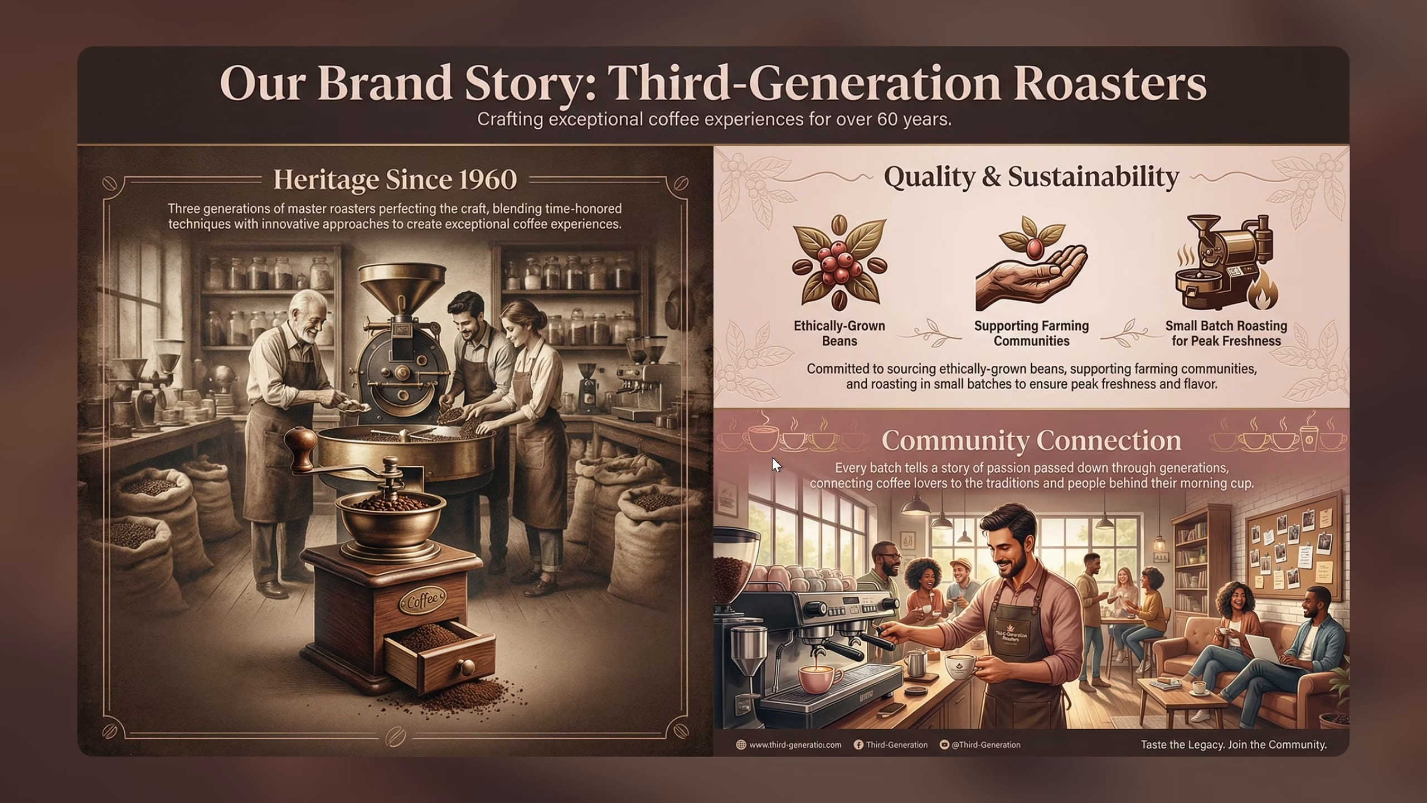
{"action": "mouse_move", "coordinate": [939, 247]}
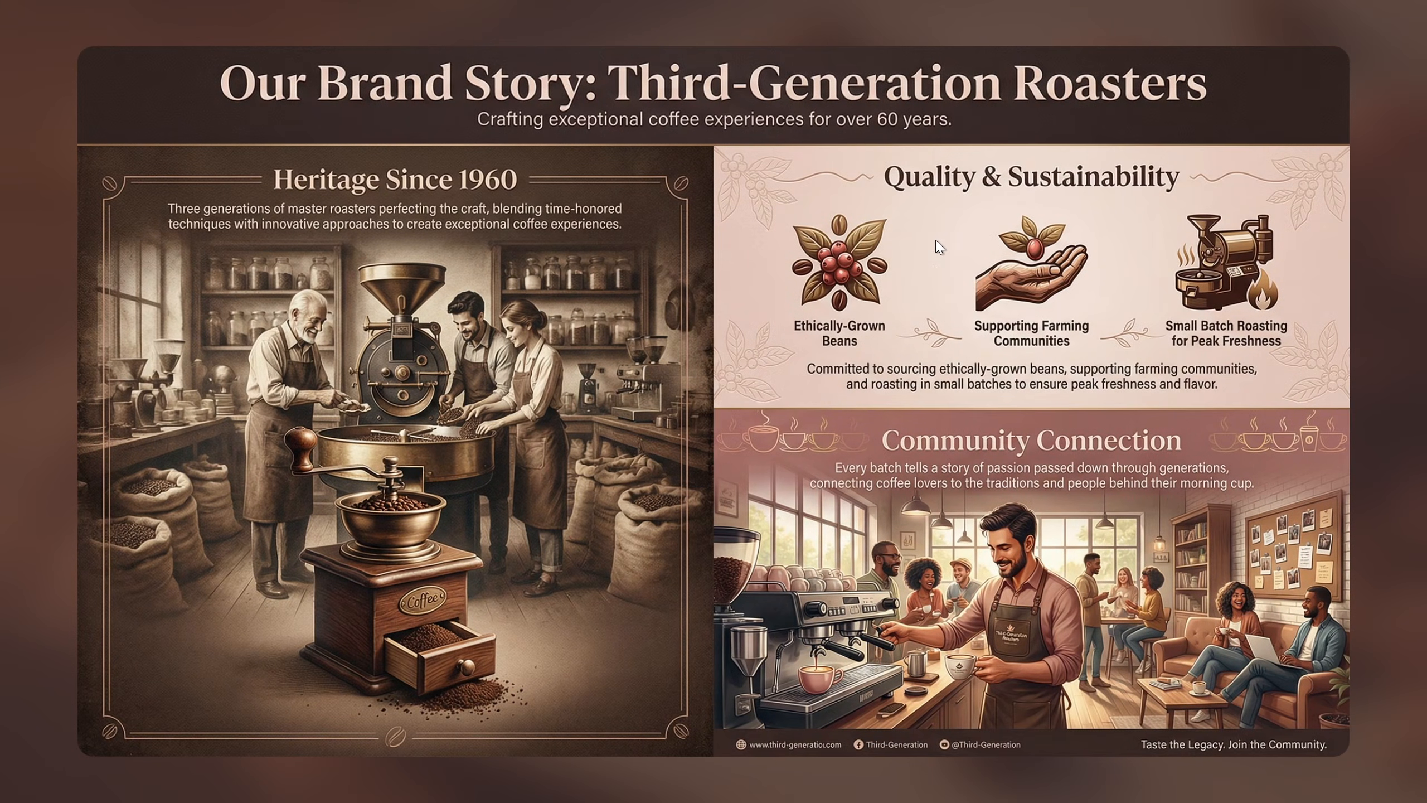
{"action": "mouse_move", "coordinate": [717, 343]}
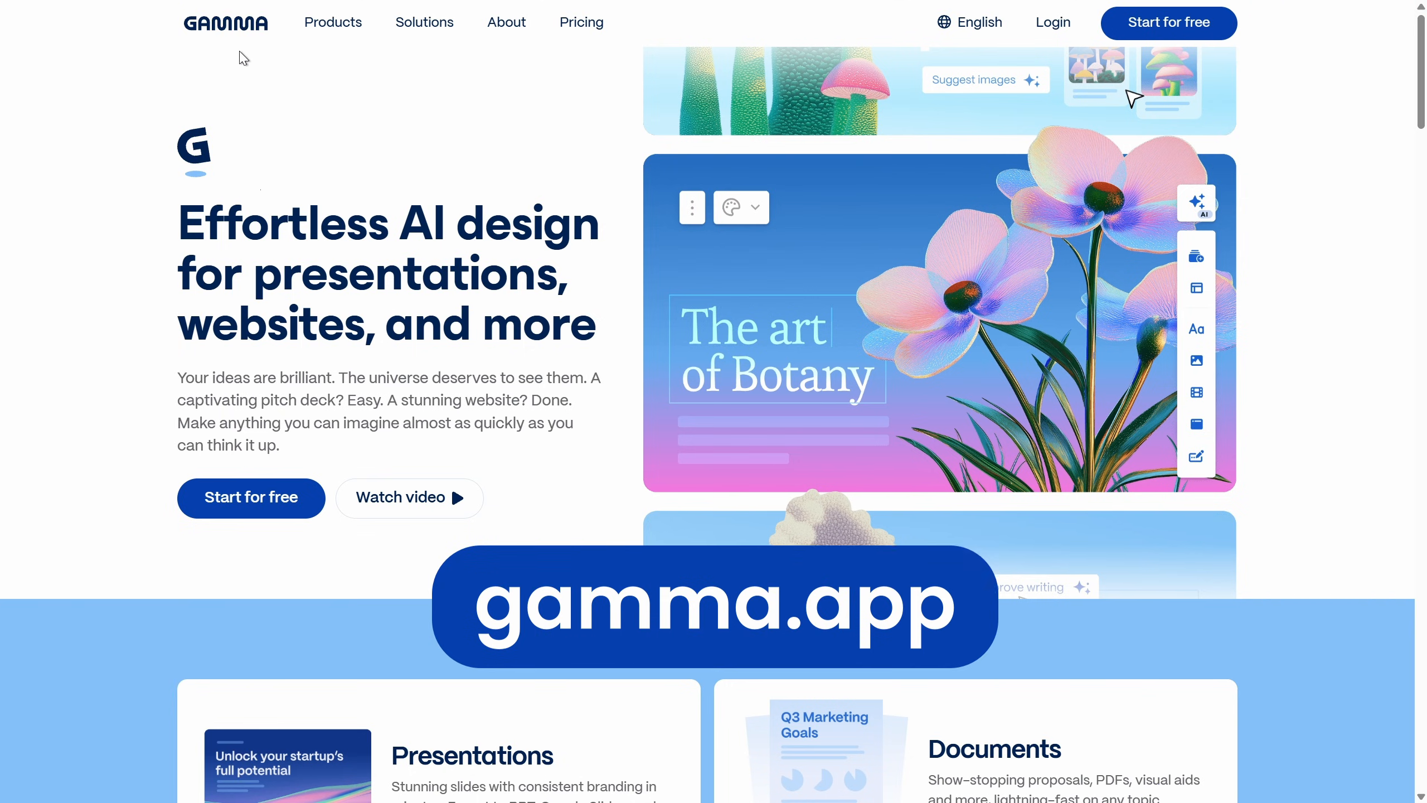
Find the coffee roastery brand guidelines prompt under For marketers, copy it, and head to the workspace
{"action": "scroll", "scroll_direction": "down", "scroll_amount": 3}
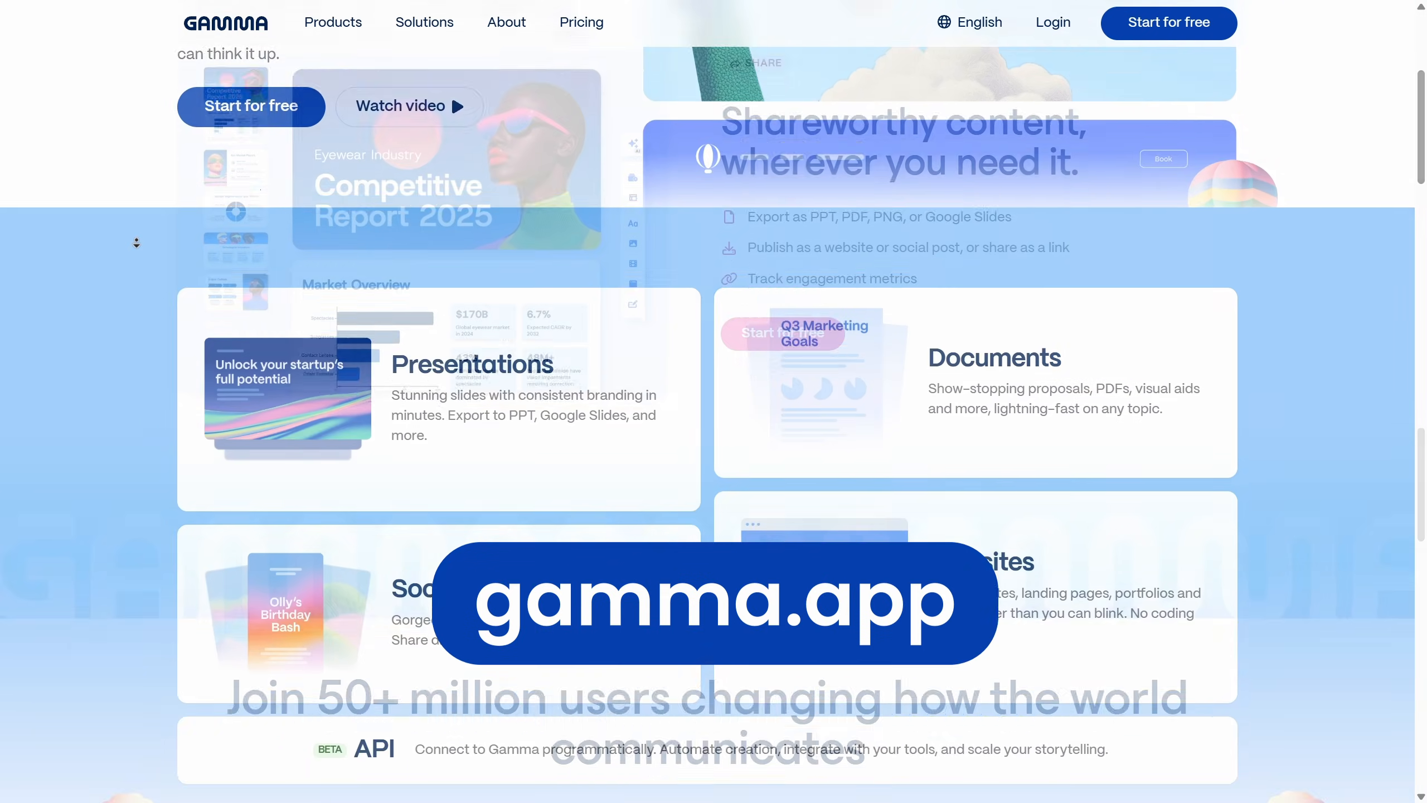
{"action": "scroll", "scroll_direction": "down", "scroll_amount": 3}
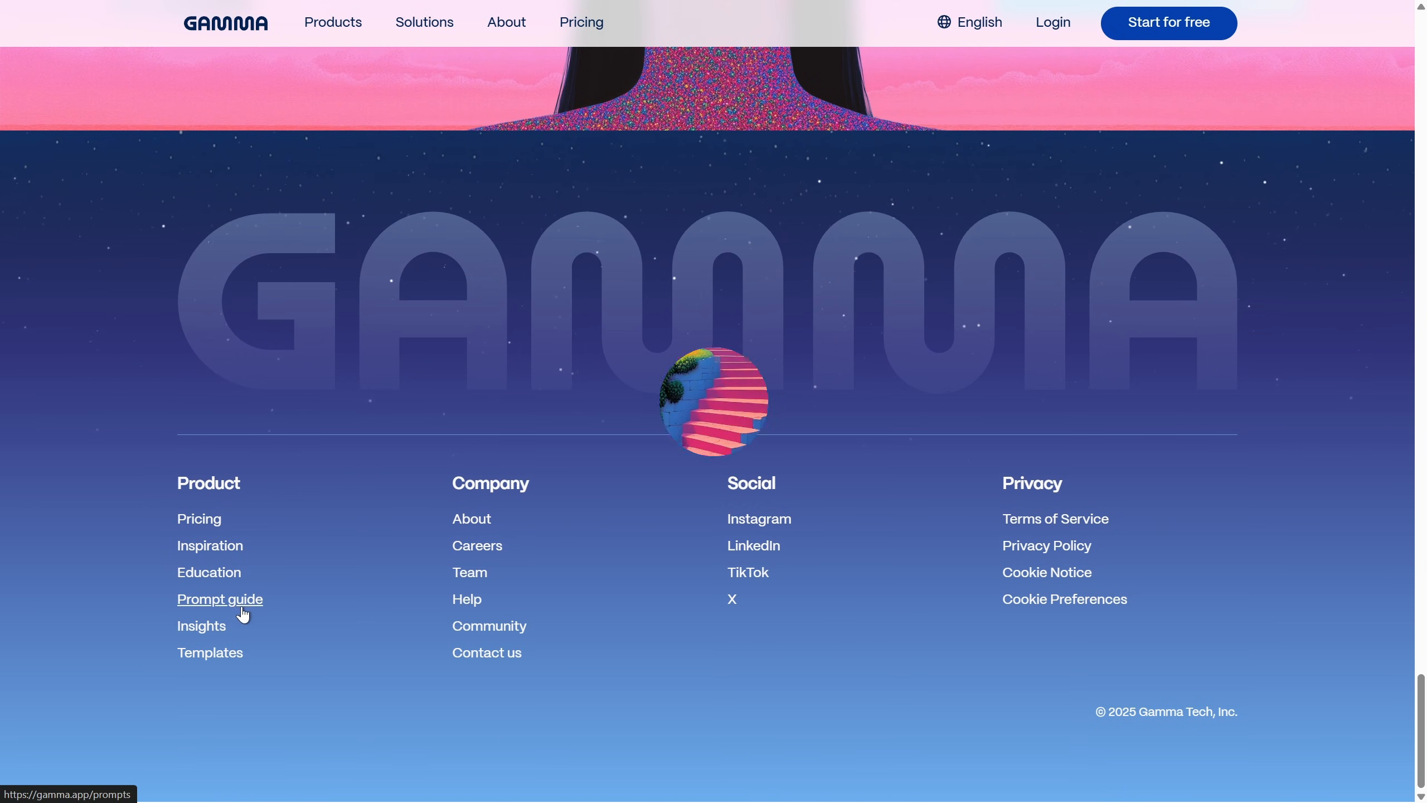
{"action": "left_click", "coordinate": [219, 599]}
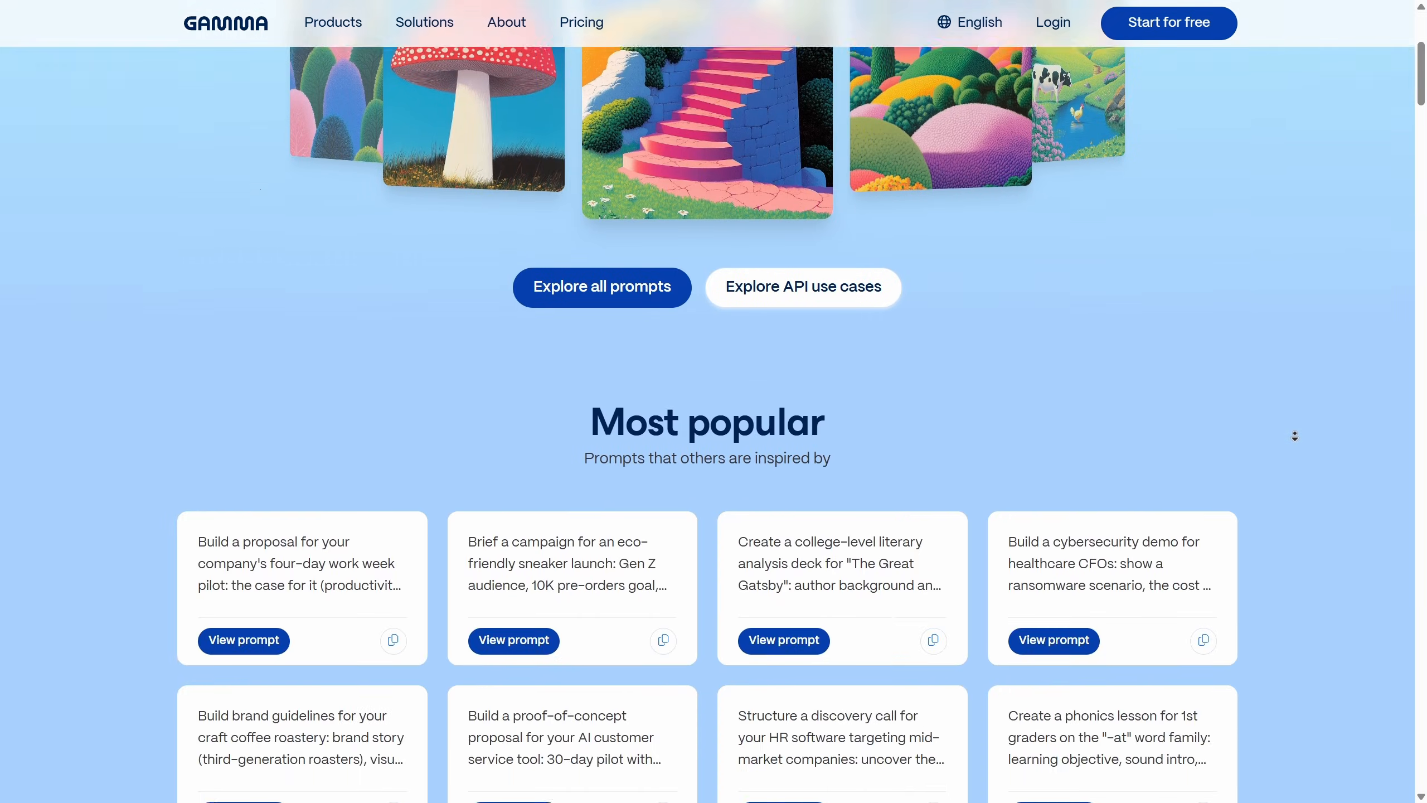
{"action": "scroll", "scroll_direction": "up", "scroll_amount": 3}
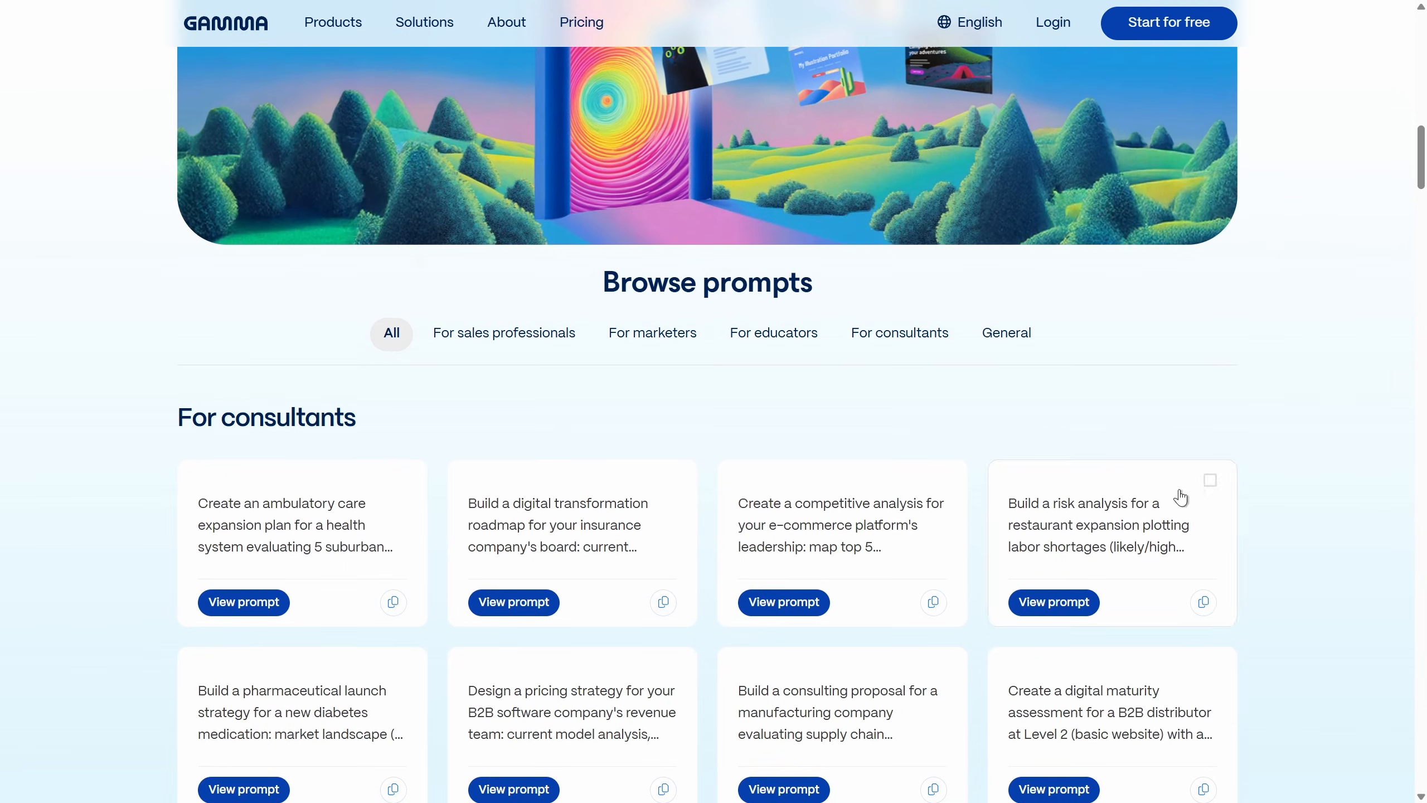
{"action": "left_click", "coordinate": [651, 332]}
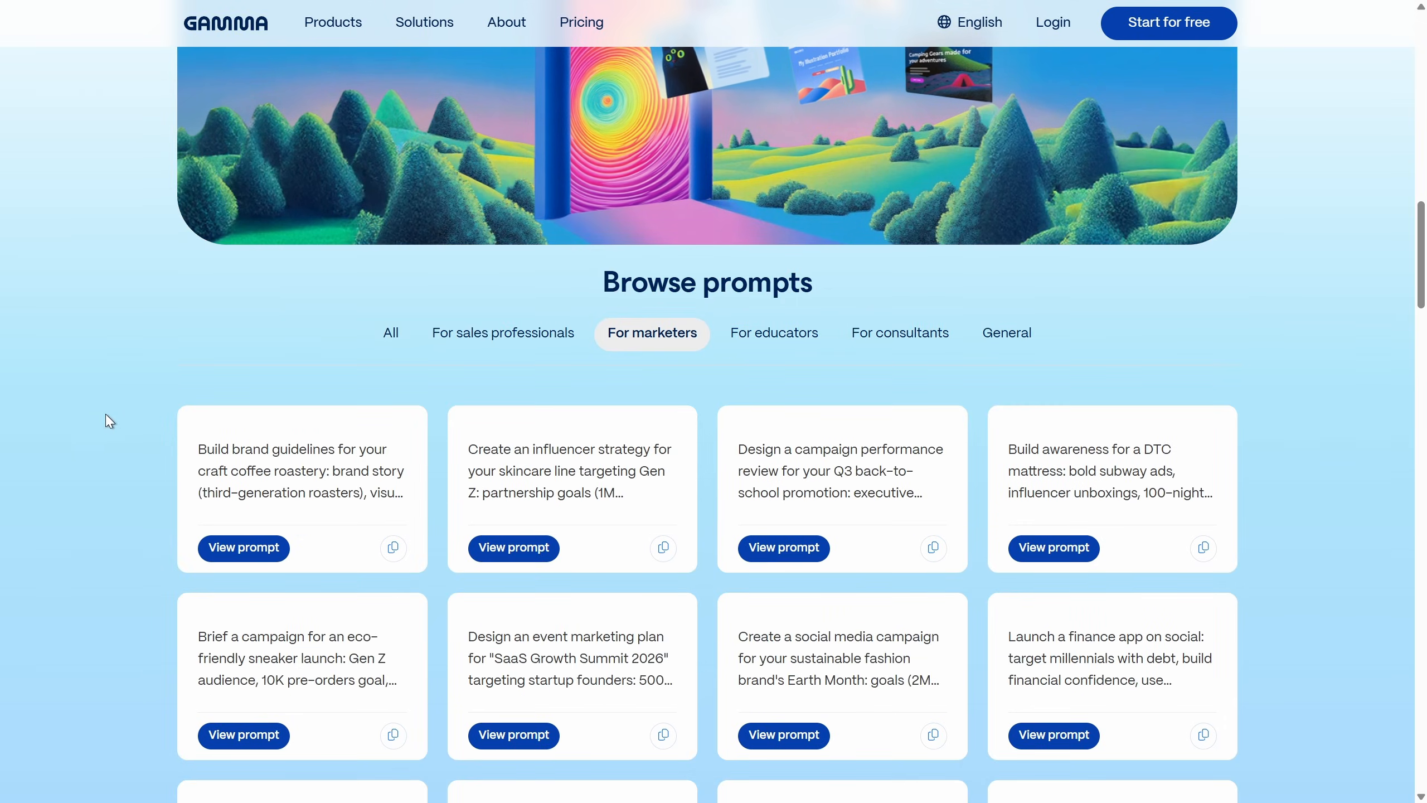
{"action": "left_click", "coordinate": [243, 547]}
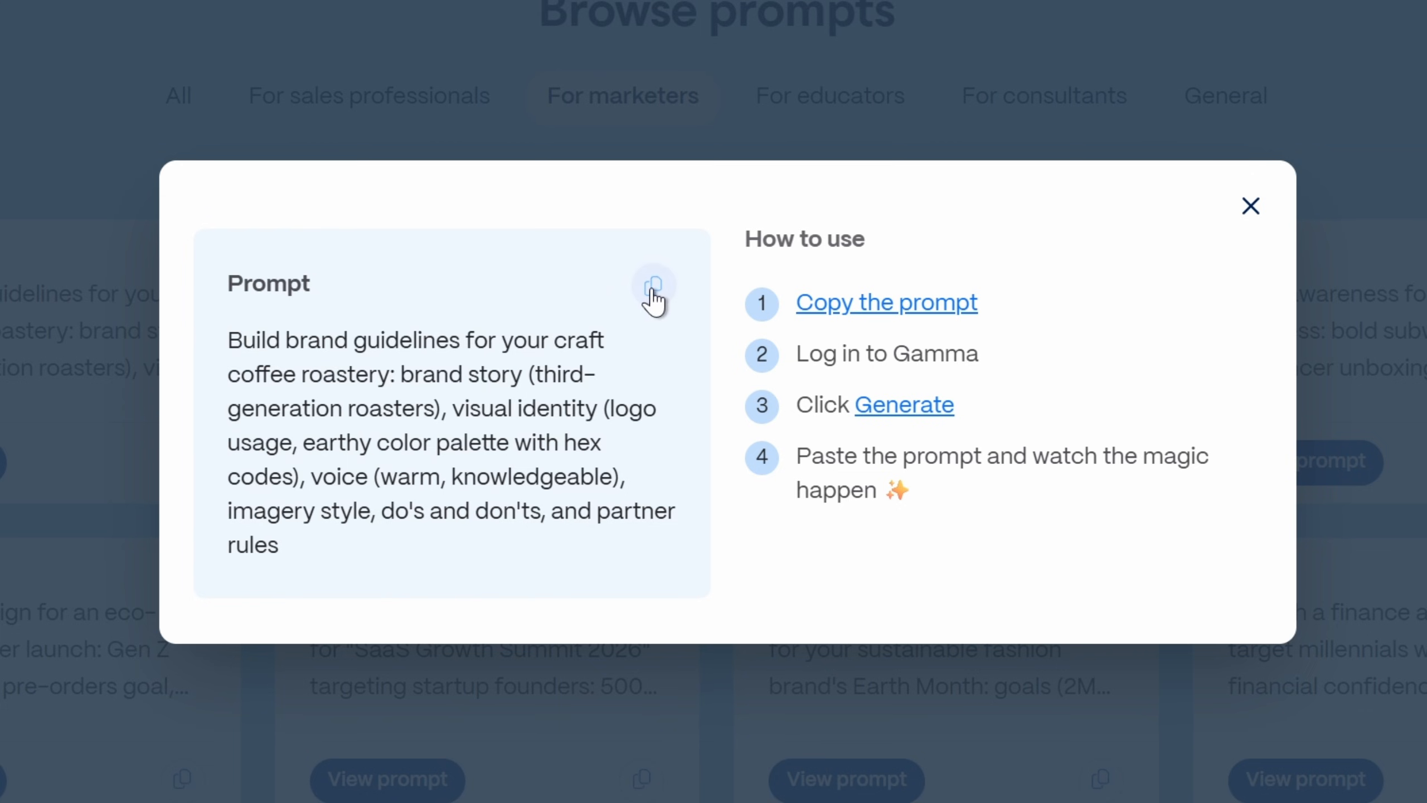
{"action": "mouse_move", "coordinate": [1259, 255]}
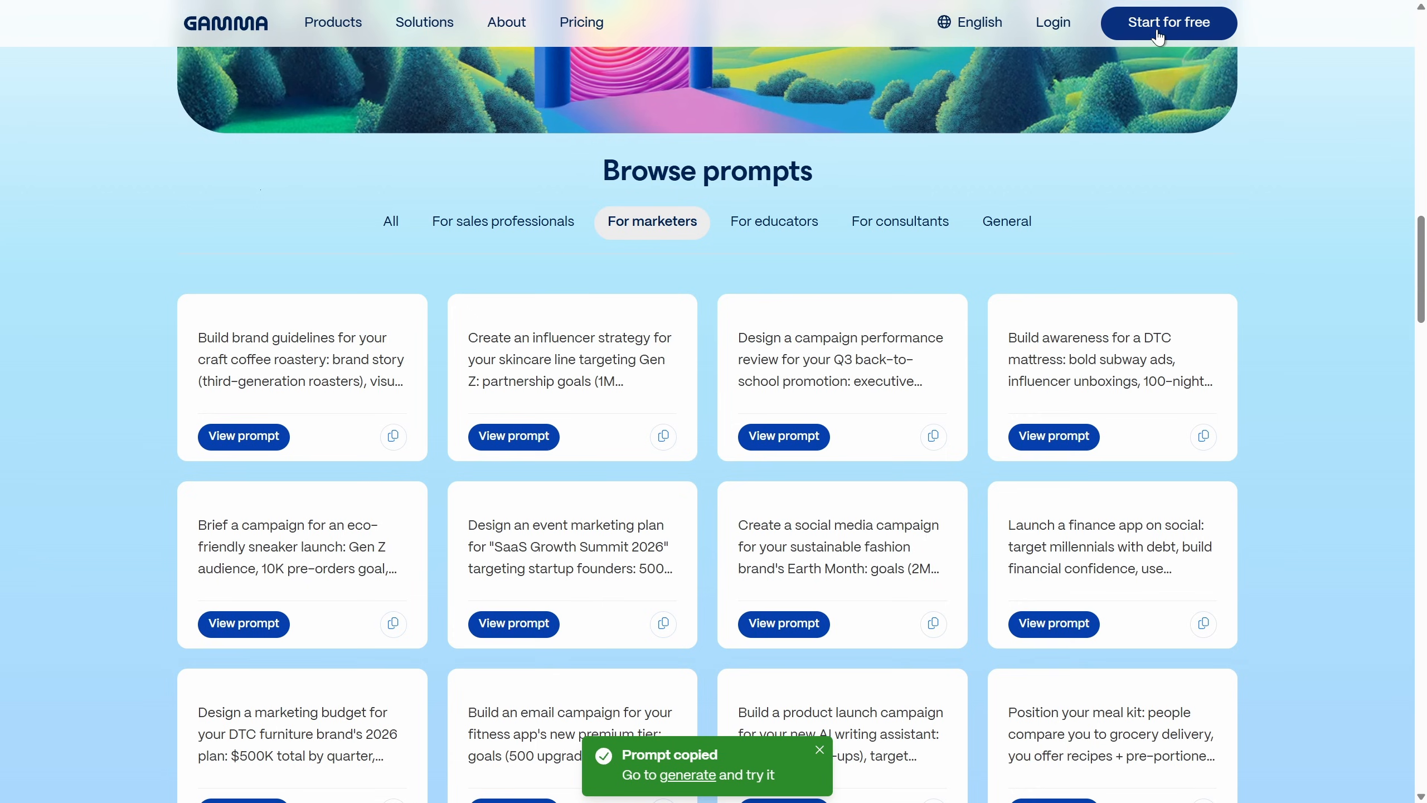
{"action": "left_click", "coordinate": [1167, 22]}
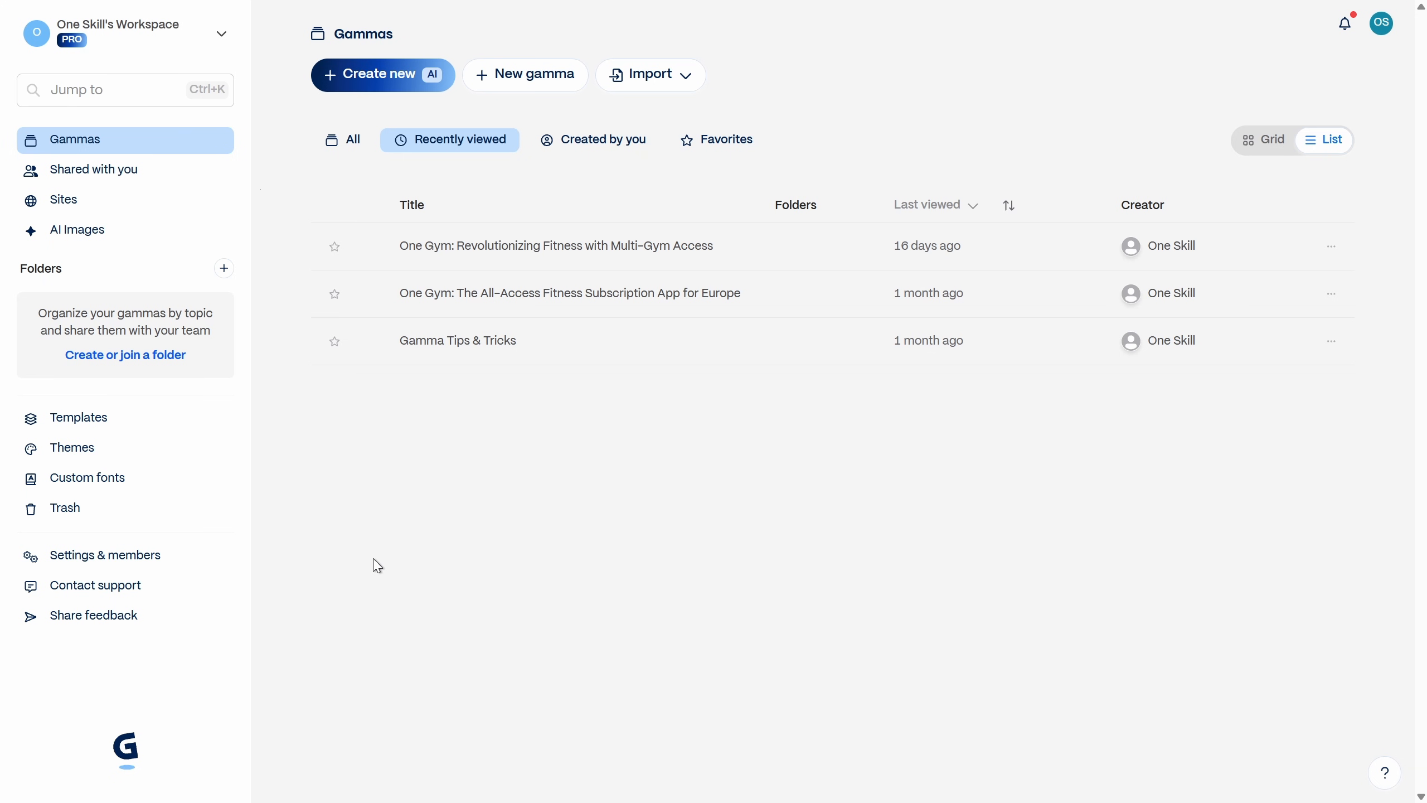
{"action": "mouse_move", "coordinate": [534, 179]}
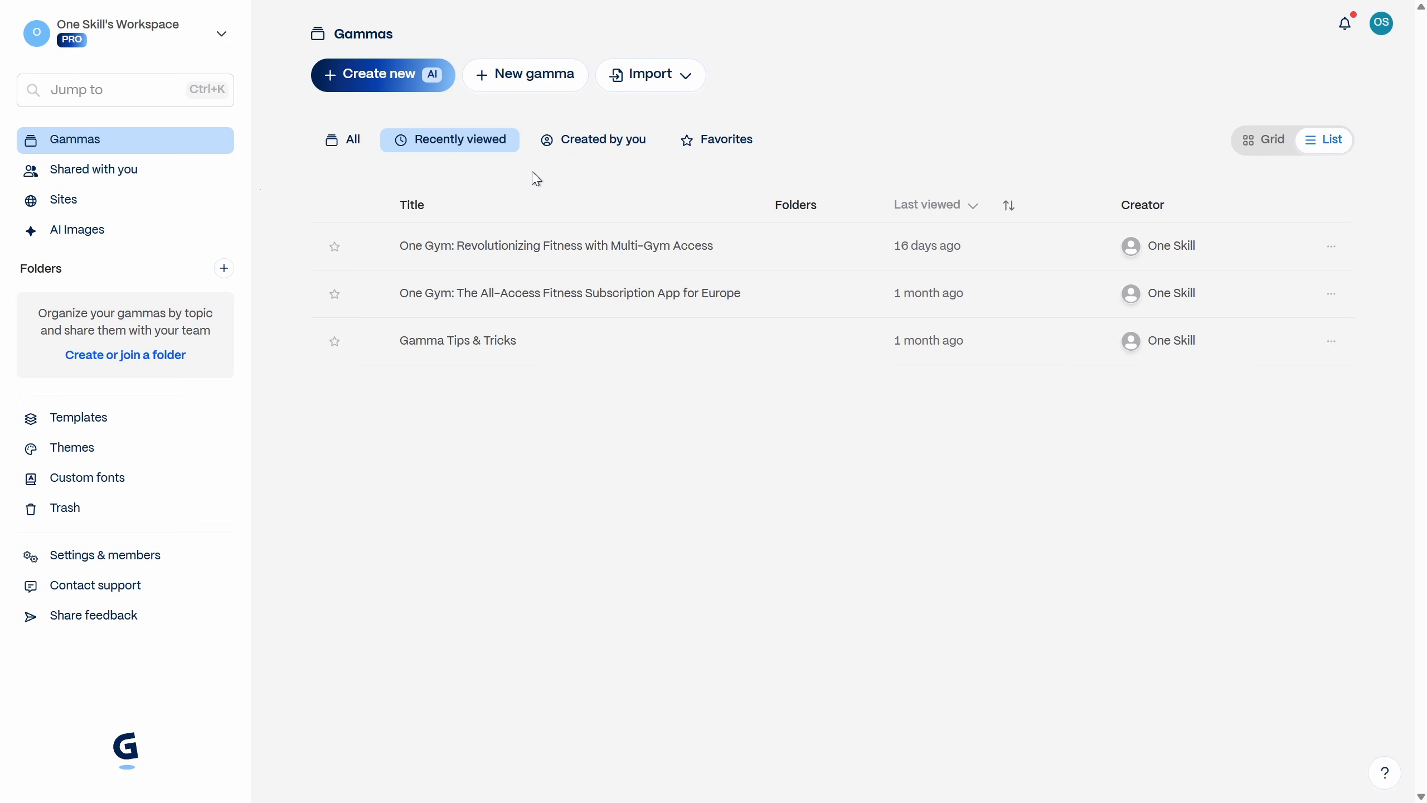
Start a Generate-from-prompt gamma, keep Classic design and set card size to Traditional 16:9
{"action": "left_click", "coordinate": [380, 73]}
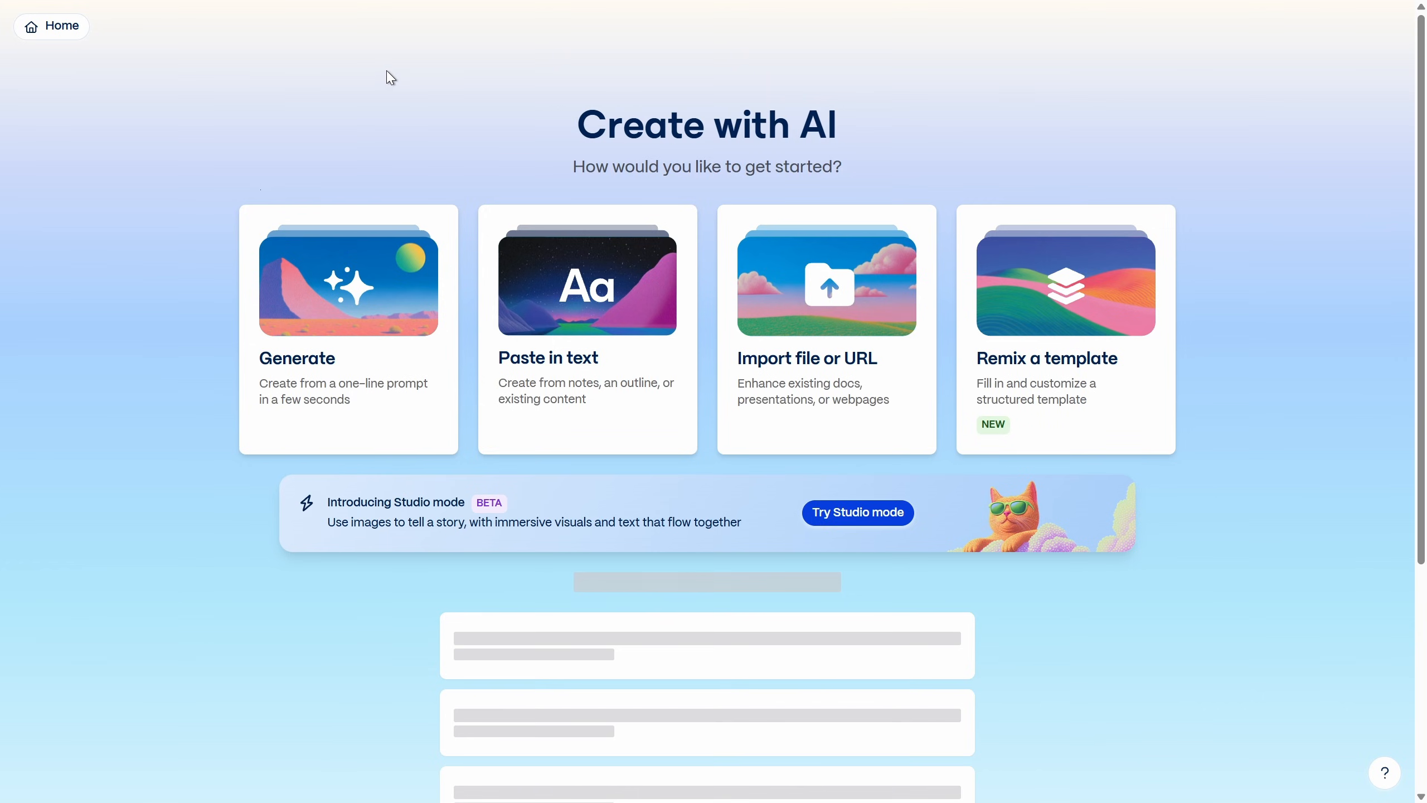
{"action": "mouse_move", "coordinate": [996, 255]}
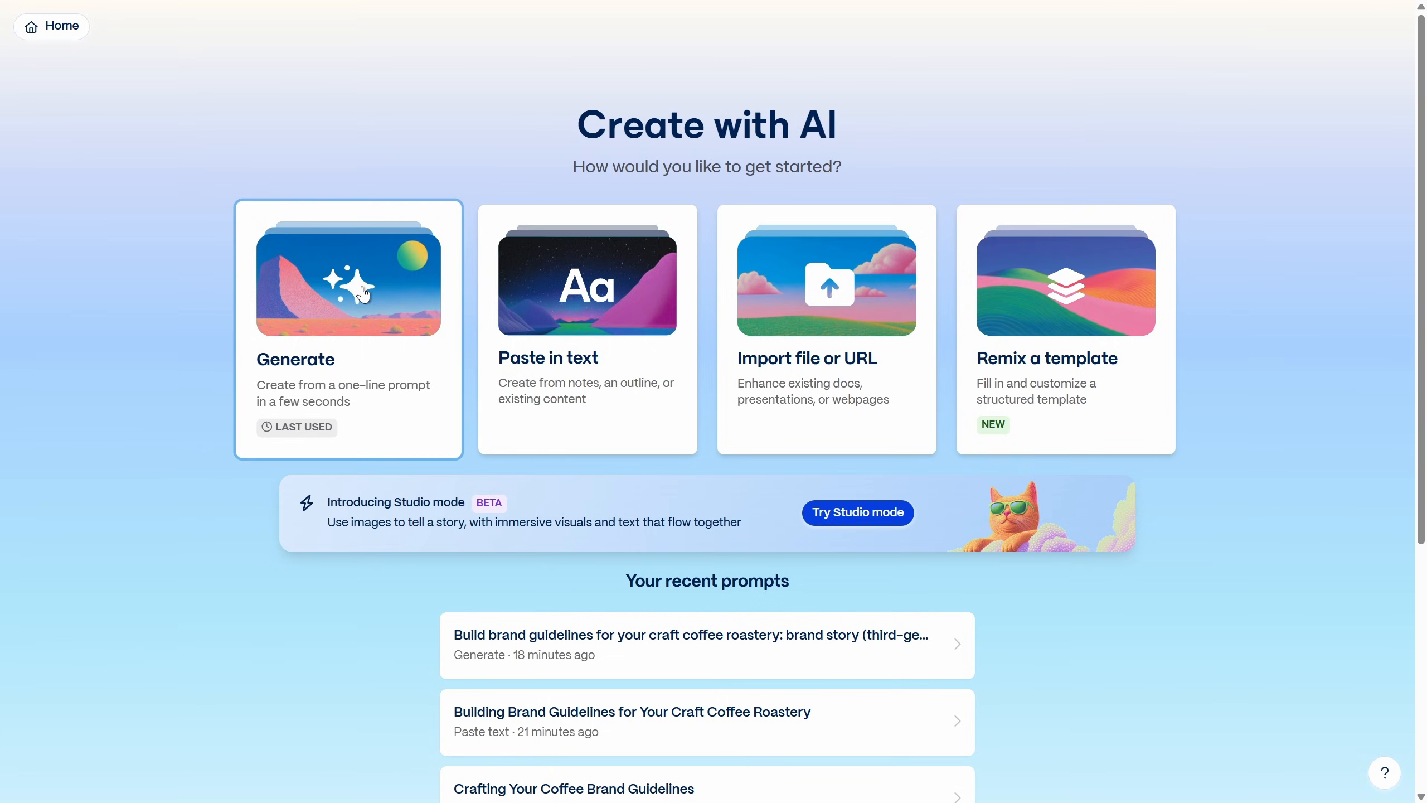
{"action": "left_click", "coordinate": [347, 278]}
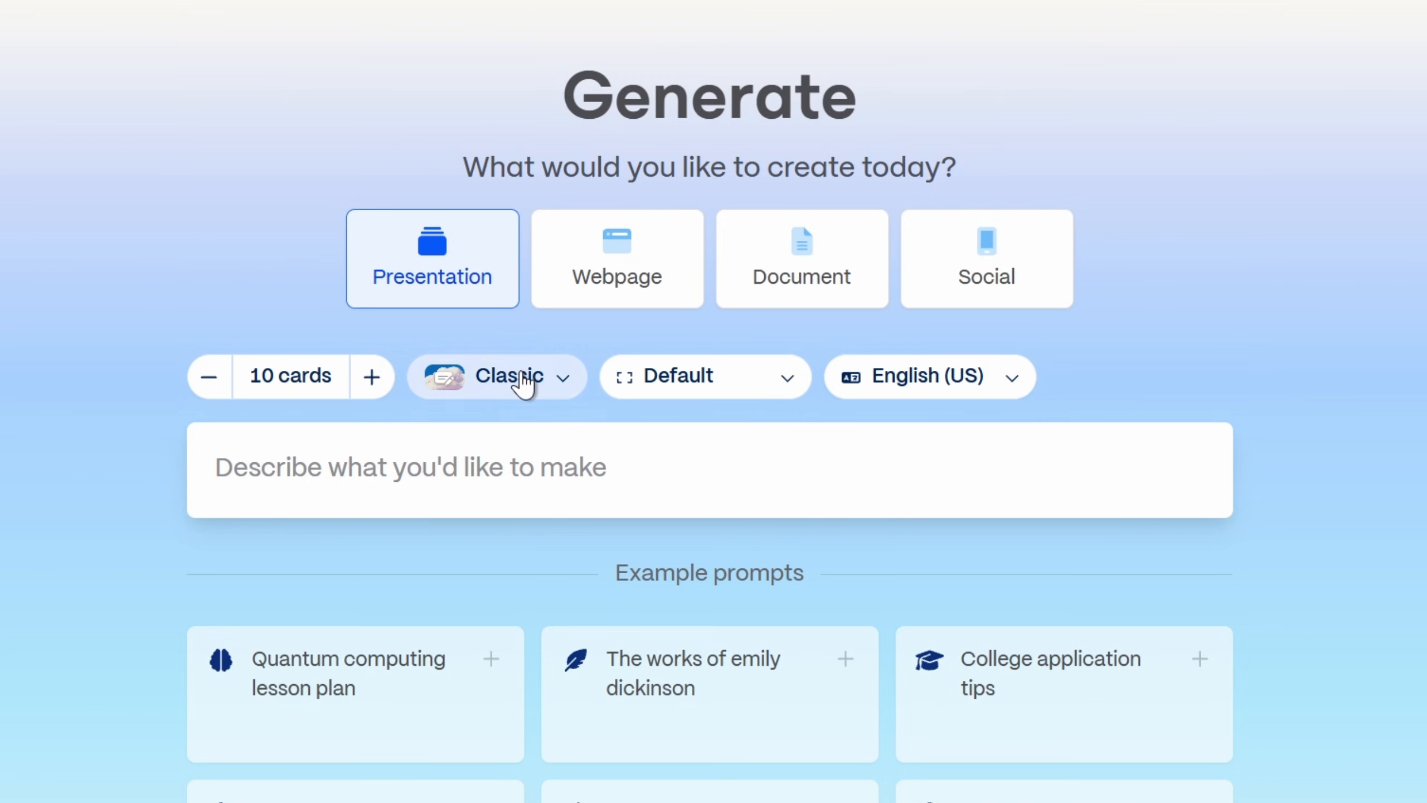
{"action": "left_click", "coordinate": [496, 375]}
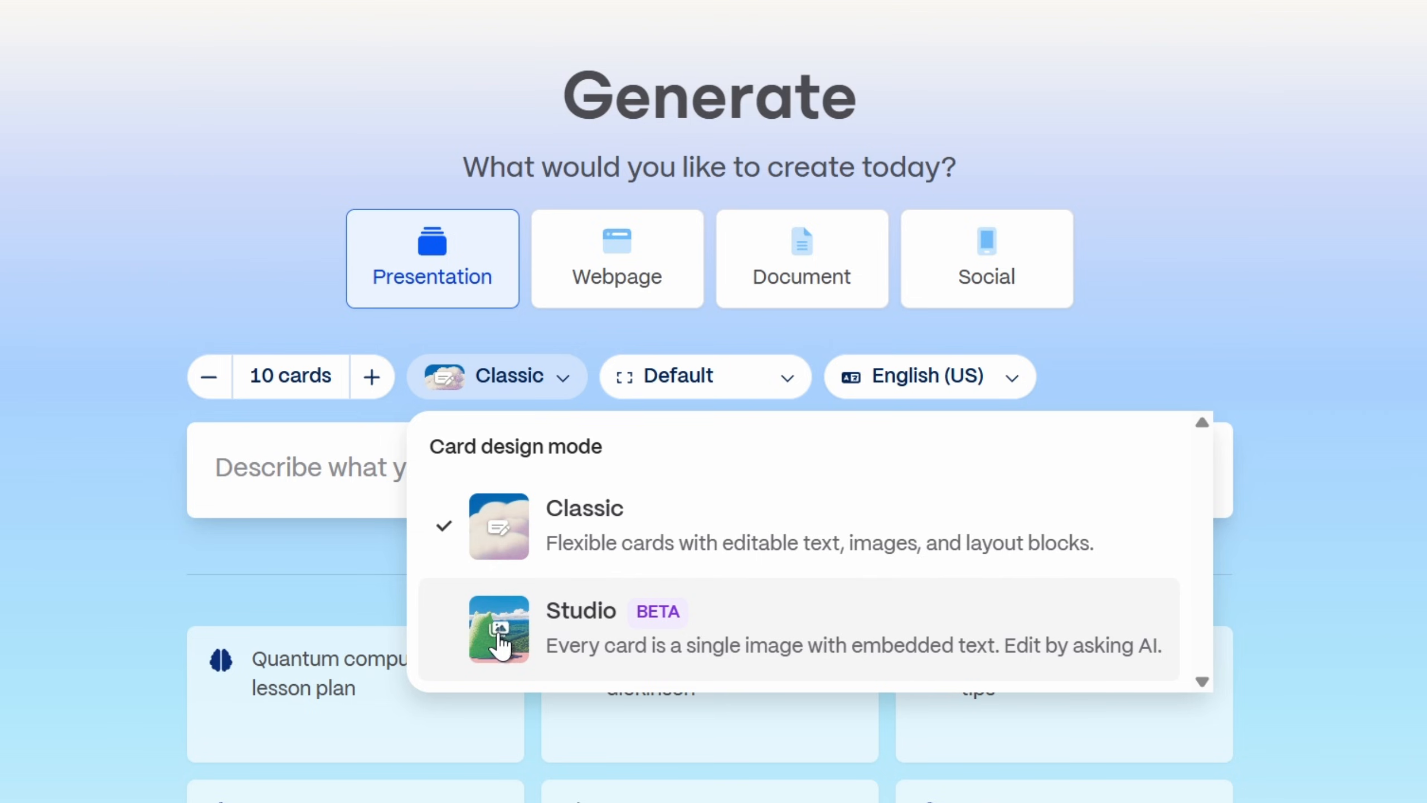
{"action": "left_click", "coordinate": [706, 376]}
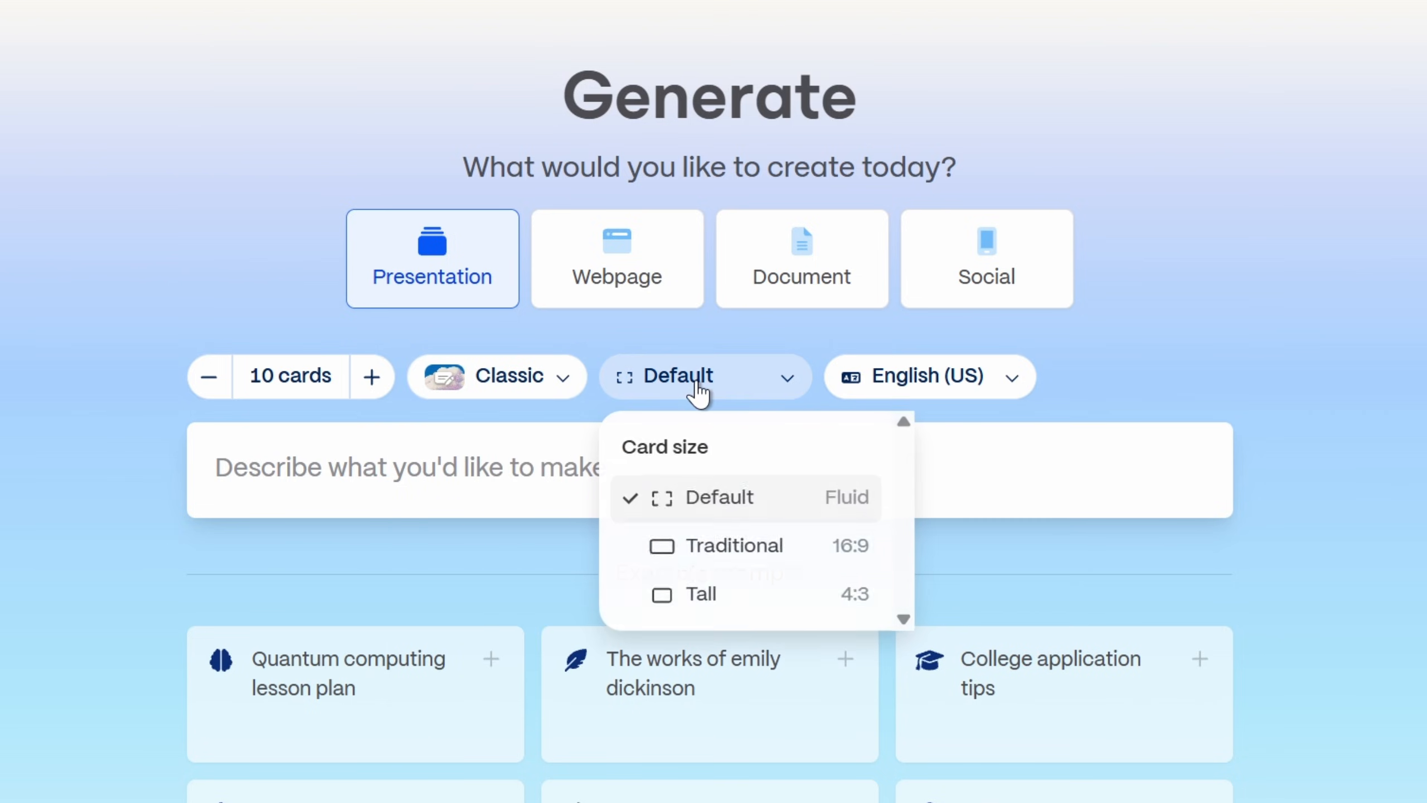
{"action": "left_click", "coordinate": [739, 545]}
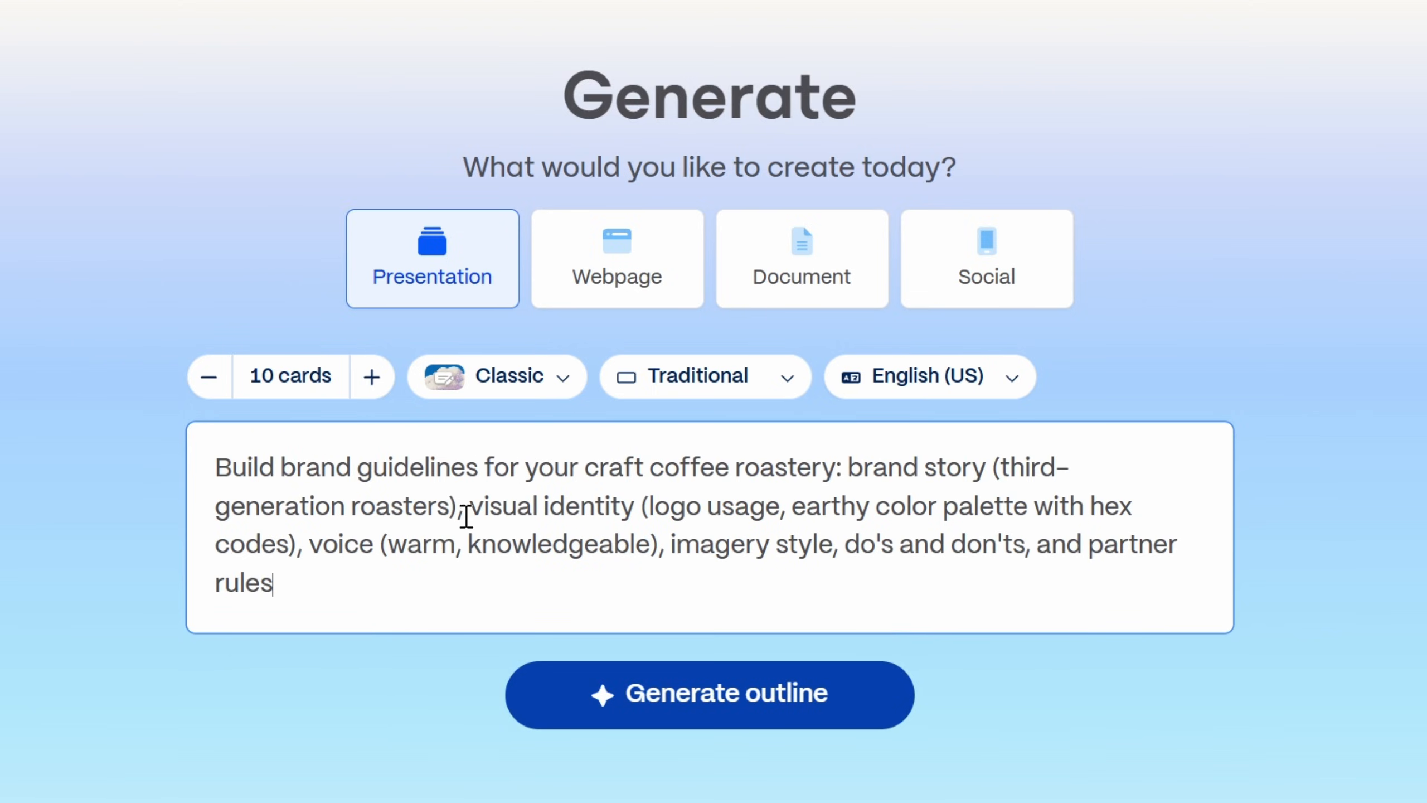
Generate the ten-card outline and review it down to the Customize your gamma settings
{"action": "left_click", "coordinate": [709, 693]}
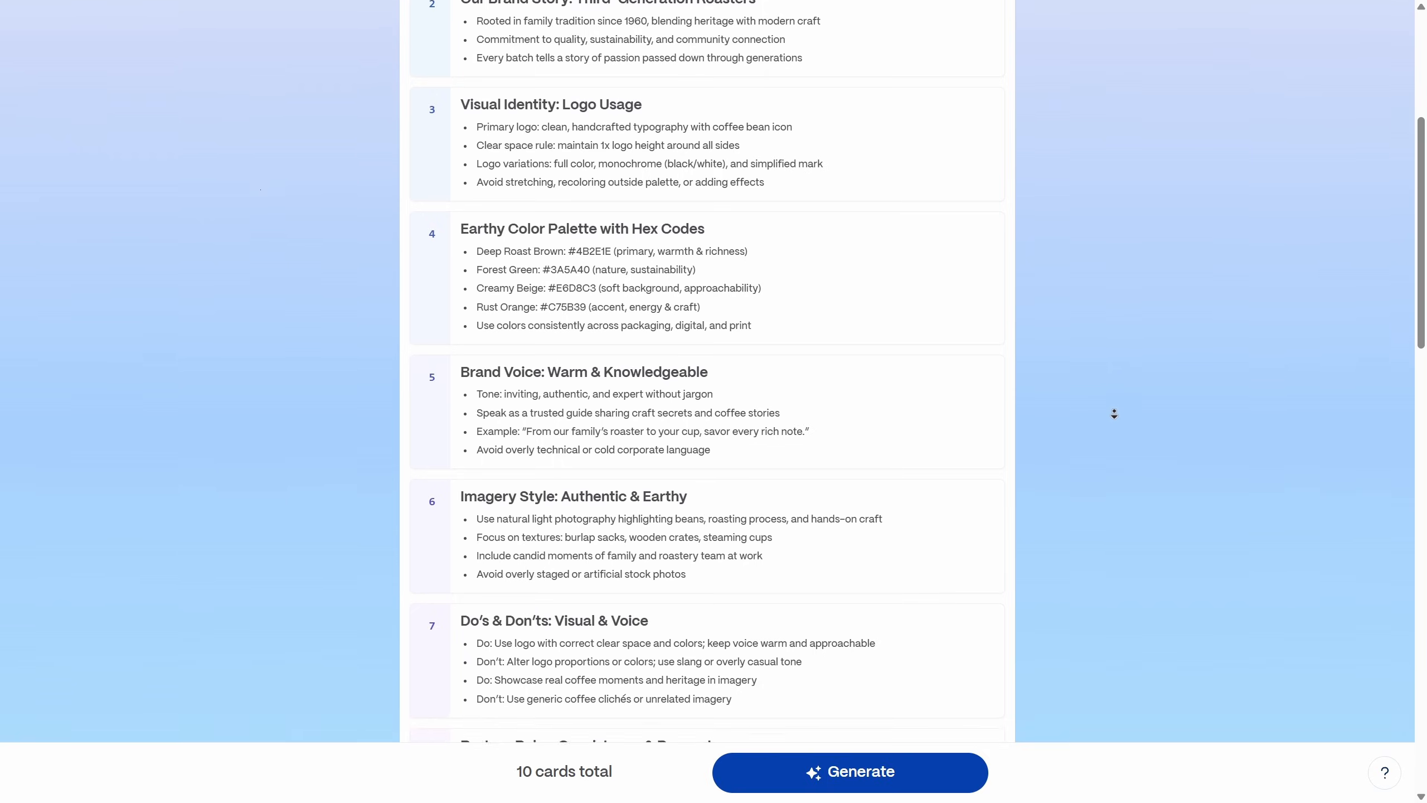
{"action": "scroll", "scroll_direction": "down", "scroll_amount": 3}
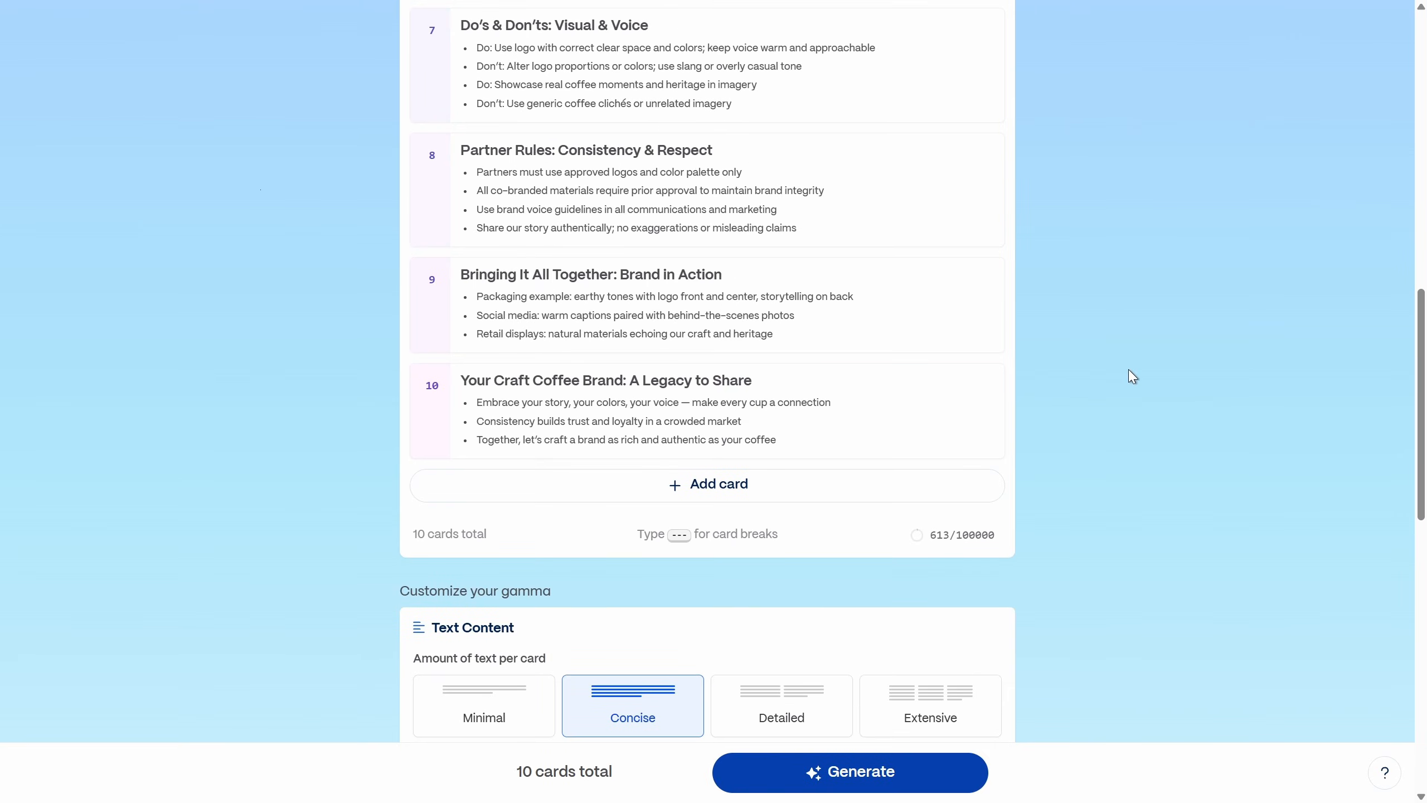
{"action": "scroll", "scroll_direction": "down", "scroll_amount": 3}
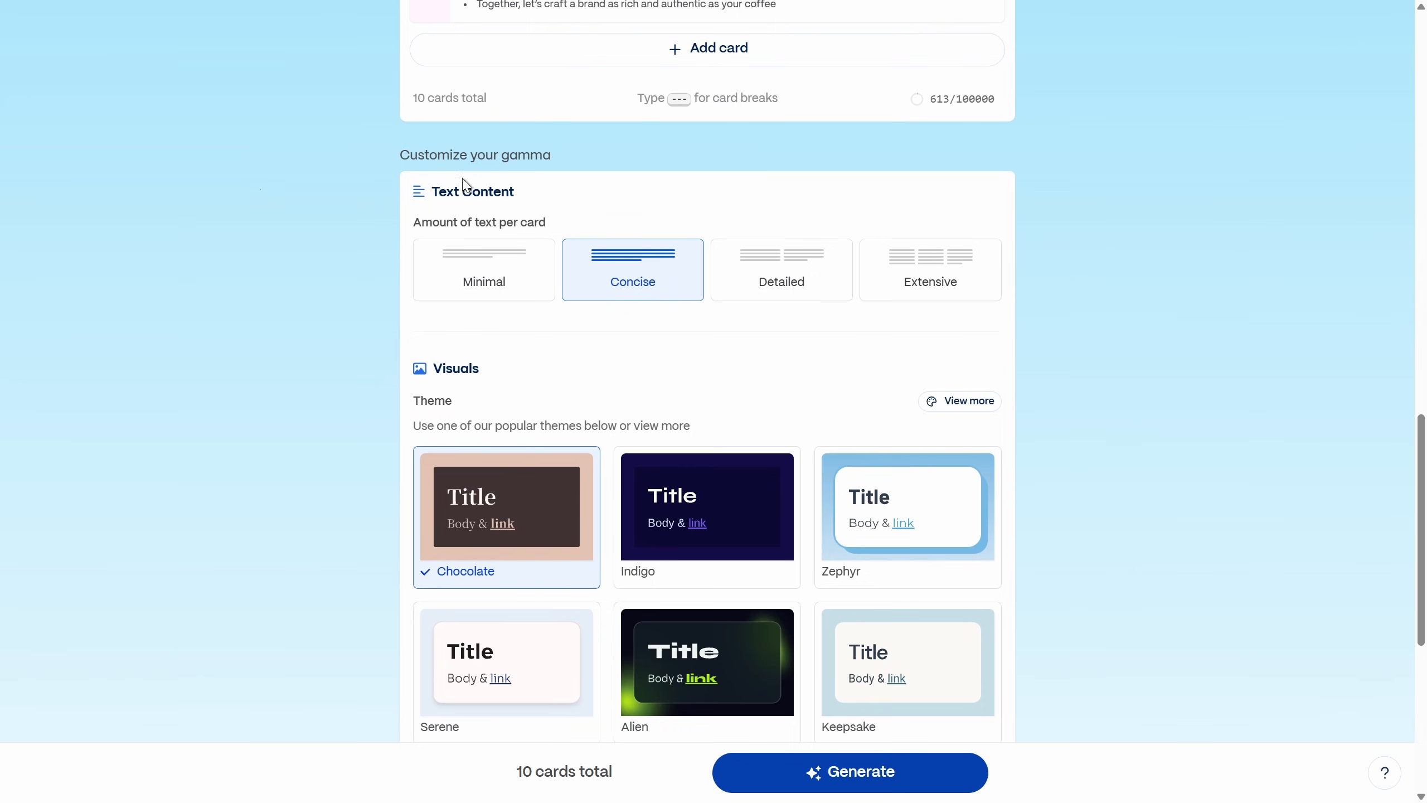
{"action": "mouse_move", "coordinate": [632, 277]}
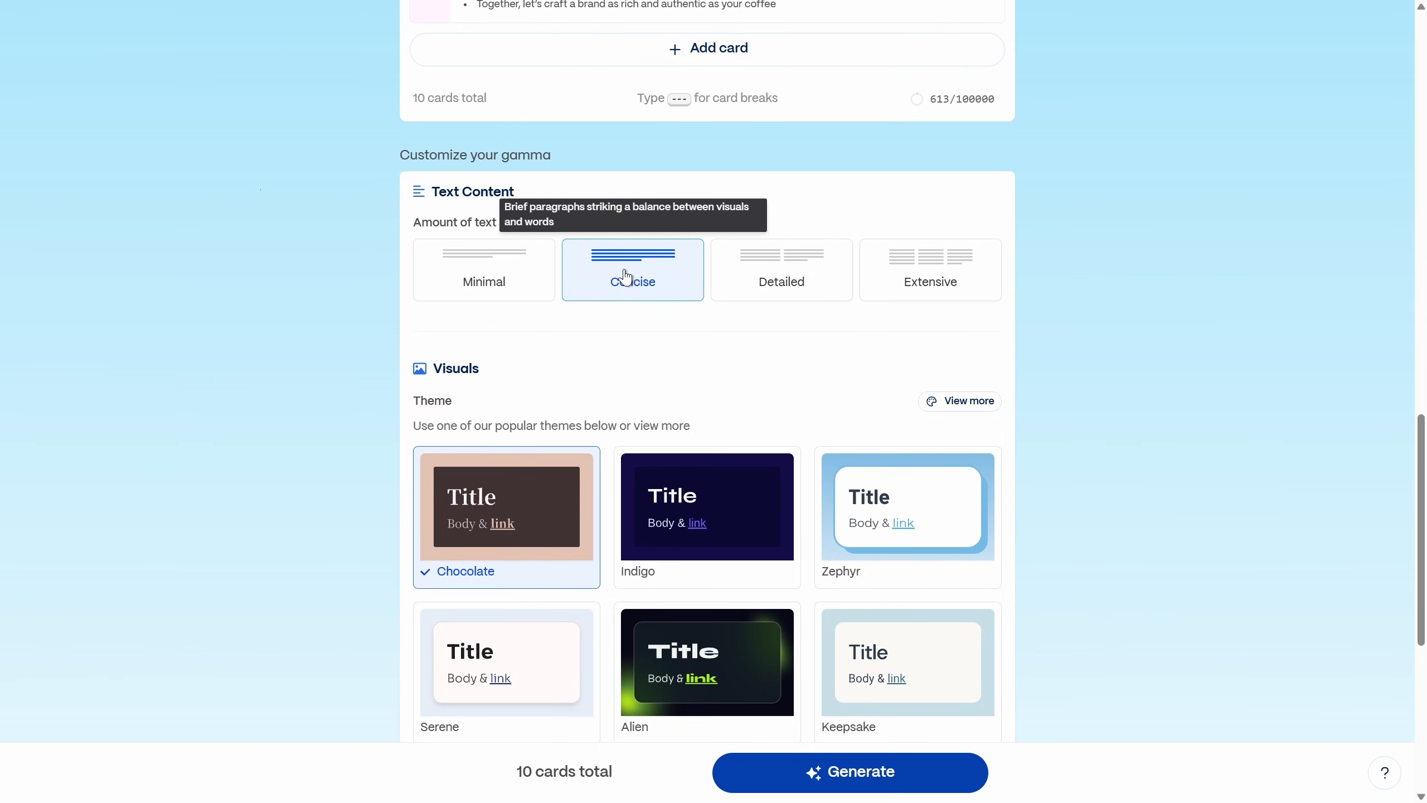
{"action": "mouse_move", "coordinate": [509, 453]}
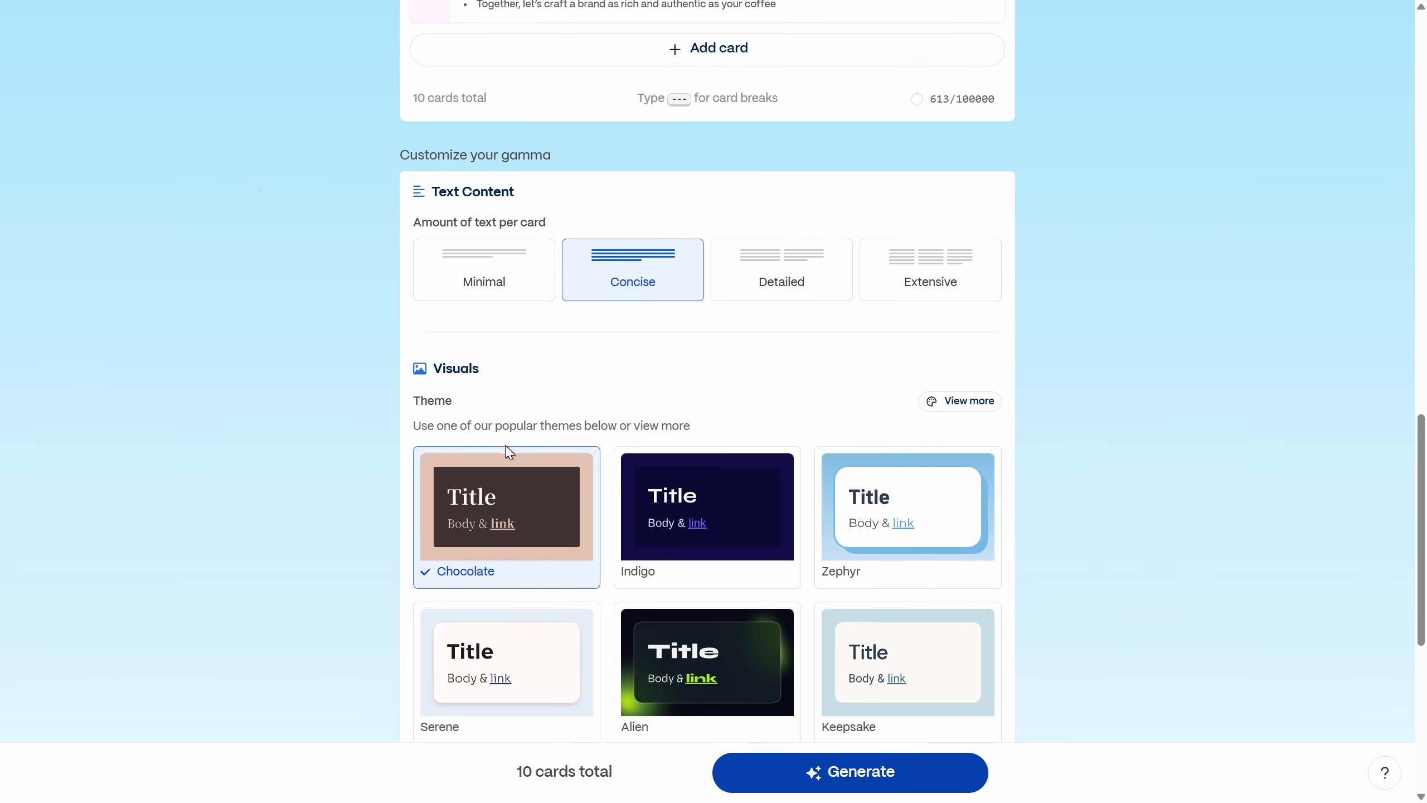
{"action": "mouse_move", "coordinate": [959, 401]}
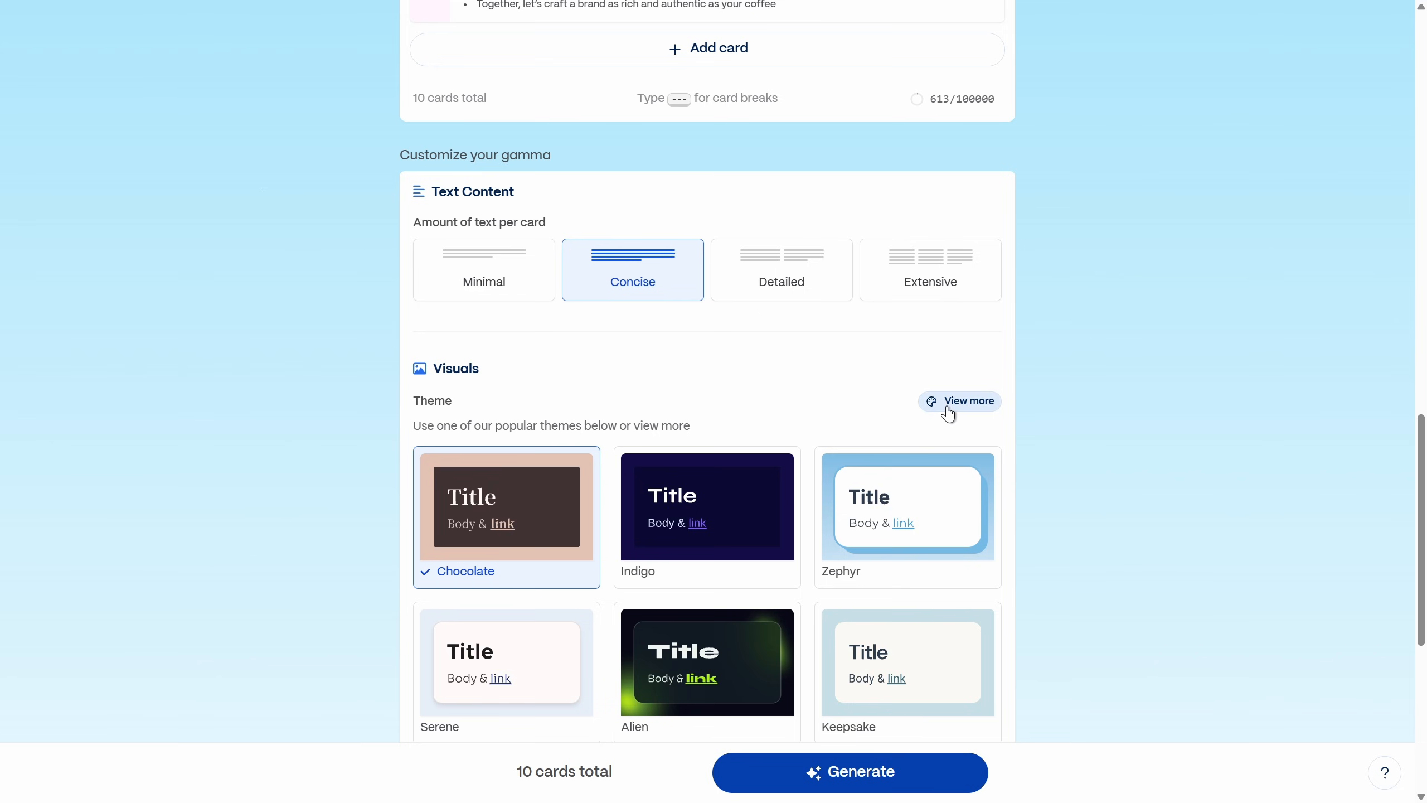
Browse more themes and keep AI images with Nano Banana Pro as the image model
{"action": "left_click", "coordinate": [967, 400]}
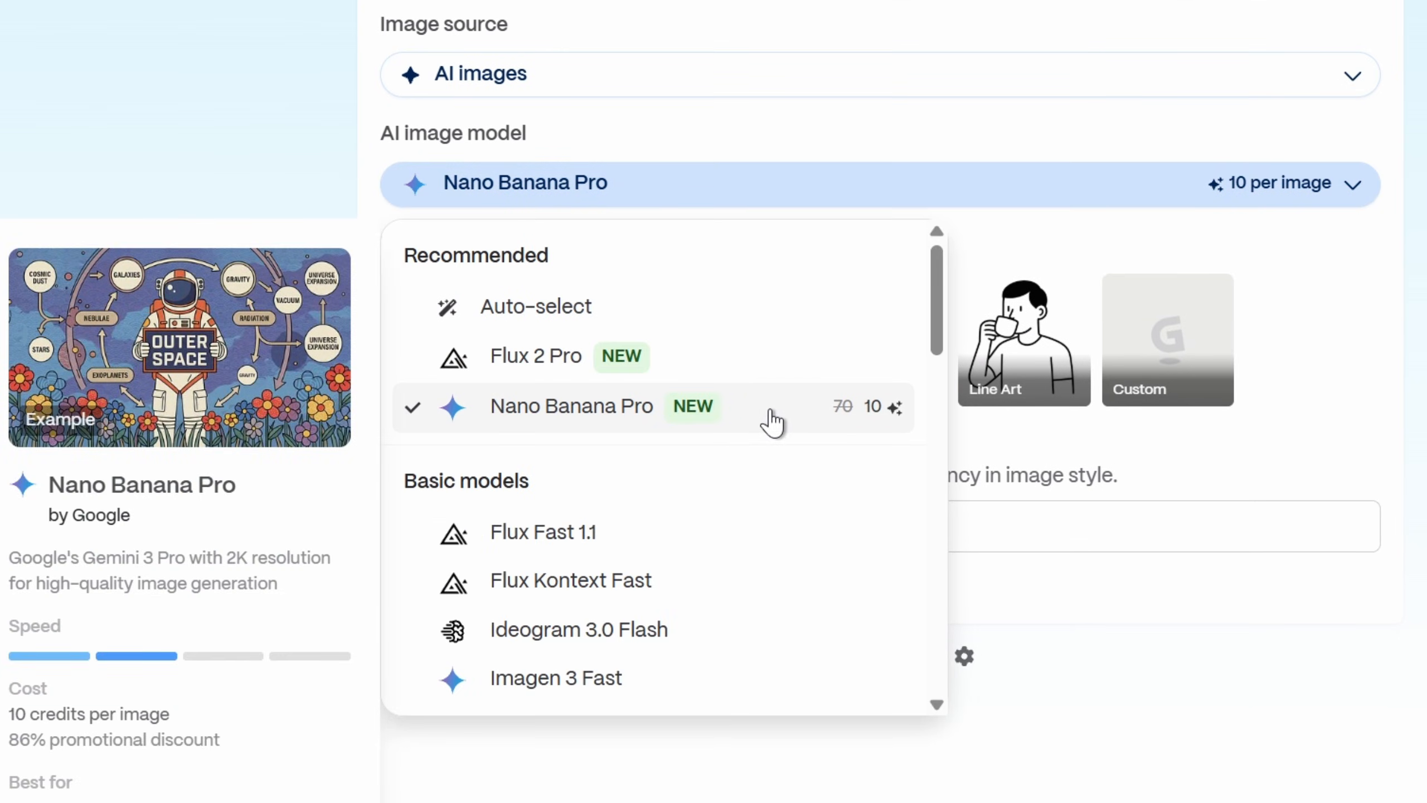
{"action": "mouse_move", "coordinate": [626, 417]}
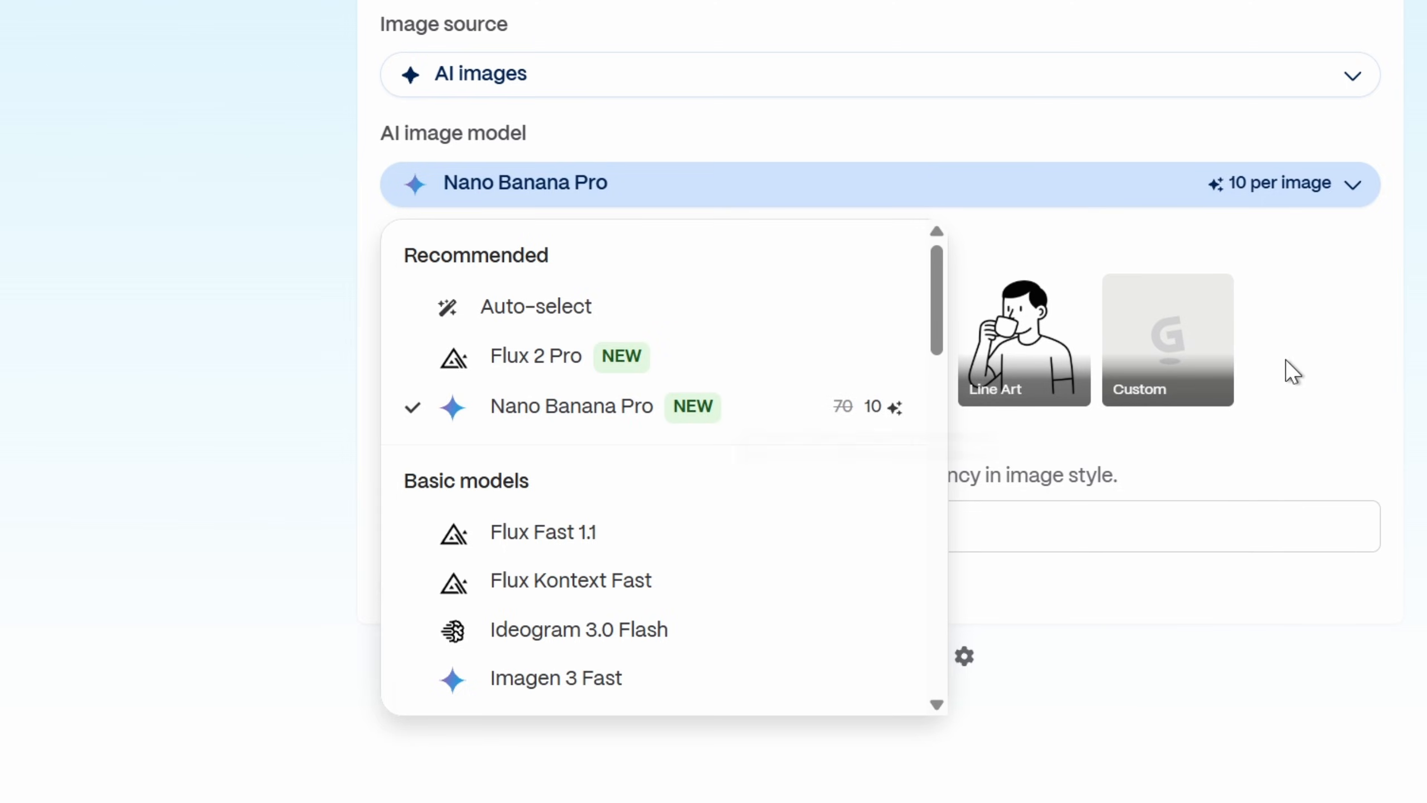
{"action": "left_click", "coordinate": [525, 183]}
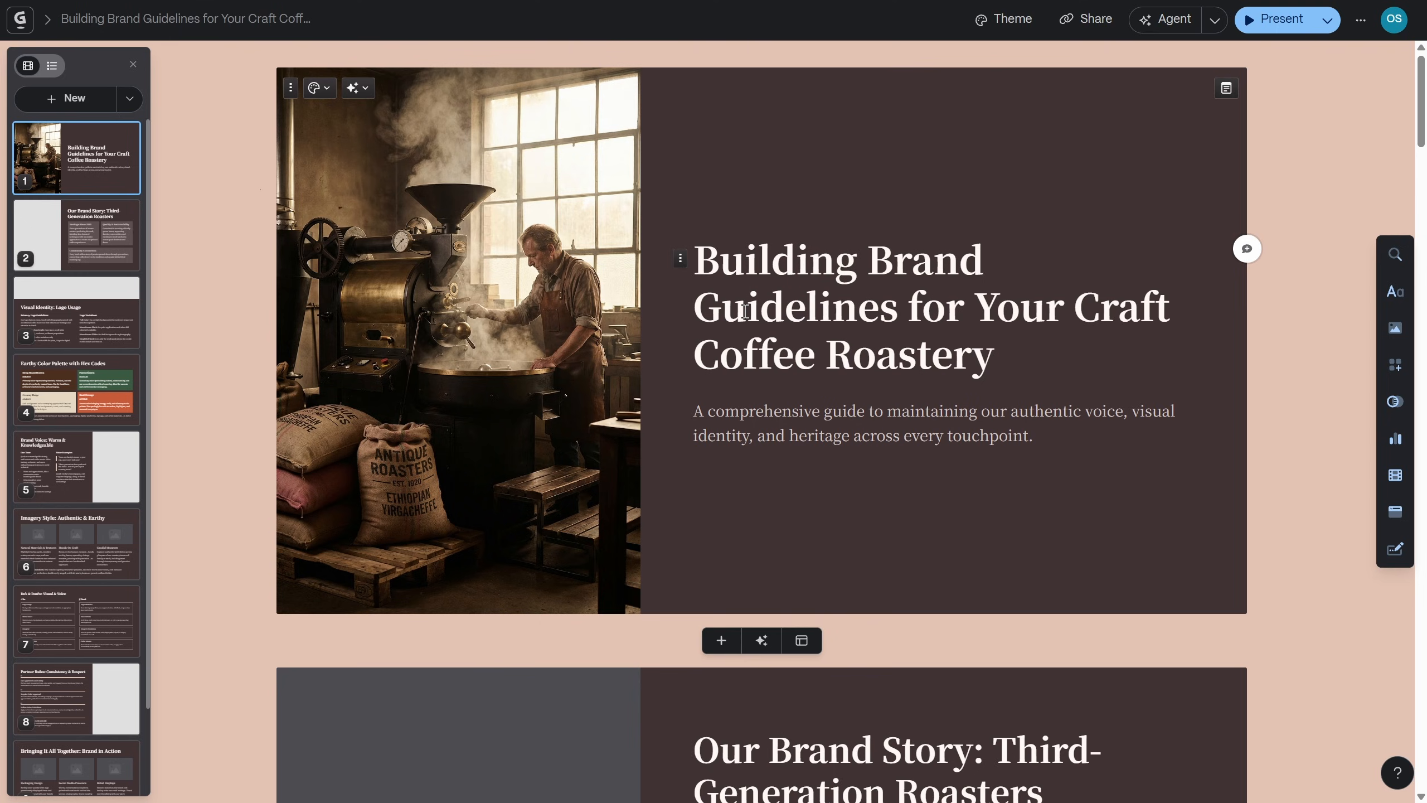
{"action": "scroll", "scroll_direction": "down", "scroll_amount": 3}
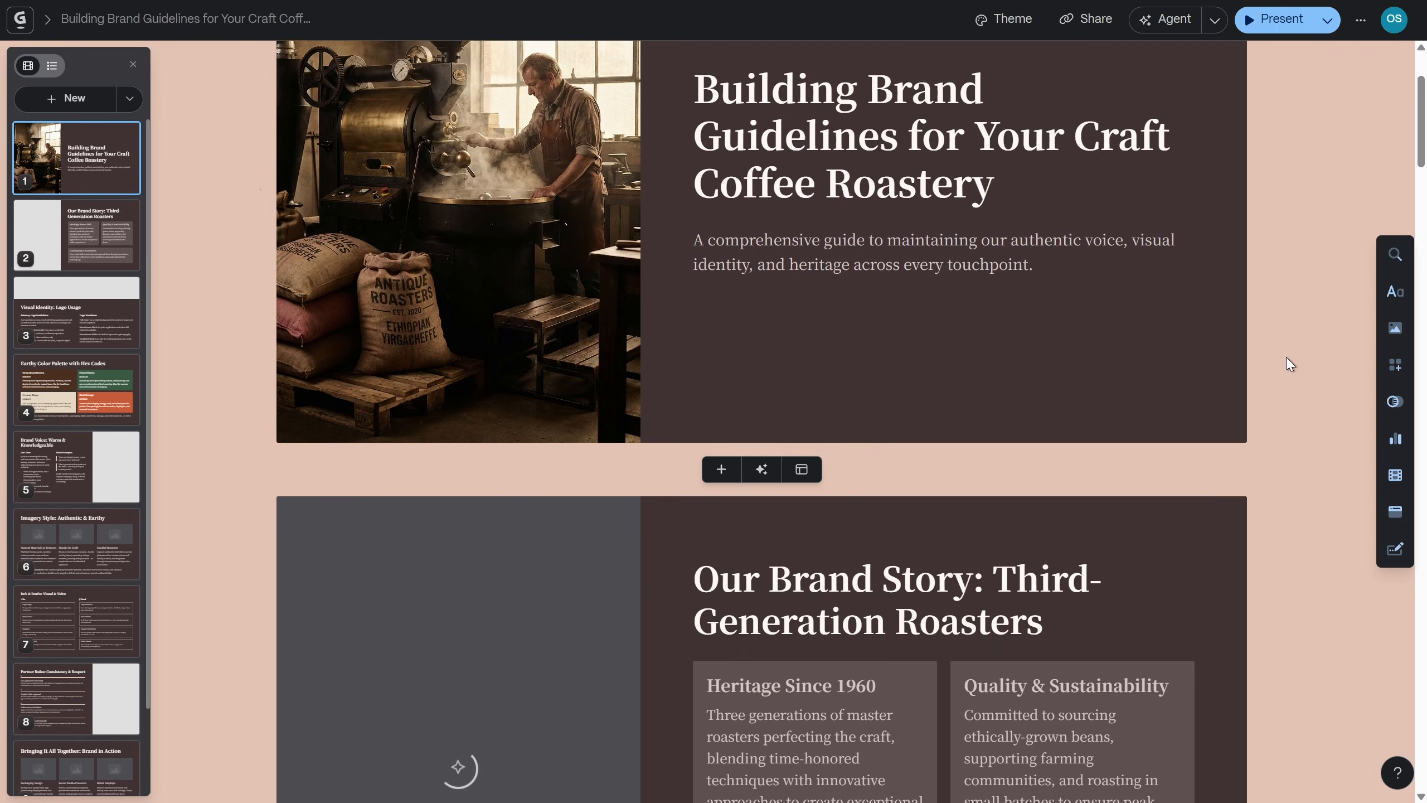
{"action": "scroll", "scroll_direction": "down", "scroll_amount": 3}
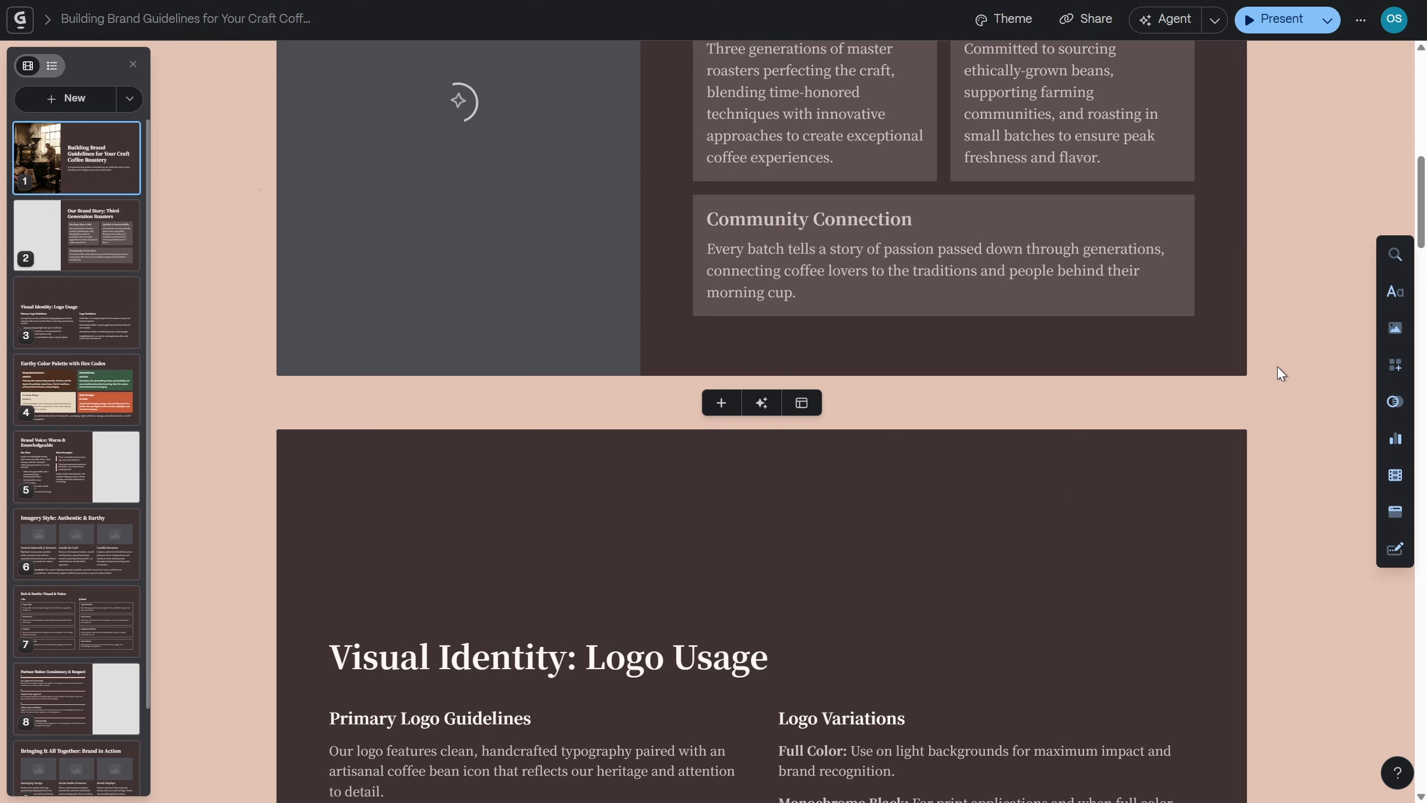
{"action": "scroll", "scroll_direction": "down", "scroll_amount": 3}
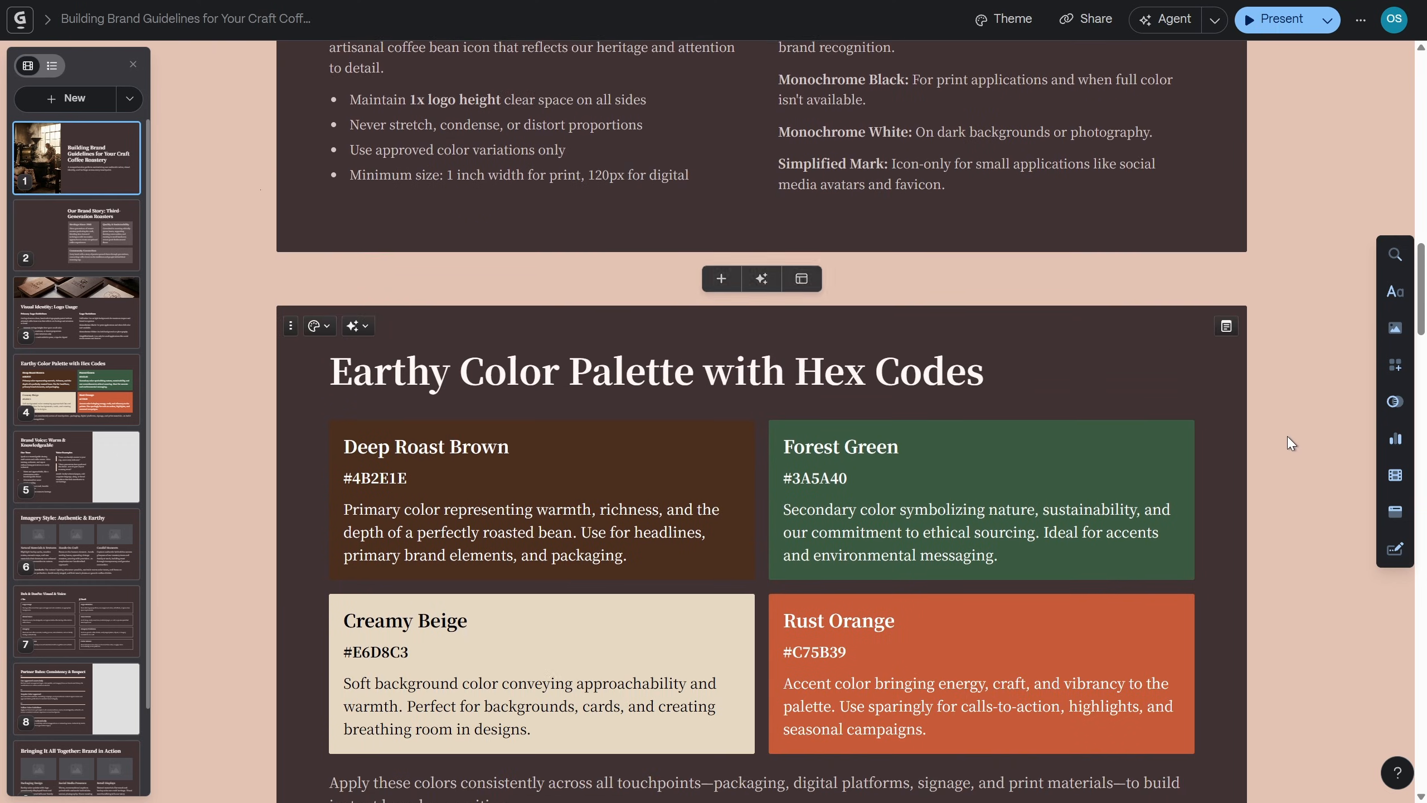
{"action": "scroll", "scroll_direction": "down", "scroll_amount": 3}
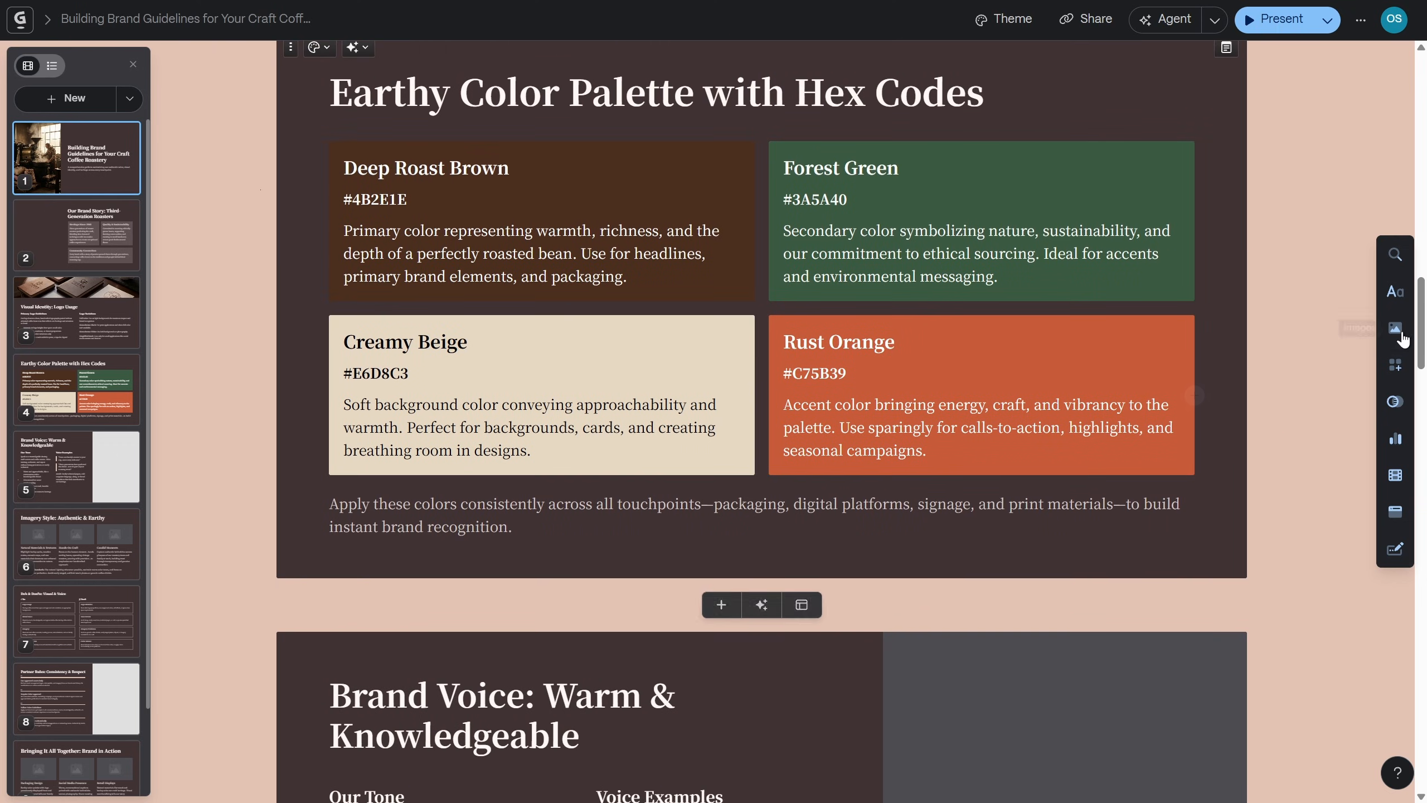
{"action": "scroll", "scroll_direction": "down", "scroll_amount": 3}
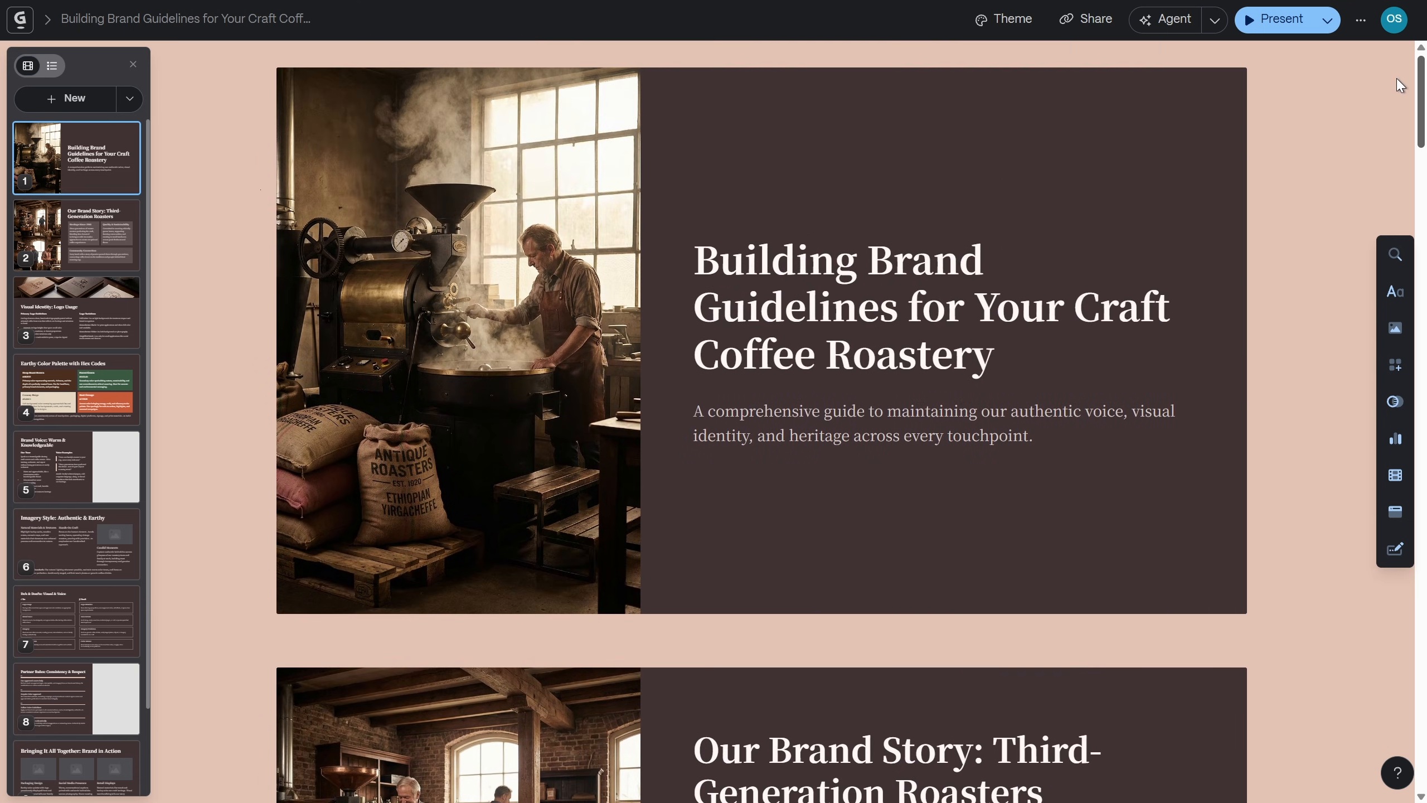
{"action": "scroll", "scroll_direction": "down", "scroll_amount": 3}
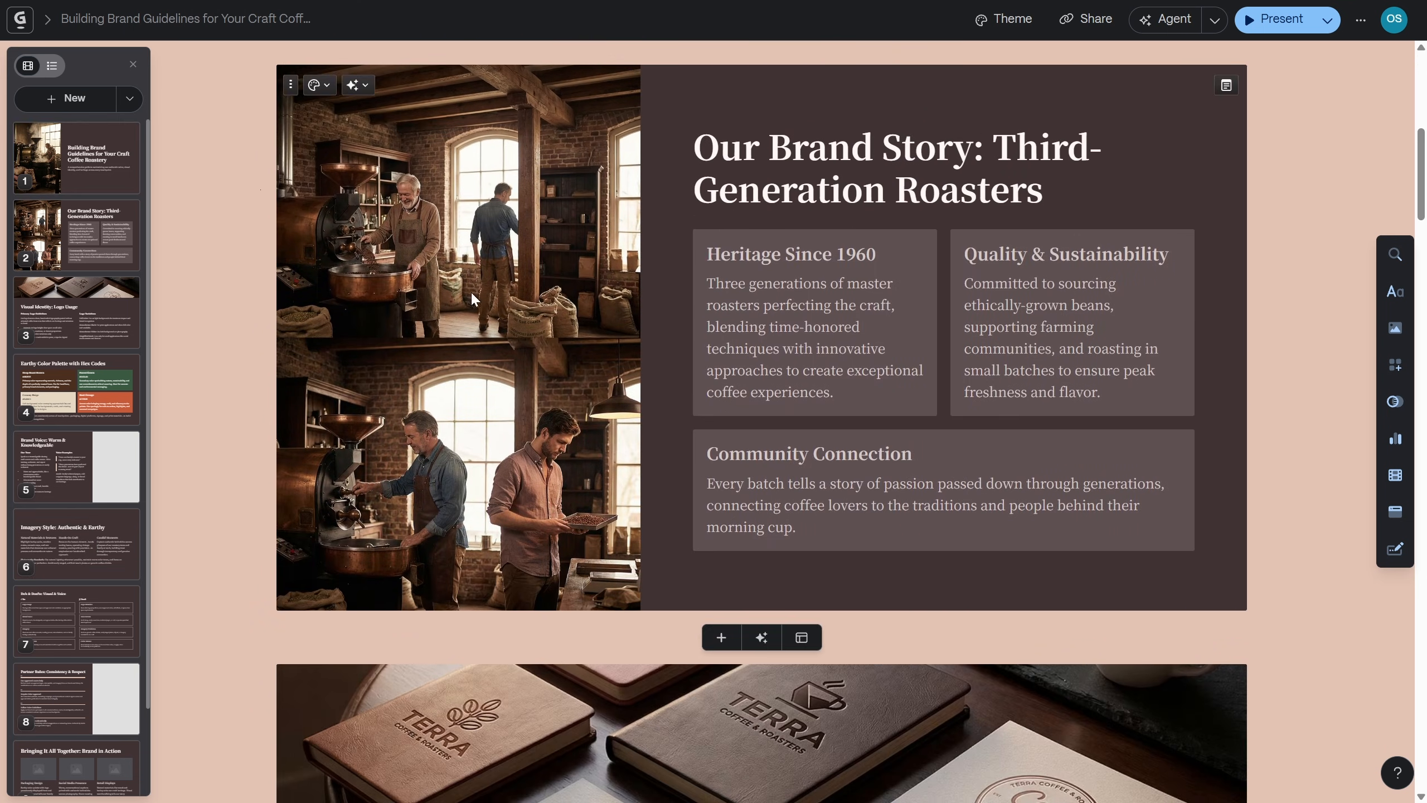
{"action": "scroll", "scroll_direction": "down", "scroll_amount": 3}
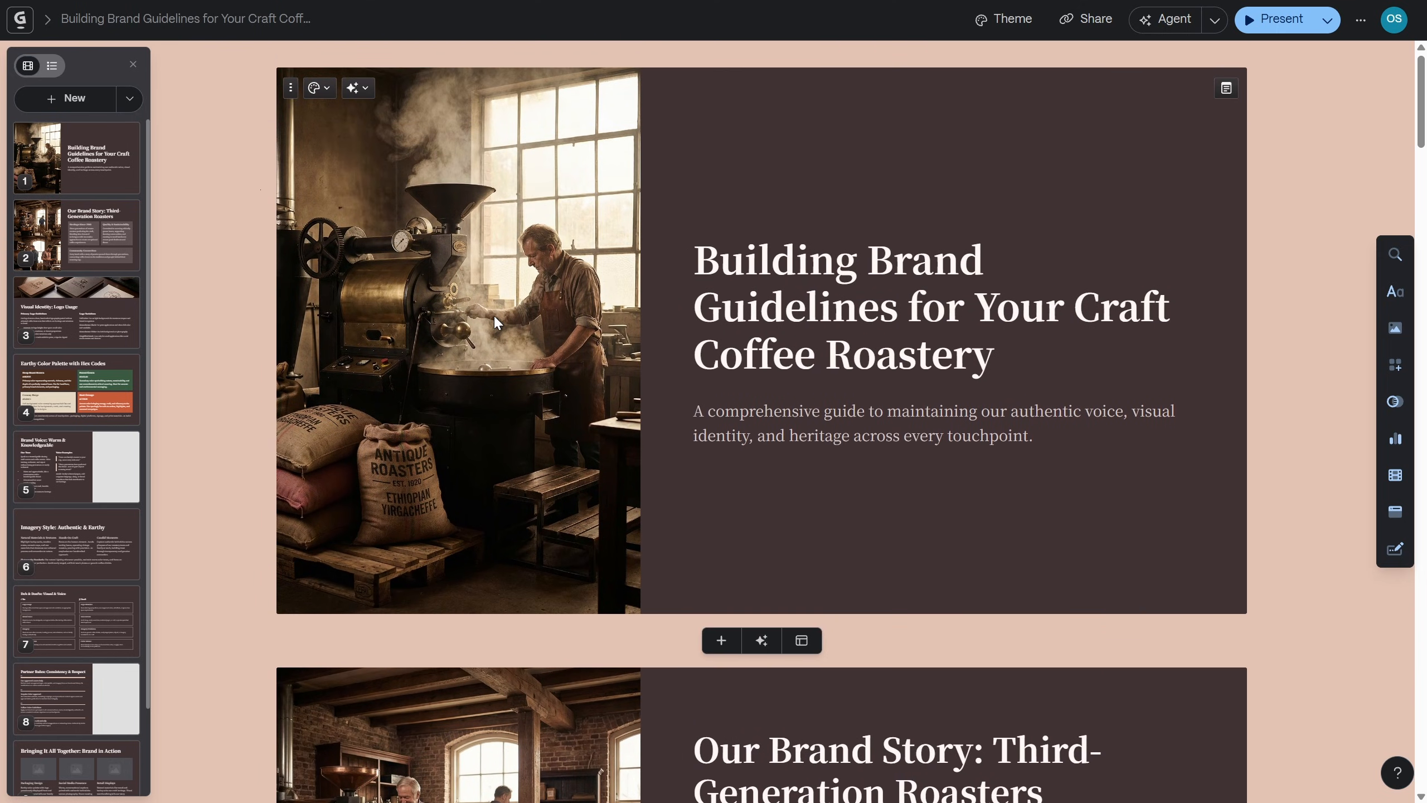
{"action": "left_click", "coordinate": [458, 345]}
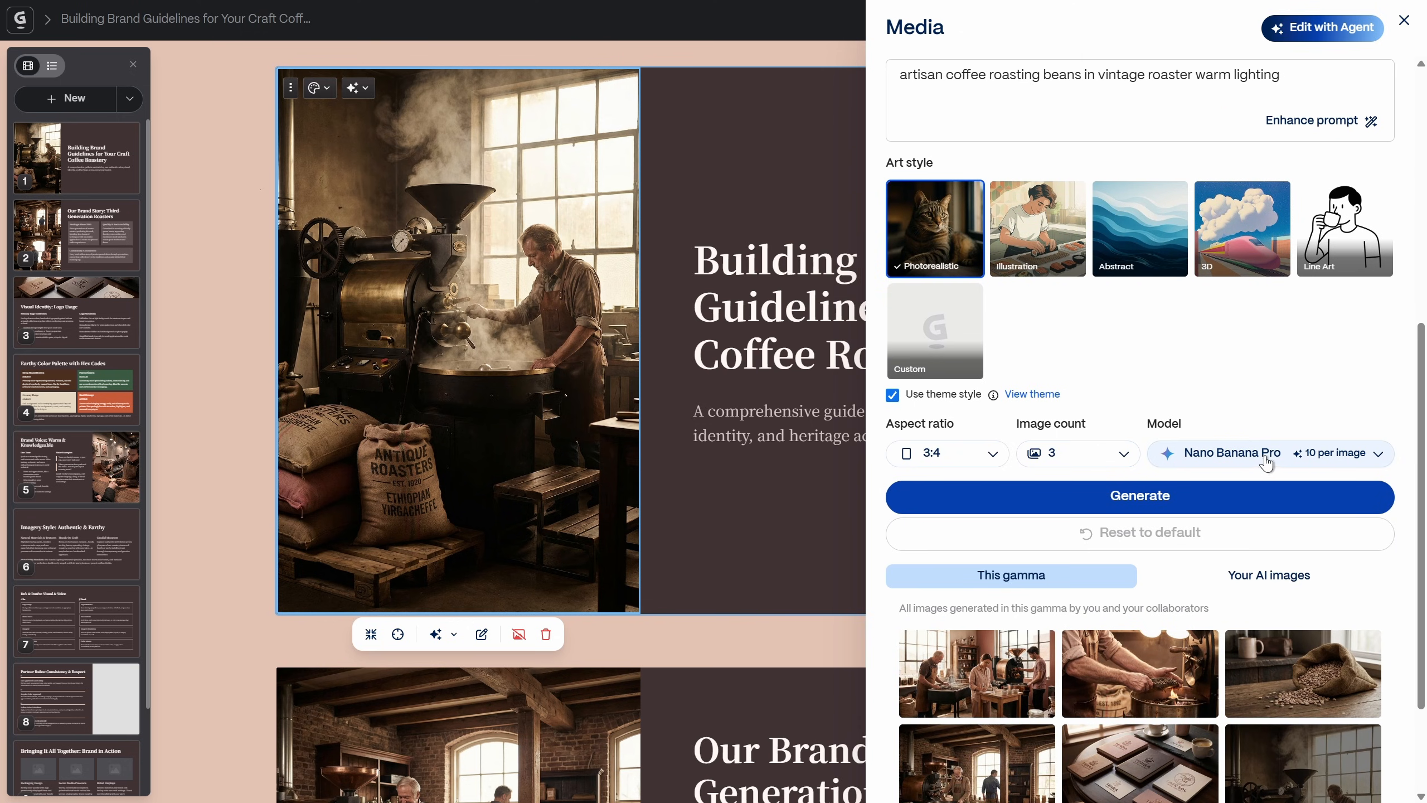
{"action": "scroll", "scroll_direction": "down", "scroll_amount": 3}
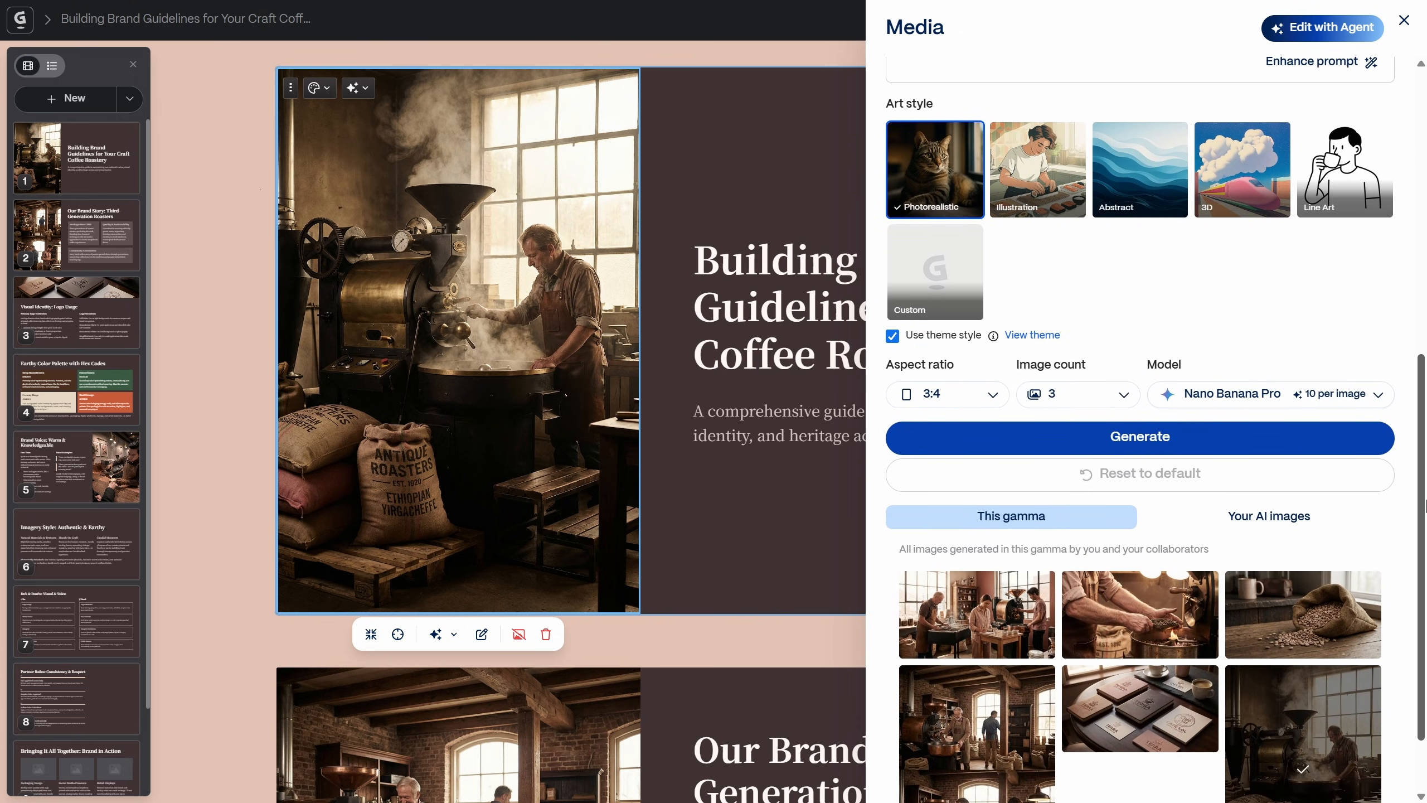
{"action": "scroll", "scroll_direction": "down", "scroll_amount": 3}
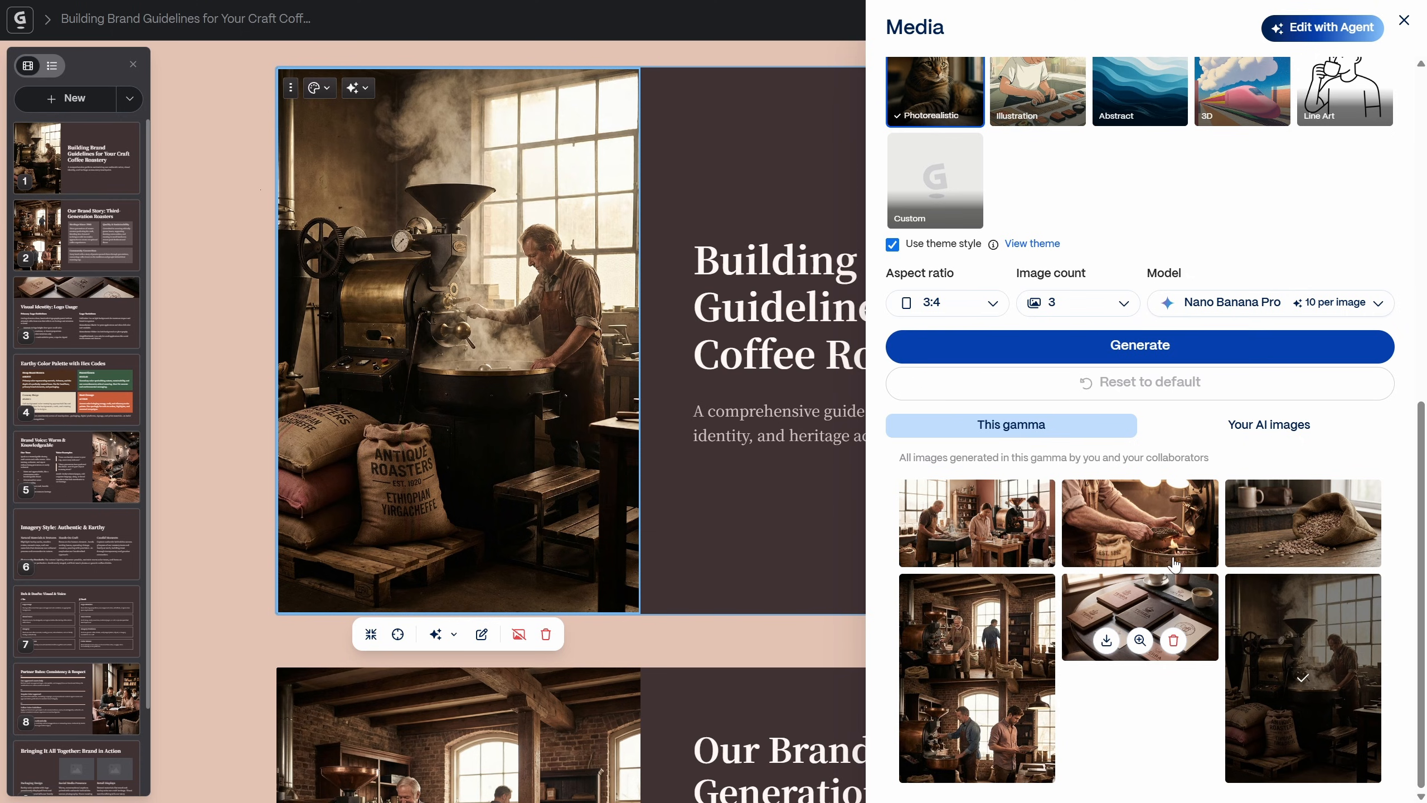
{"action": "mouse_move", "coordinate": [1013, 628]}
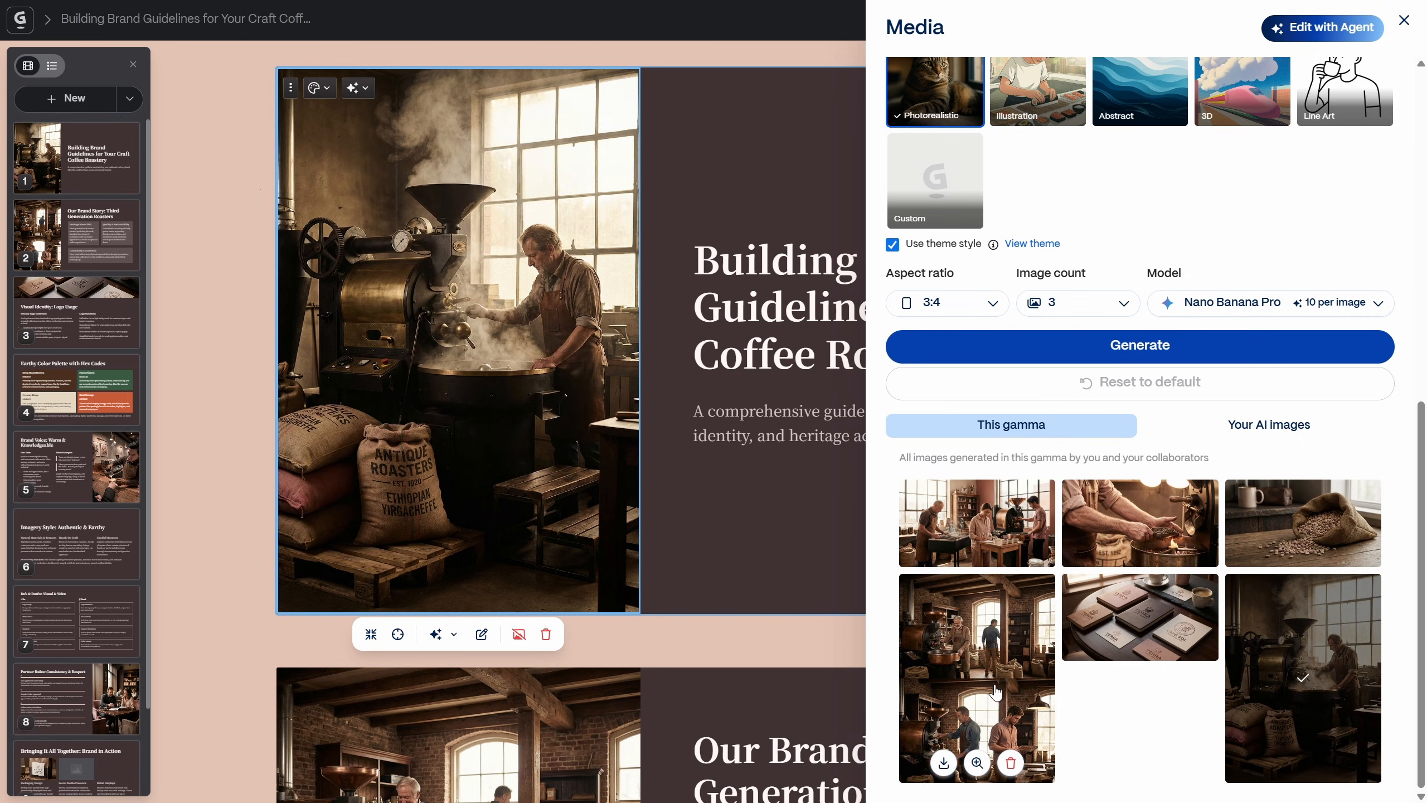
{"action": "mouse_move", "coordinate": [266, 293]}
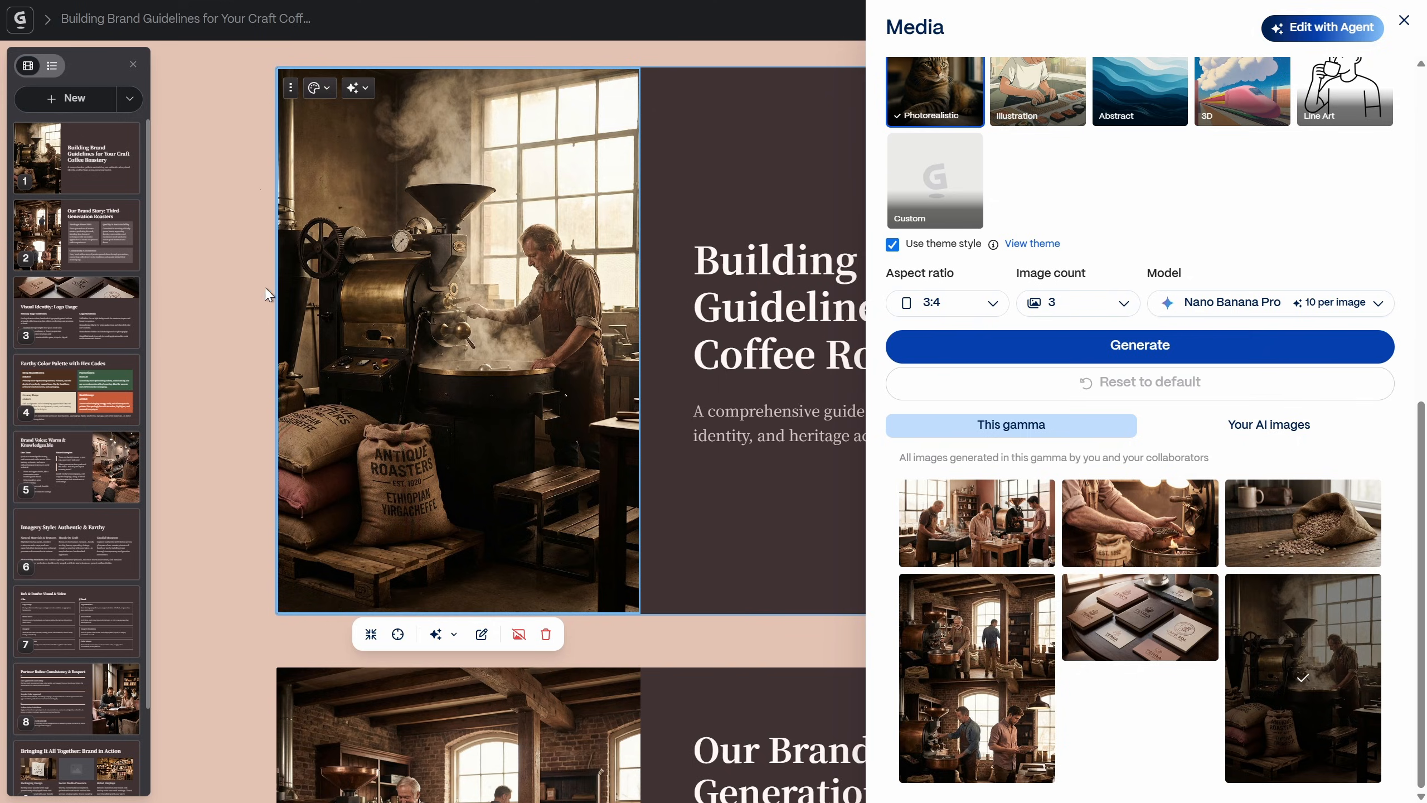
{"action": "left_click", "coordinate": [1404, 21]}
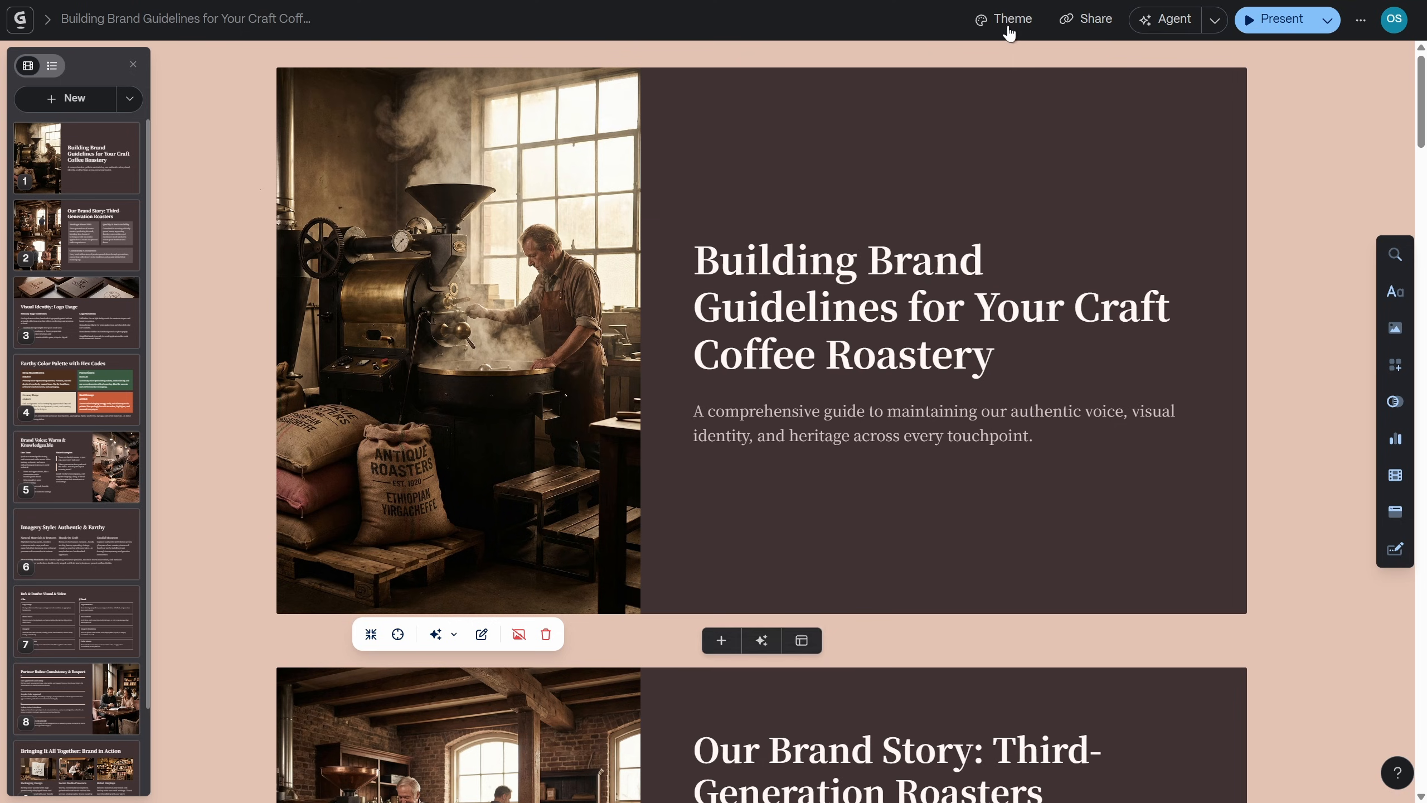
Customize the Chocolate theme's cards: third roundness, Default shadow and Frosted transparency
{"action": "left_click", "coordinate": [1004, 17]}
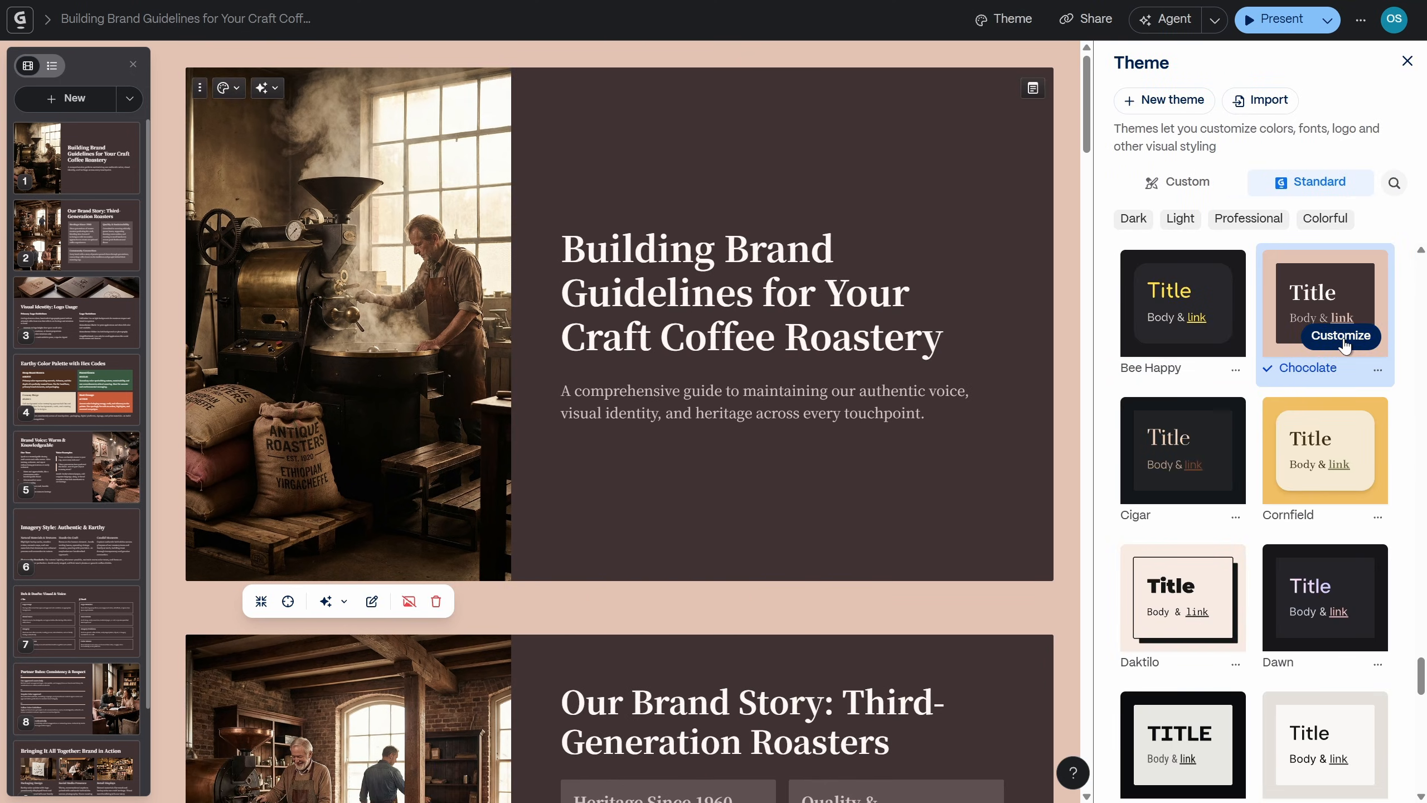
{"action": "left_click", "coordinate": [1339, 335]}
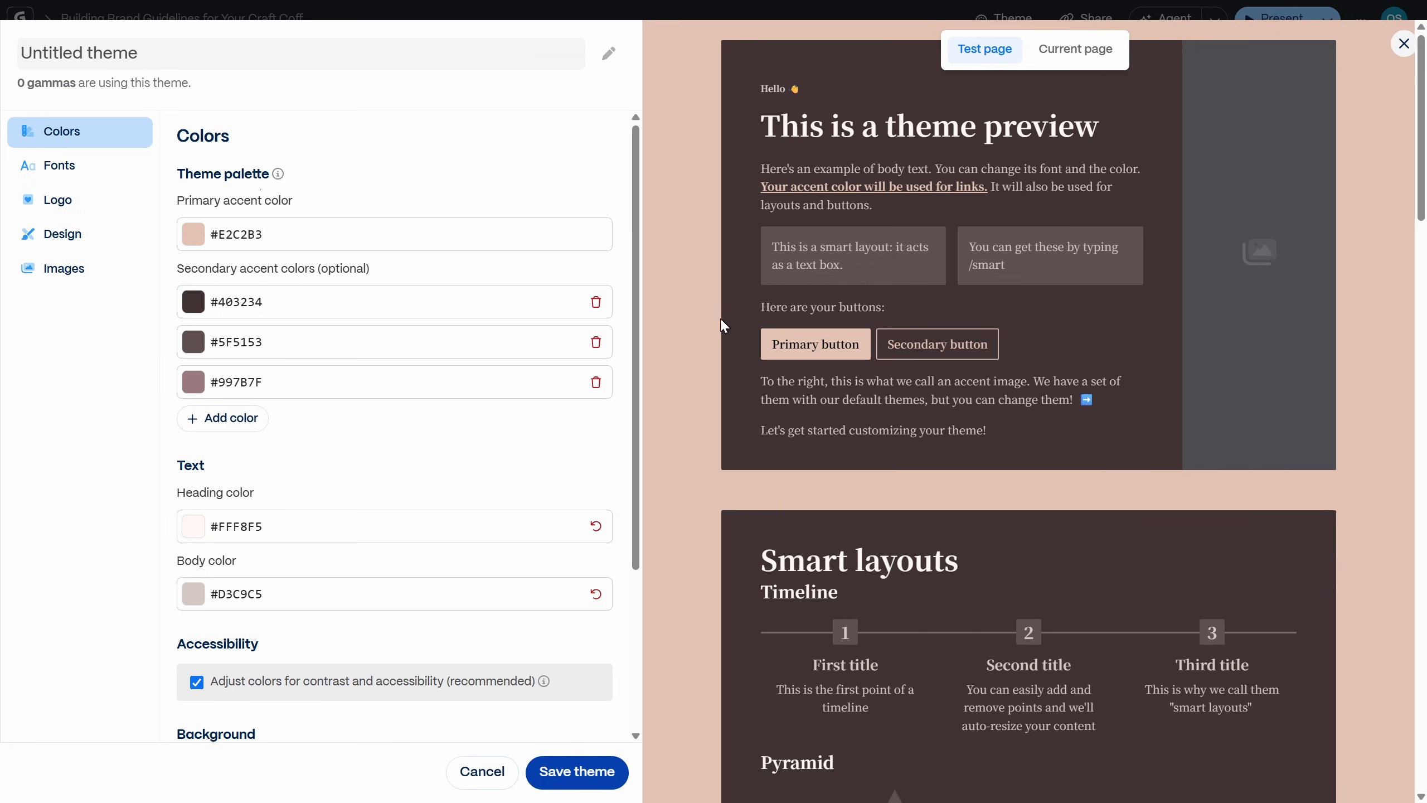
{"action": "left_click", "coordinate": [63, 234]}
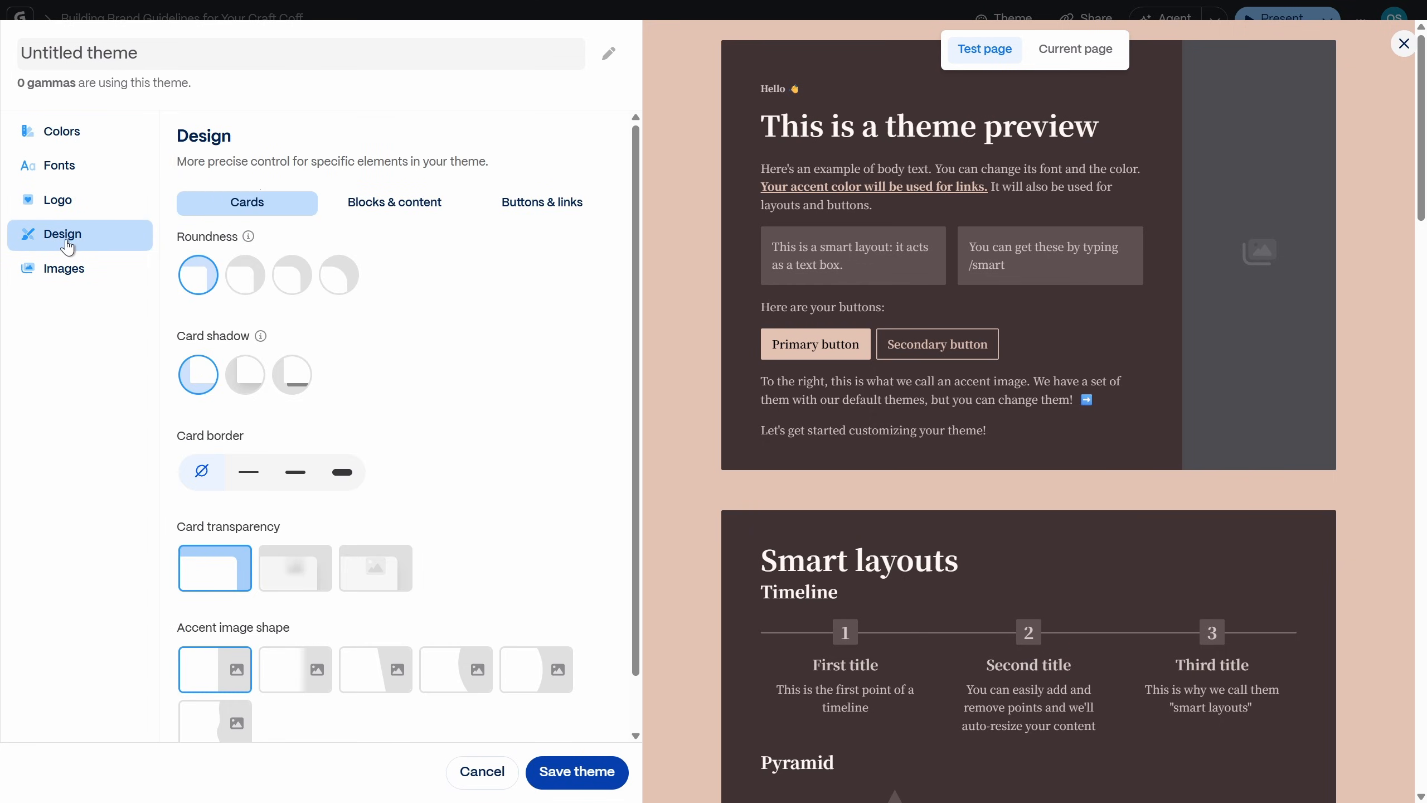
{"action": "left_click", "coordinate": [291, 276]}
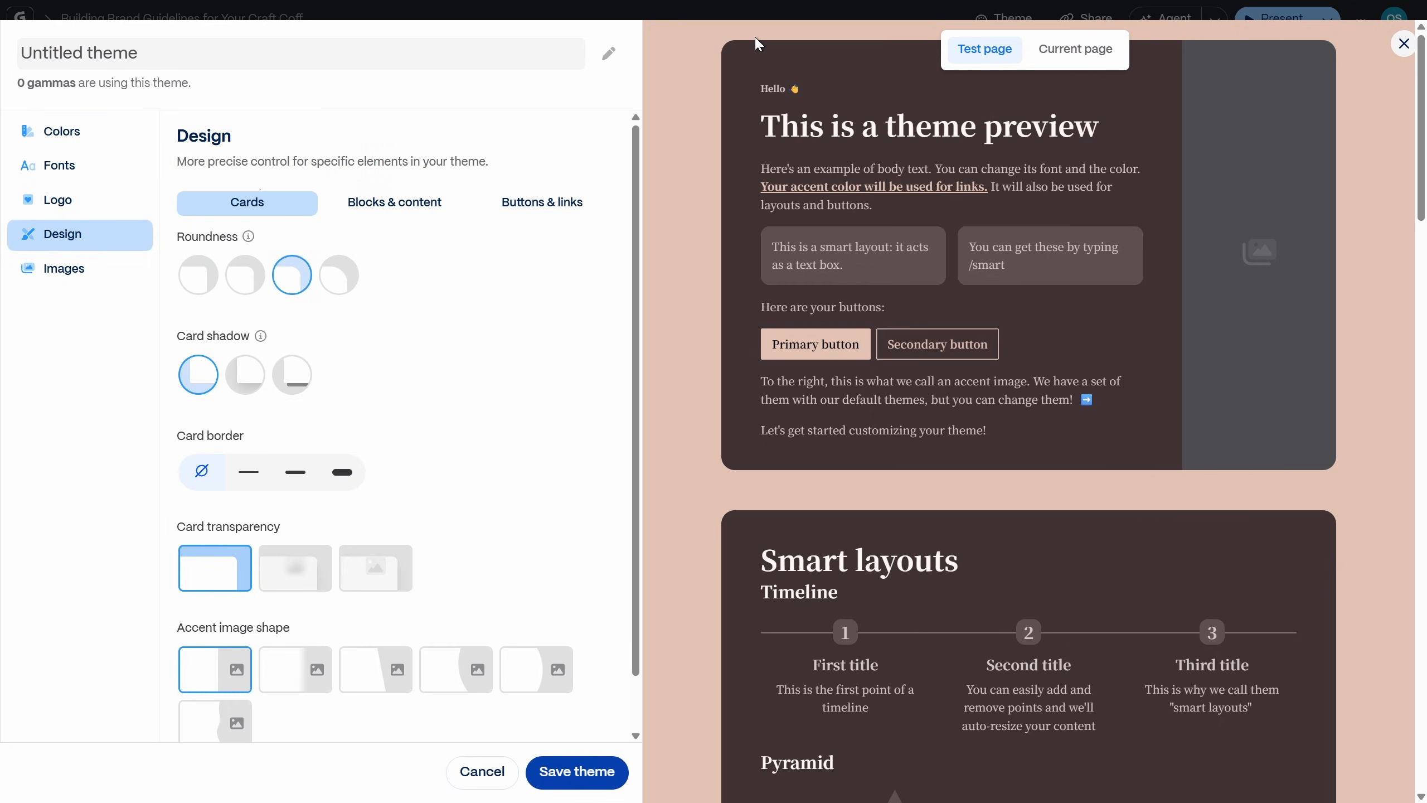
{"action": "mouse_move", "coordinate": [245, 375]}
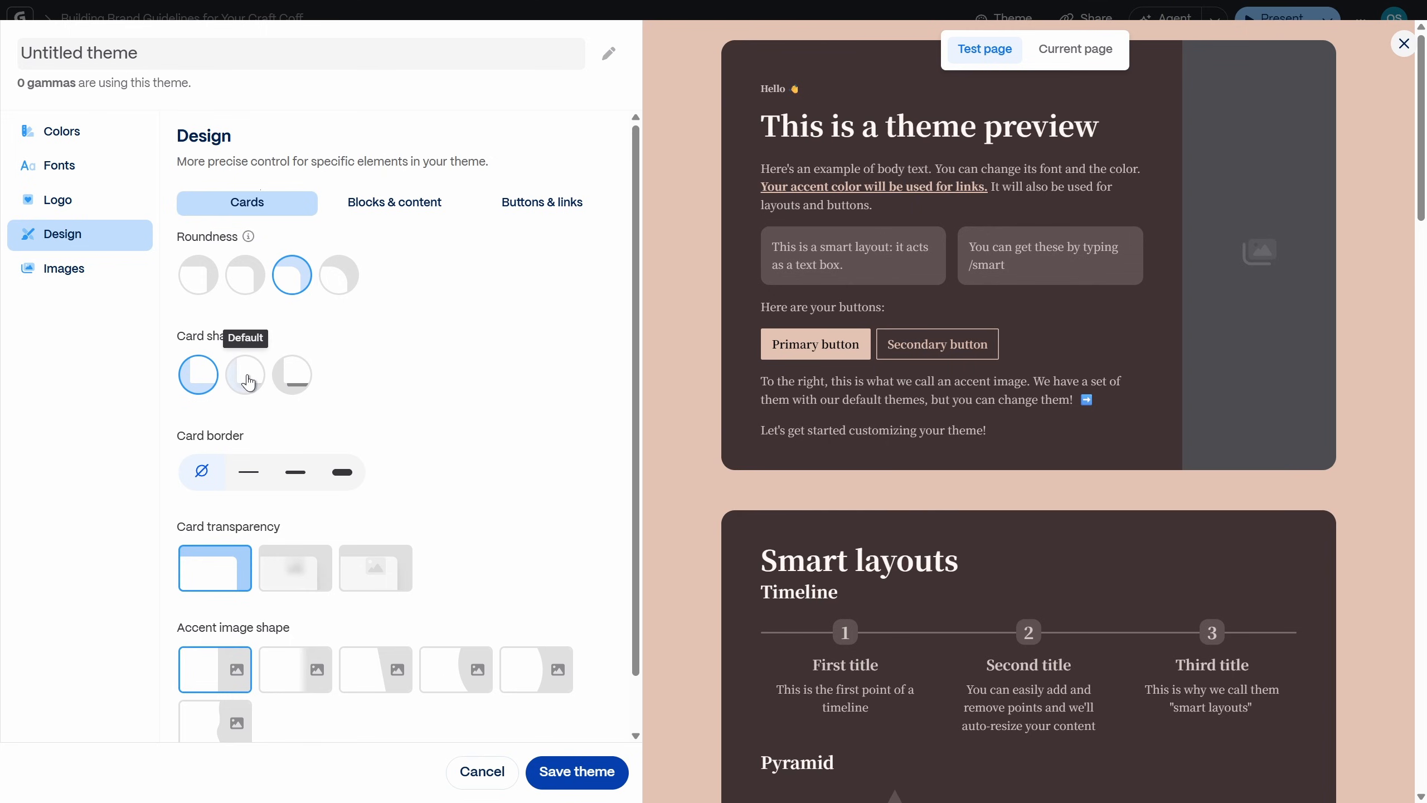
{"action": "left_click", "coordinate": [245, 375]}
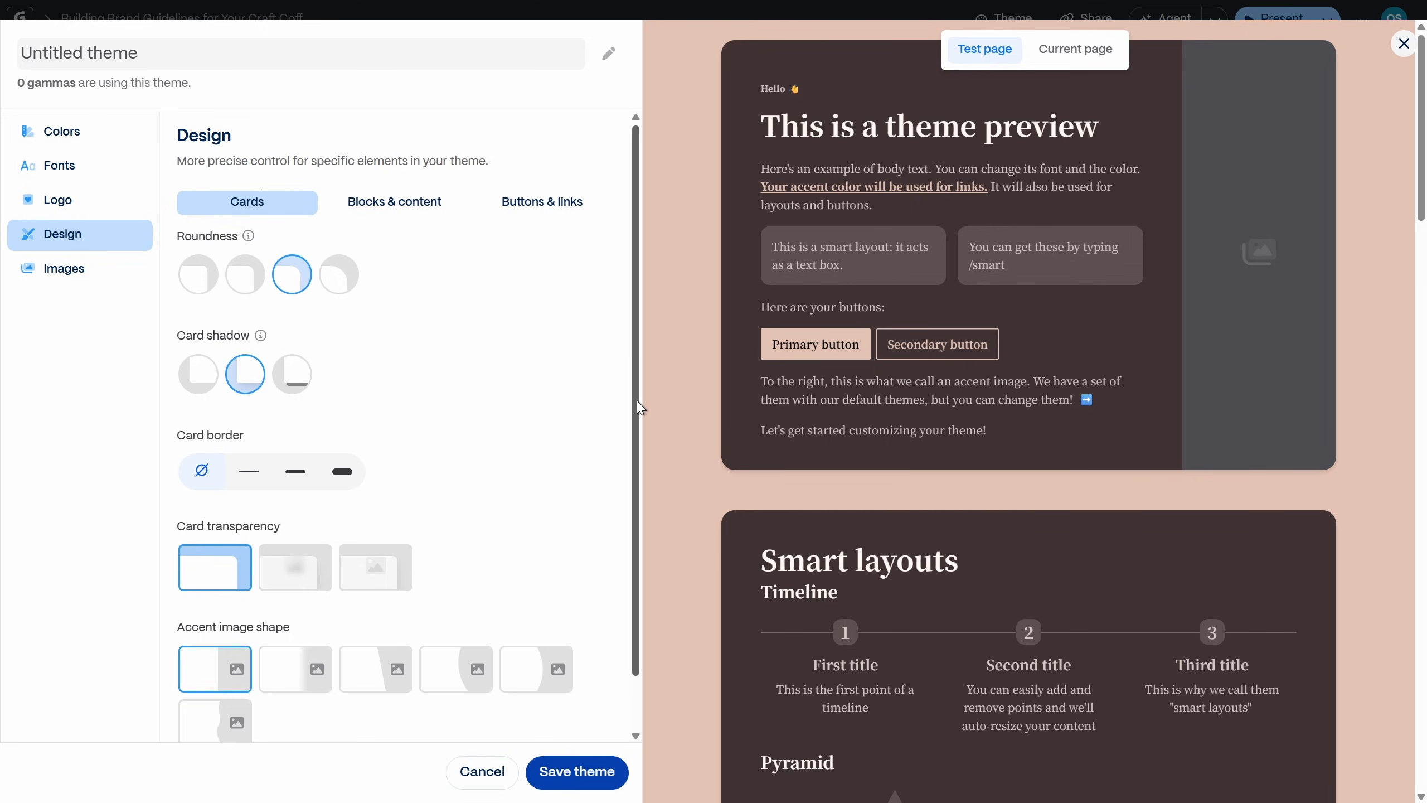
{"action": "scroll", "scroll_direction": "down", "scroll_amount": 3}
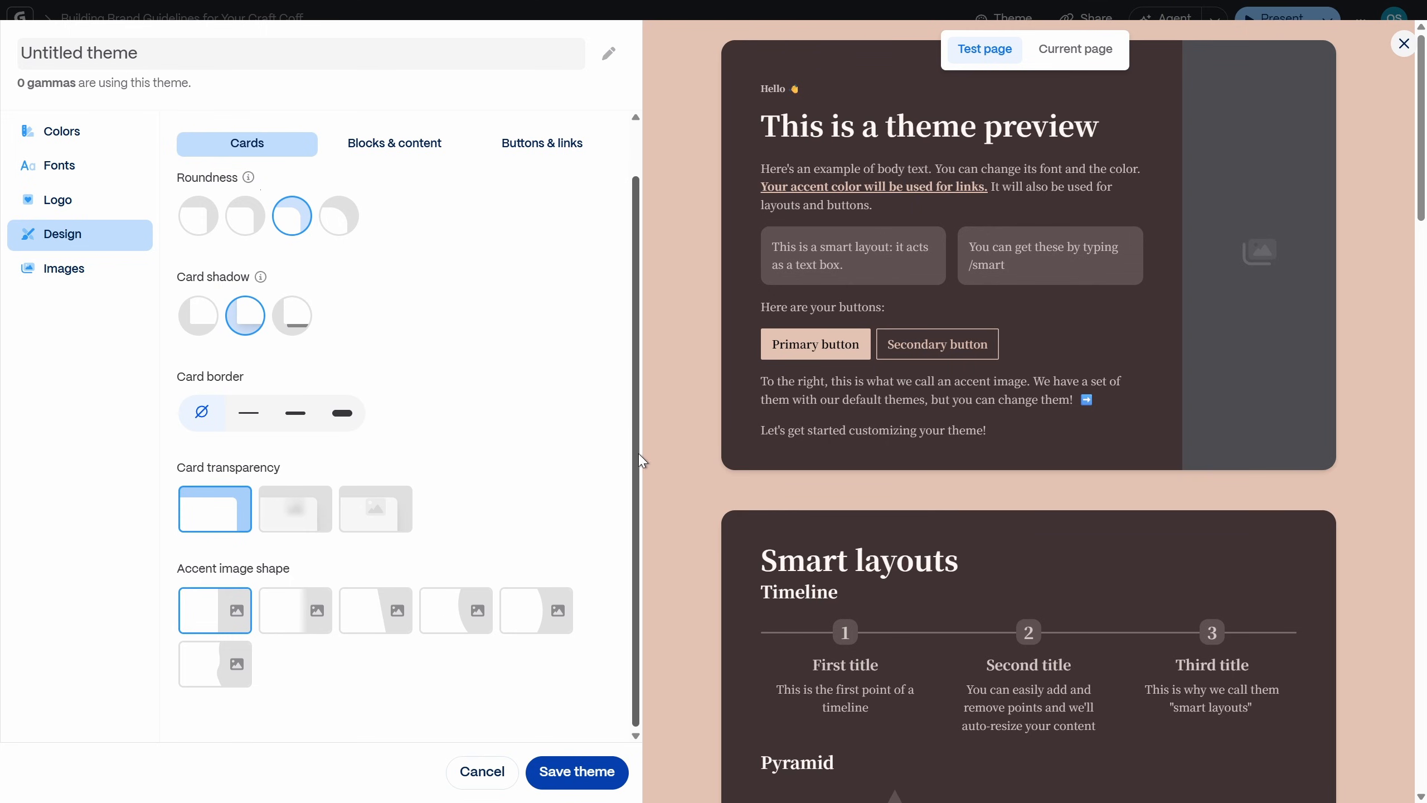
{"action": "mouse_move", "coordinate": [294, 508]}
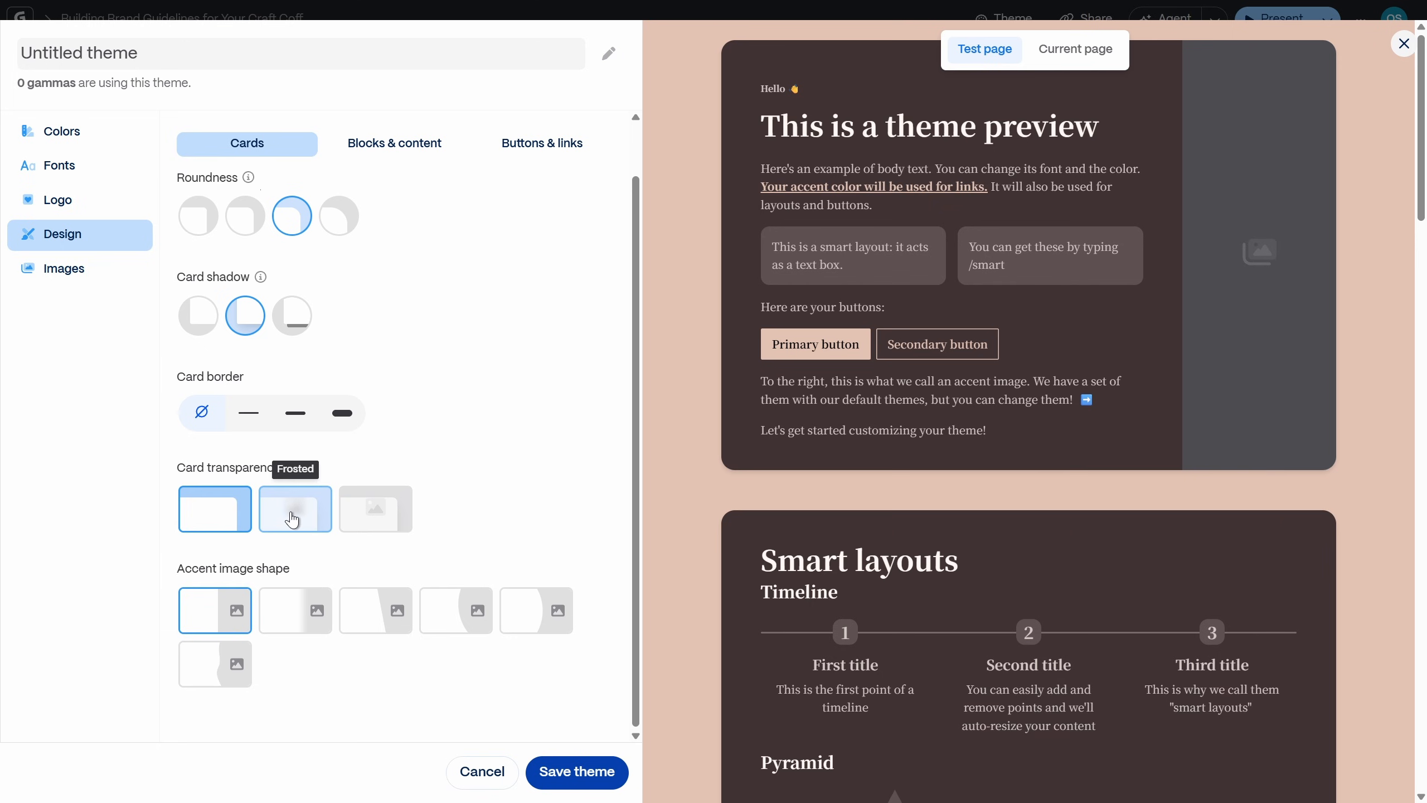
{"action": "left_click", "coordinate": [294, 509]}
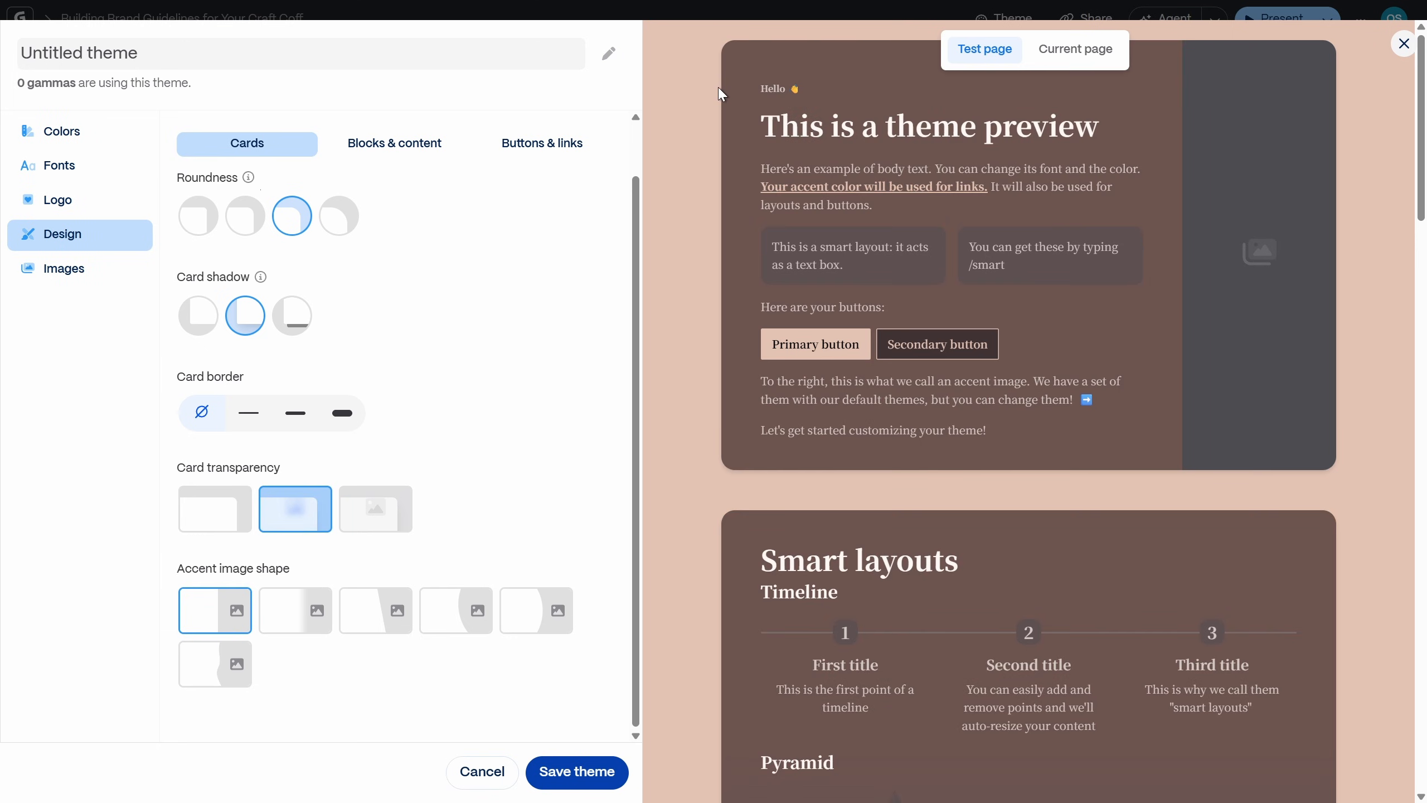
{"action": "mouse_move", "coordinate": [701, 118]}
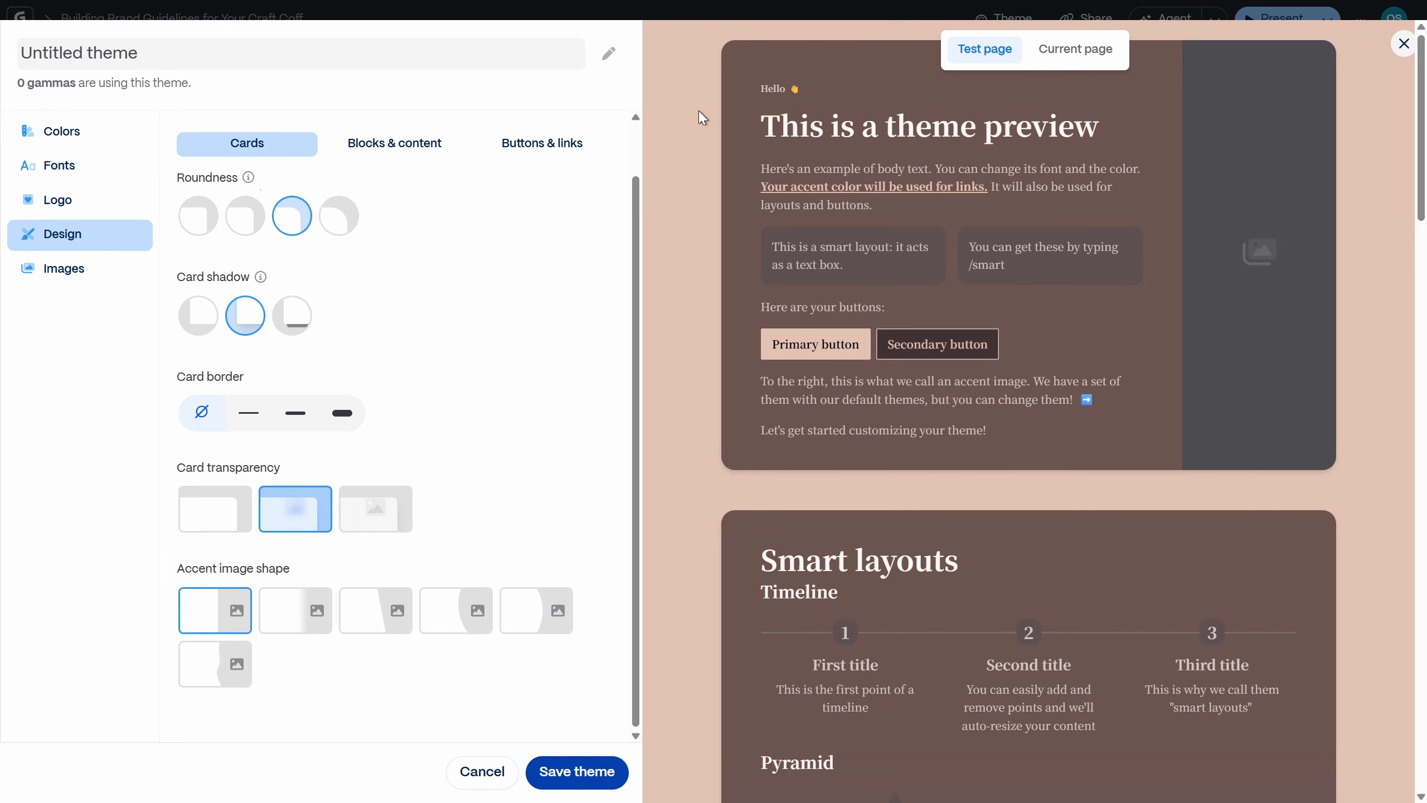
{"action": "mouse_move", "coordinate": [678, 122]}
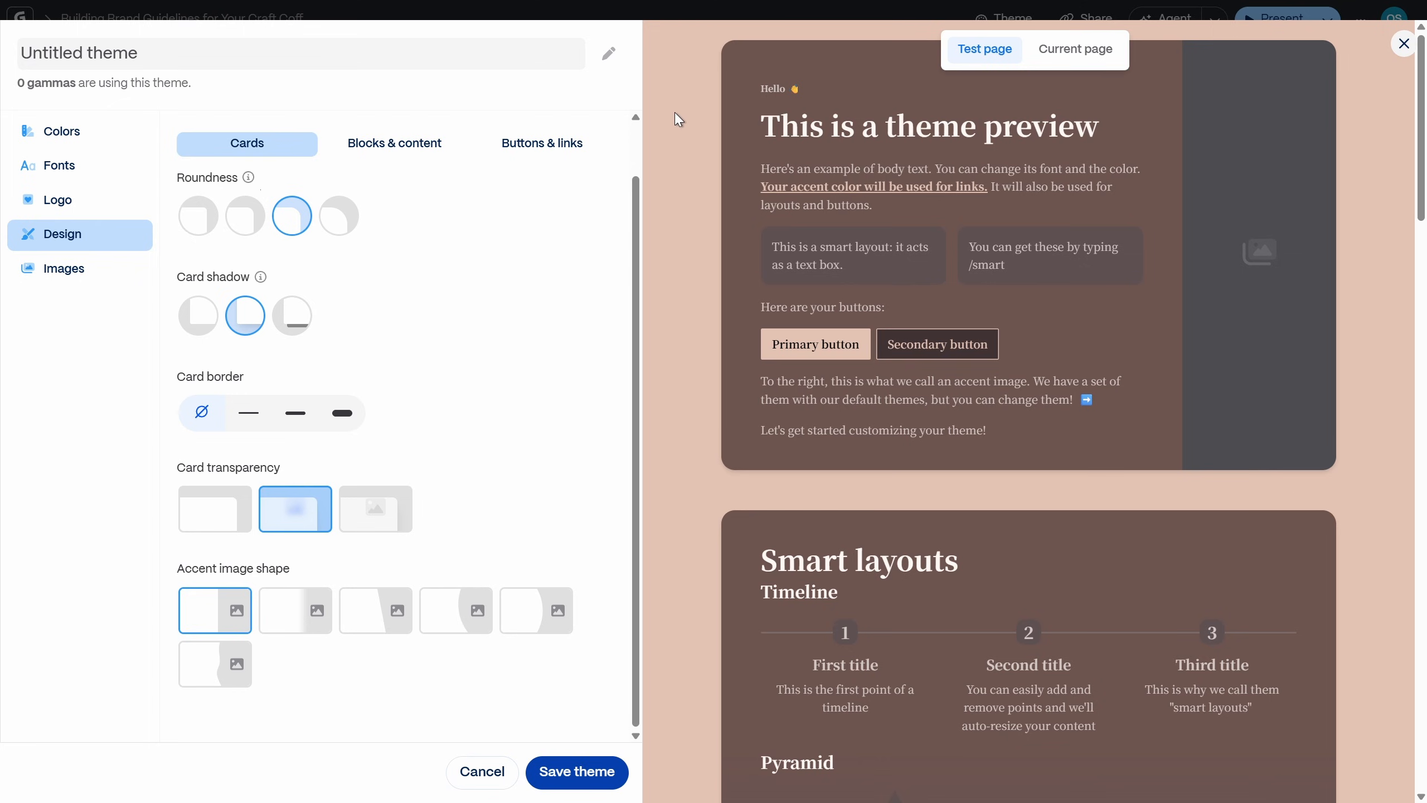
Set the page background to AI images prompted 'Close up shot of coffee beans'
{"action": "left_click", "coordinate": [61, 132]}
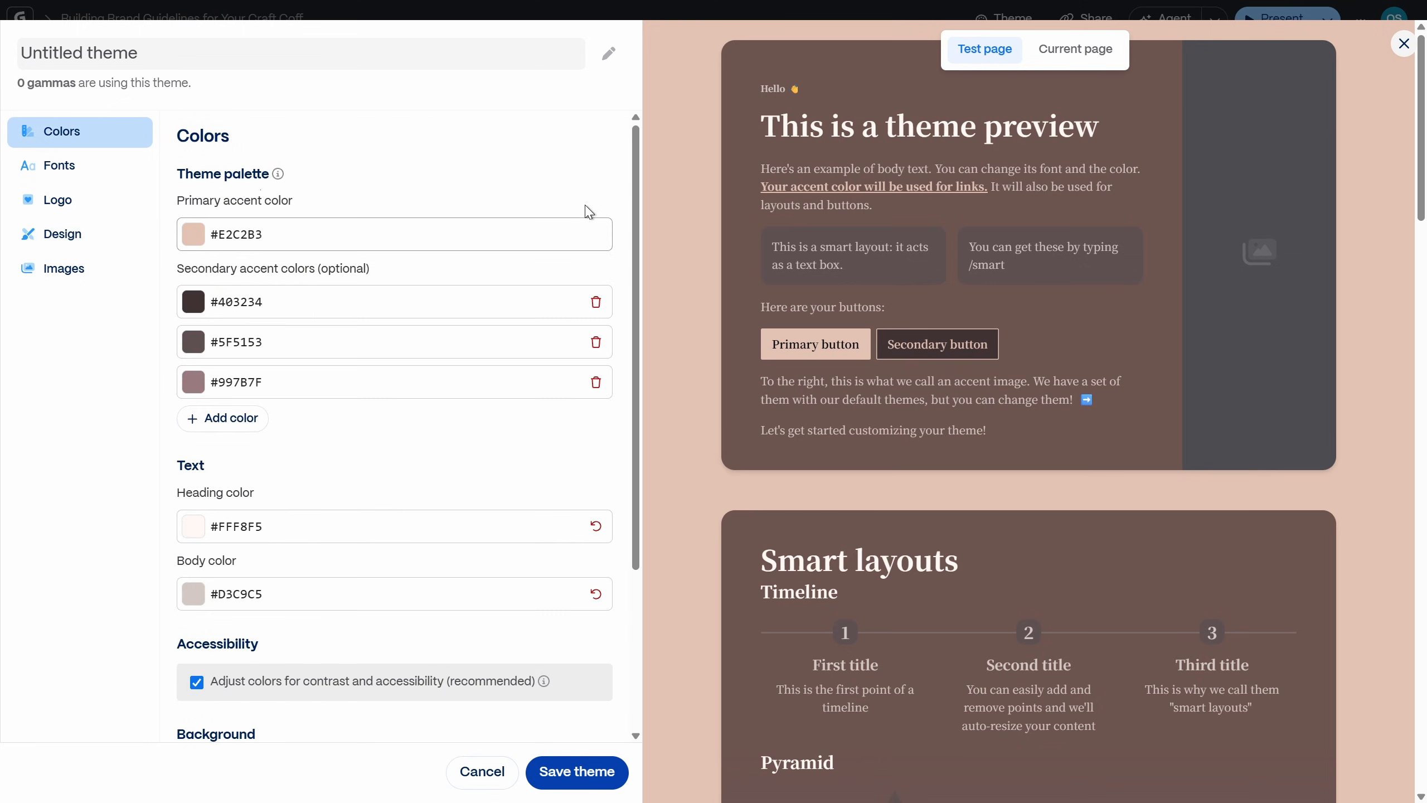
{"action": "scroll", "scroll_direction": "down", "scroll_amount": 3}
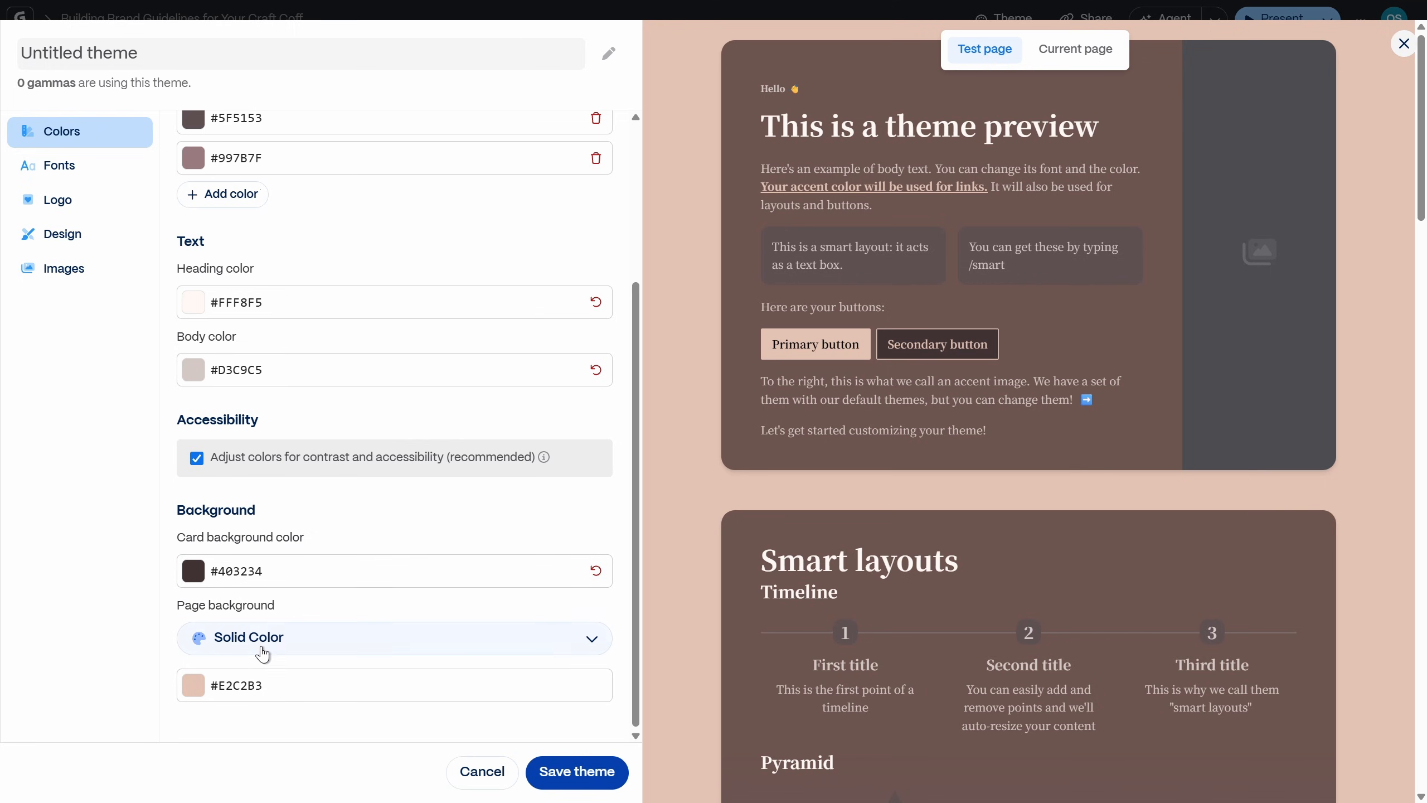
{"action": "left_click", "coordinate": [394, 636]}
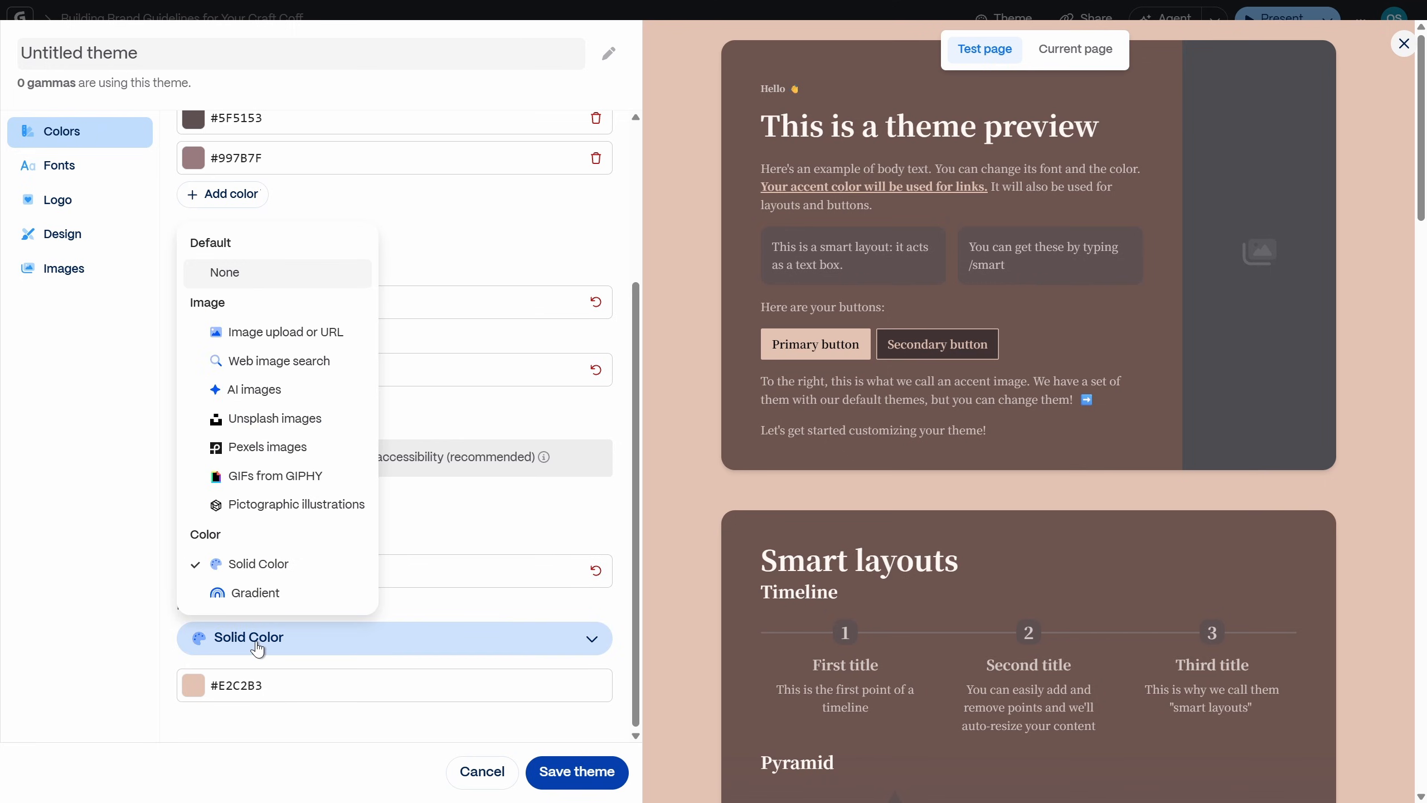
{"action": "left_click", "coordinate": [255, 389]}
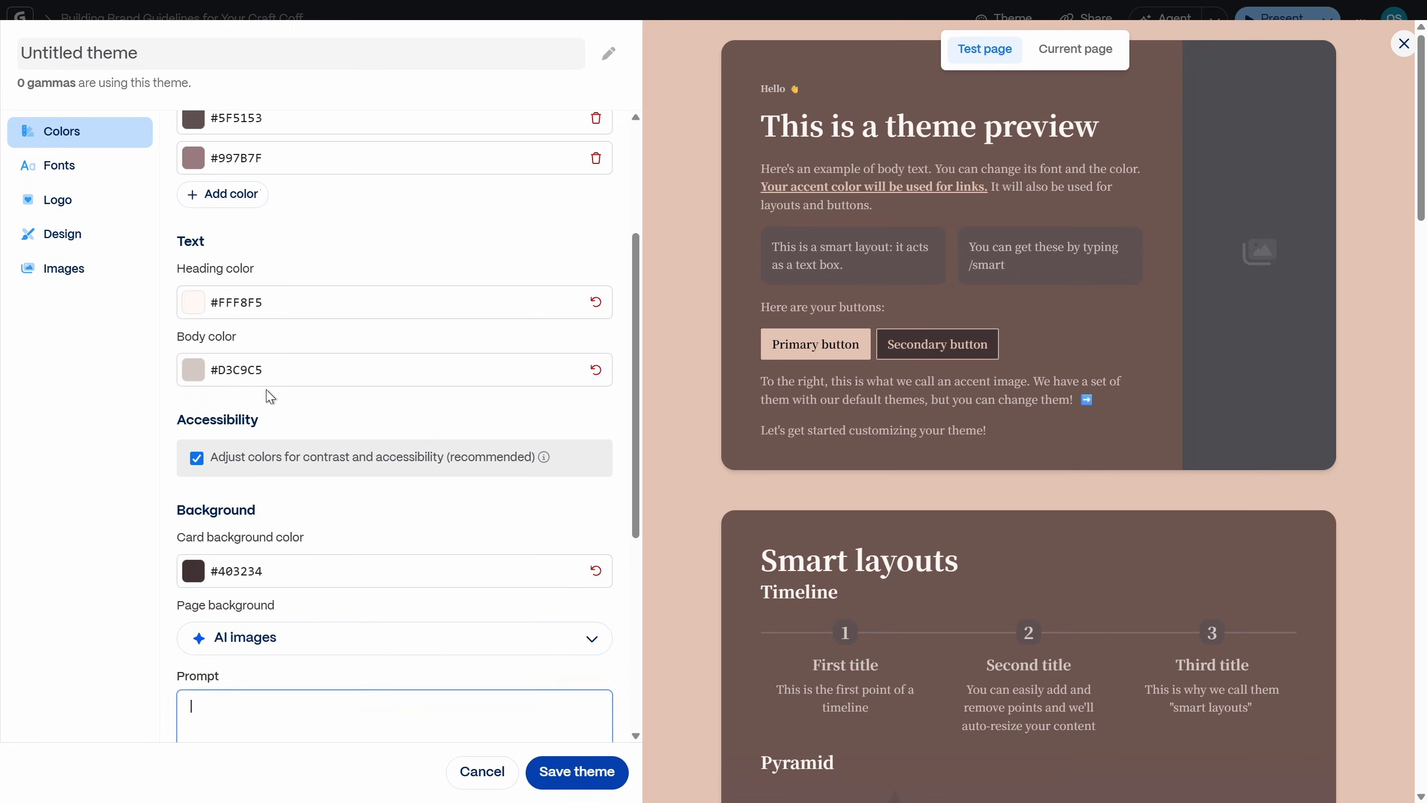
{"action": "scroll", "scroll_direction": "down", "scroll_amount": 3}
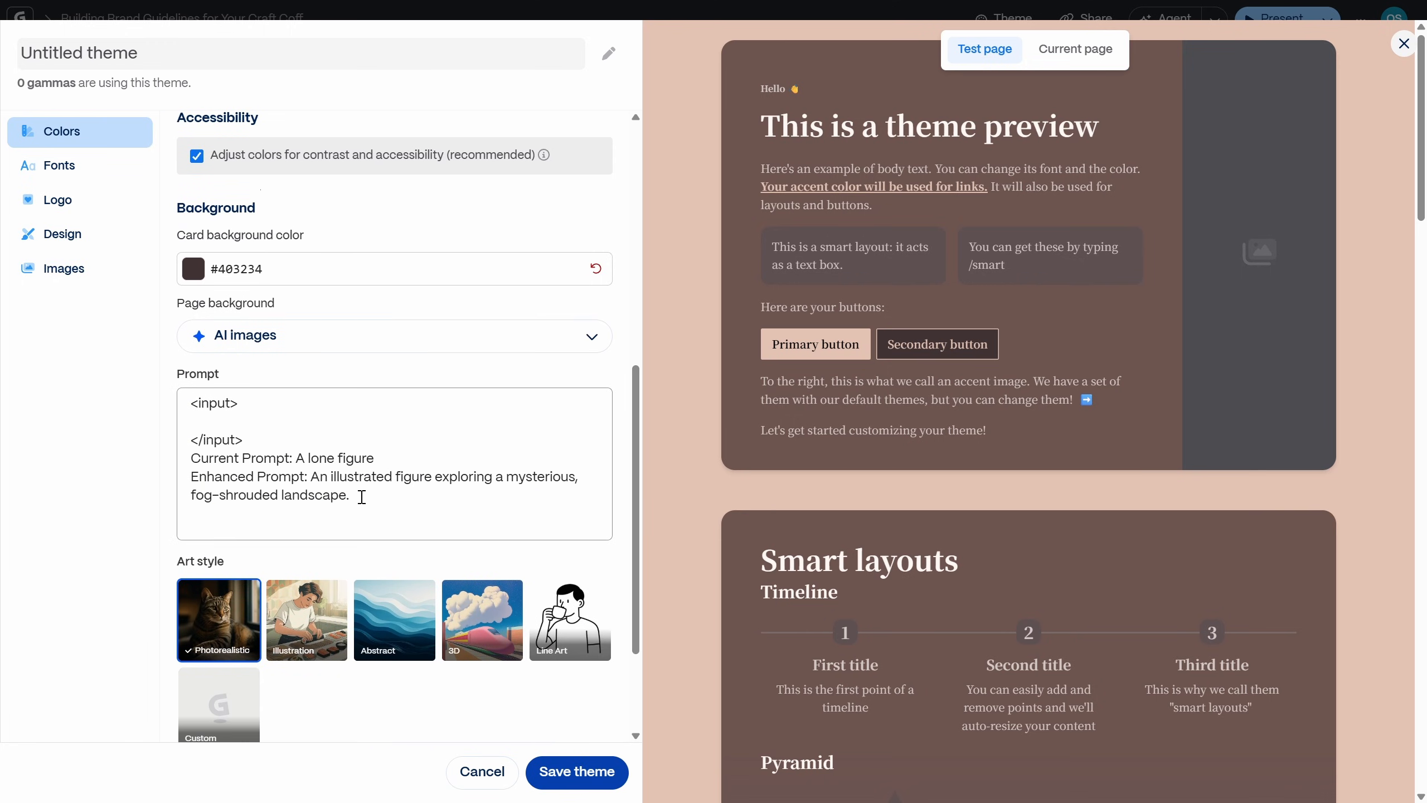
{"action": "key", "text": "Backspace"}
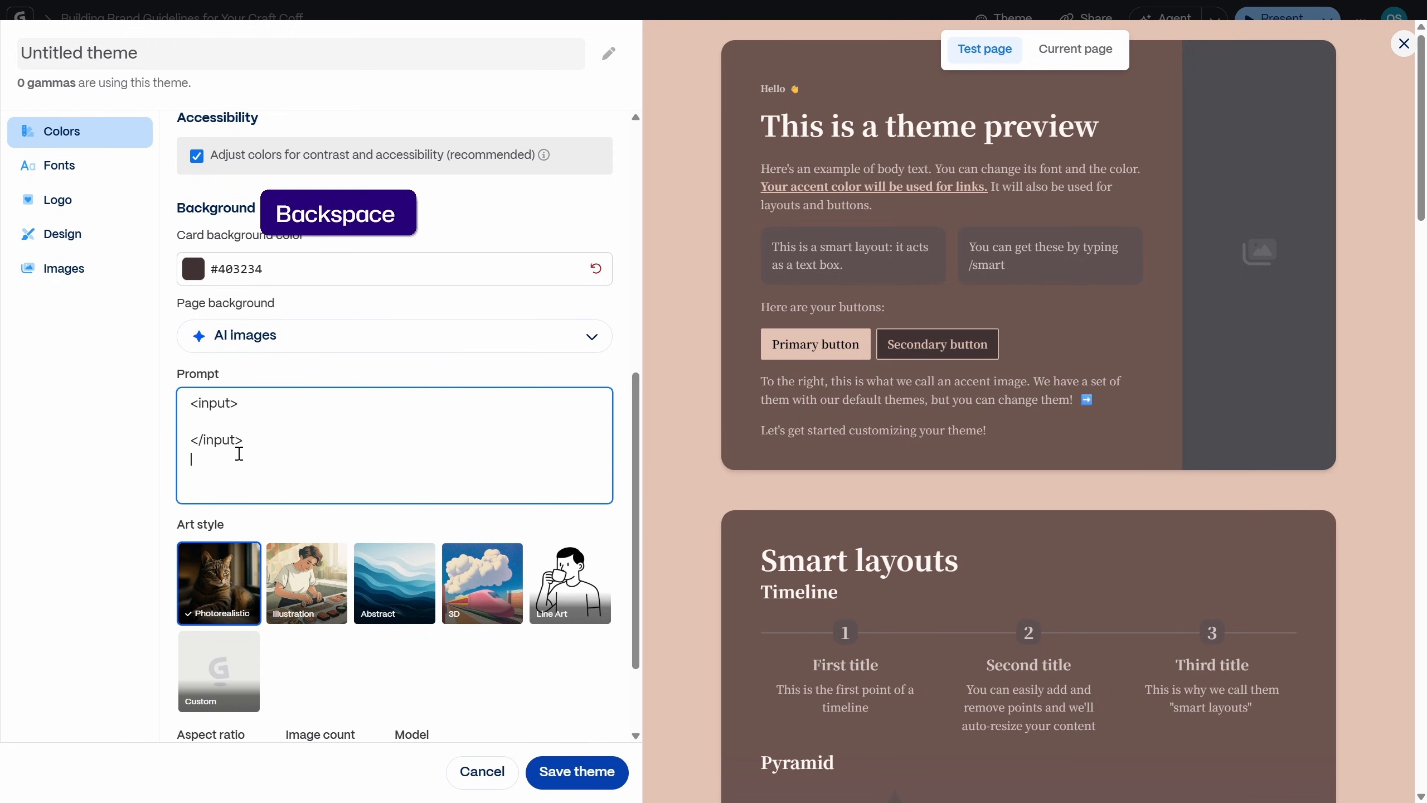
{"action": "type", "text": "Close up shot of coffee beans"}
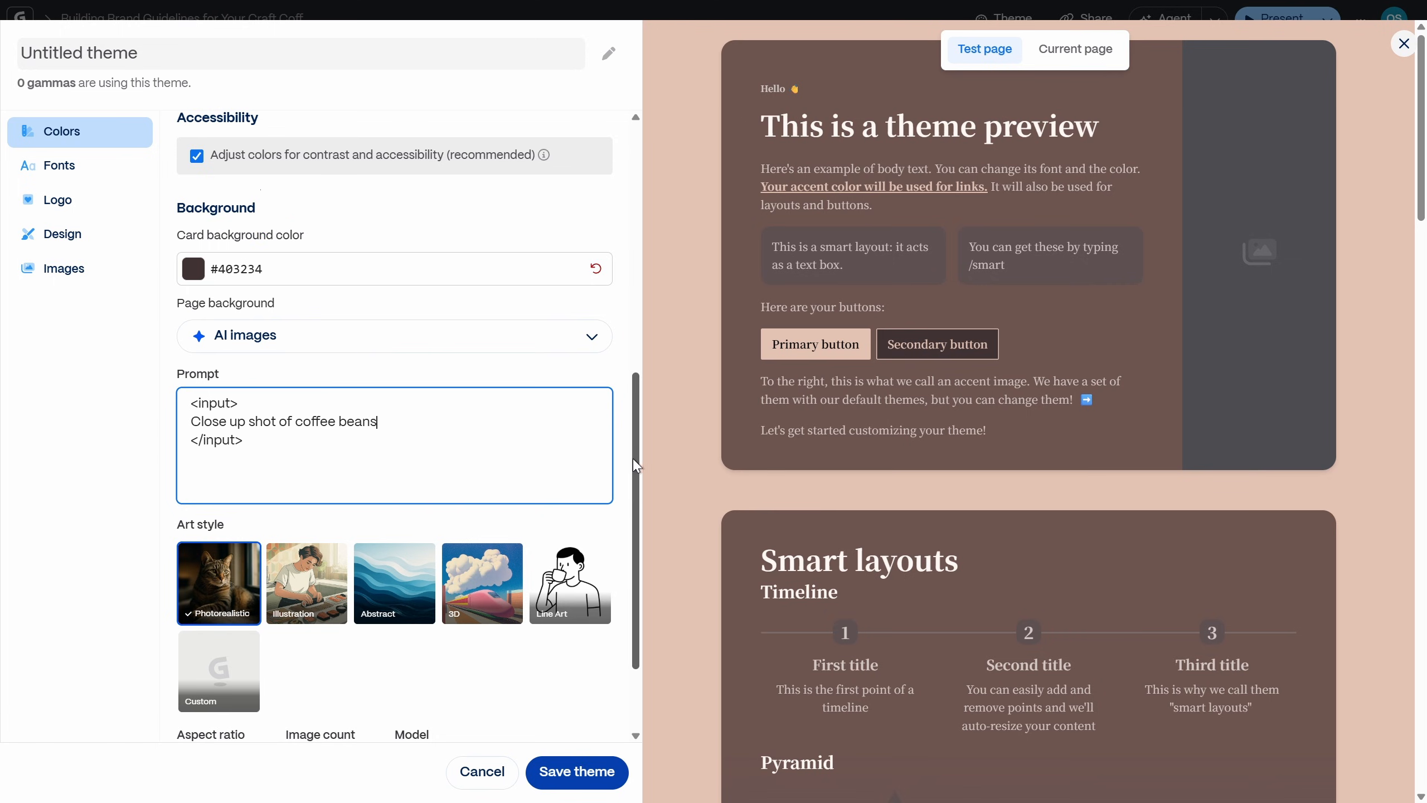
Lower the background image count from three to two
{"action": "scroll", "scroll_direction": "down", "scroll_amount": 3}
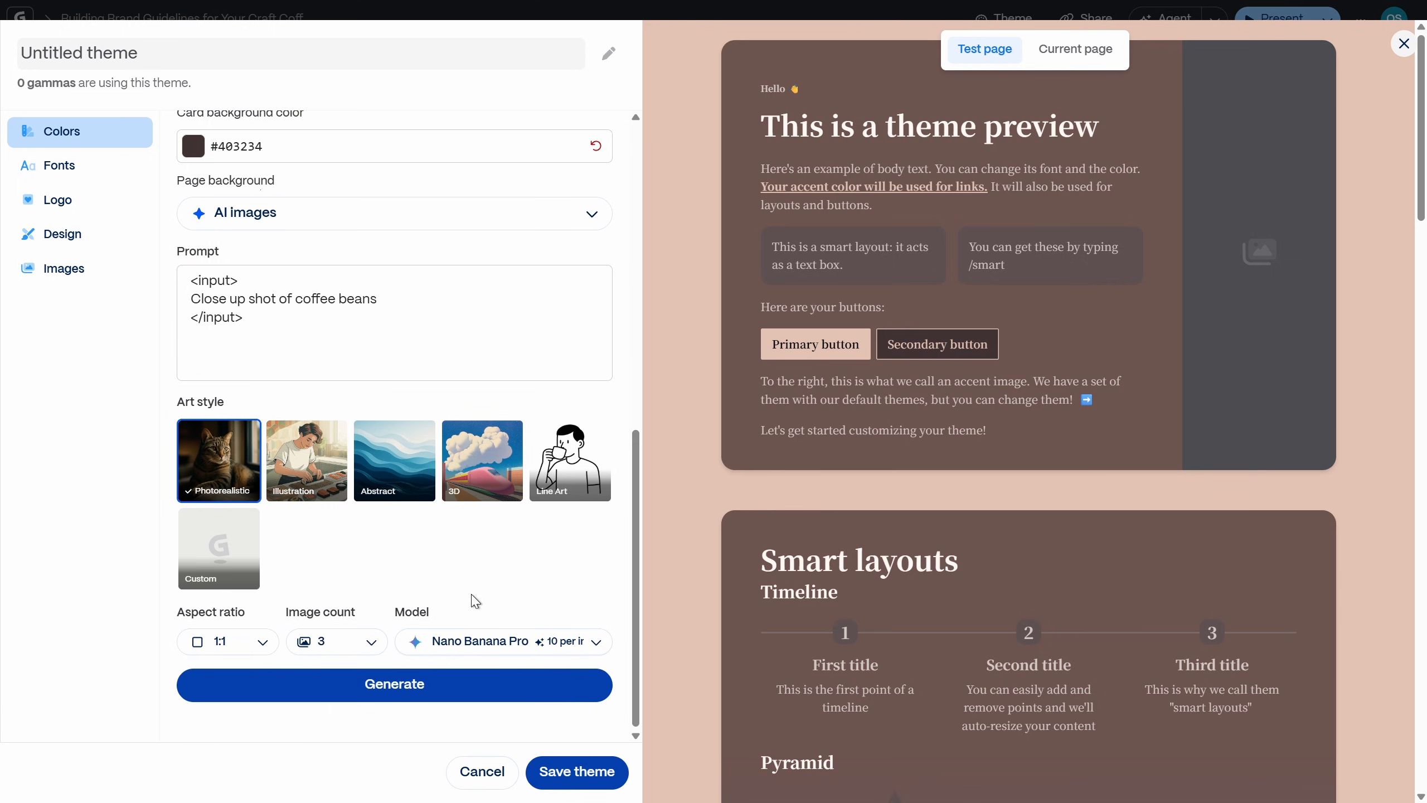
{"action": "left_click", "coordinate": [334, 641]}
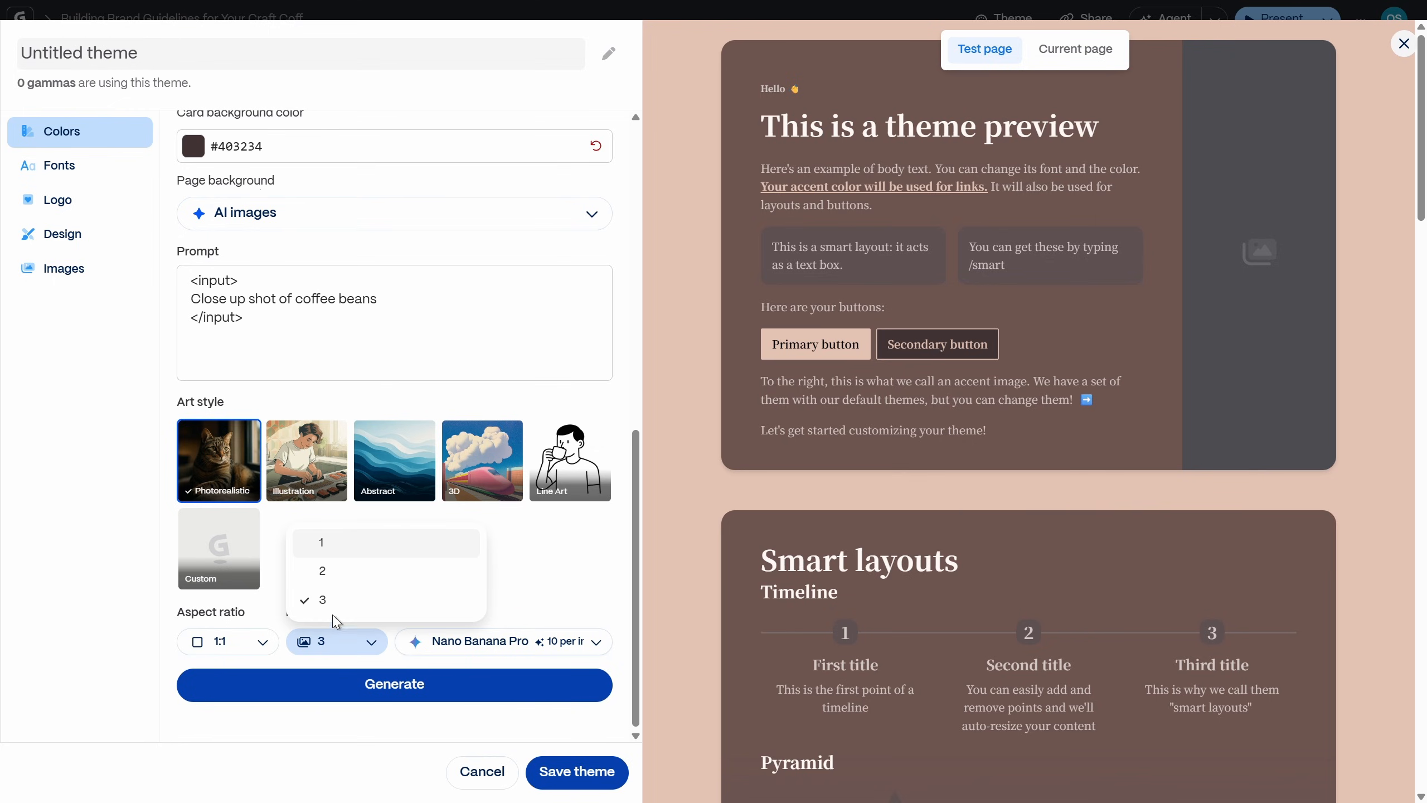
{"action": "left_click", "coordinate": [322, 571]}
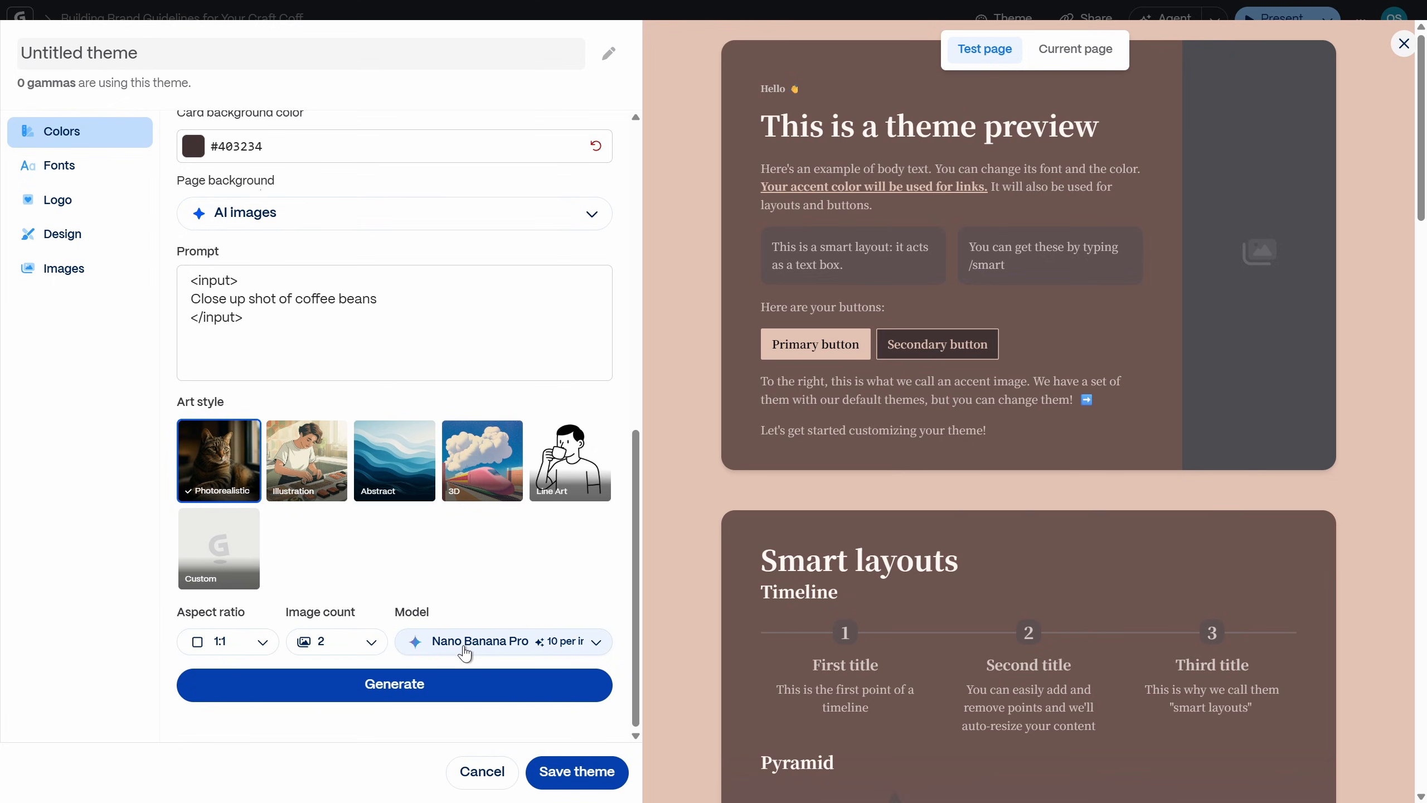
Generate the coffee bean backgrounds, choose the beans photo, and name the theme 'One Skill'
{"action": "left_click", "coordinate": [394, 684]}
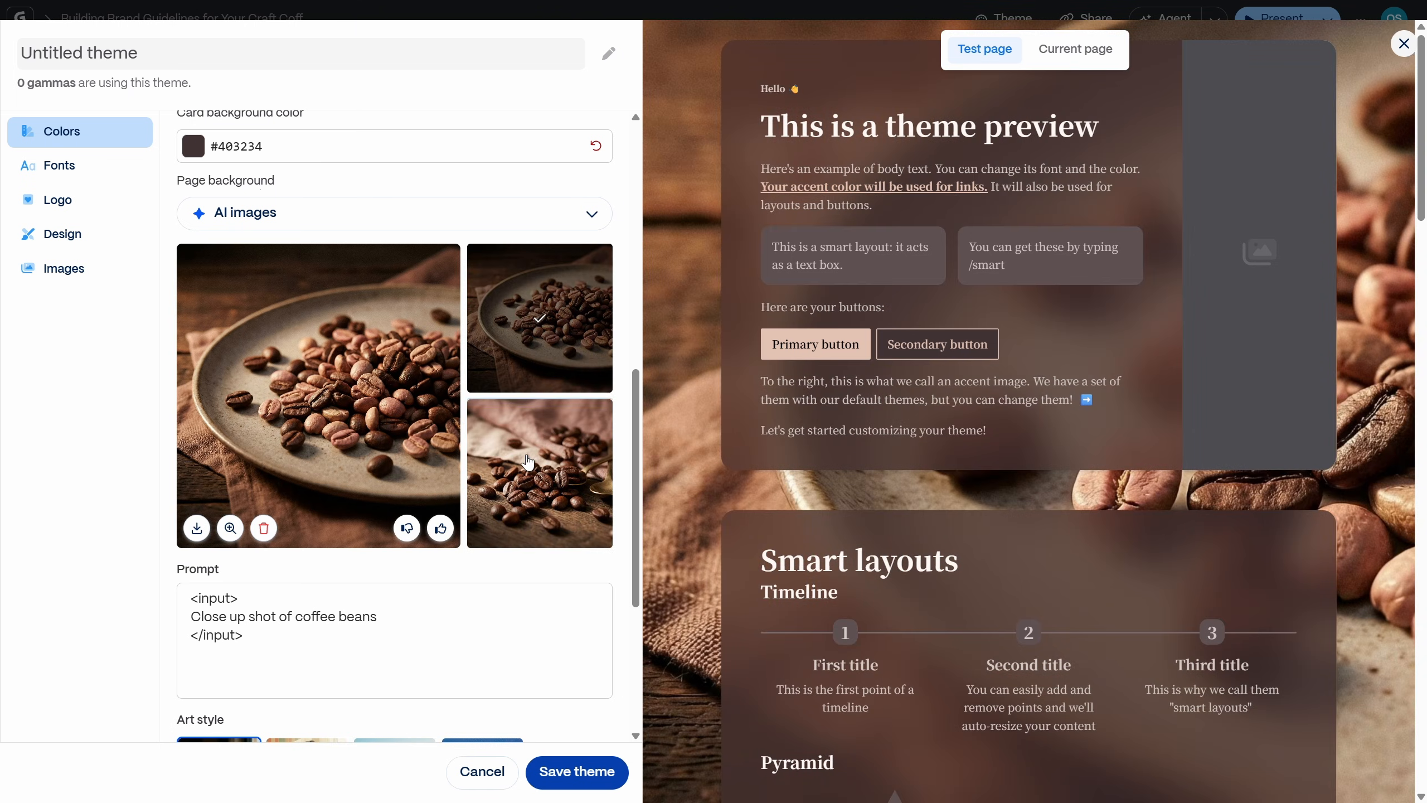
{"action": "left_click", "coordinate": [537, 473]}
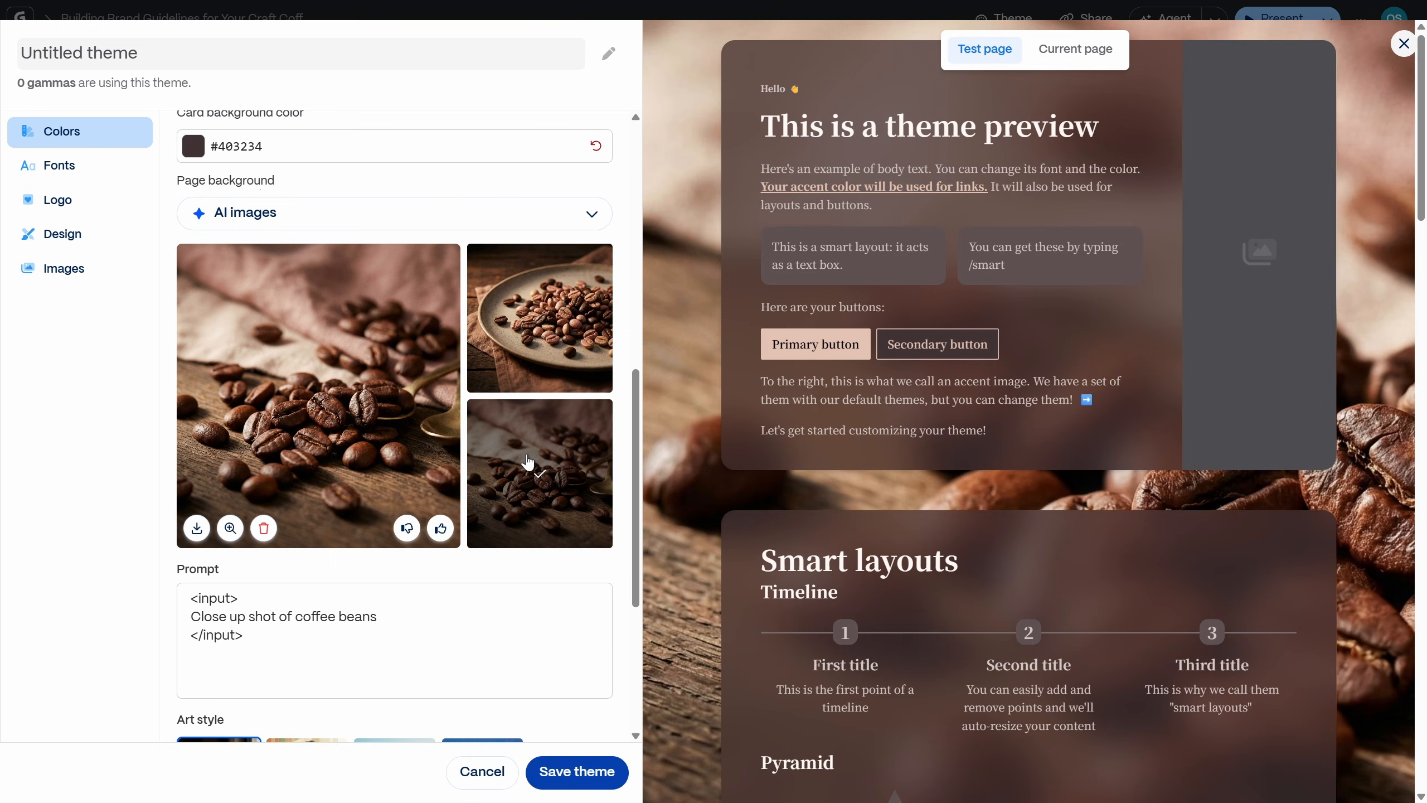
{"action": "left_click", "coordinate": [538, 316]}
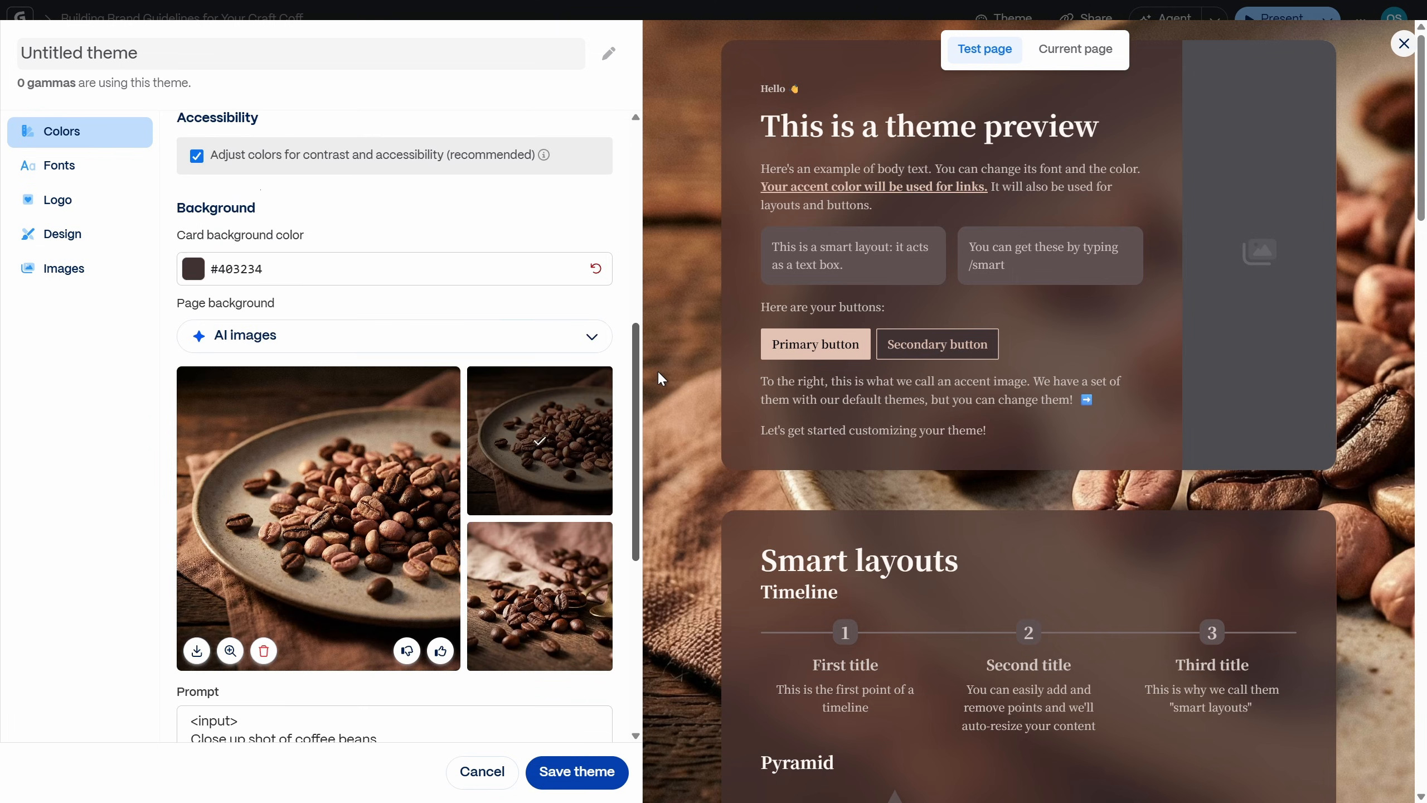
{"action": "type", "text": "One Skill"}
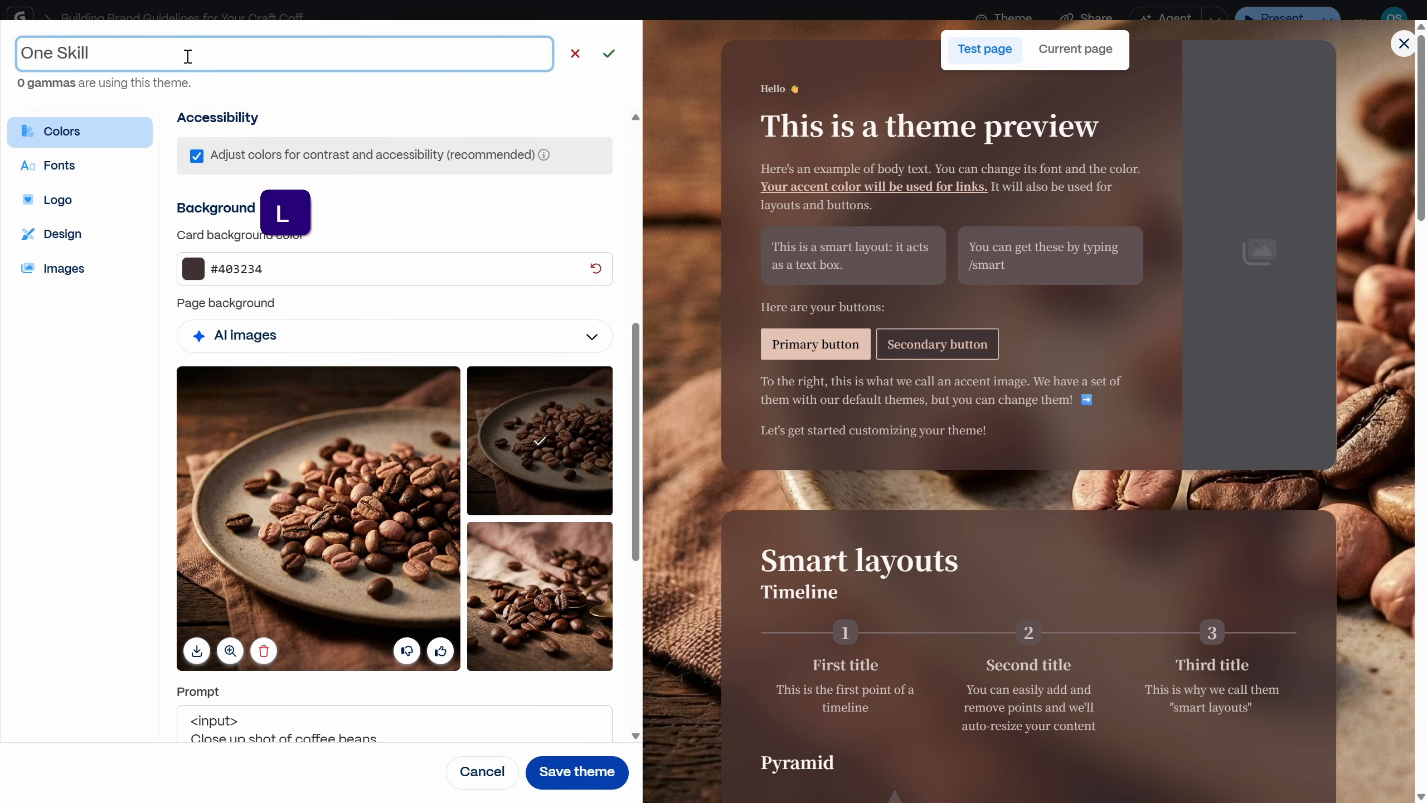
{"action": "left_click", "coordinate": [576, 771]}
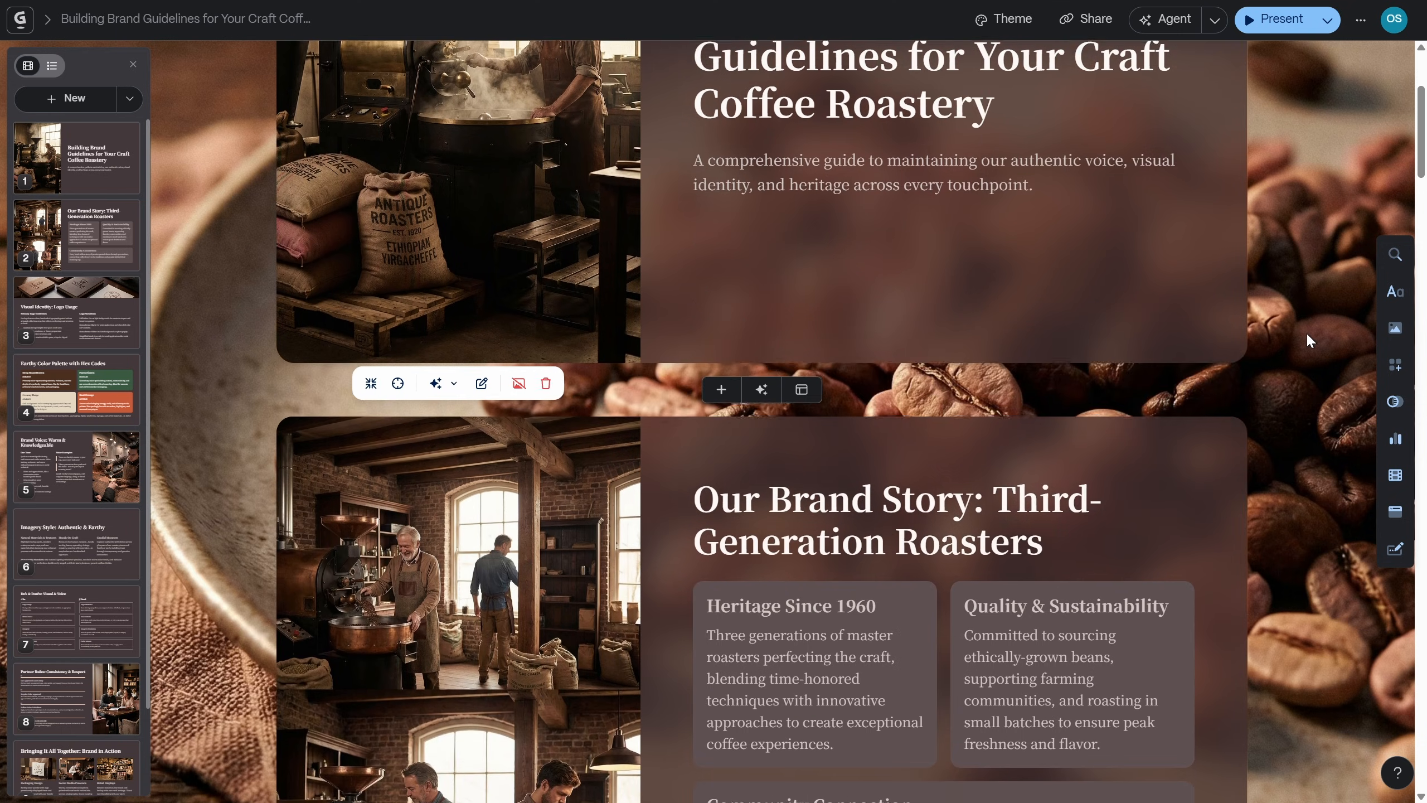
Scroll to the Our Brand Story card and duplicate it
{"action": "scroll", "scroll_direction": "down", "scroll_amount": 3}
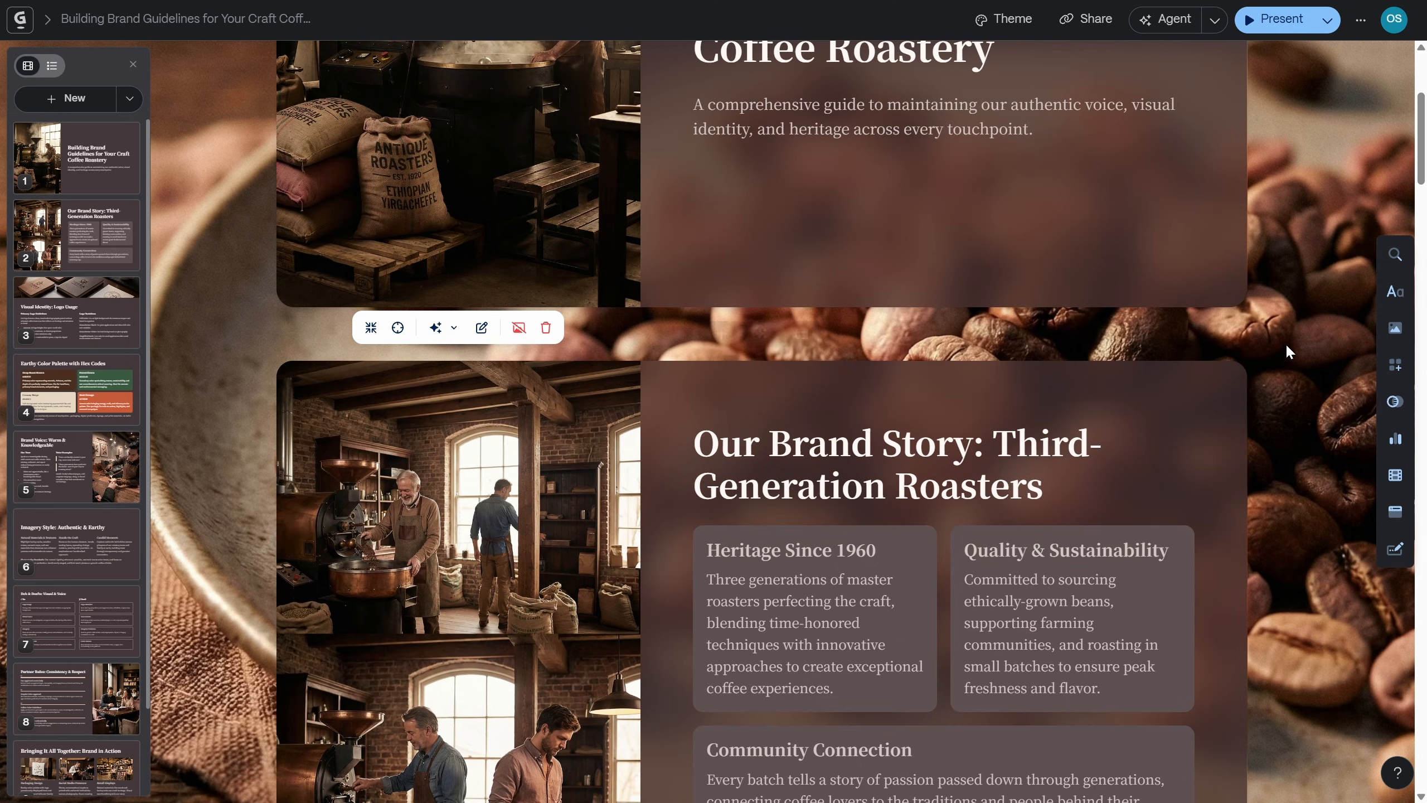
{"action": "scroll", "scroll_direction": "down", "scroll_amount": 3}
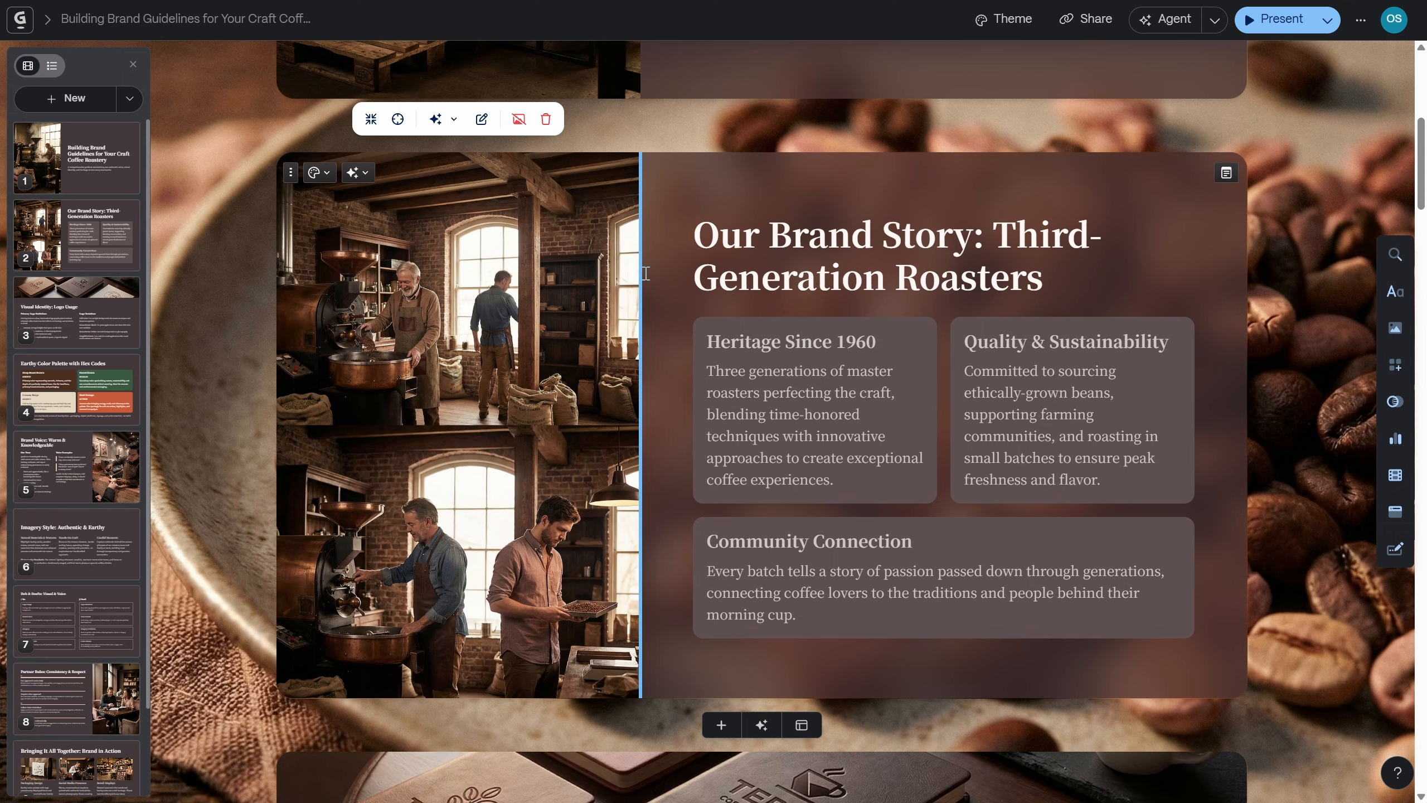
{"action": "mouse_move", "coordinate": [290, 172]}
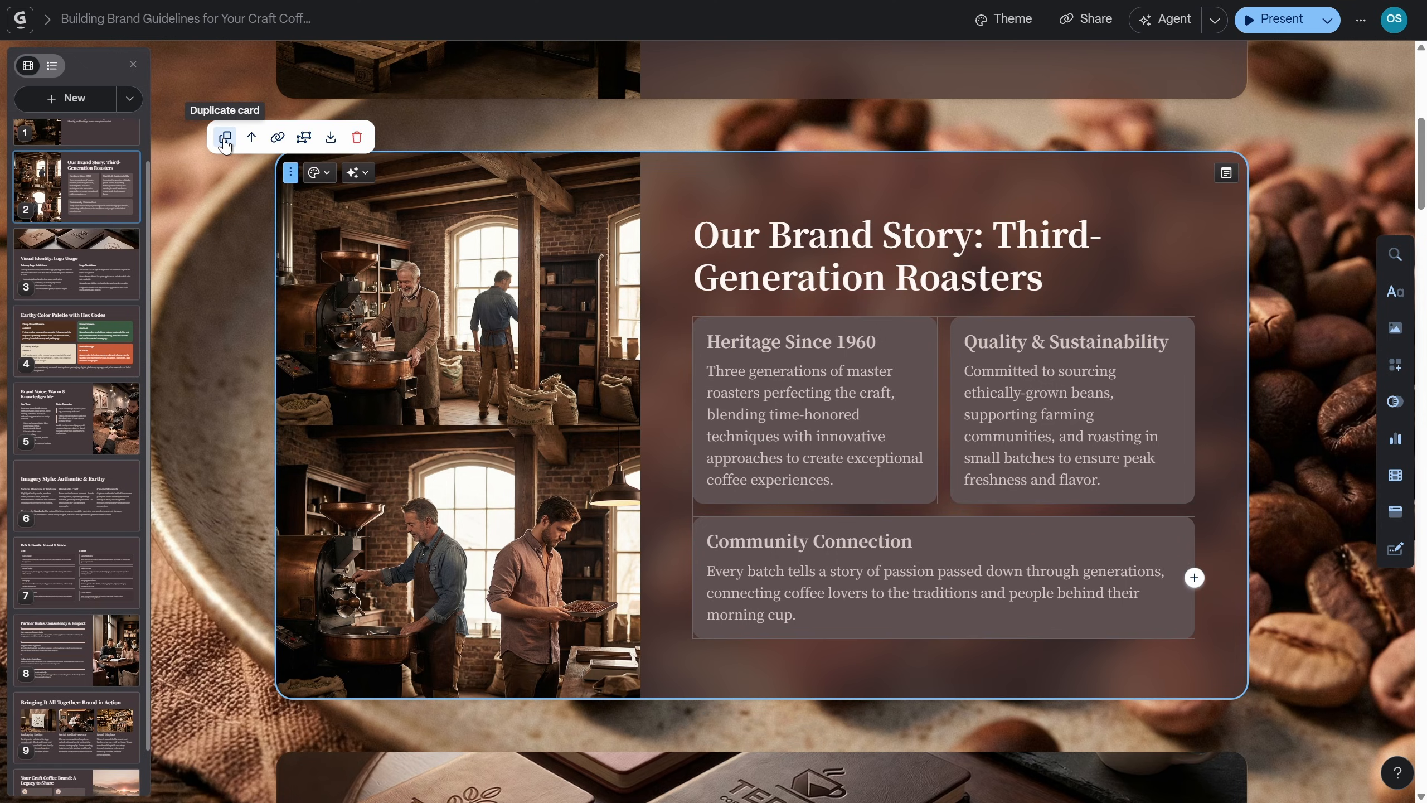
{"action": "left_click", "coordinate": [225, 137]}
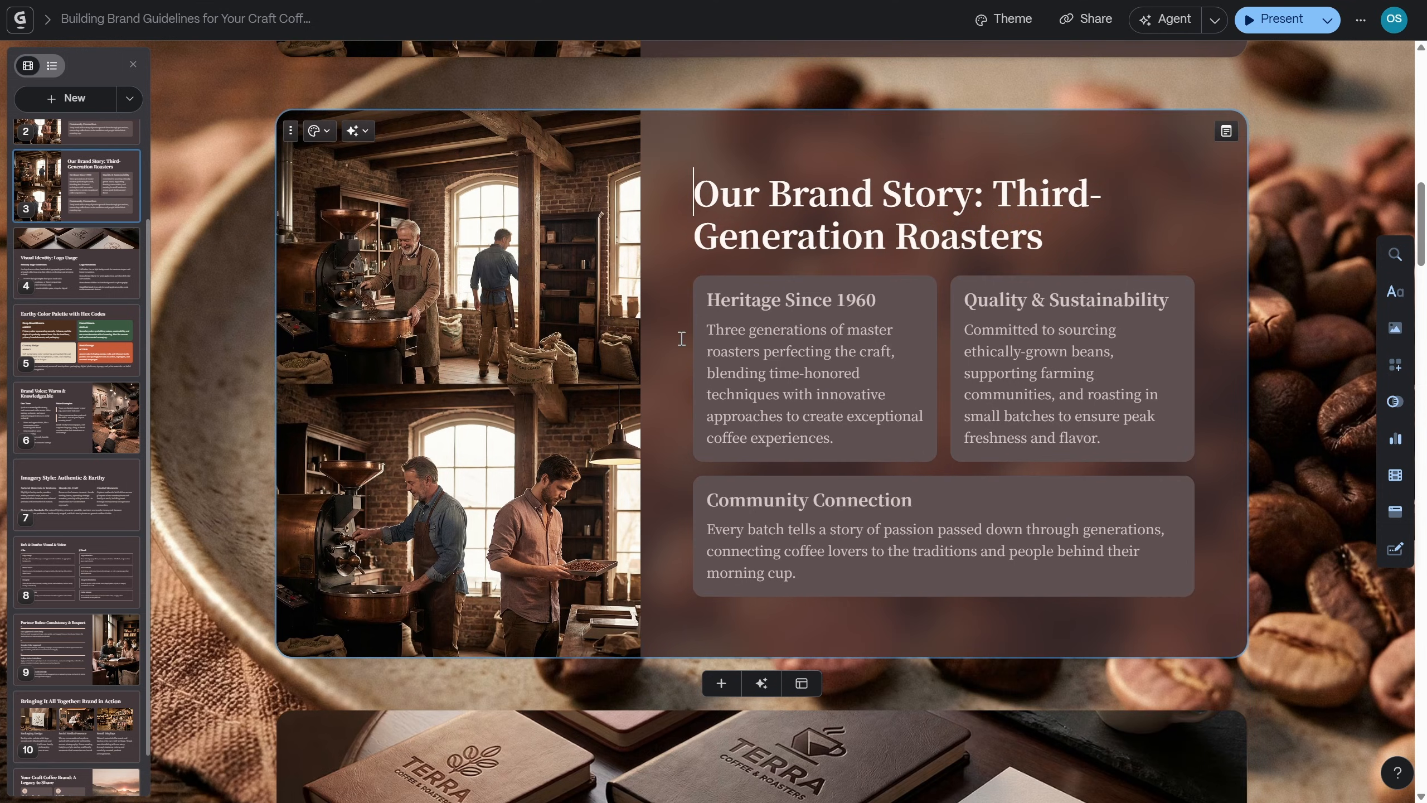
{"action": "mouse_move", "coordinate": [384, 179]}
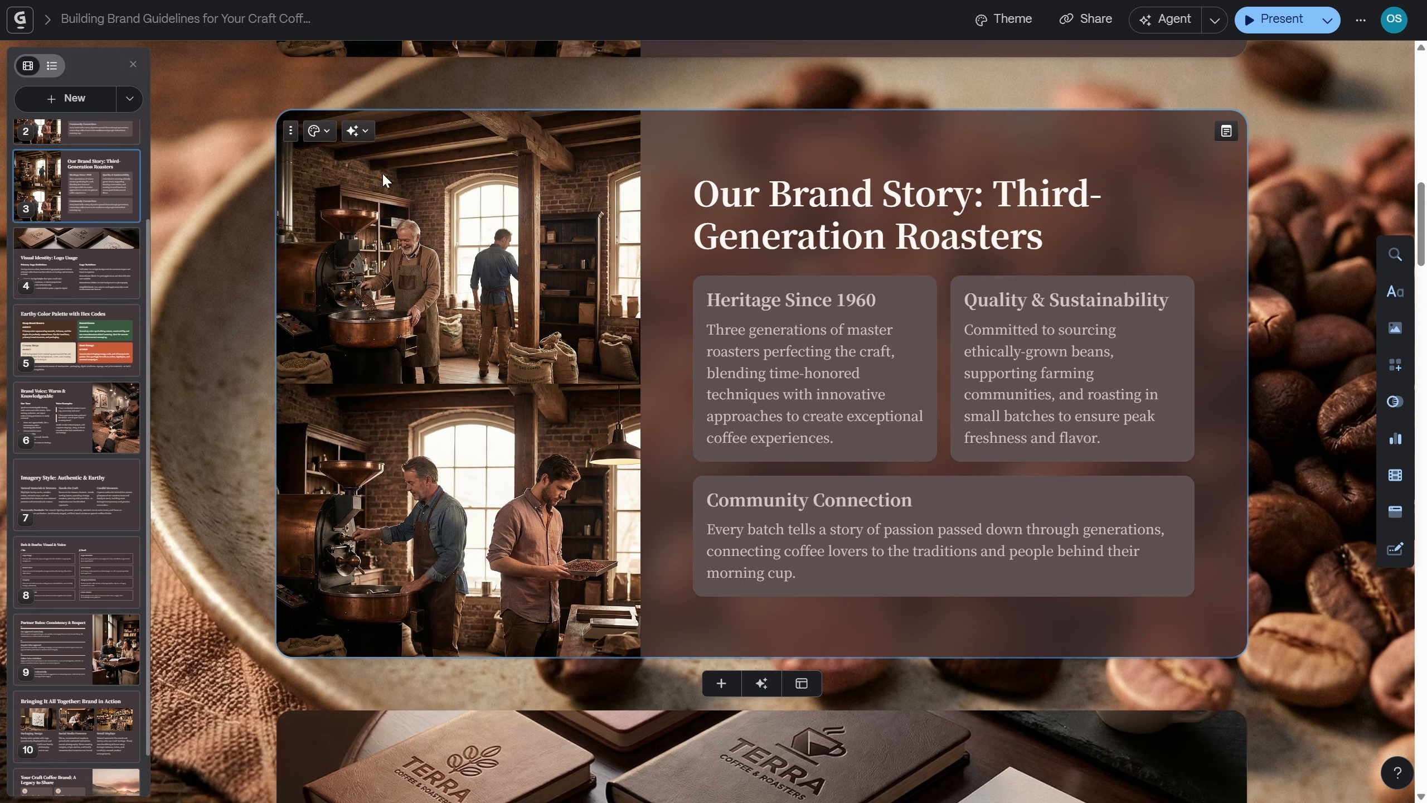
Ask AI to 'turn this into a single image infographic', then undo the result with Ctrl+Z
{"action": "left_click", "coordinate": [352, 130]}
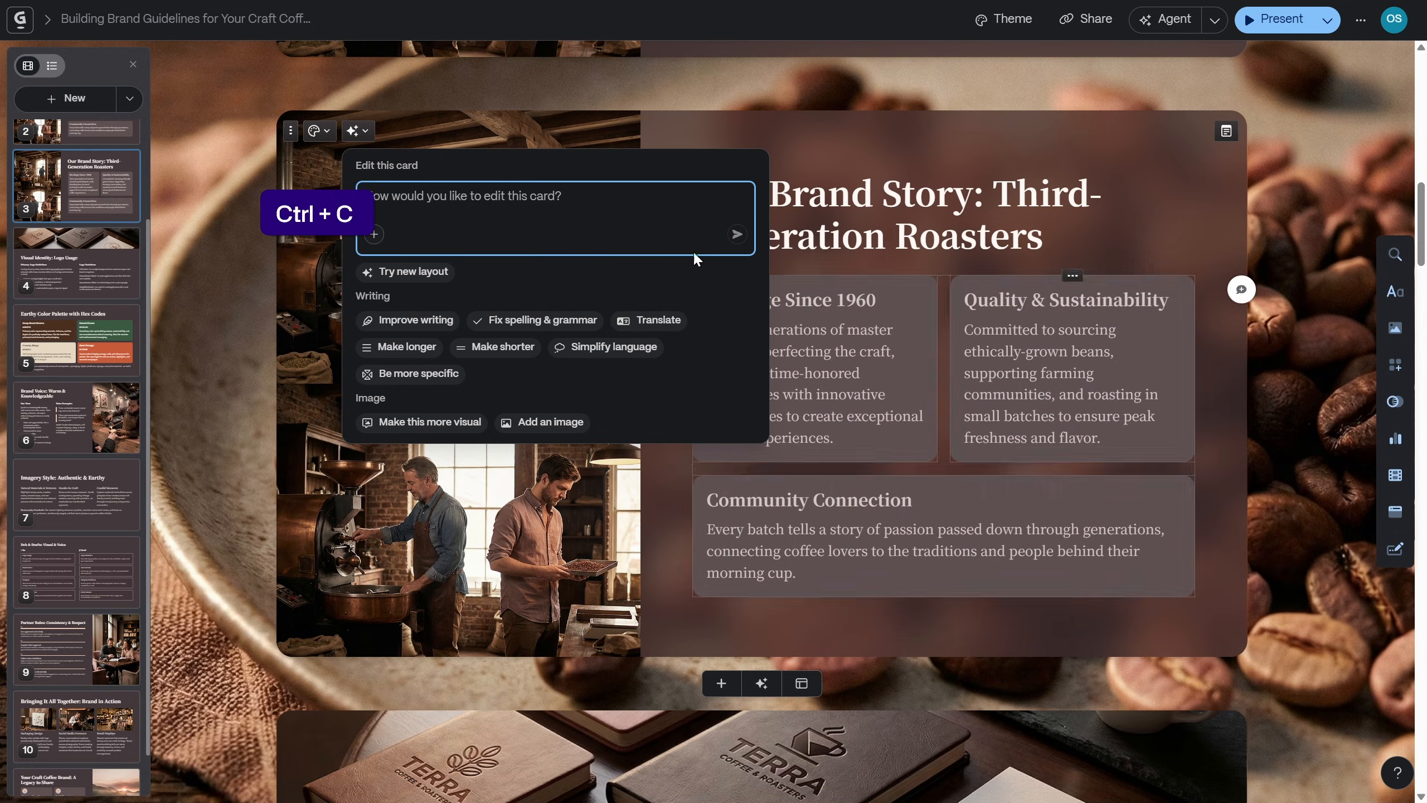
{"action": "type", "text": "turn this into a single image infographic"}
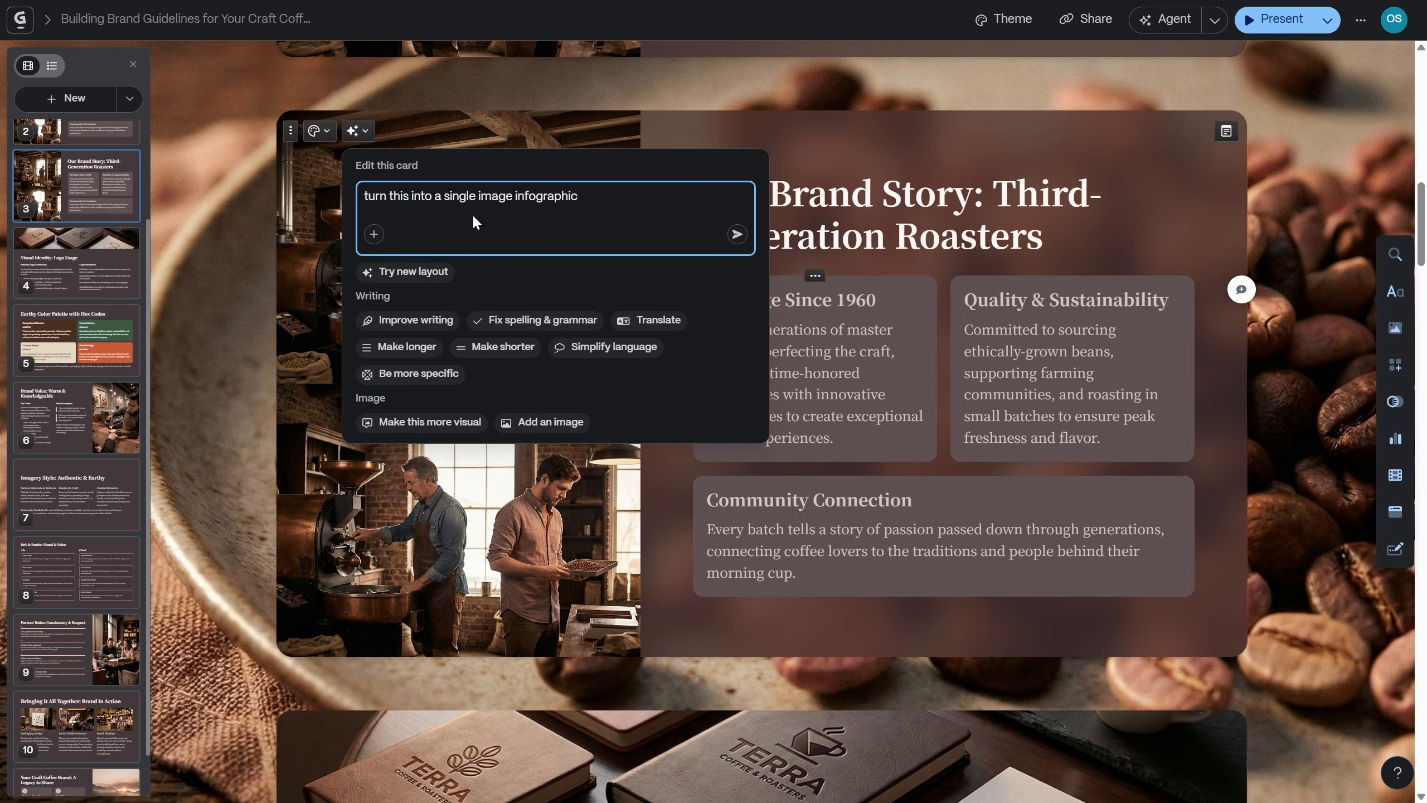
{"action": "mouse_move", "coordinate": [554, 208]}
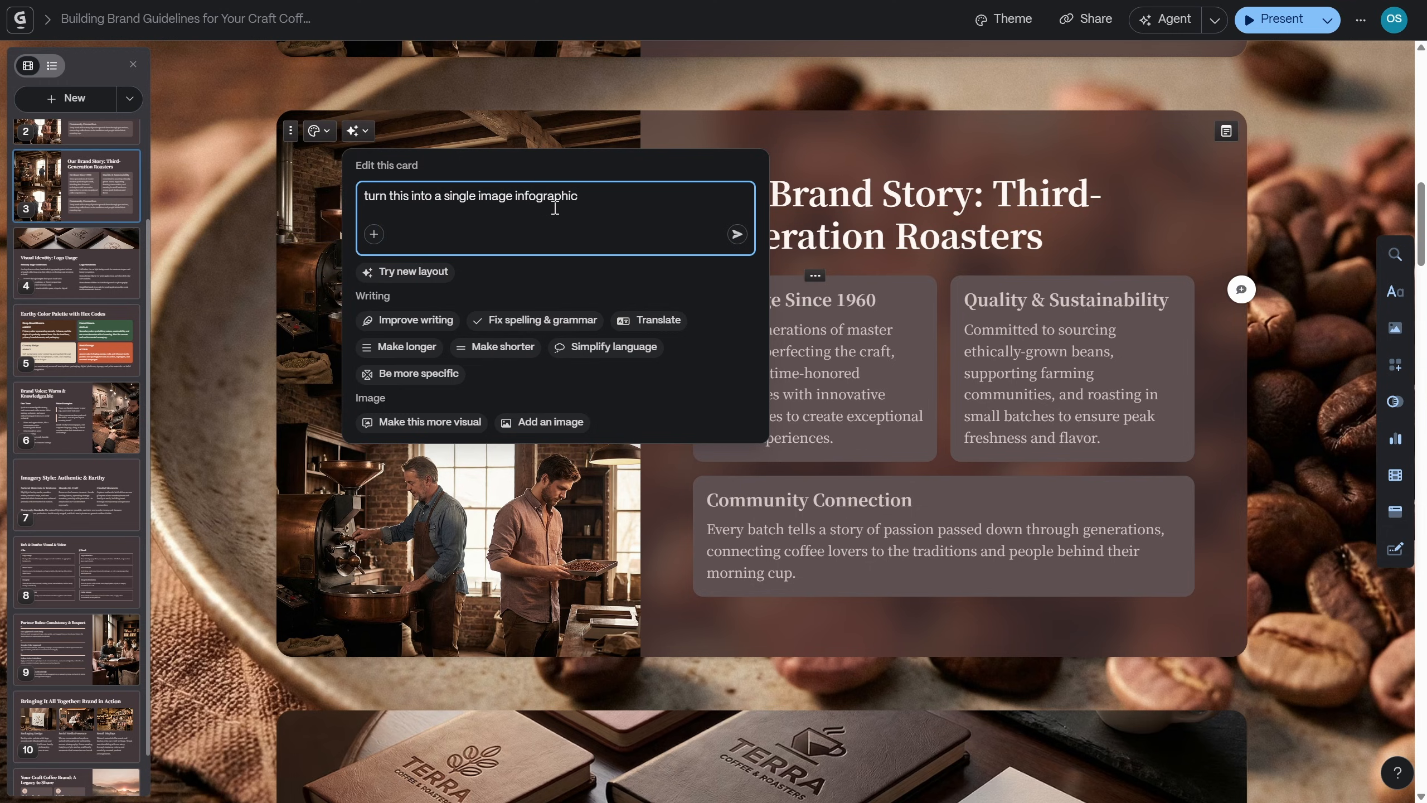
{"action": "mouse_move", "coordinate": [736, 236]}
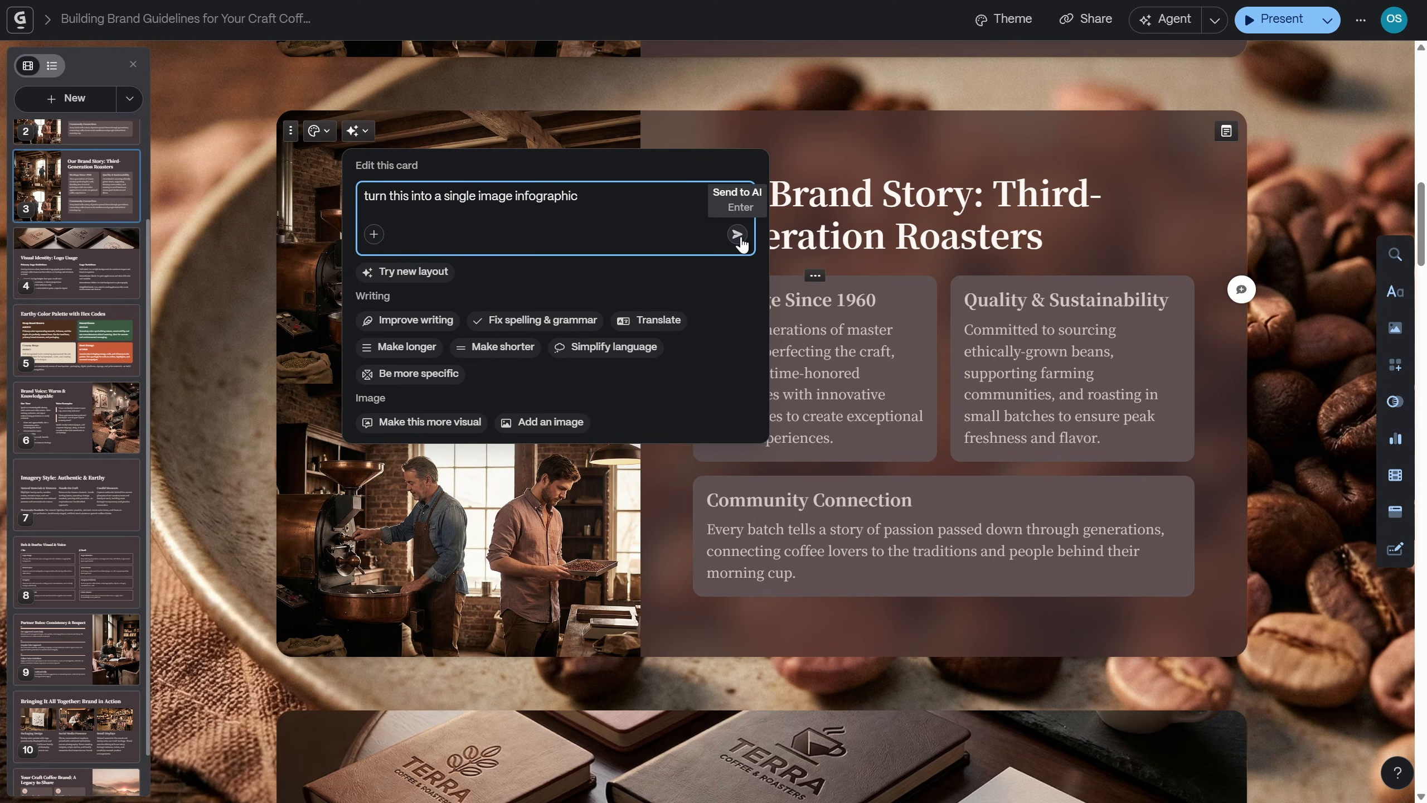
{"action": "left_click", "coordinate": [736, 235]}
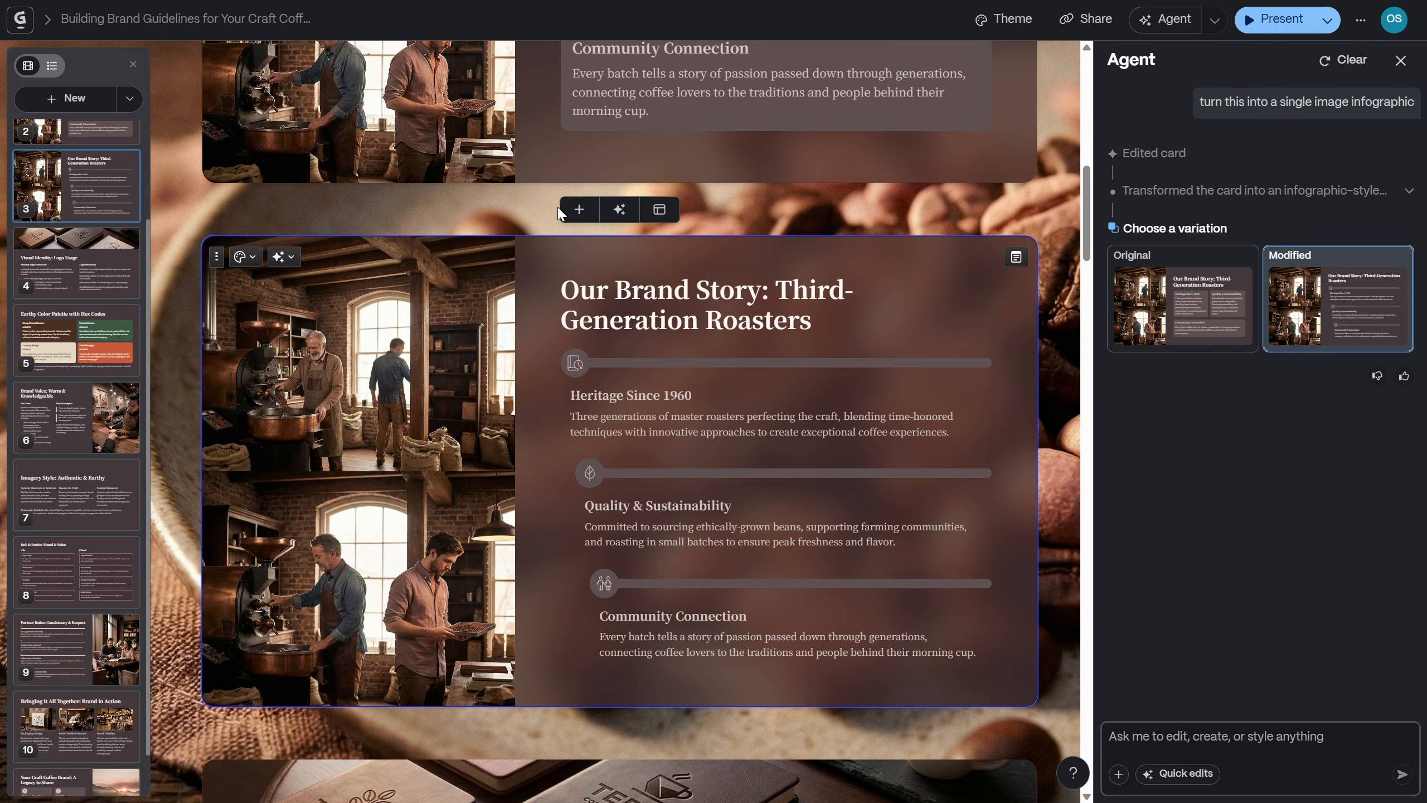
{"action": "key", "text": "ctrl+z"}
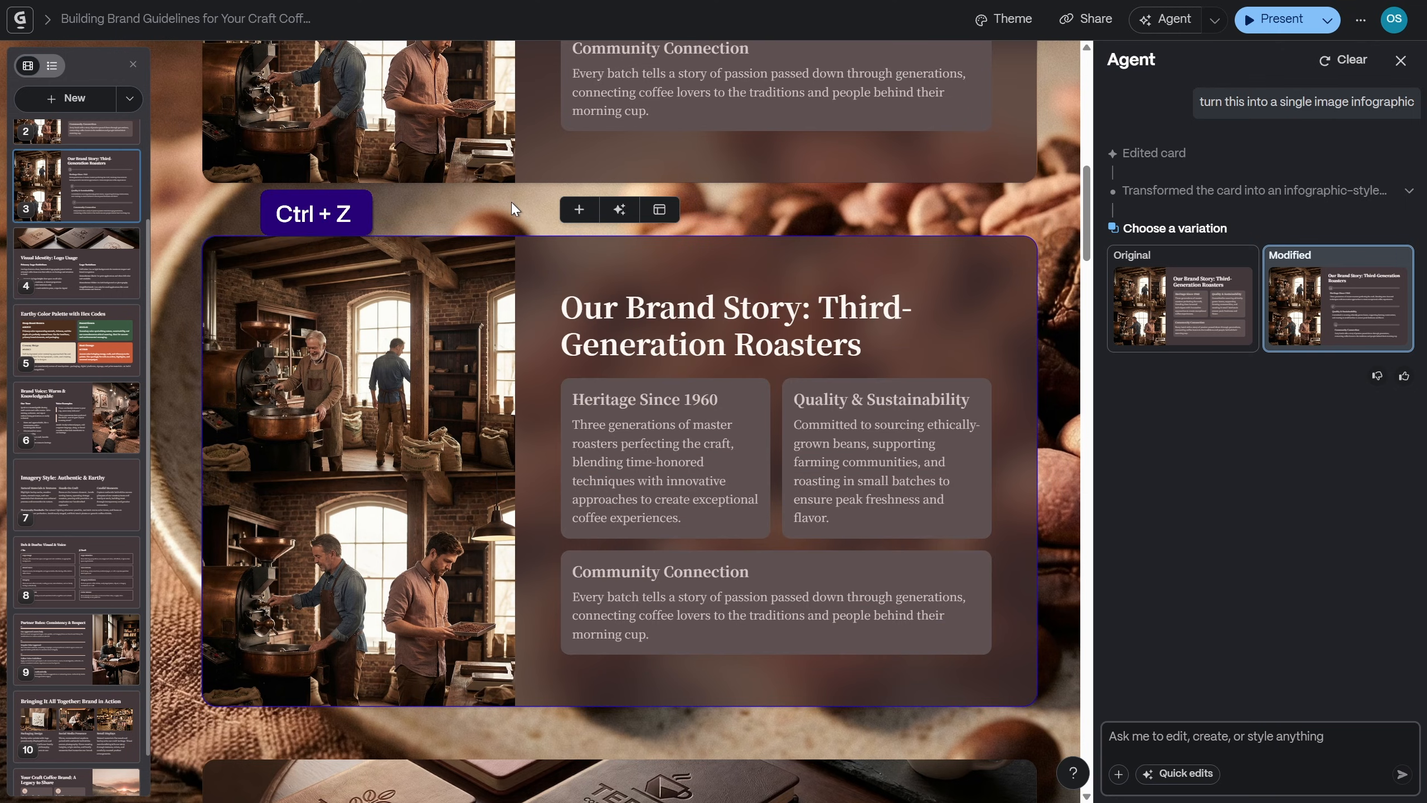
{"action": "key", "text": "ctrl+z"}
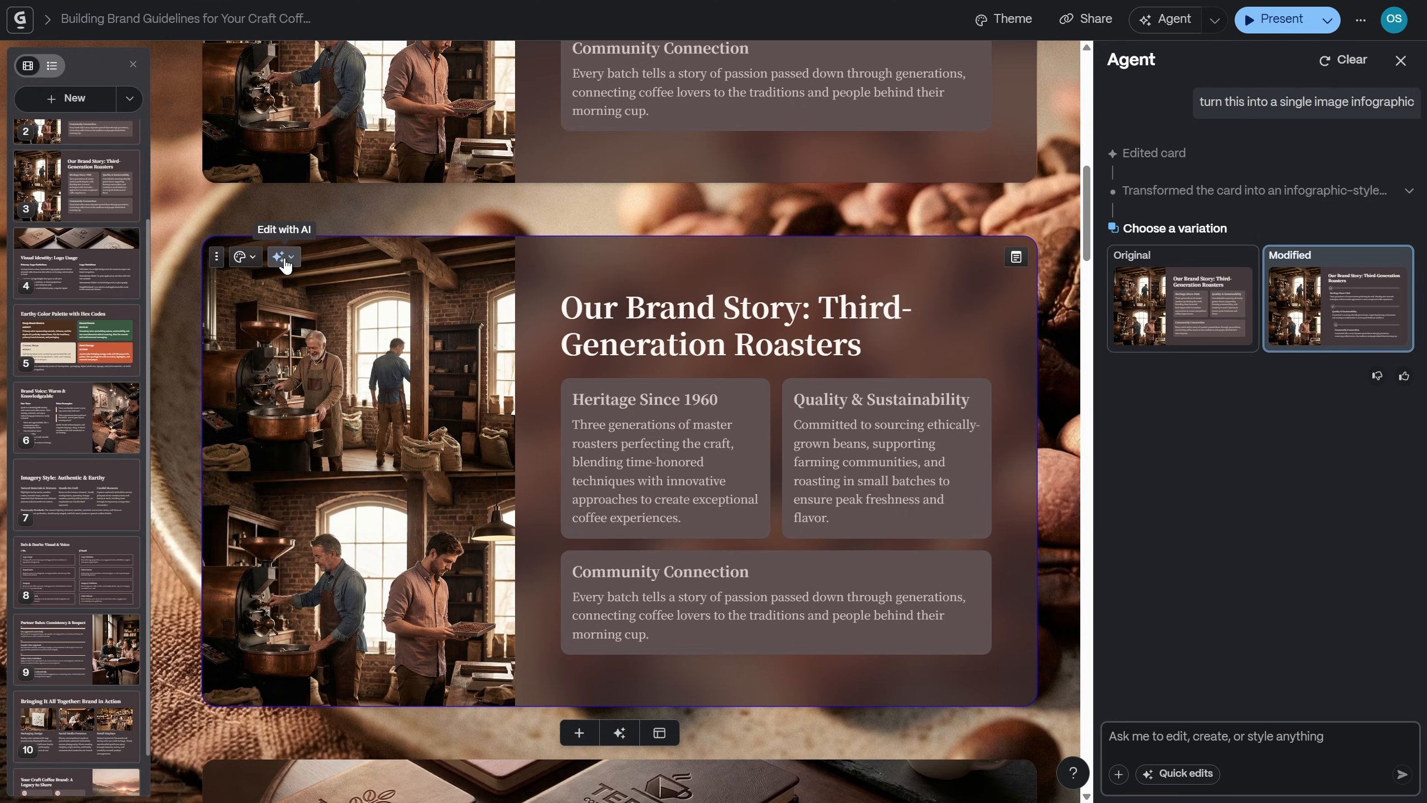
Resend the infographic request with 'card' added so the duplicate becomes one image, and close the Agent
{"action": "left_click", "coordinate": [279, 255]}
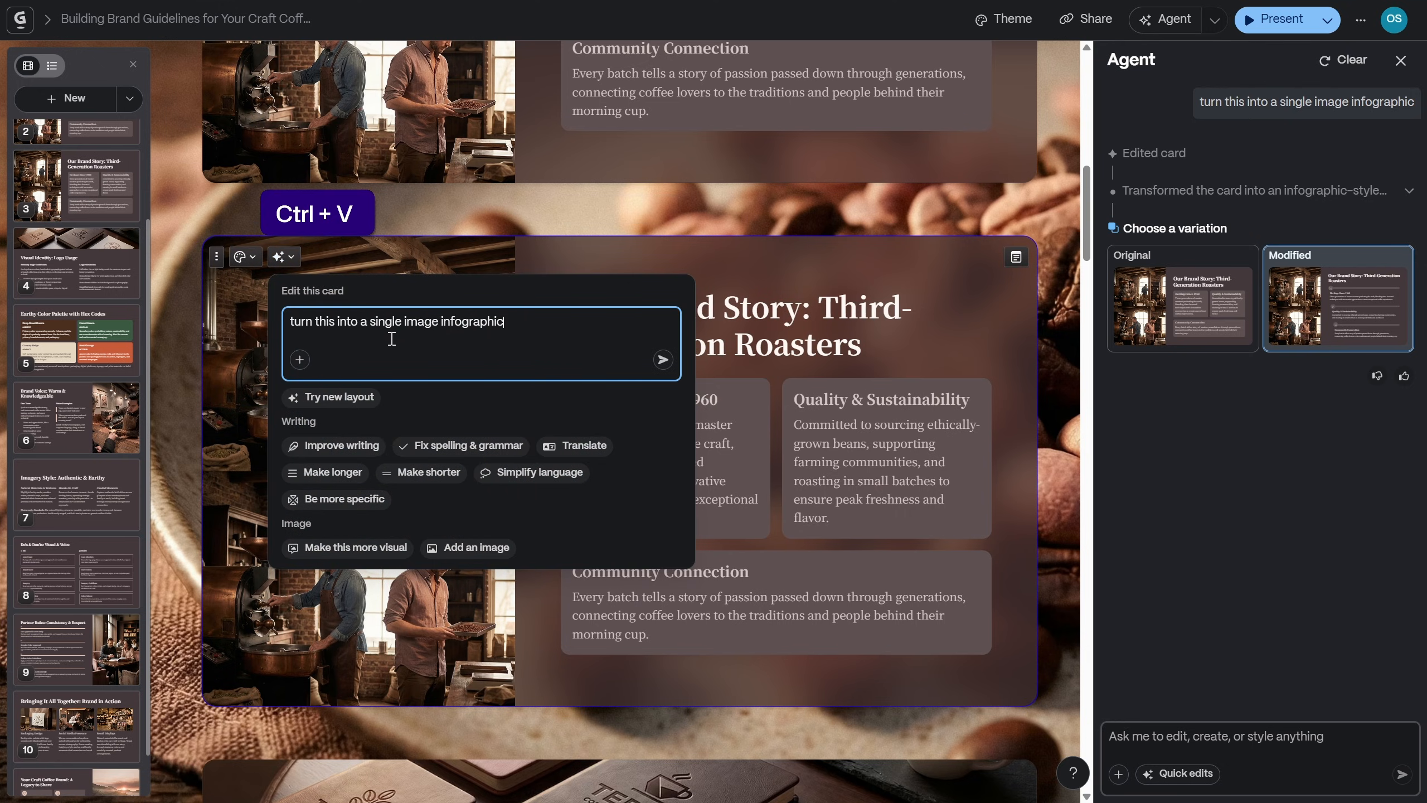
{"action": "key", "text": "space"}
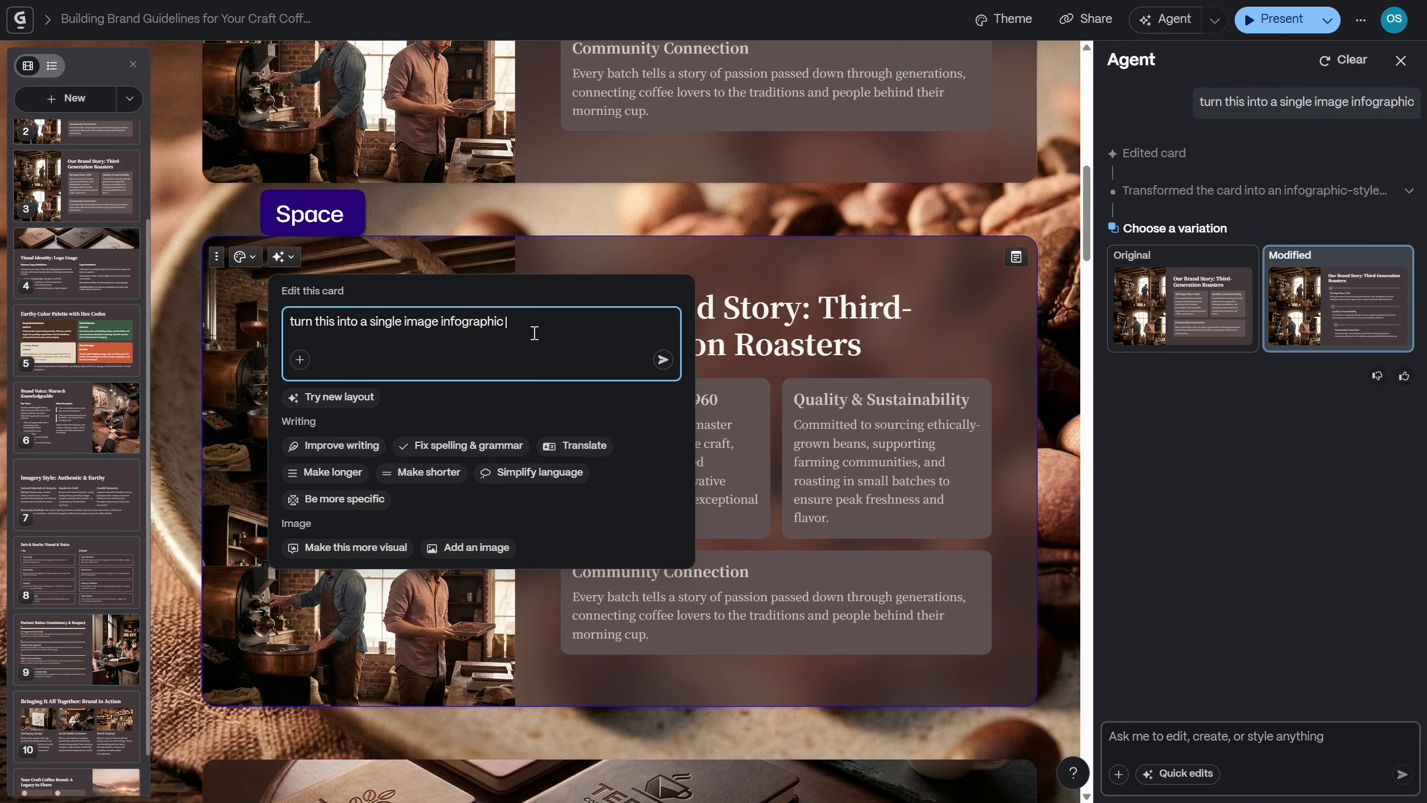
{"action": "type", "text": "card"}
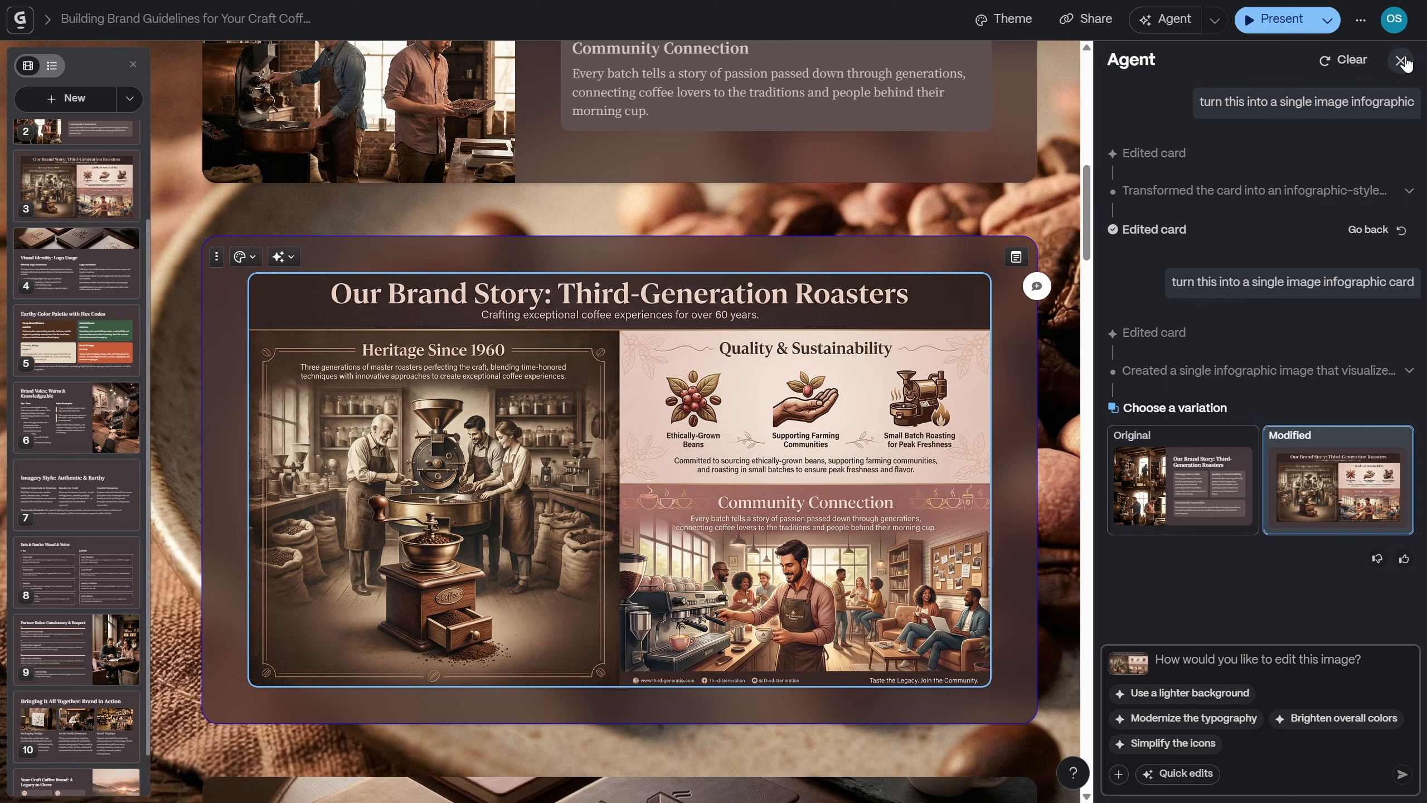
{"action": "left_click", "coordinate": [1405, 59]}
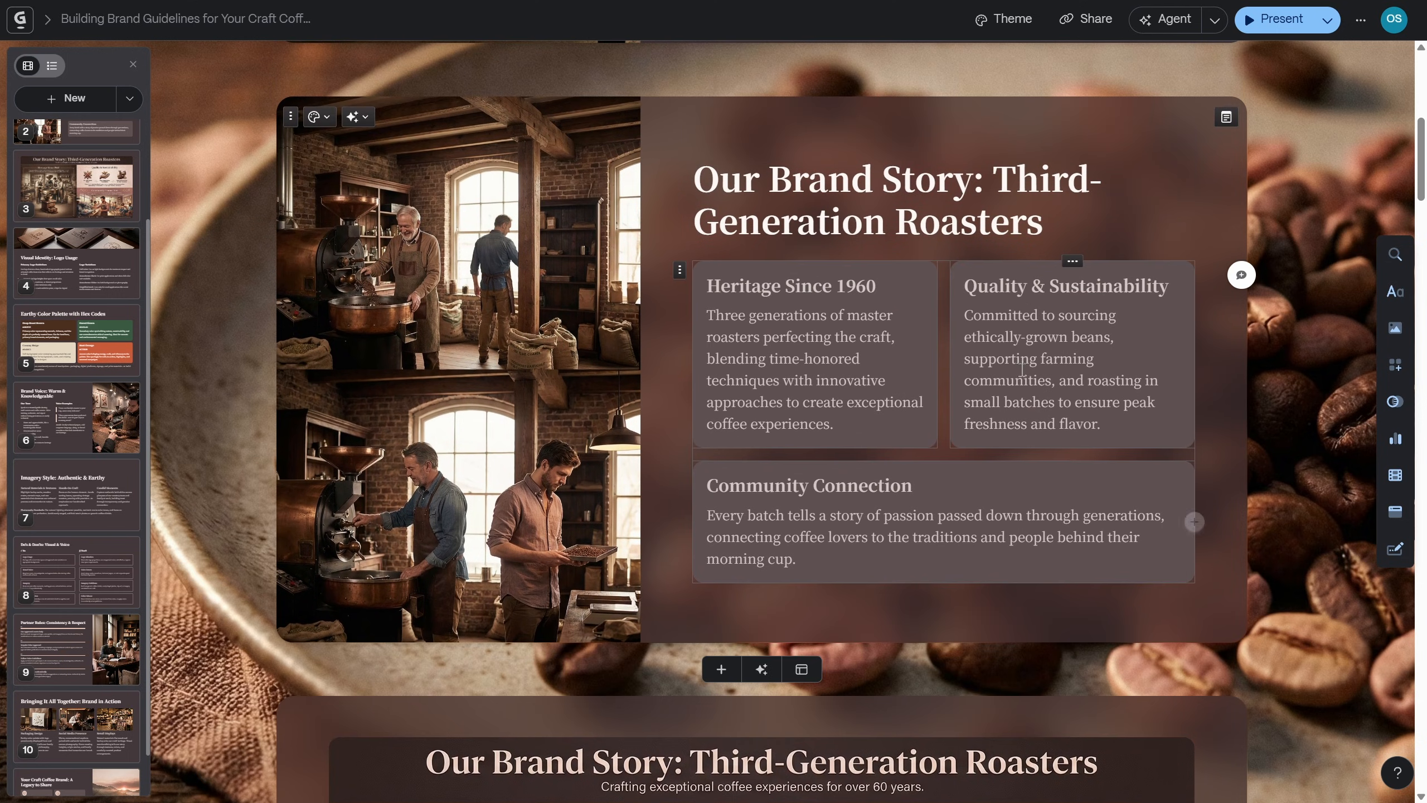
Enlarge the brand story infographic to read its heritage, sustainability and community panels
{"action": "scroll", "scroll_direction": "down", "scroll_amount": 3}
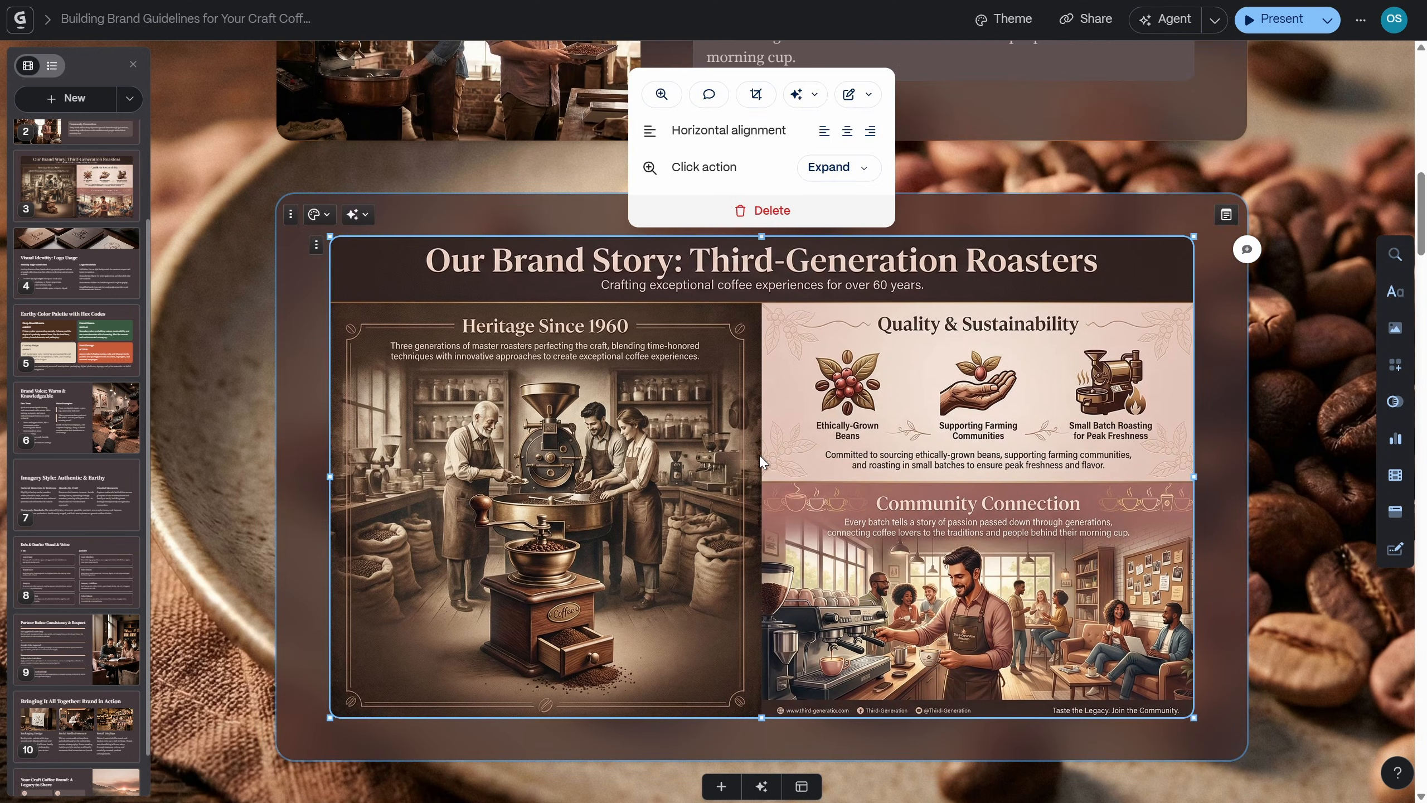
{"action": "mouse_move", "coordinate": [1046, 454]}
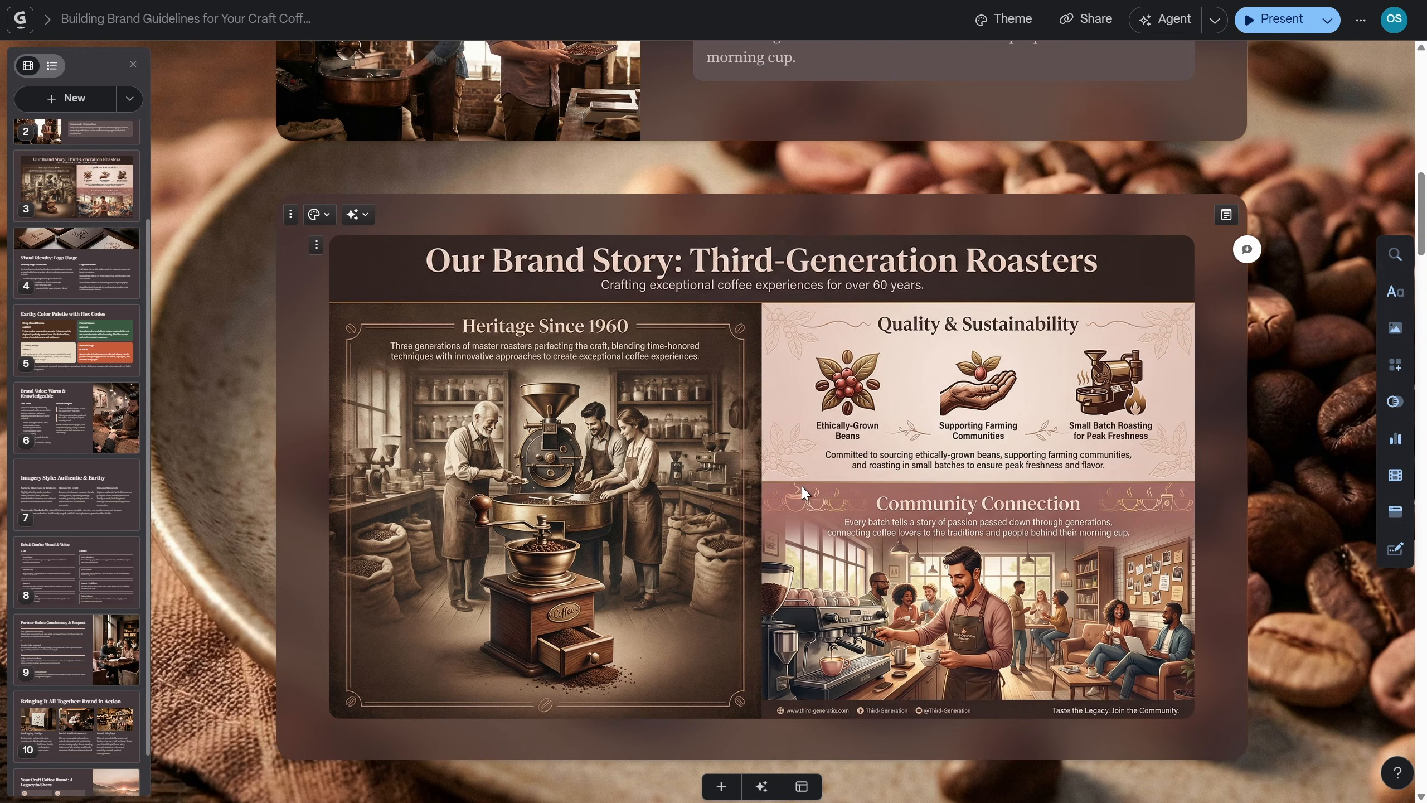
{"action": "left_click", "coordinate": [1278, 18]}
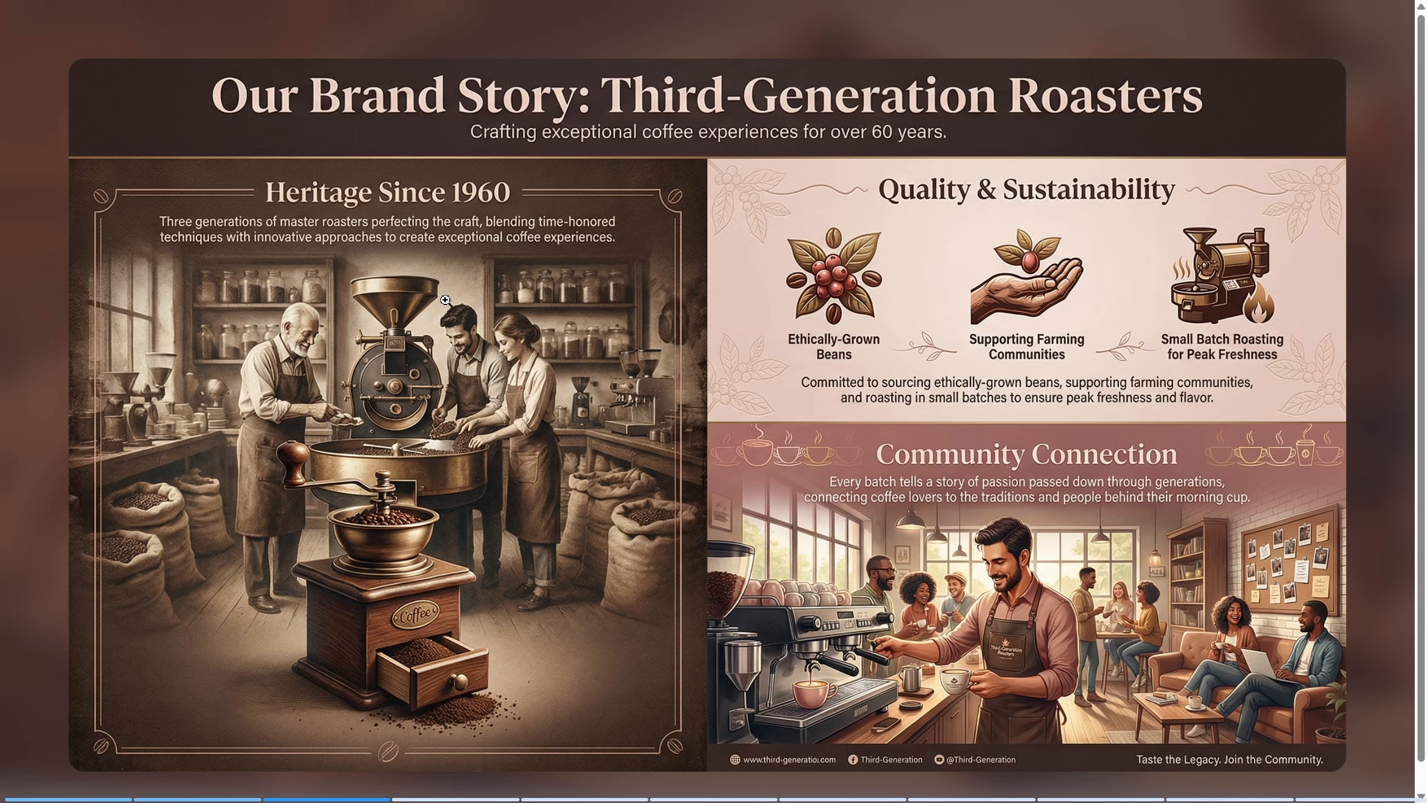
{"action": "mouse_move", "coordinate": [1100, 370]}
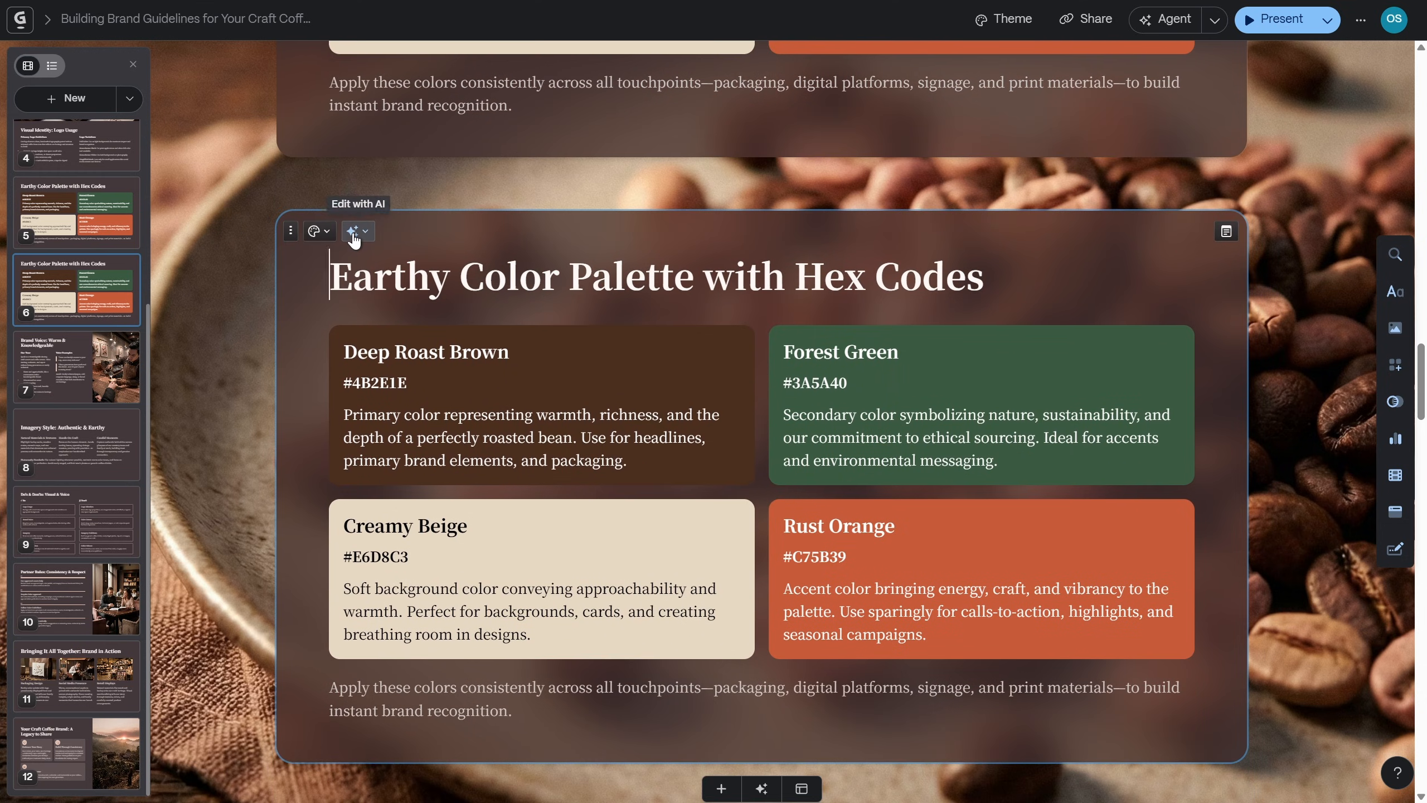
Have the Agent turn the palette copy into one infographic image of four swatches with hex codes
{"action": "left_click", "coordinate": [354, 231]}
{"action": "type", "text": "turn this into a single image infographic card"}
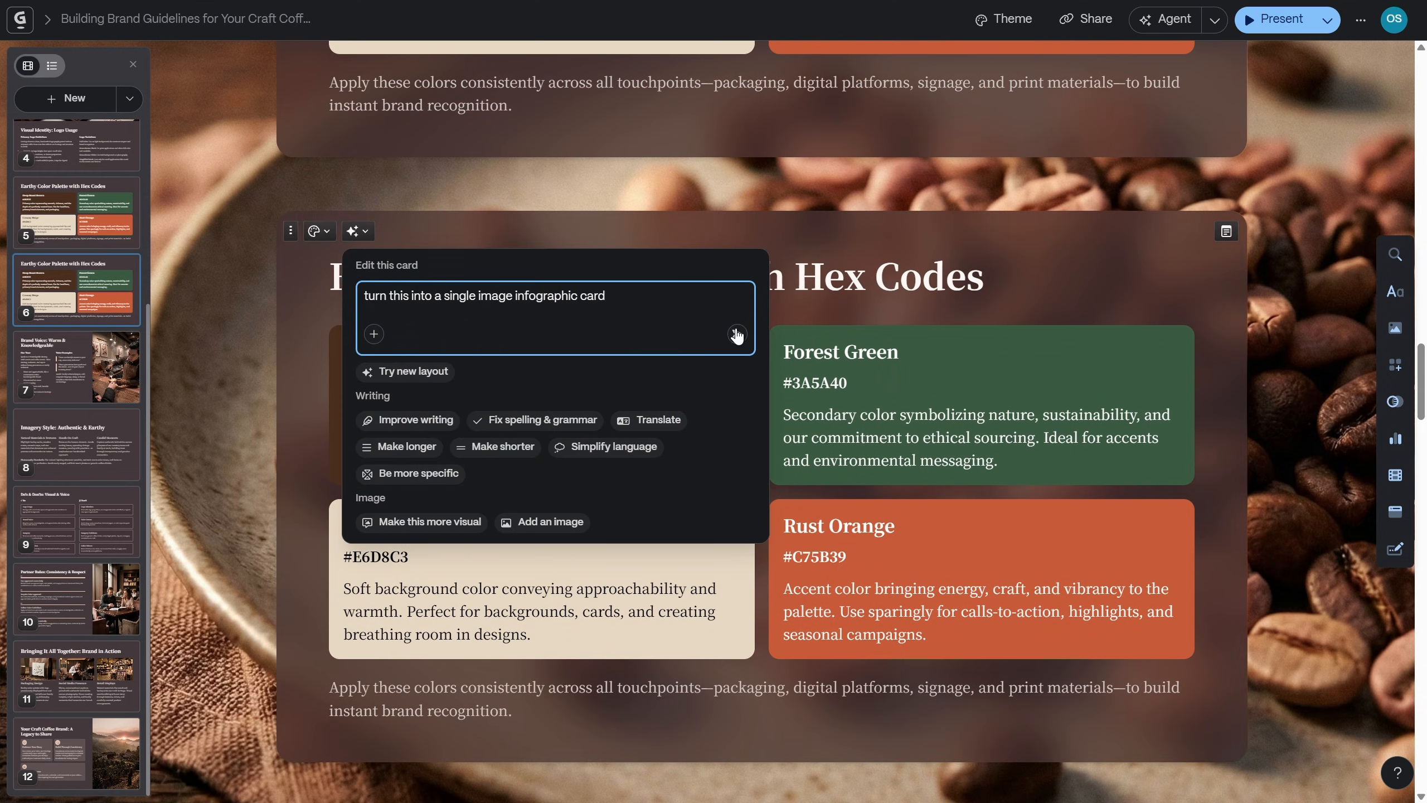
{"action": "left_click", "coordinate": [735, 334]}
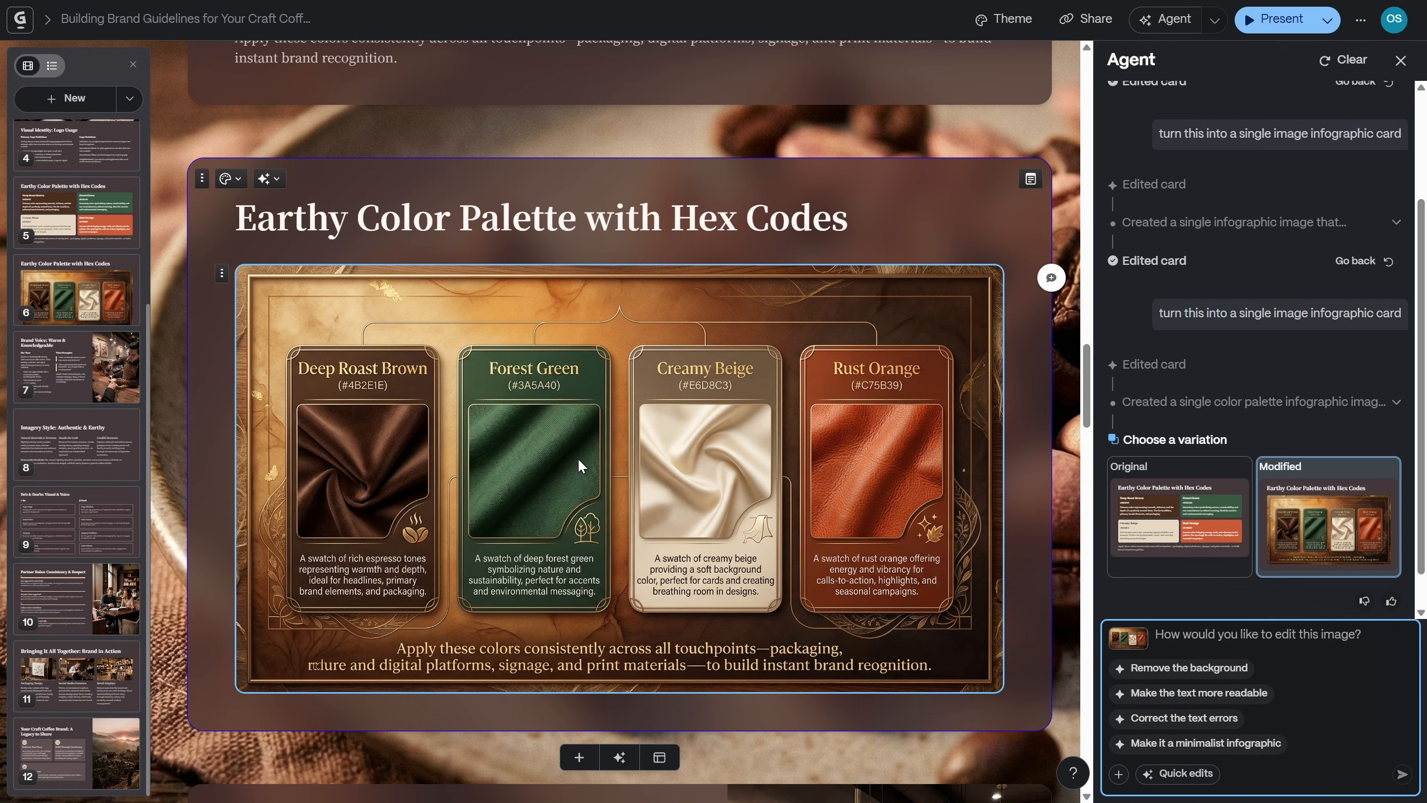
{"action": "mouse_move", "coordinate": [601, 447]}
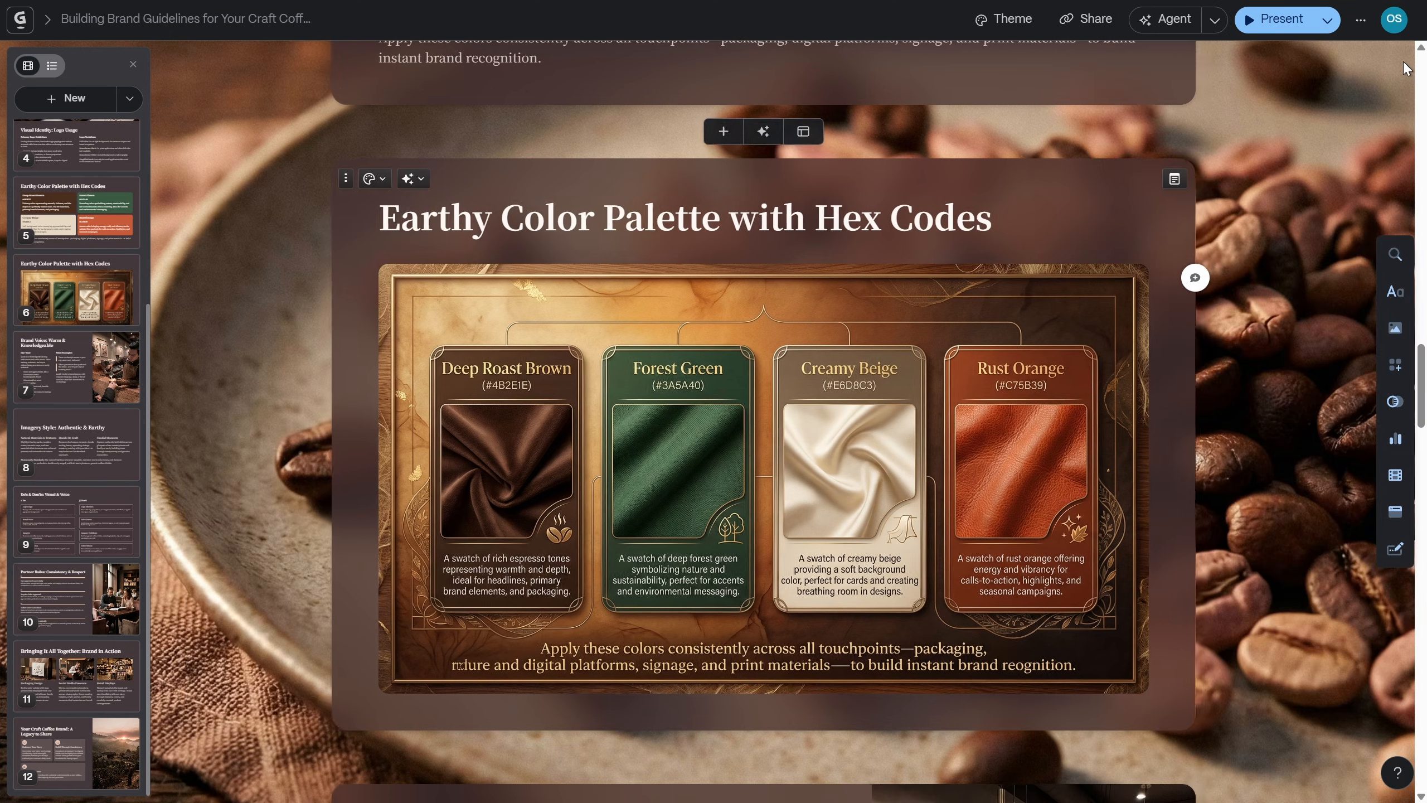
Duplicate the Do's & Don'ts: Visual & Voice card and have the Agent make it a single illustrated infographic
{"action": "scroll", "scroll_direction": "down", "scroll_amount": 3}
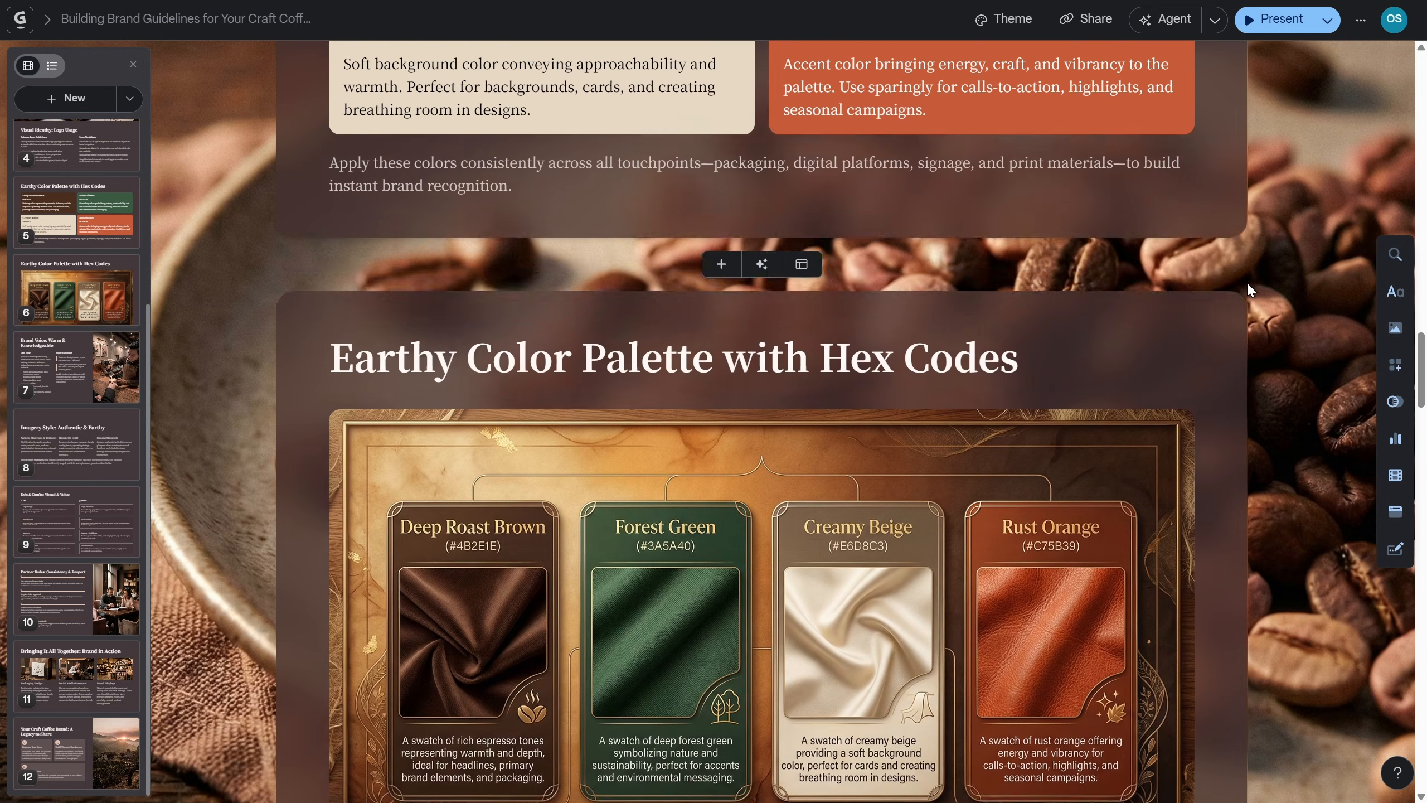
{"action": "scroll", "scroll_direction": "down", "scroll_amount": 3}
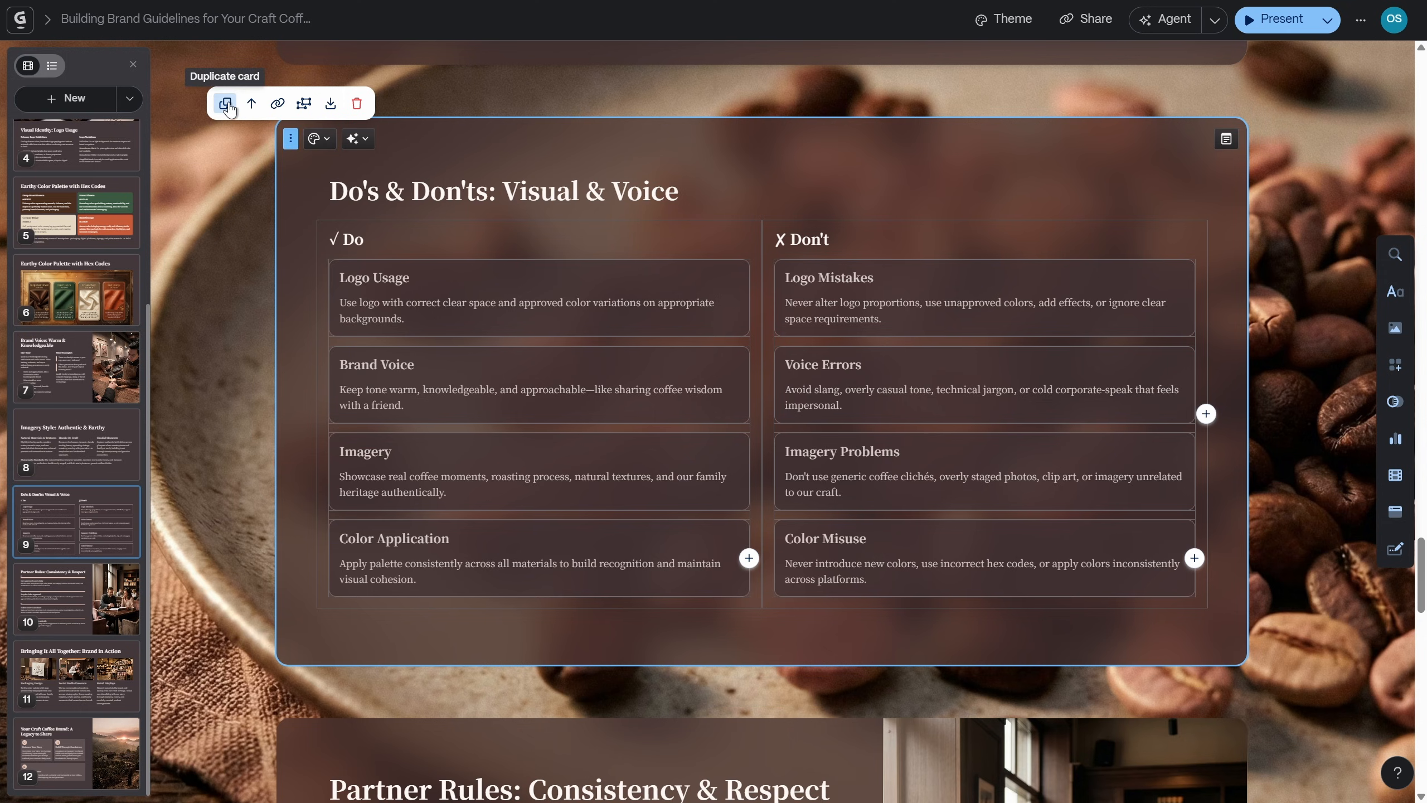
{"action": "left_click", "coordinate": [226, 102]}
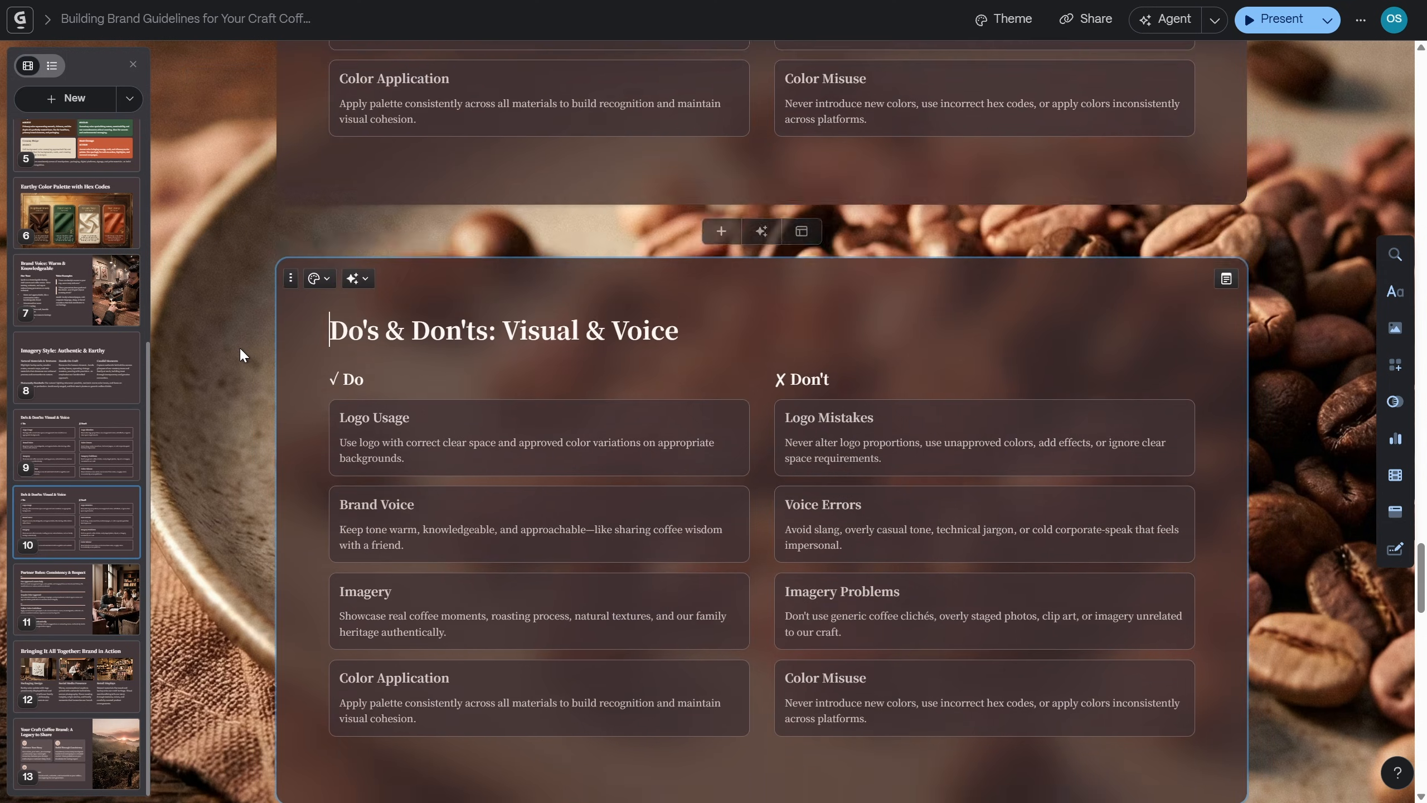
{"action": "left_click", "coordinate": [354, 279]}
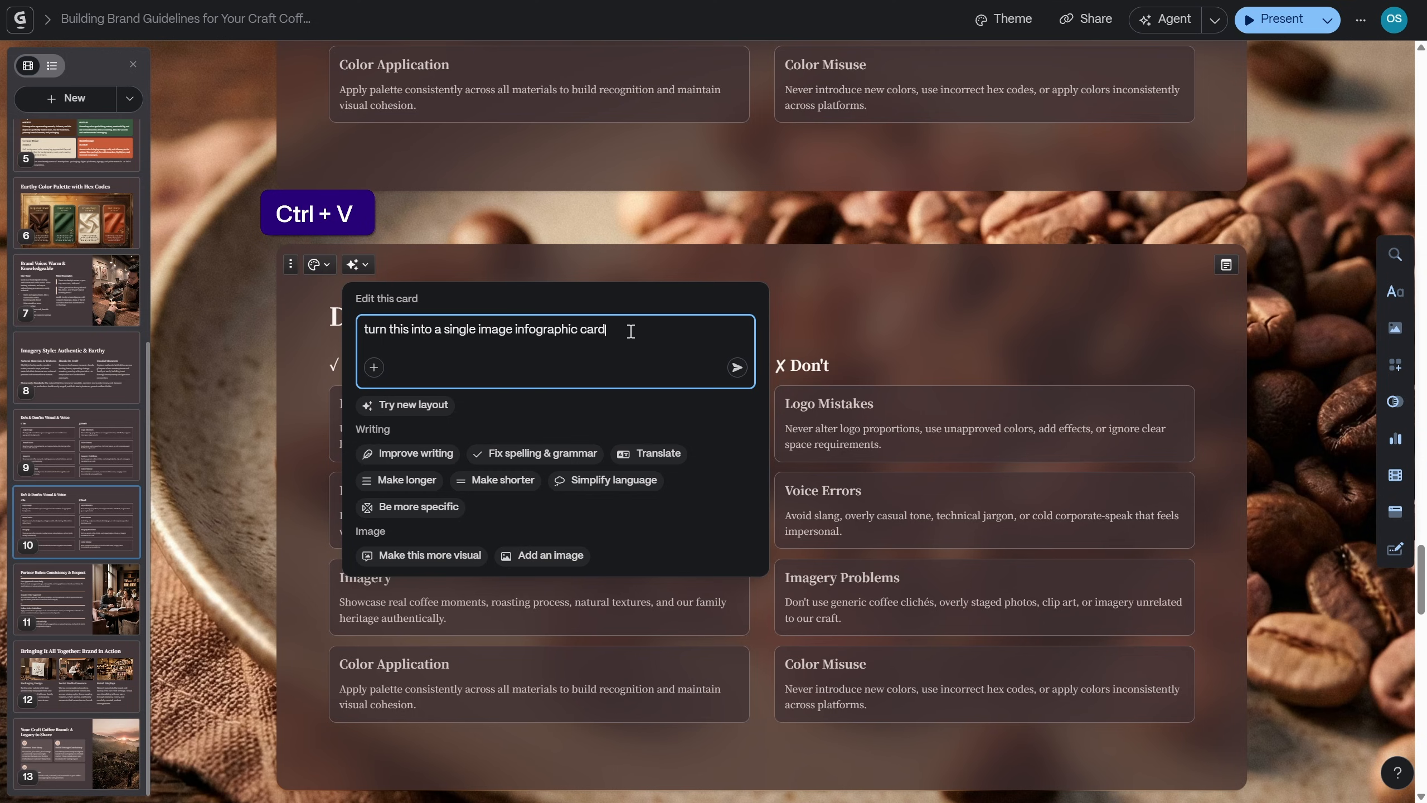
{"action": "left_click", "coordinate": [736, 367]}
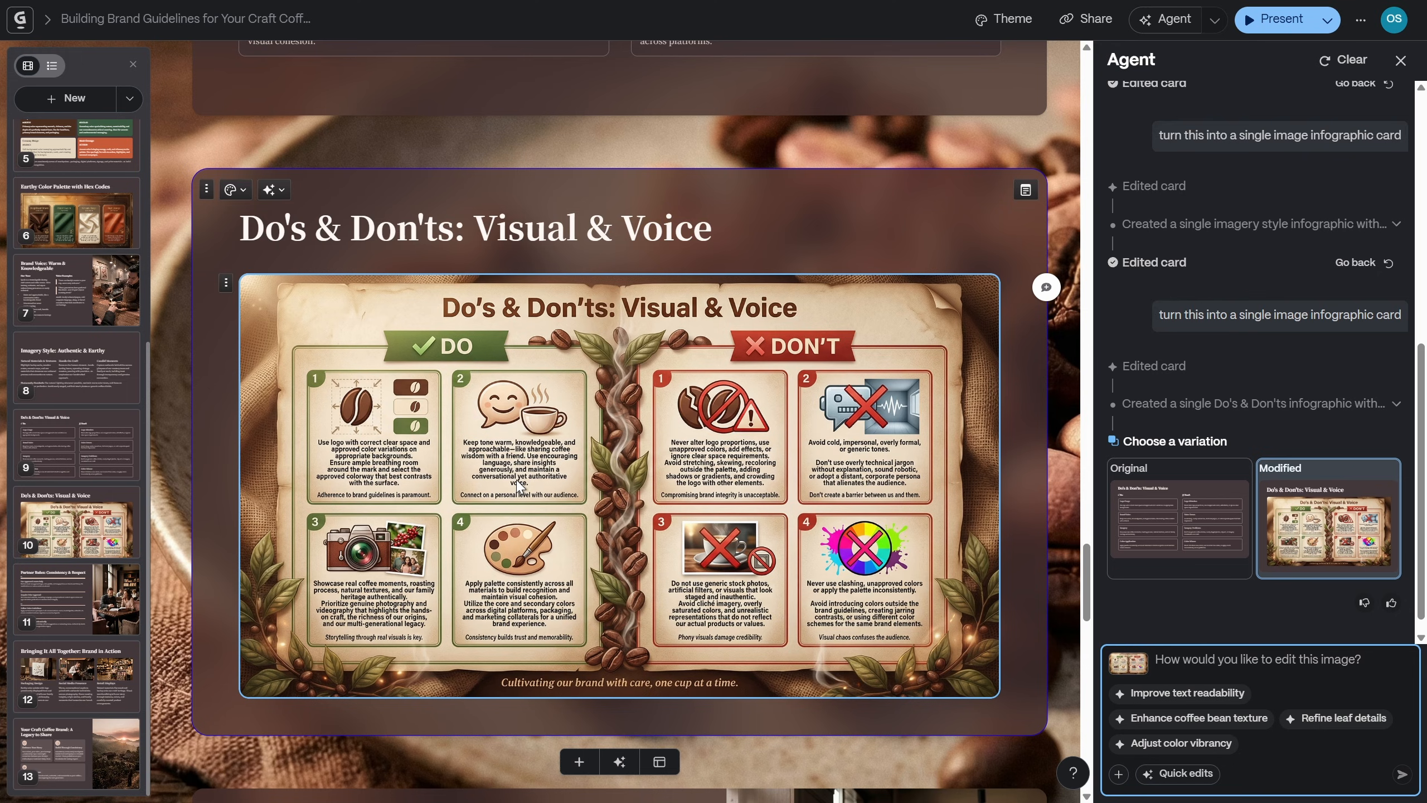
{"action": "mouse_move", "coordinate": [516, 484]}
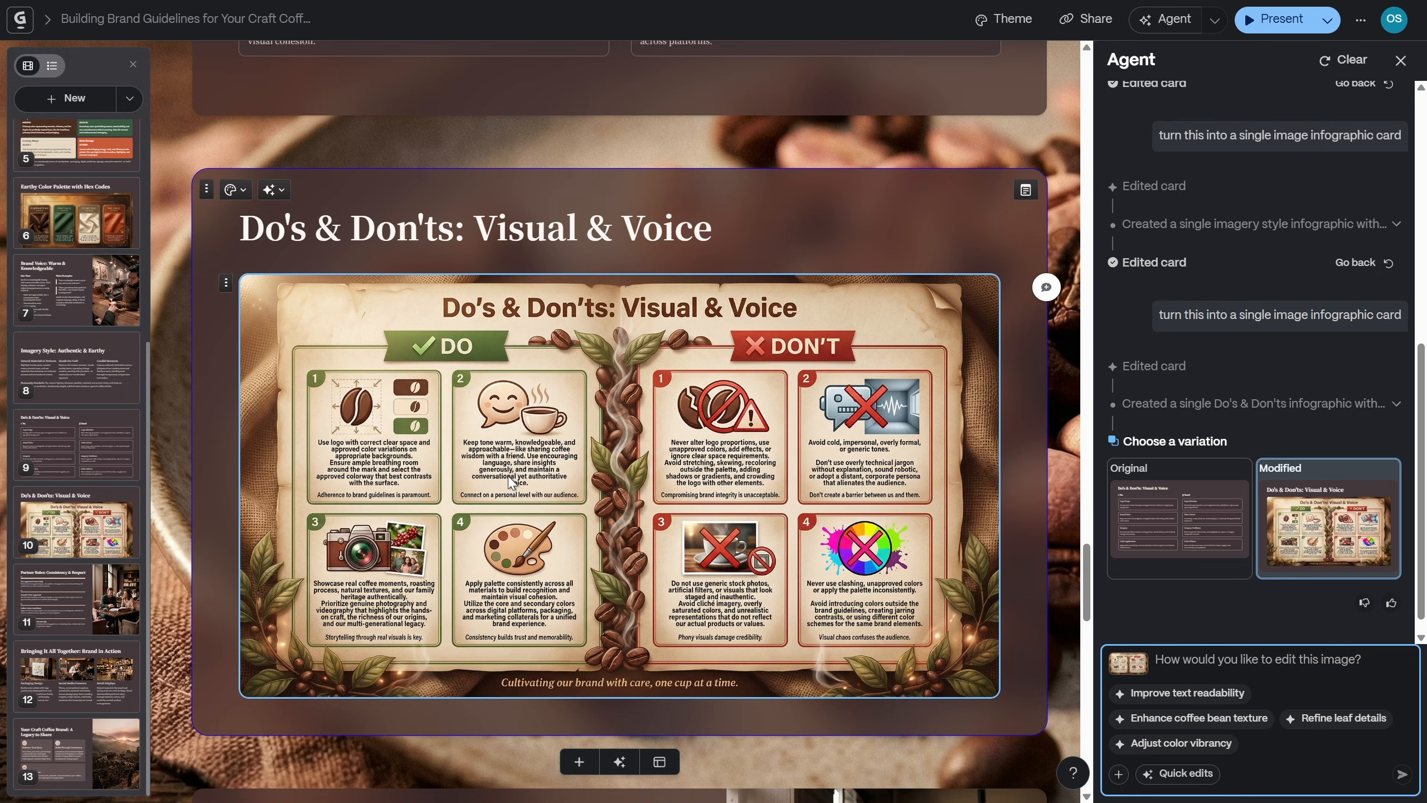
{"action": "mouse_move", "coordinate": [531, 473]}
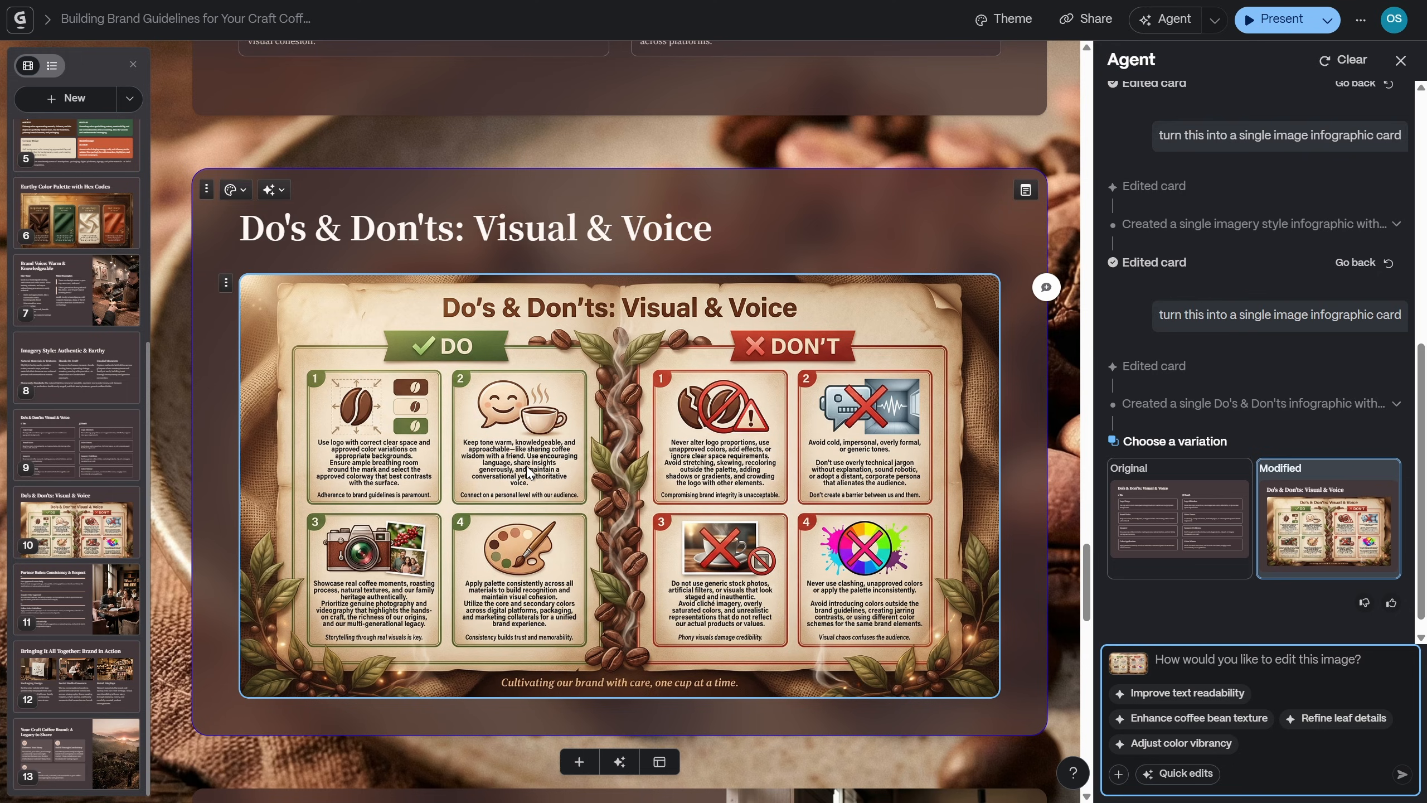
{"action": "mouse_move", "coordinate": [1274, 19]}
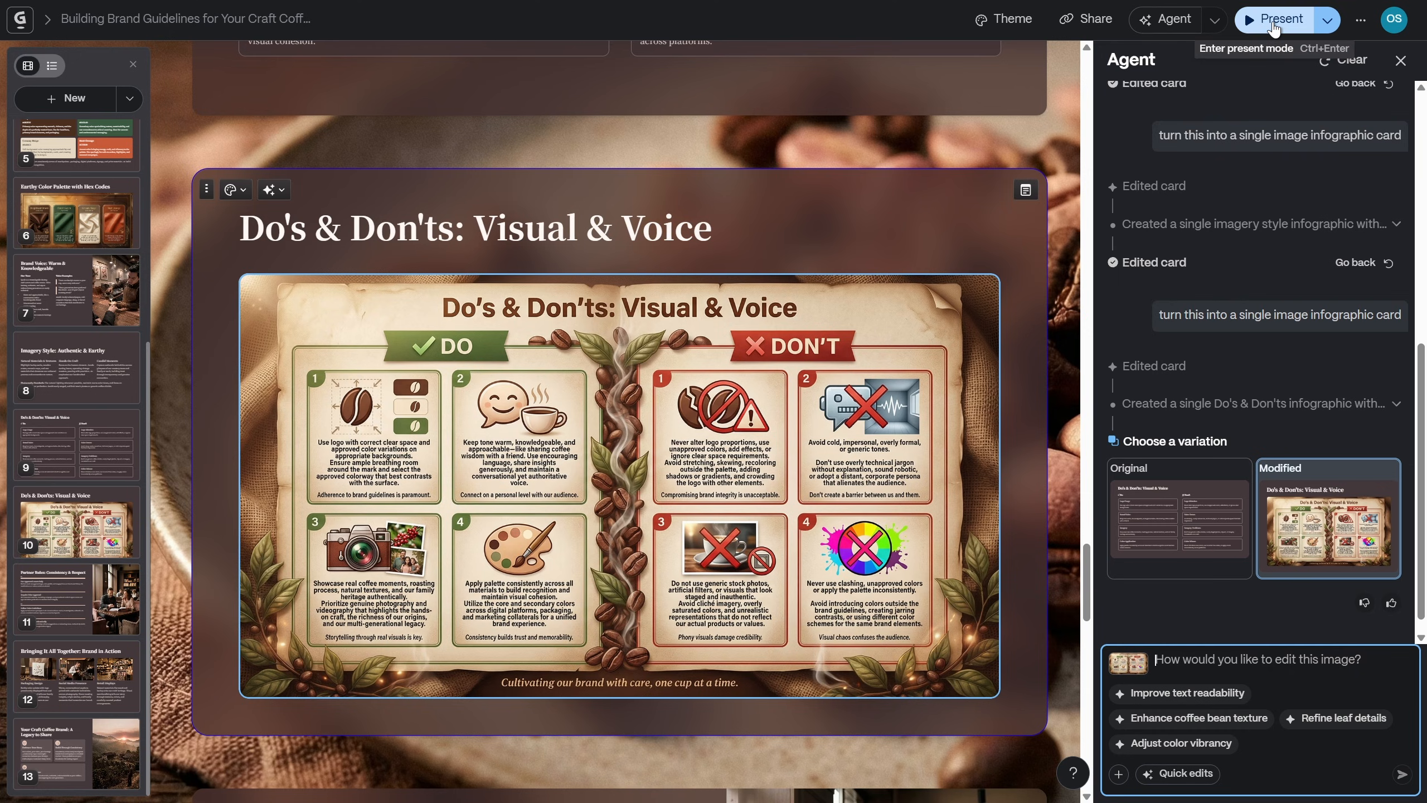
Present the deck and page through its cards, including the earthy colour palette
{"action": "left_click", "coordinate": [1280, 17]}
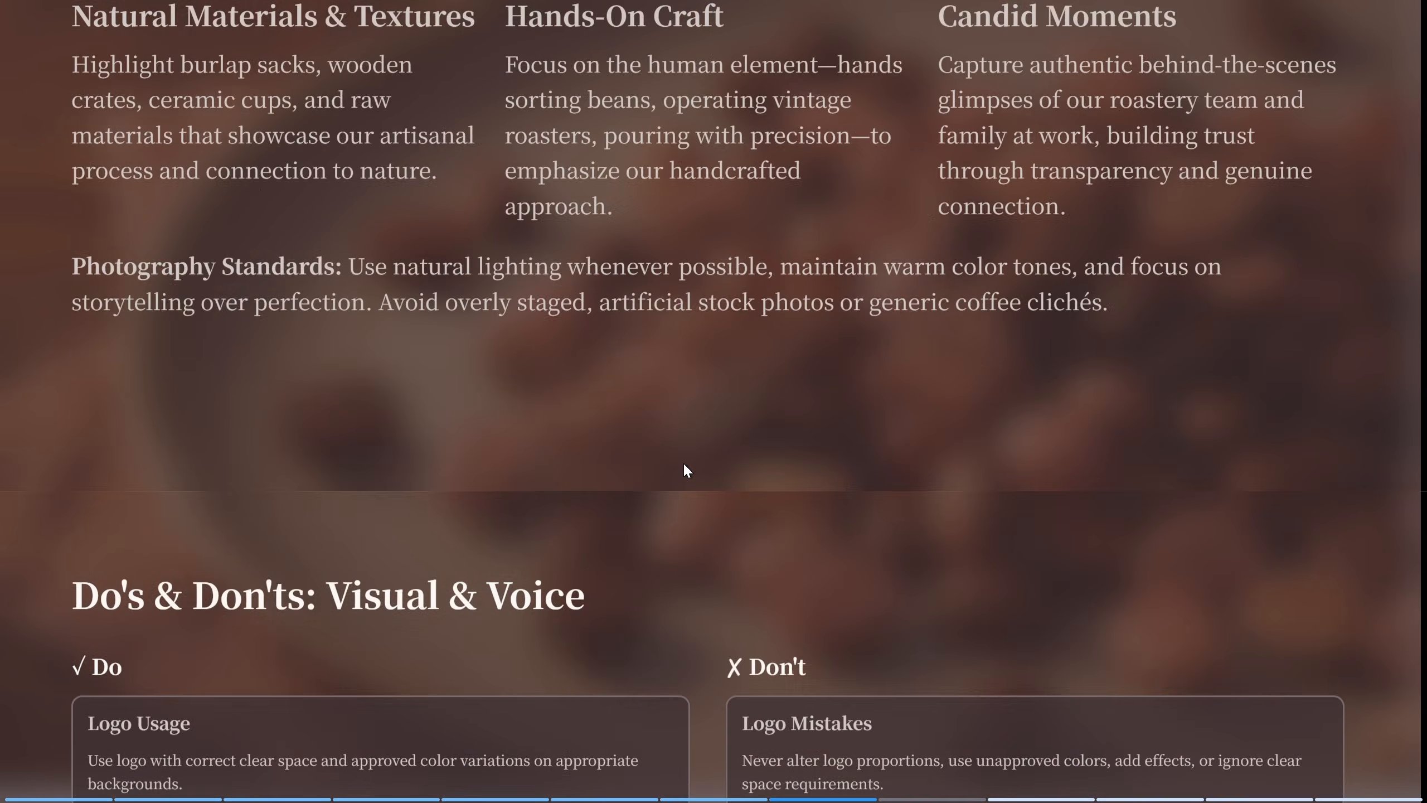
{"action": "scroll", "scroll_direction": "down", "scroll_amount": 3}
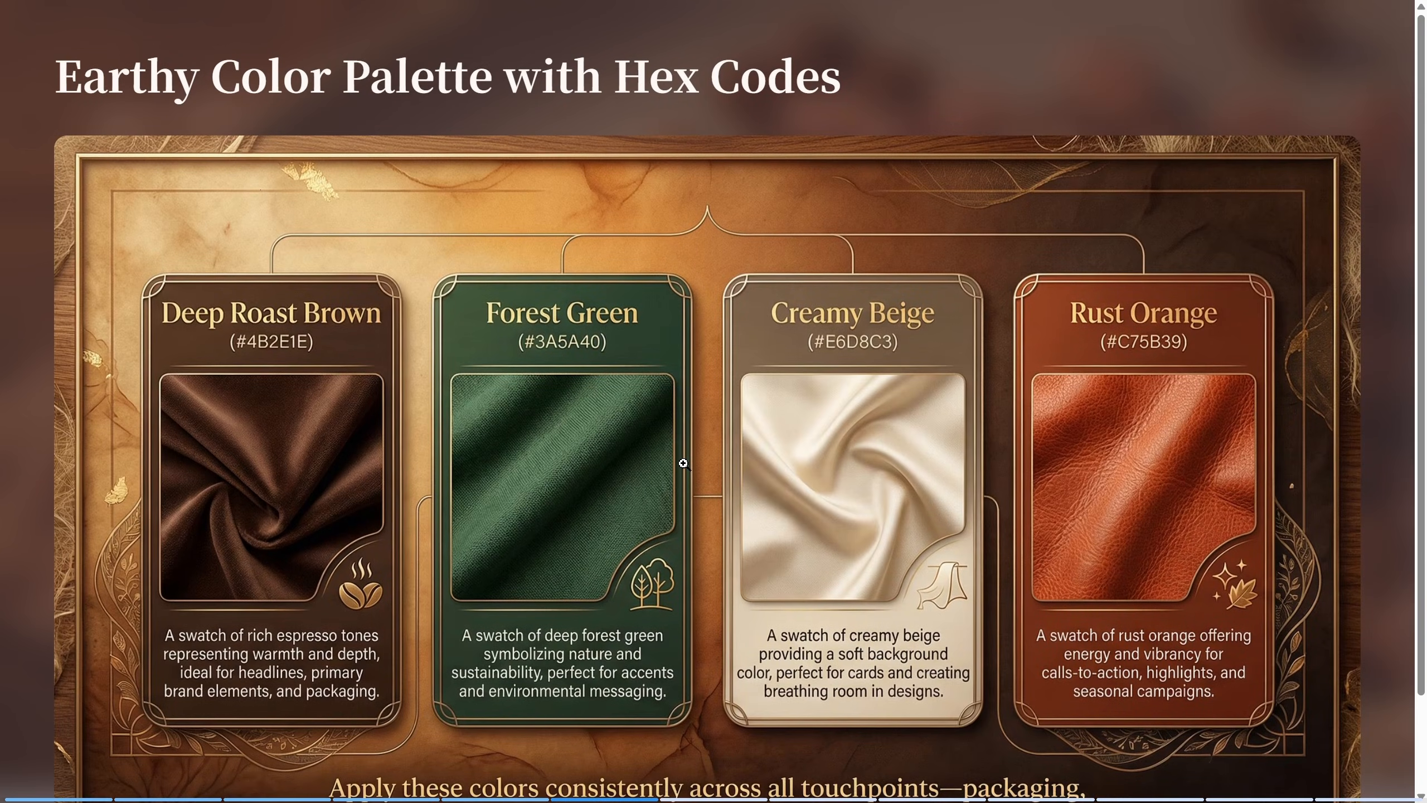
{"action": "mouse_move", "coordinate": [720, 424]}
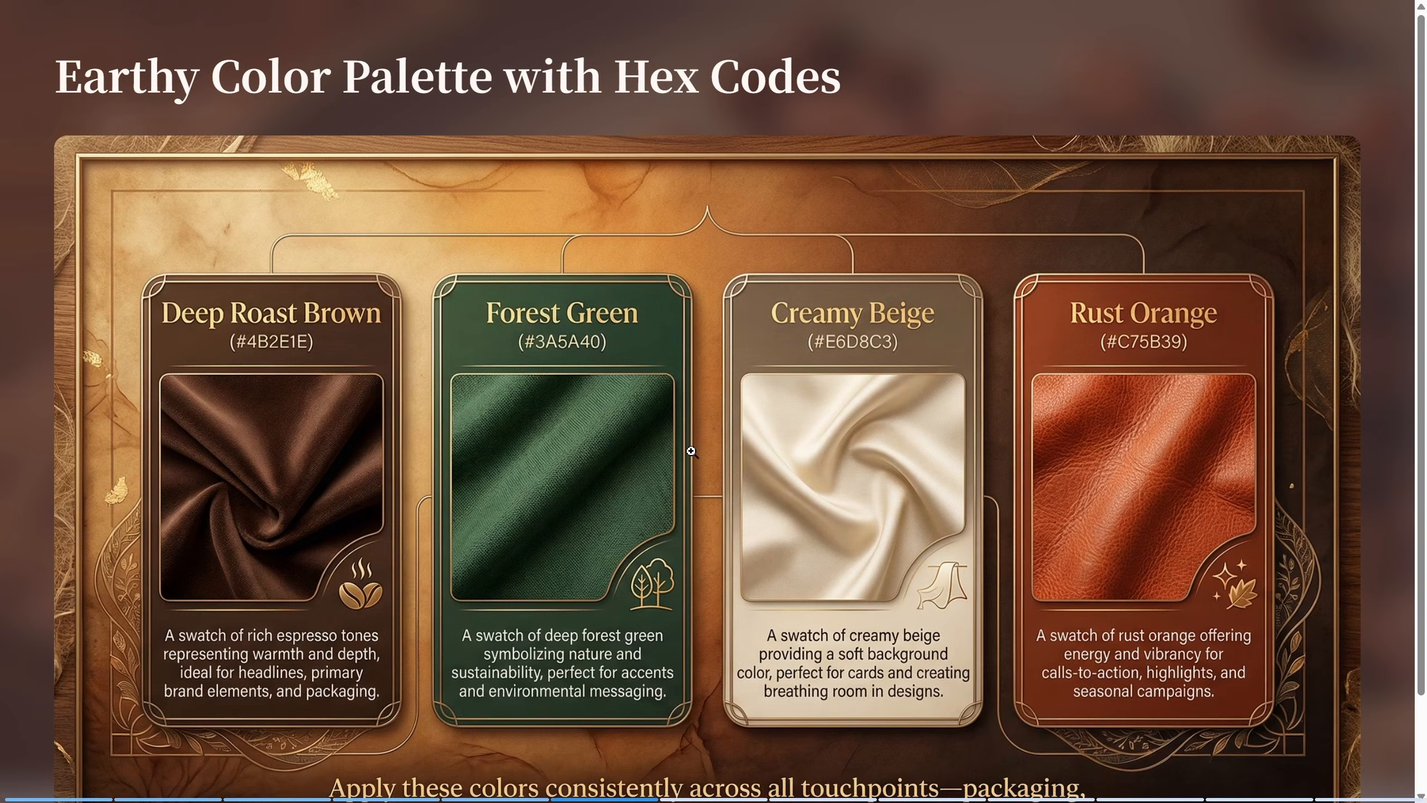
{"action": "scroll", "scroll_direction": "down", "scroll_amount": 3}
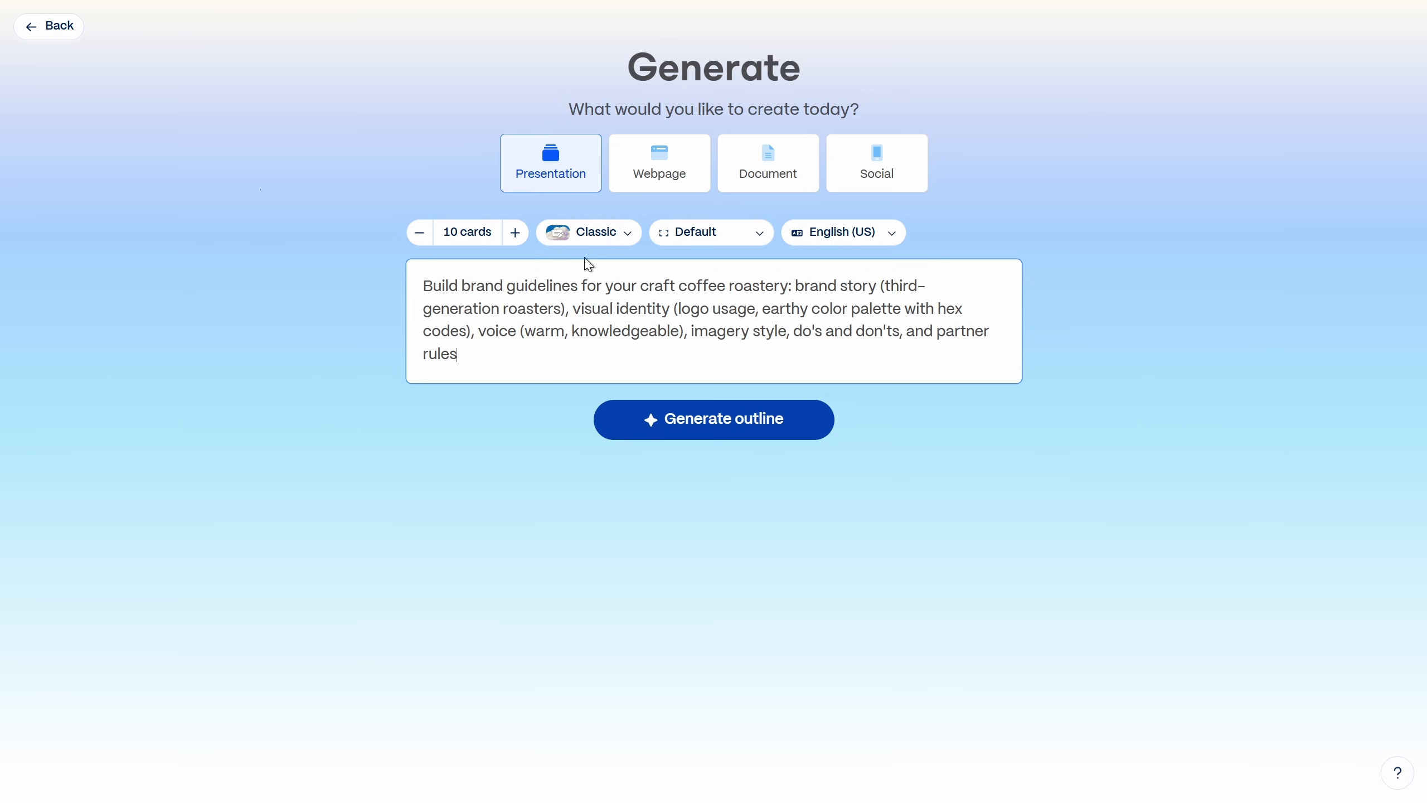
Choose Studio card design, Traditional 16:9 card size and Minimal text for the new deck
{"action": "left_click", "coordinate": [588, 232]}
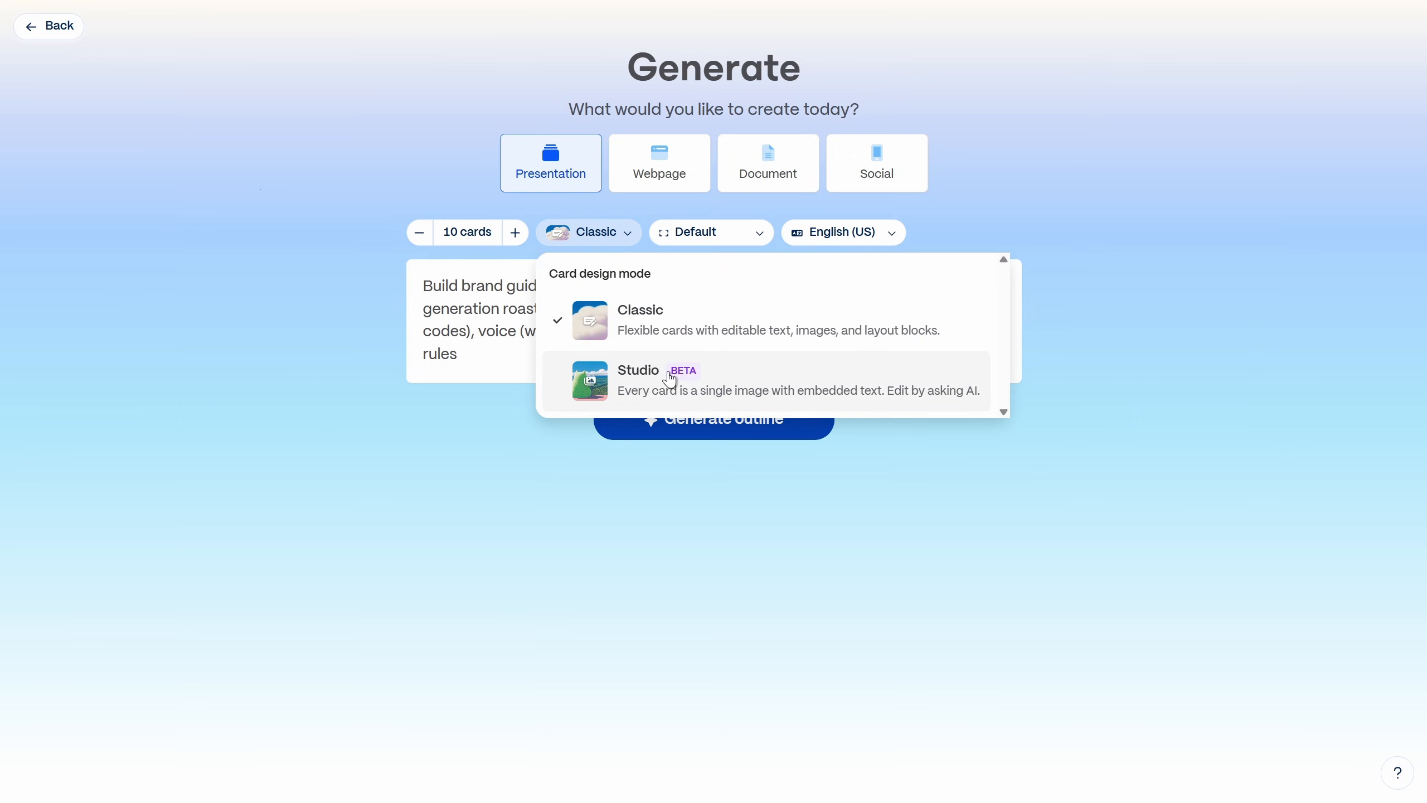
{"action": "left_click", "coordinate": [637, 369]}
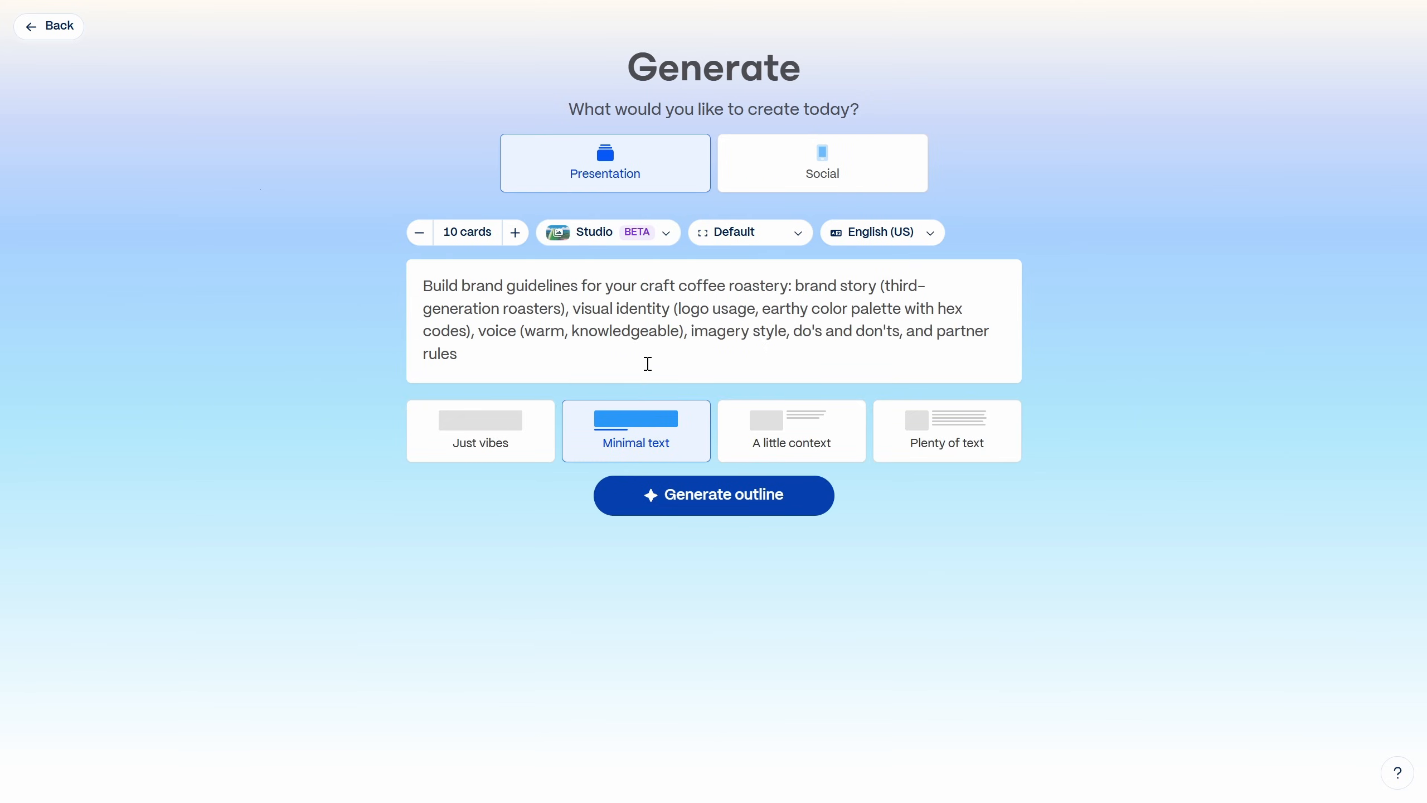
{"action": "left_click", "coordinate": [749, 232]}
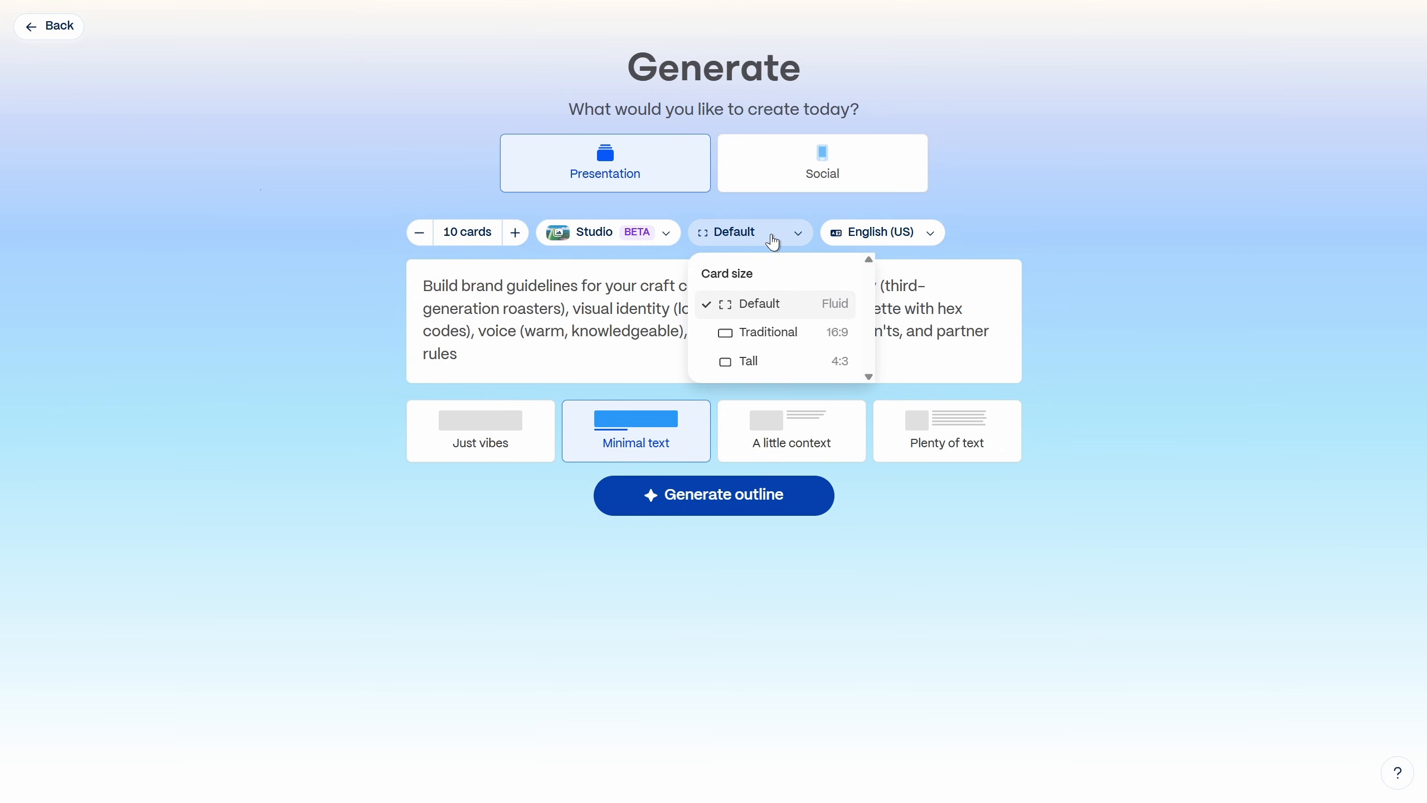
{"action": "left_click", "coordinate": [767, 331]}
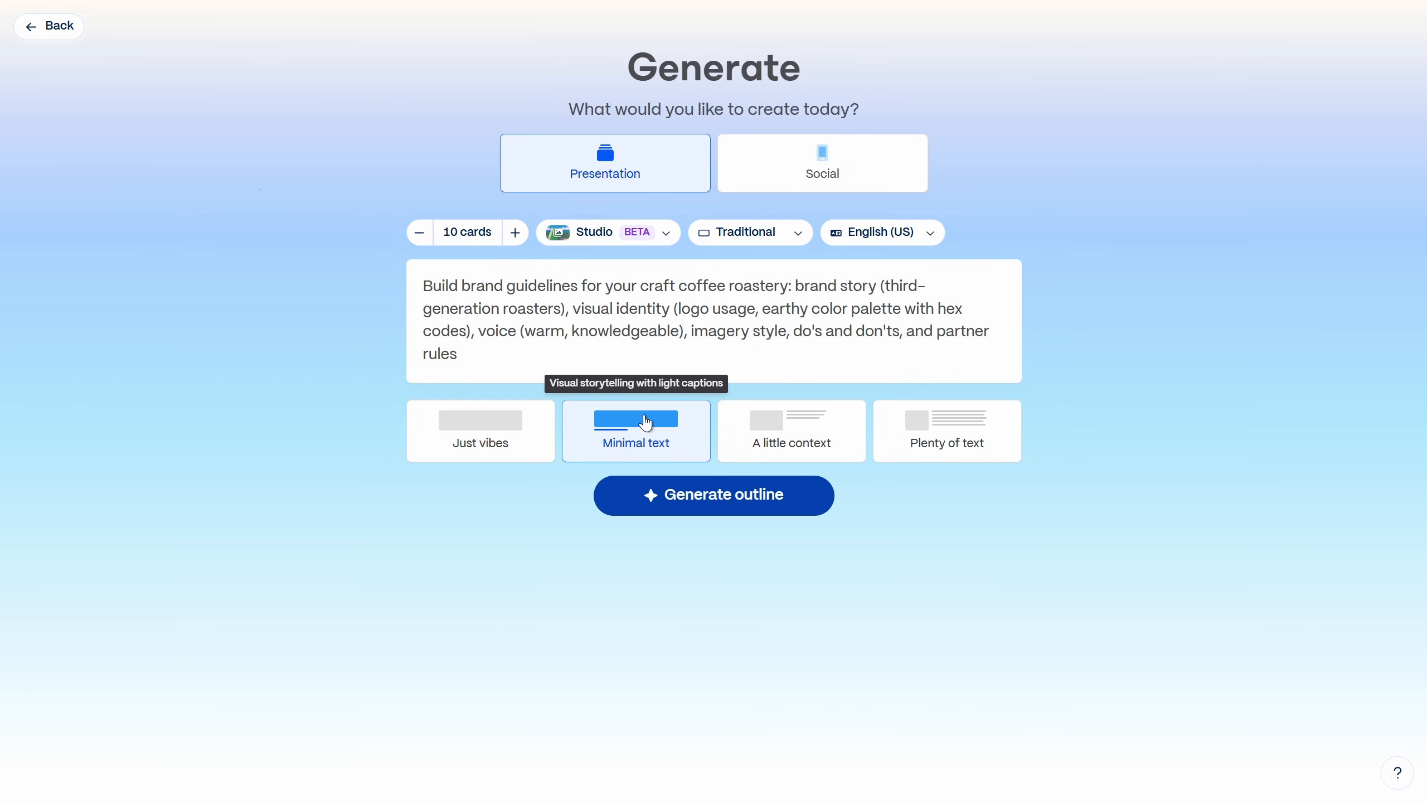
{"action": "left_click", "coordinate": [712, 494]}
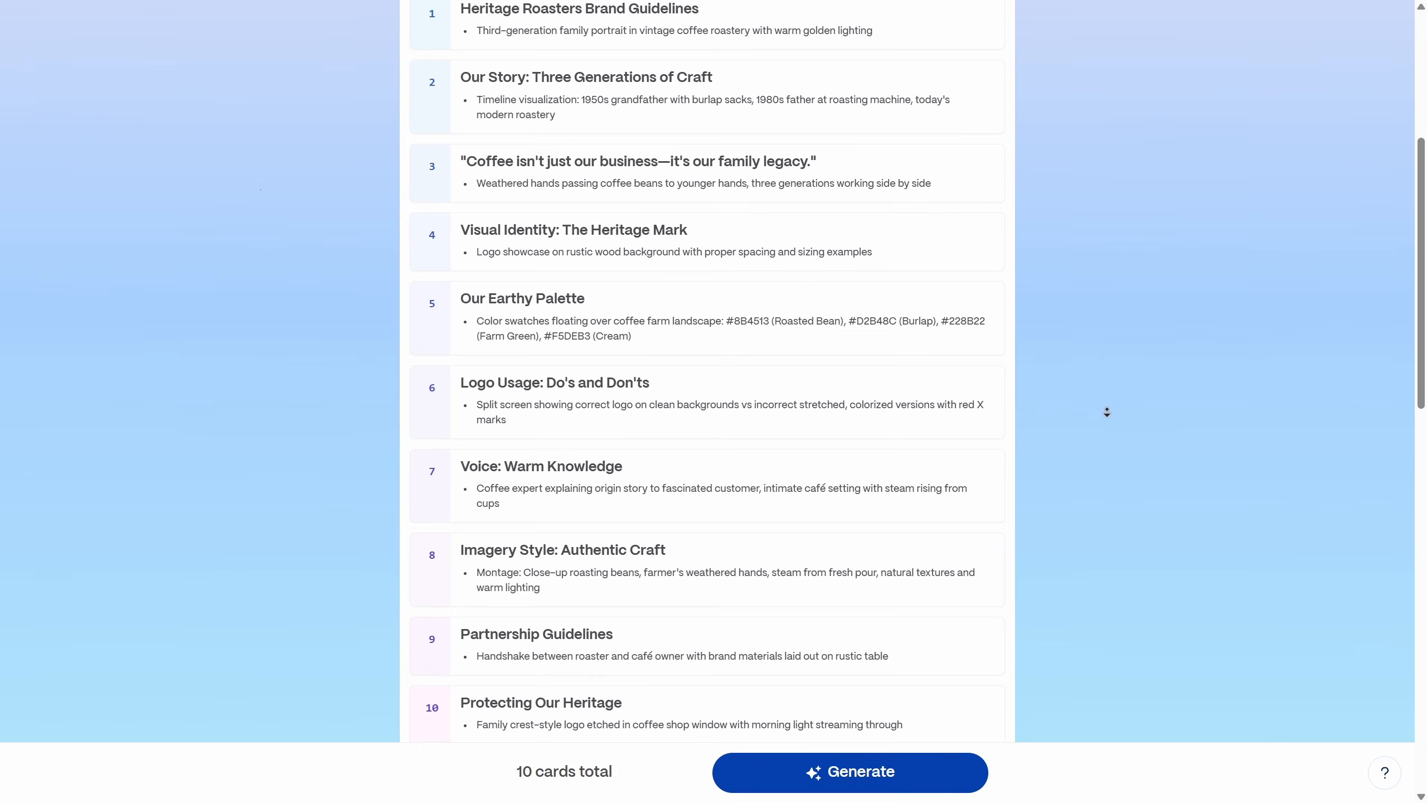
Apply the custom One Skill theme with Nano Banana Pro images and generate the deck
{"action": "scroll", "scroll_direction": "down", "scroll_amount": 3}
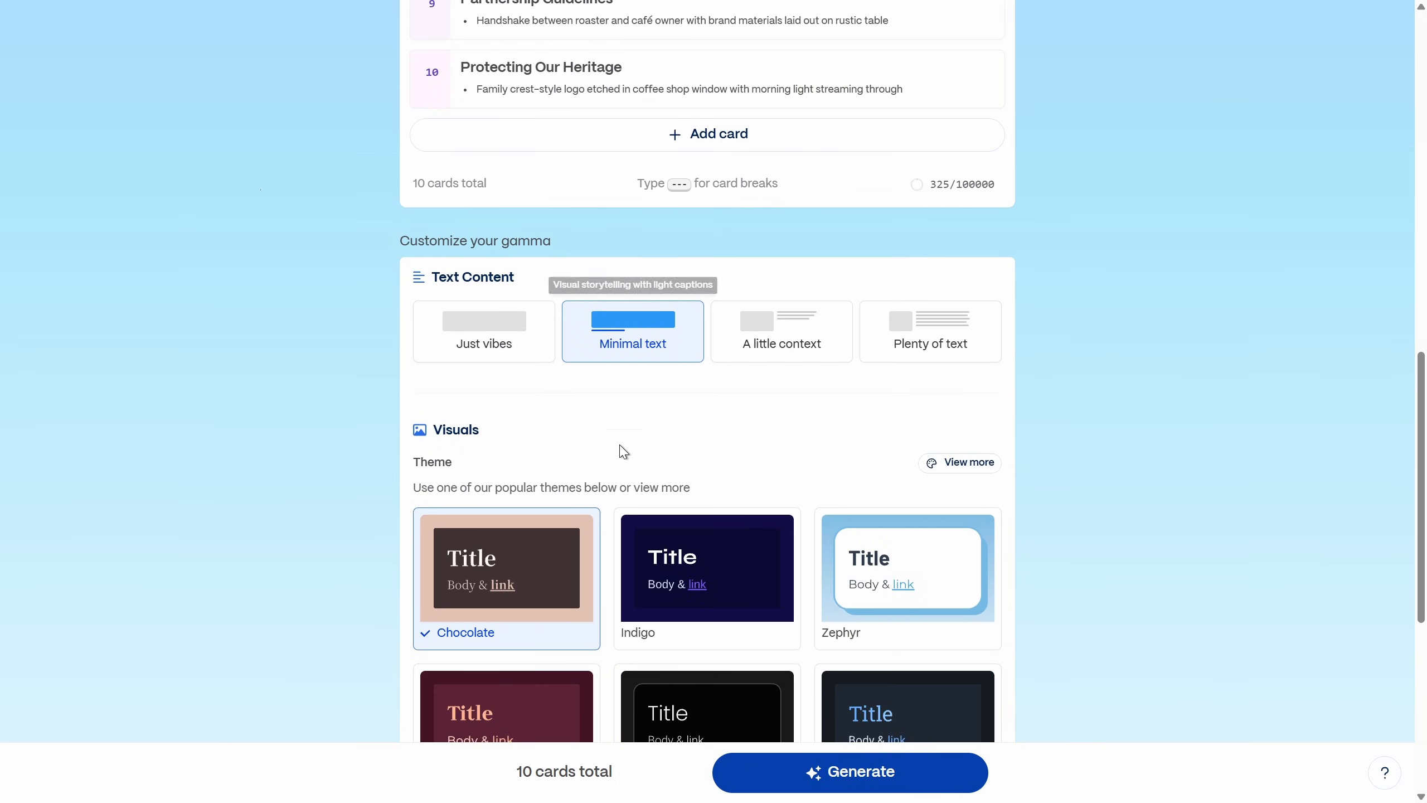
{"action": "scroll", "scroll_direction": "down", "scroll_amount": 3}
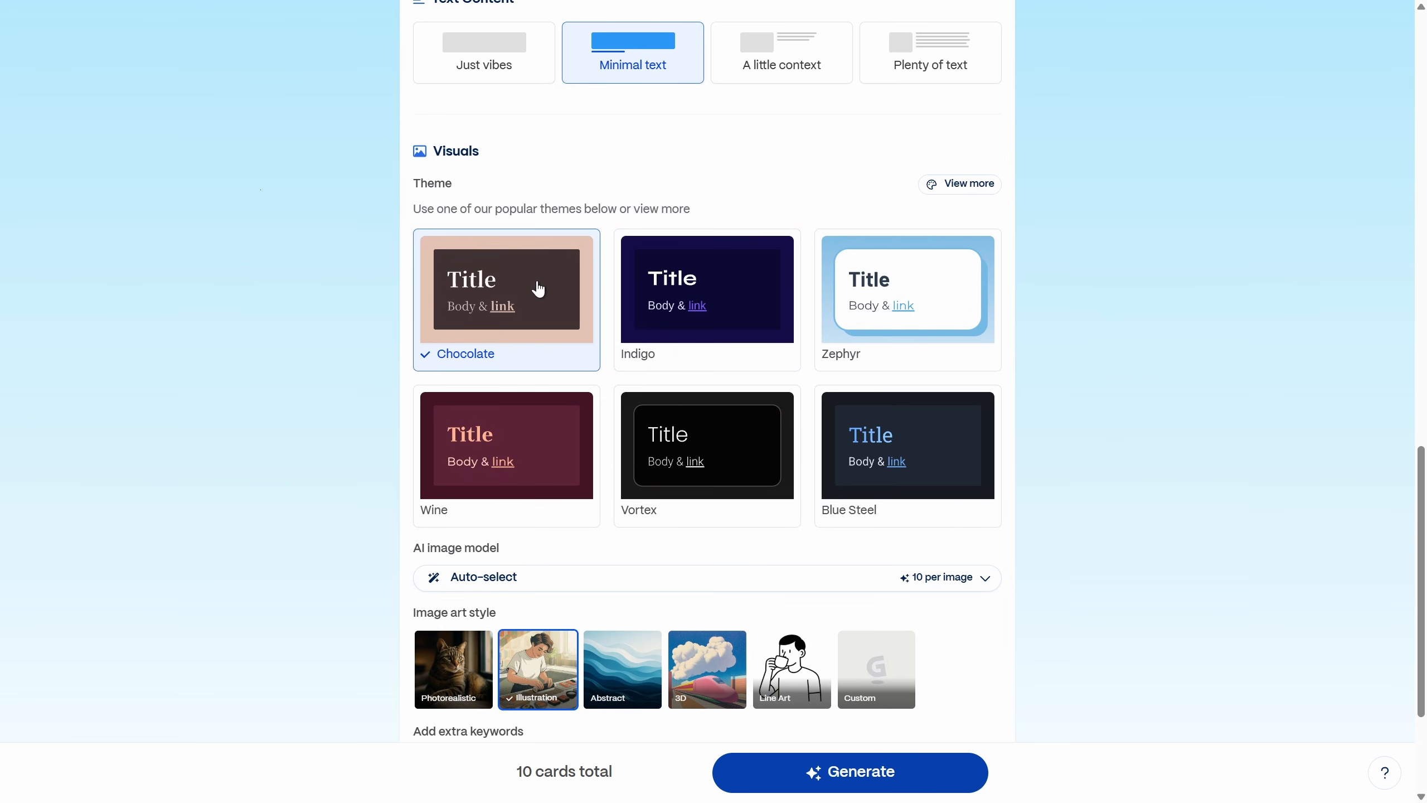
{"action": "mouse_move", "coordinate": [959, 184]}
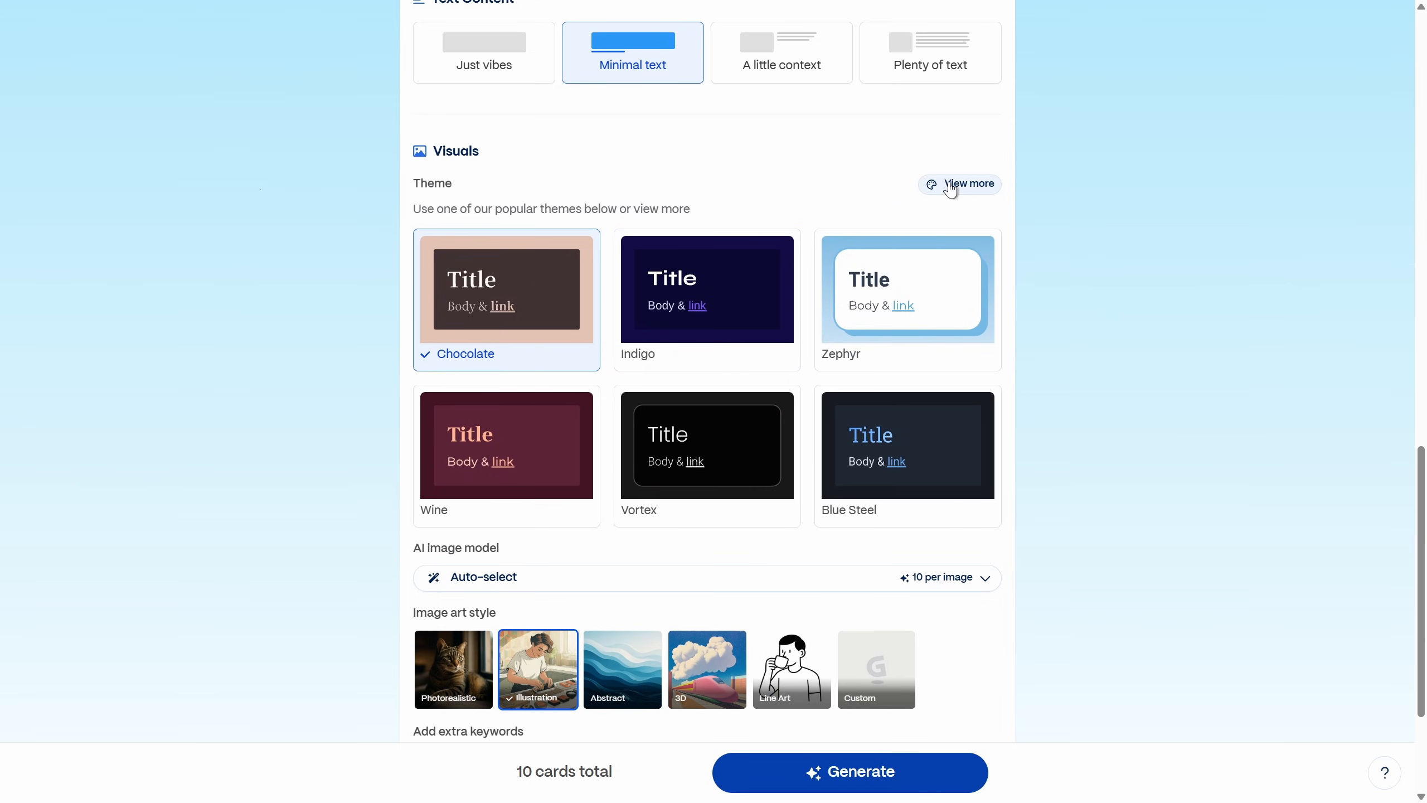
{"action": "left_click", "coordinate": [968, 184]}
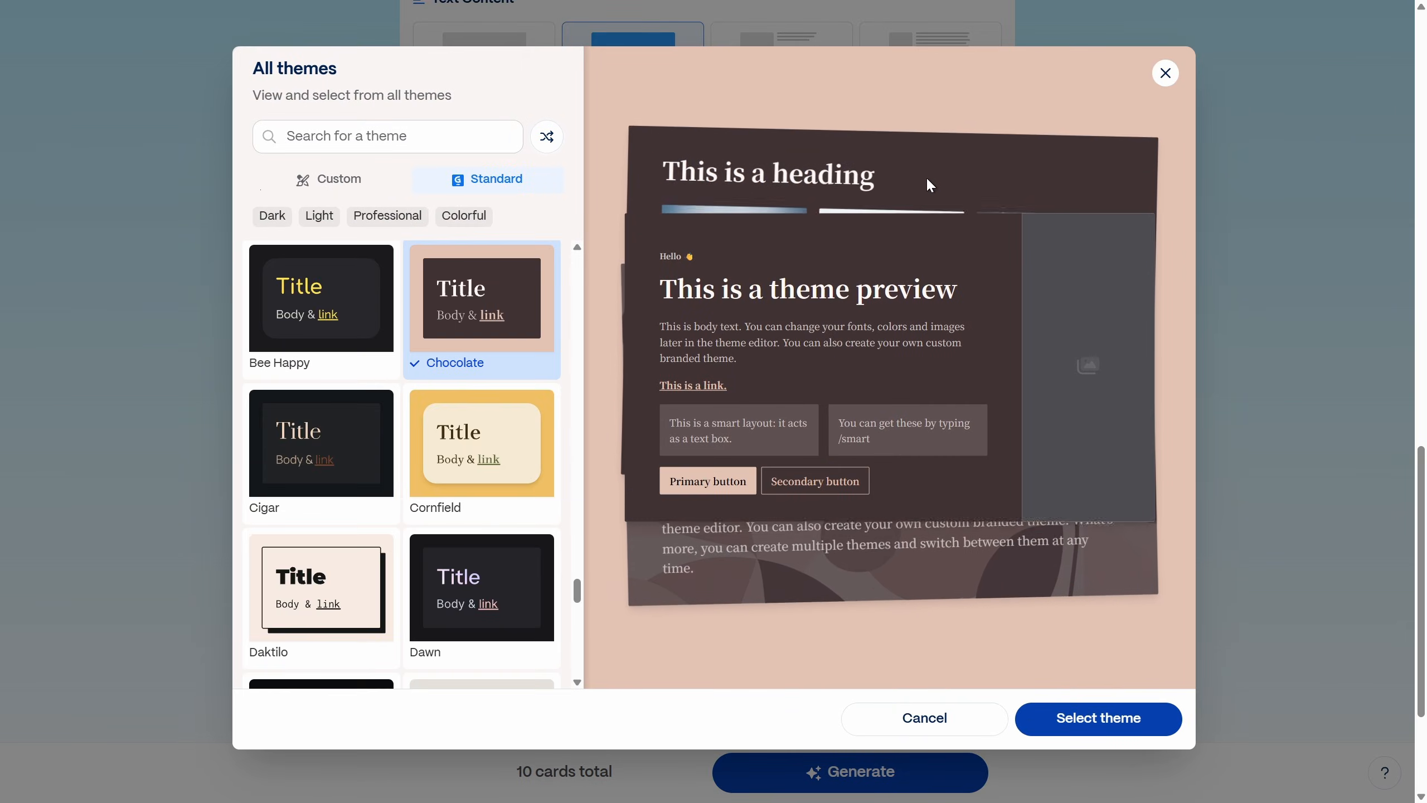
{"action": "left_click", "coordinate": [338, 178]}
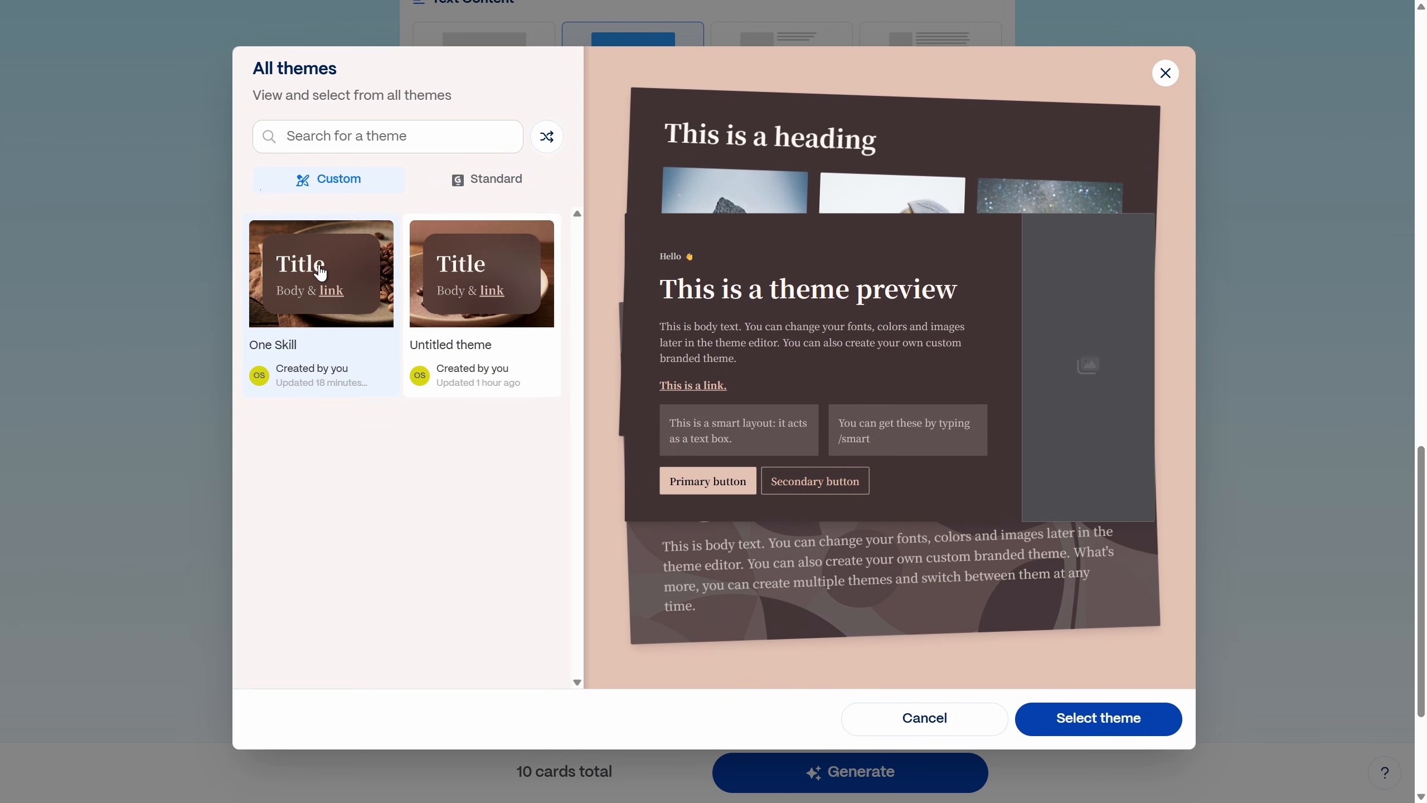
{"action": "left_click", "coordinate": [320, 273]}
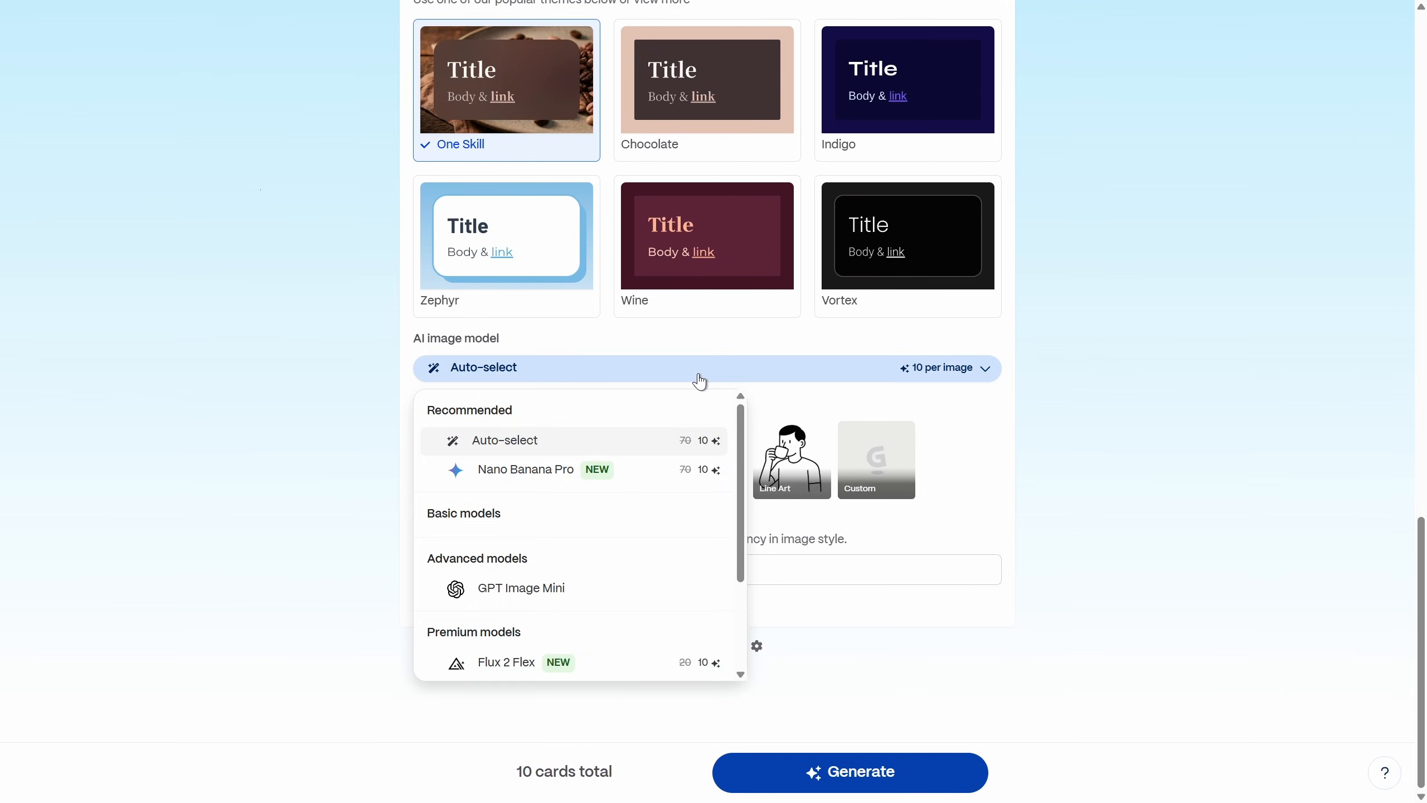
{"action": "left_click", "coordinate": [525, 469]}
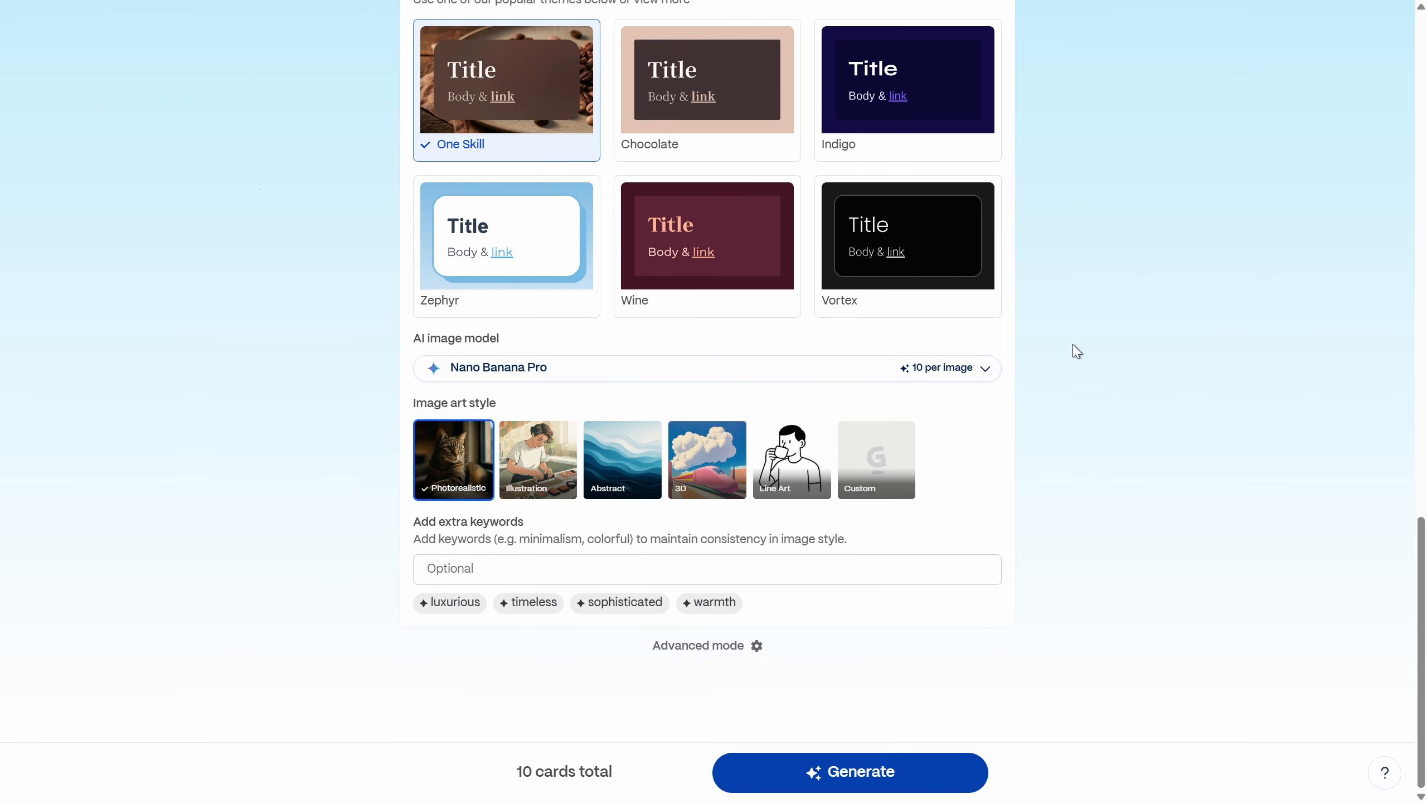
{"action": "mouse_move", "coordinate": [1098, 344]}
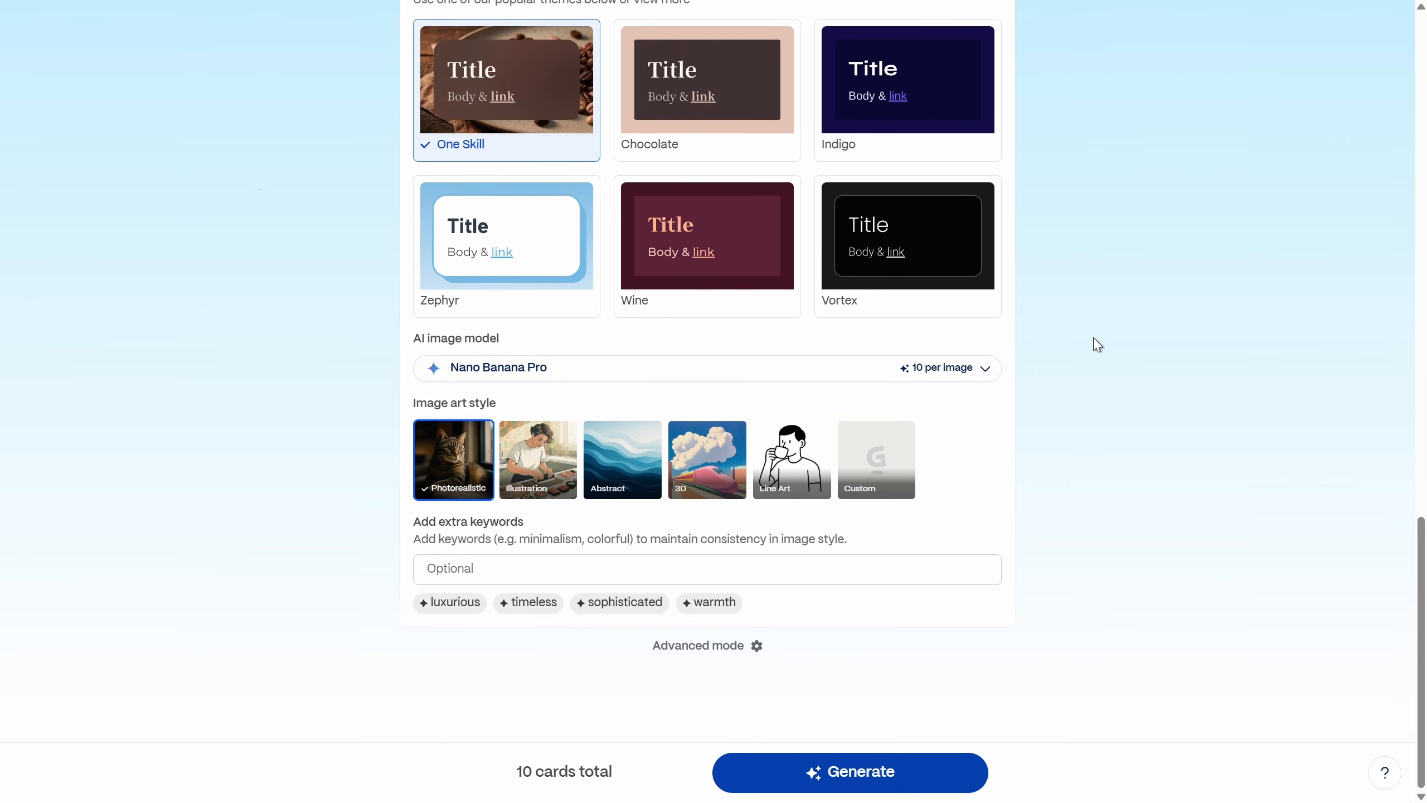
{"action": "left_click", "coordinate": [848, 771]}
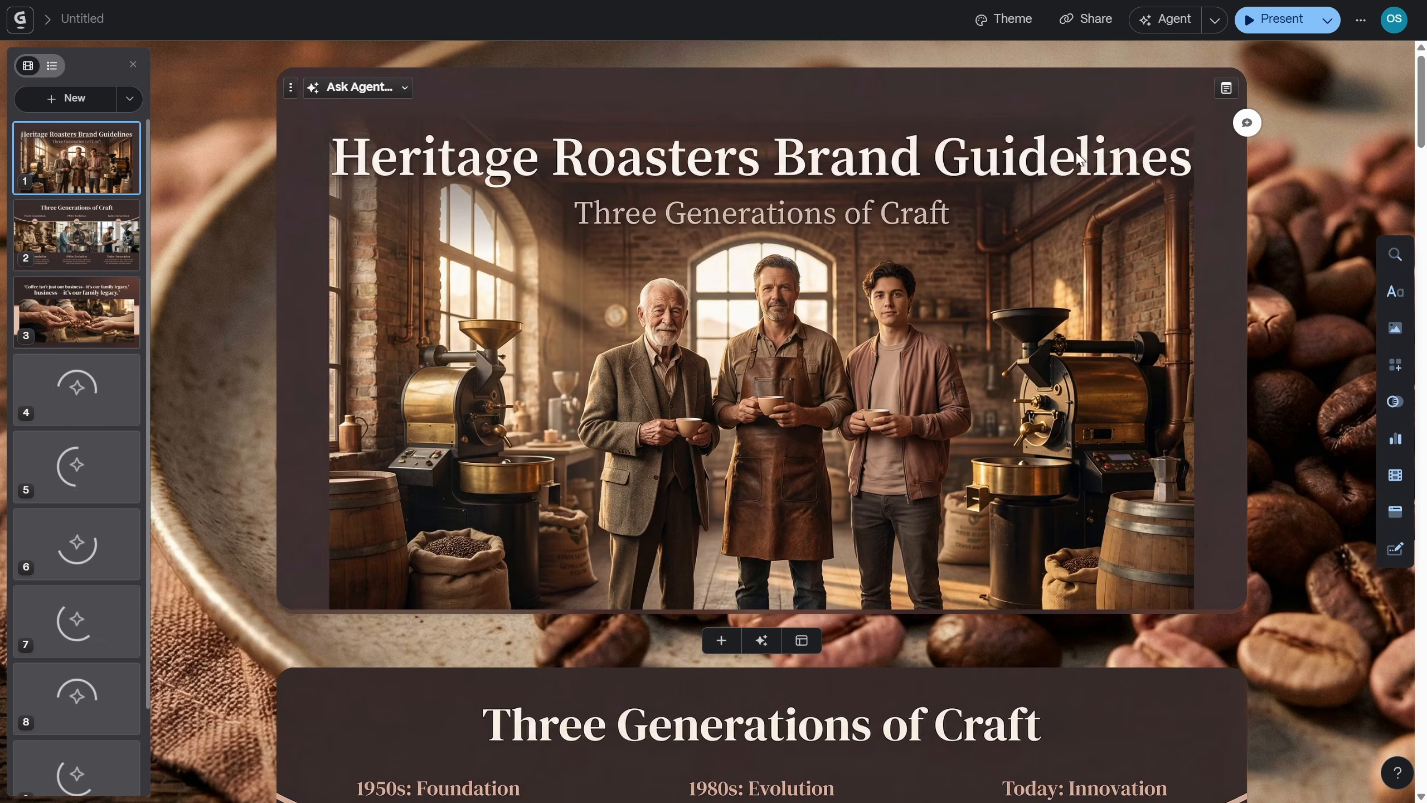
{"action": "mouse_move", "coordinate": [858, 353]}
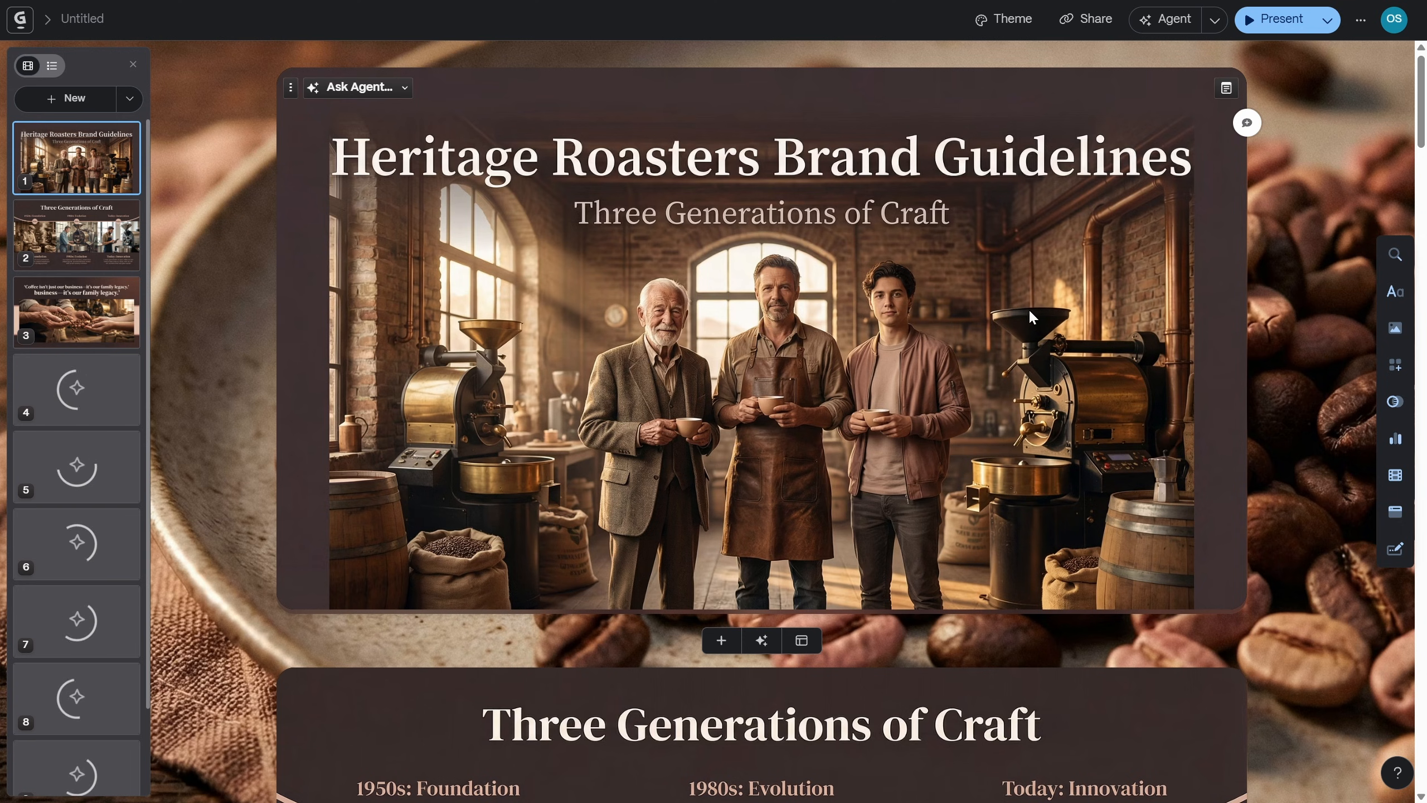
Scroll through the generating Studio cards from Heritage Roasters Brand Guidelines to Warm Knowledge
{"action": "scroll", "scroll_direction": "down", "scroll_amount": 3}
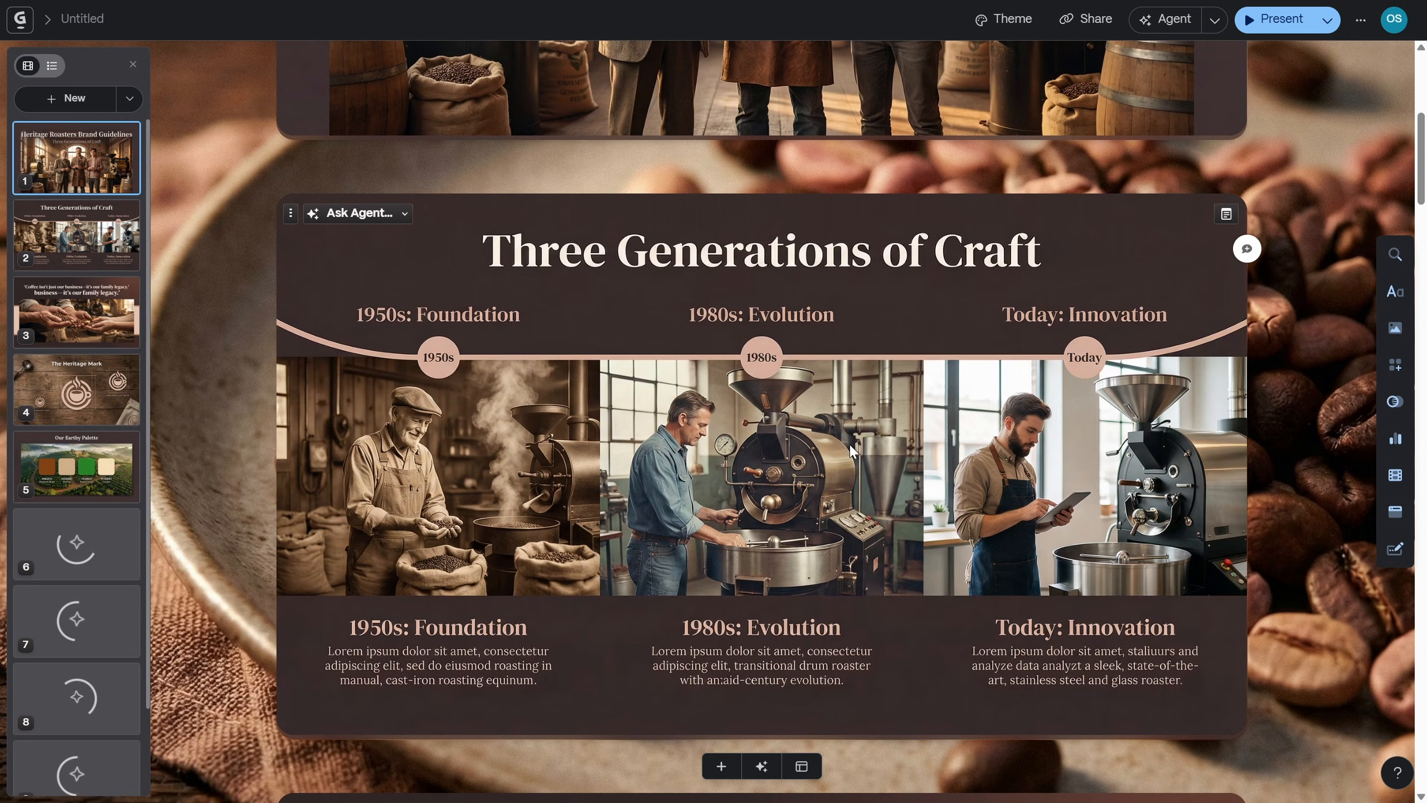
{"action": "scroll", "scroll_direction": "down", "scroll_amount": 3}
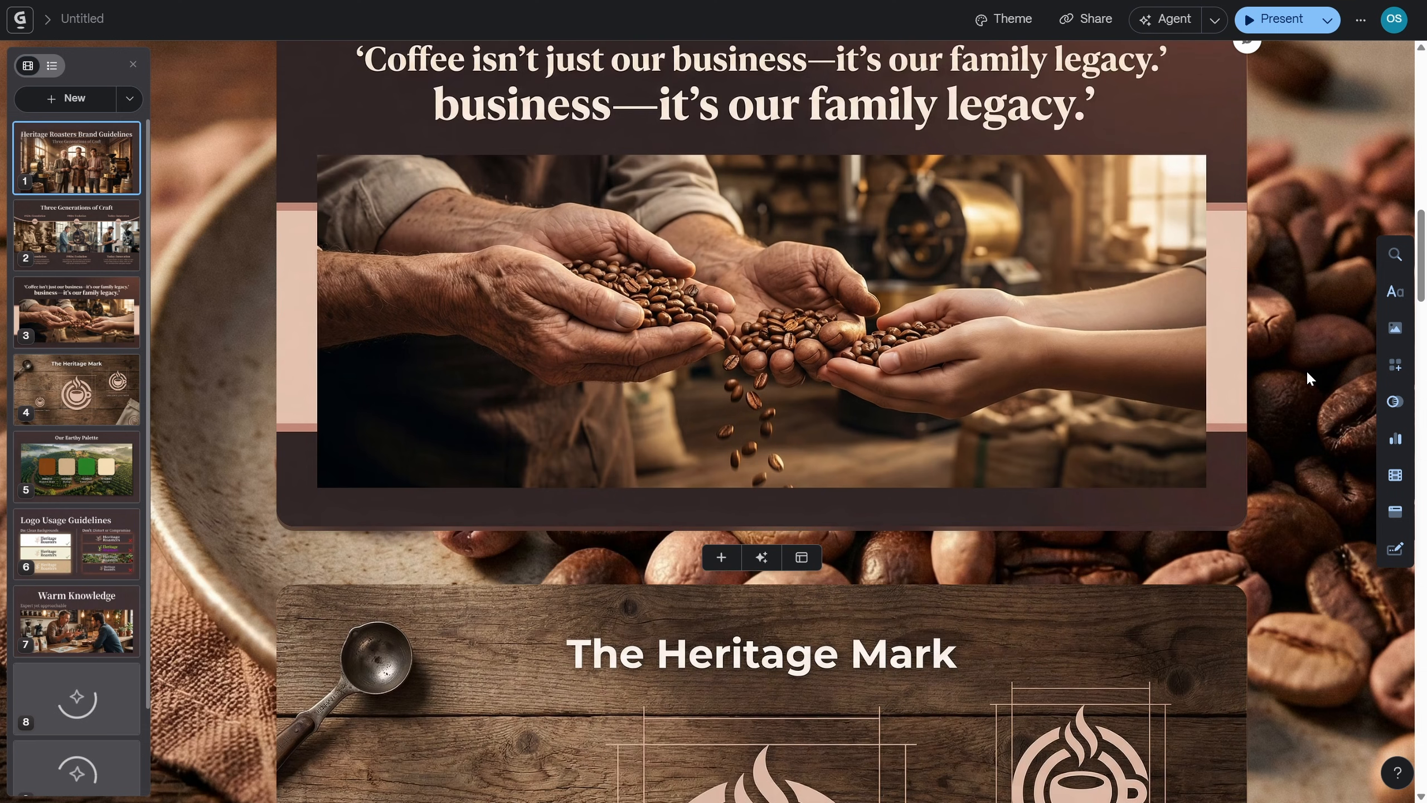
{"action": "scroll", "scroll_direction": "down", "scroll_amount": 3}
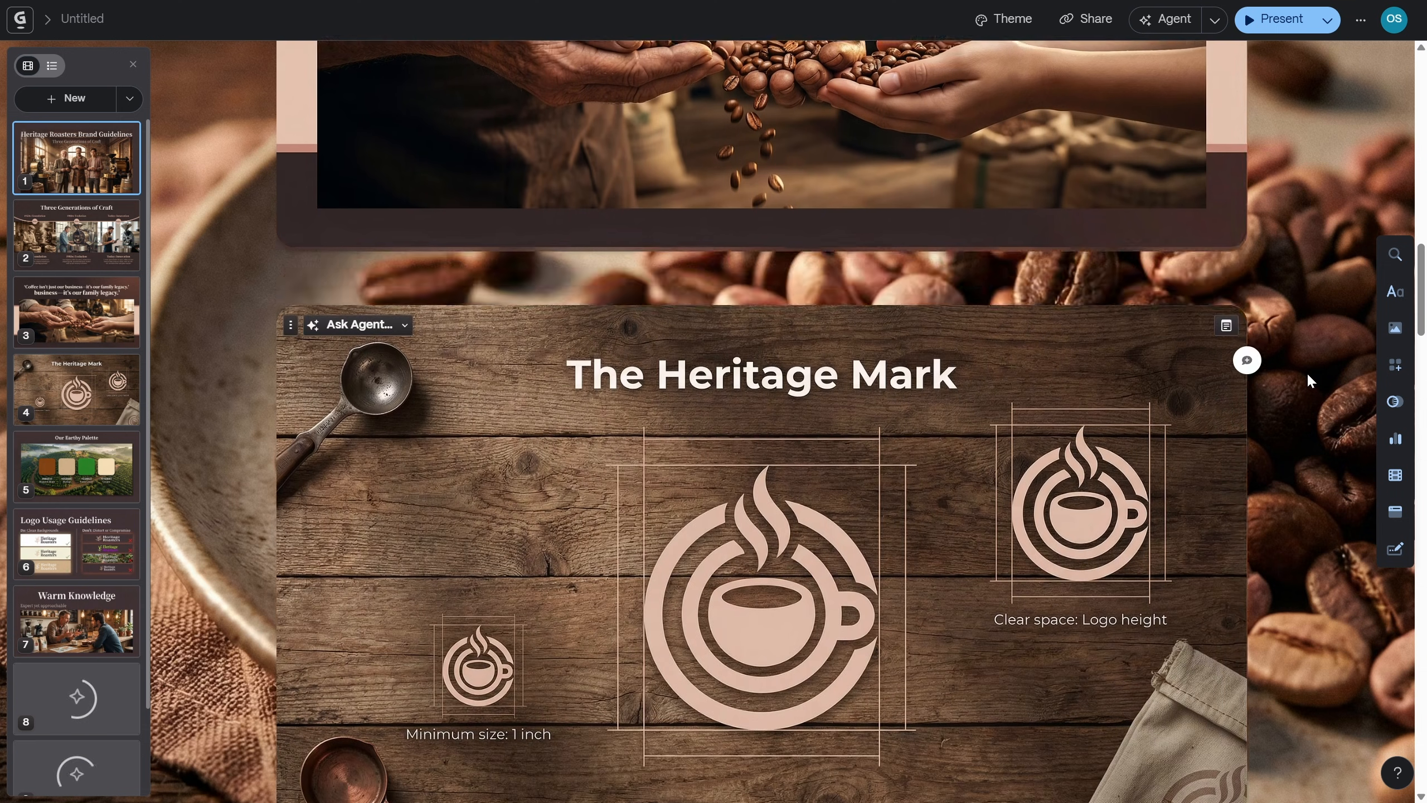
{"action": "scroll", "scroll_direction": "down", "scroll_amount": 3}
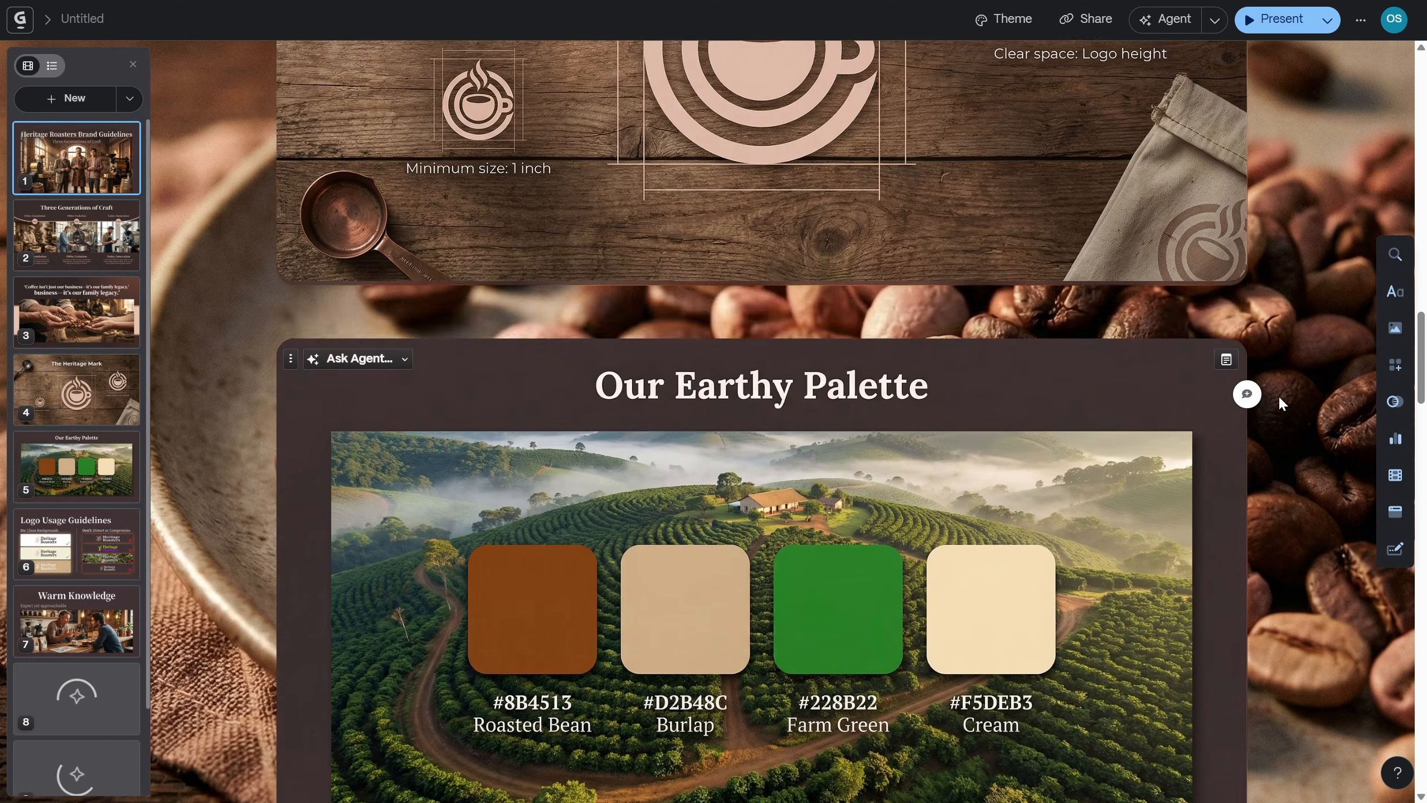
{"action": "scroll", "scroll_direction": "down", "scroll_amount": 3}
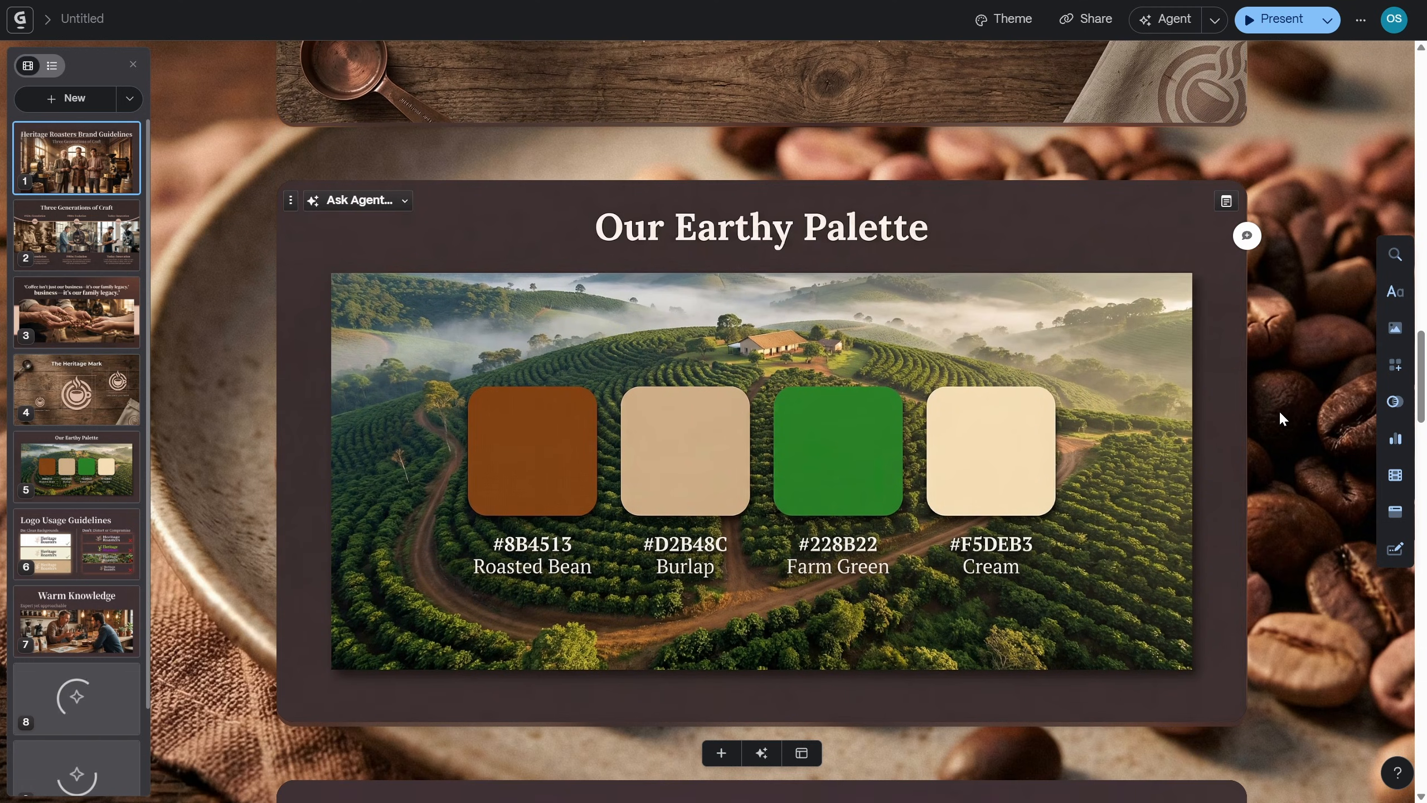
{"action": "scroll", "scroll_direction": "down", "scroll_amount": 3}
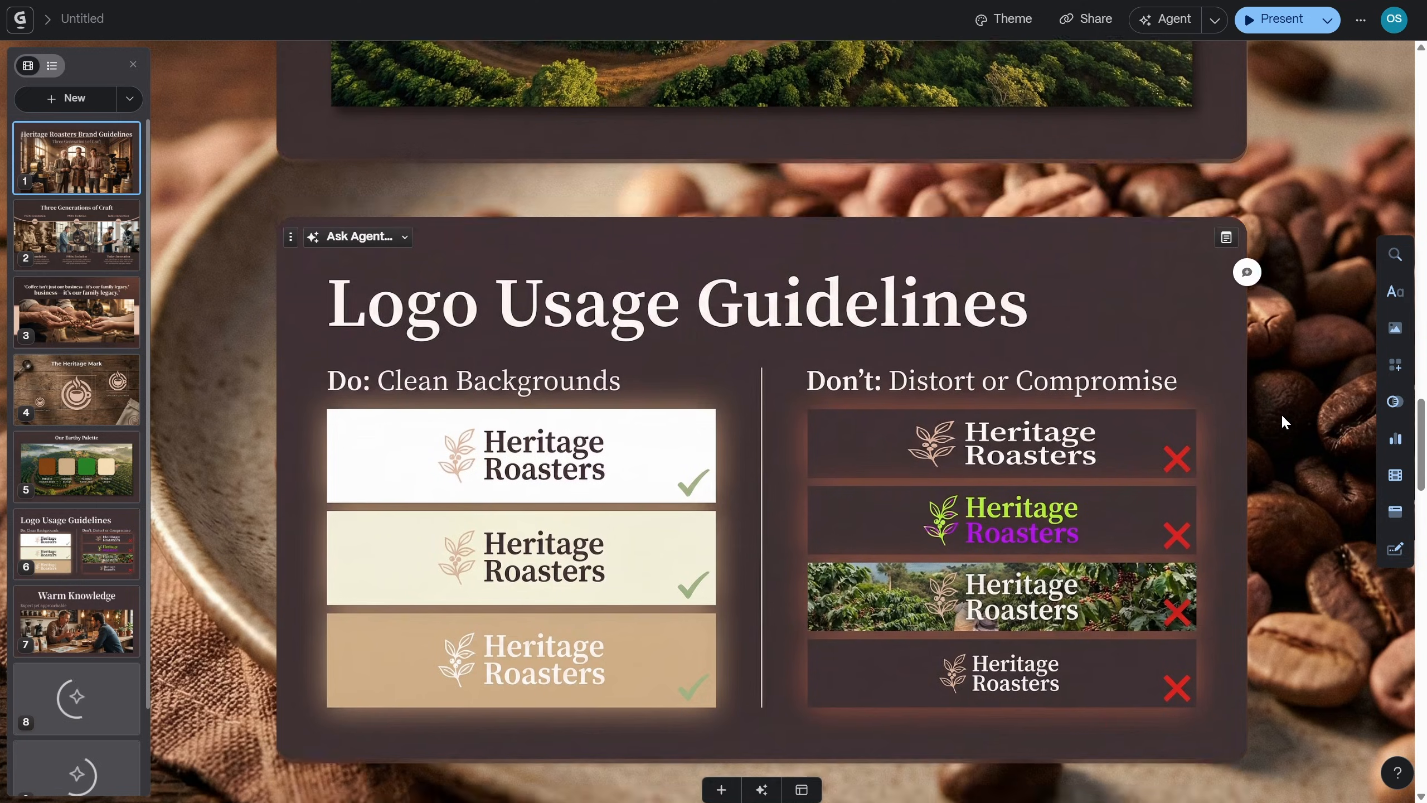
{"action": "scroll", "scroll_direction": "down", "scroll_amount": 3}
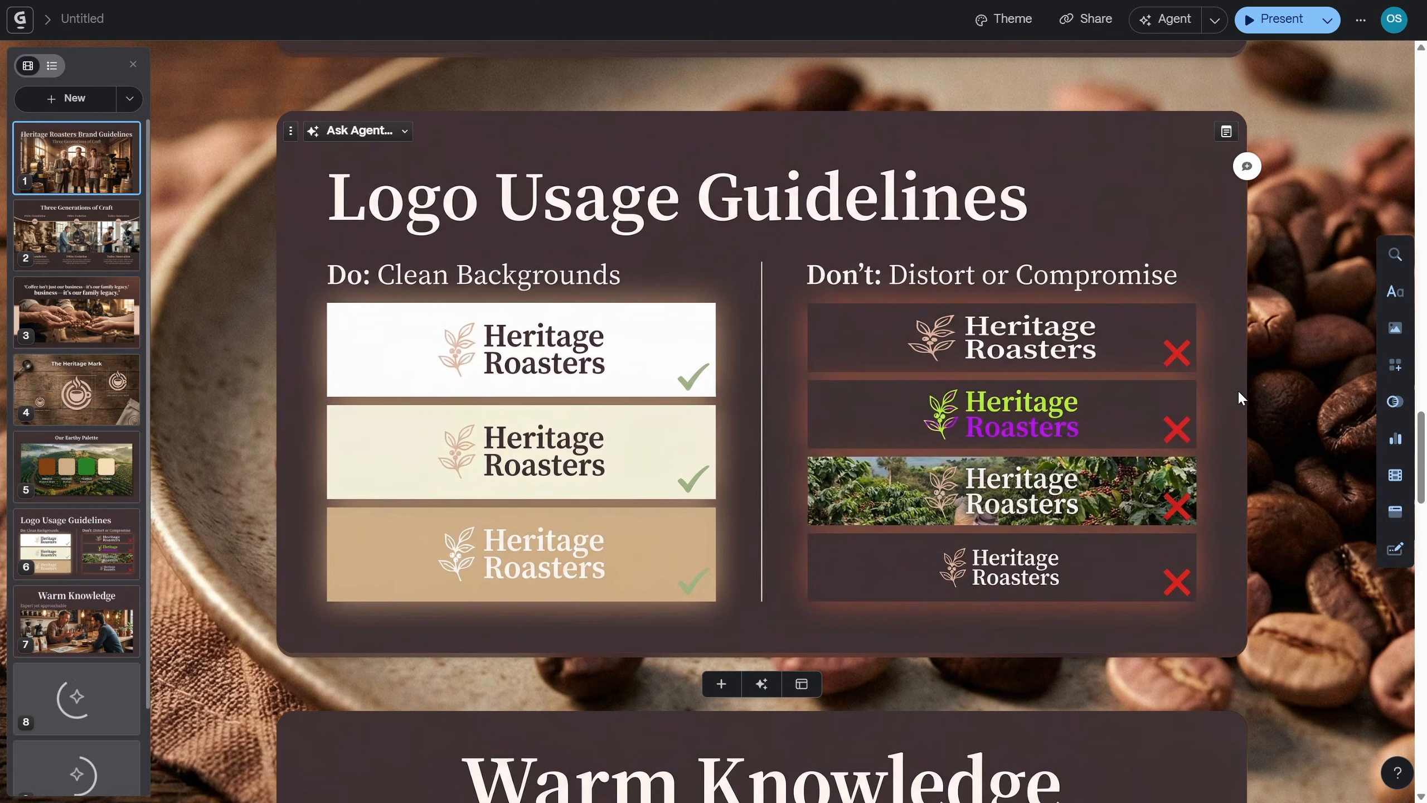
{"action": "scroll", "scroll_direction": "down", "scroll_amount": 3}
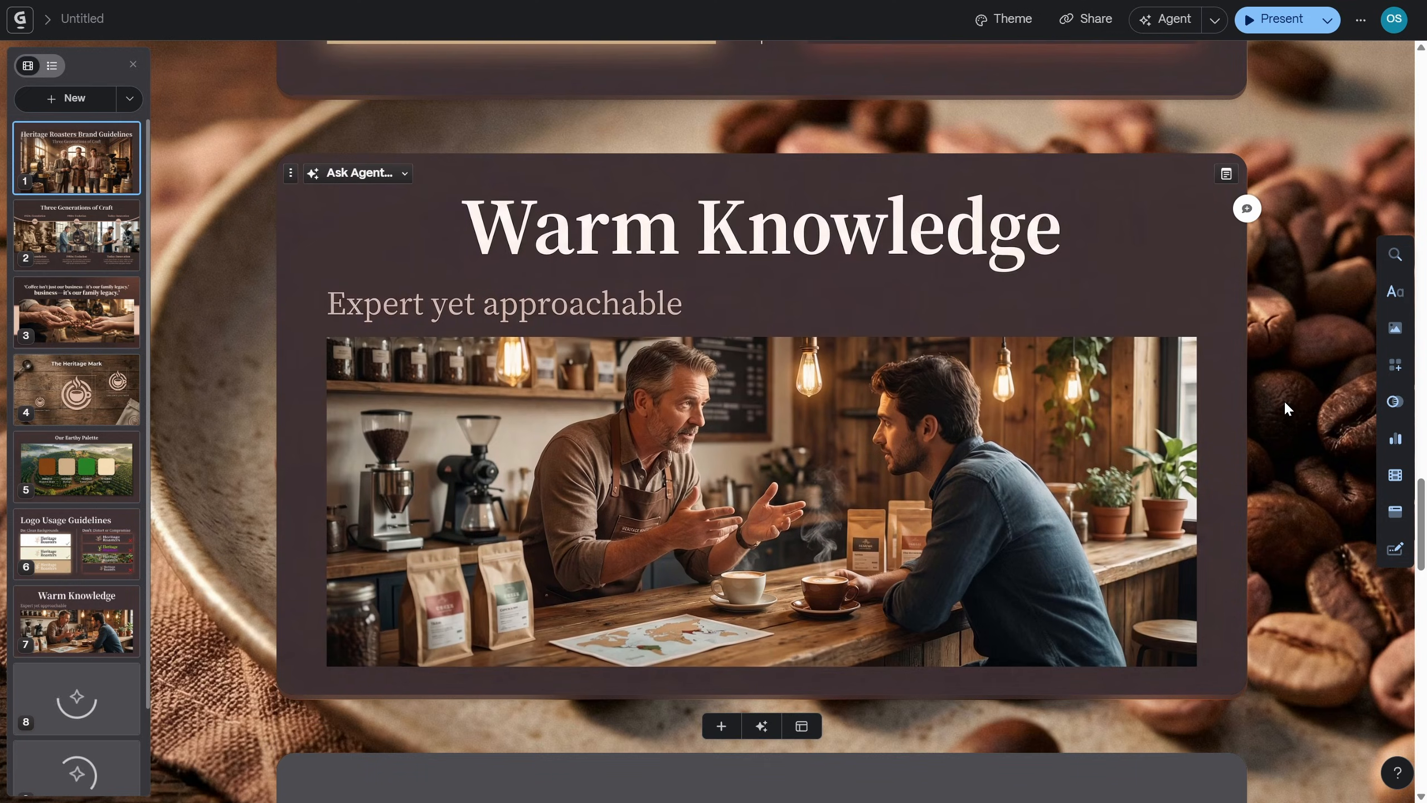